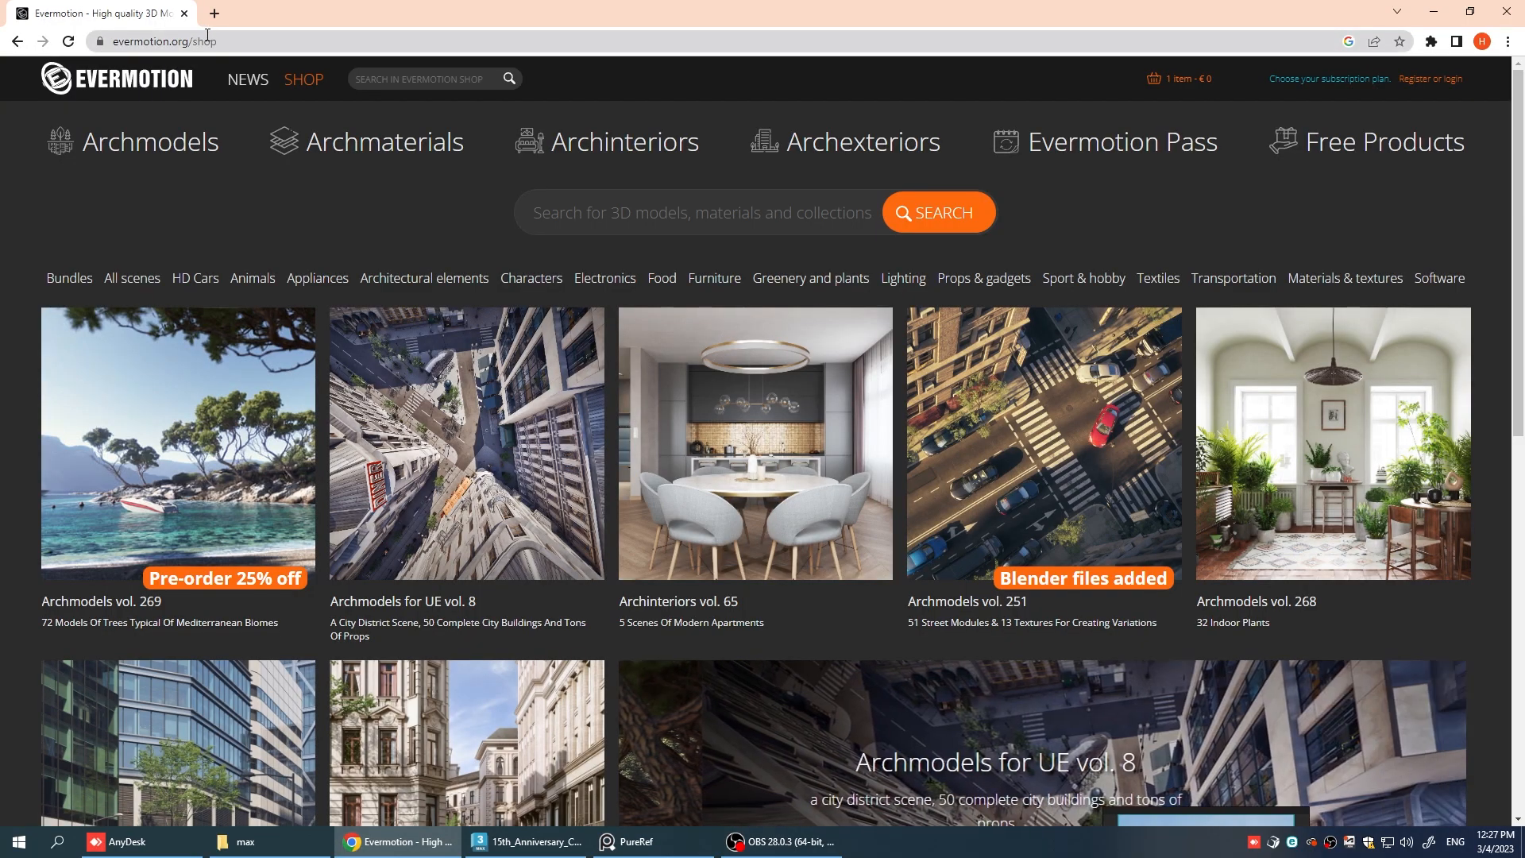
Open the free 15th Anniversary Collection product page from the Free Products catalogue.
click(1380, 142)
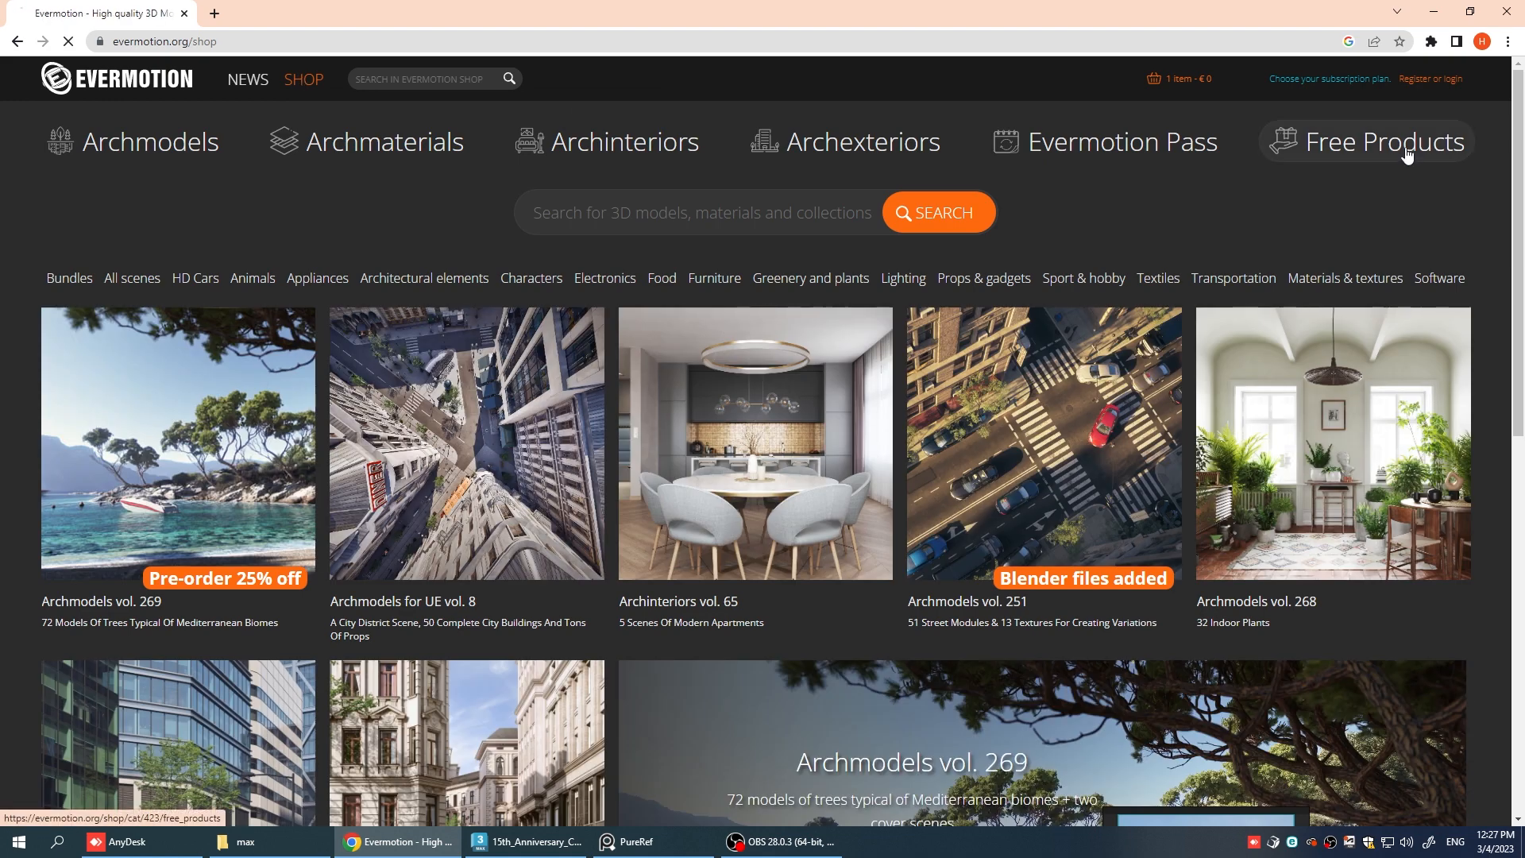
click(1381, 141)
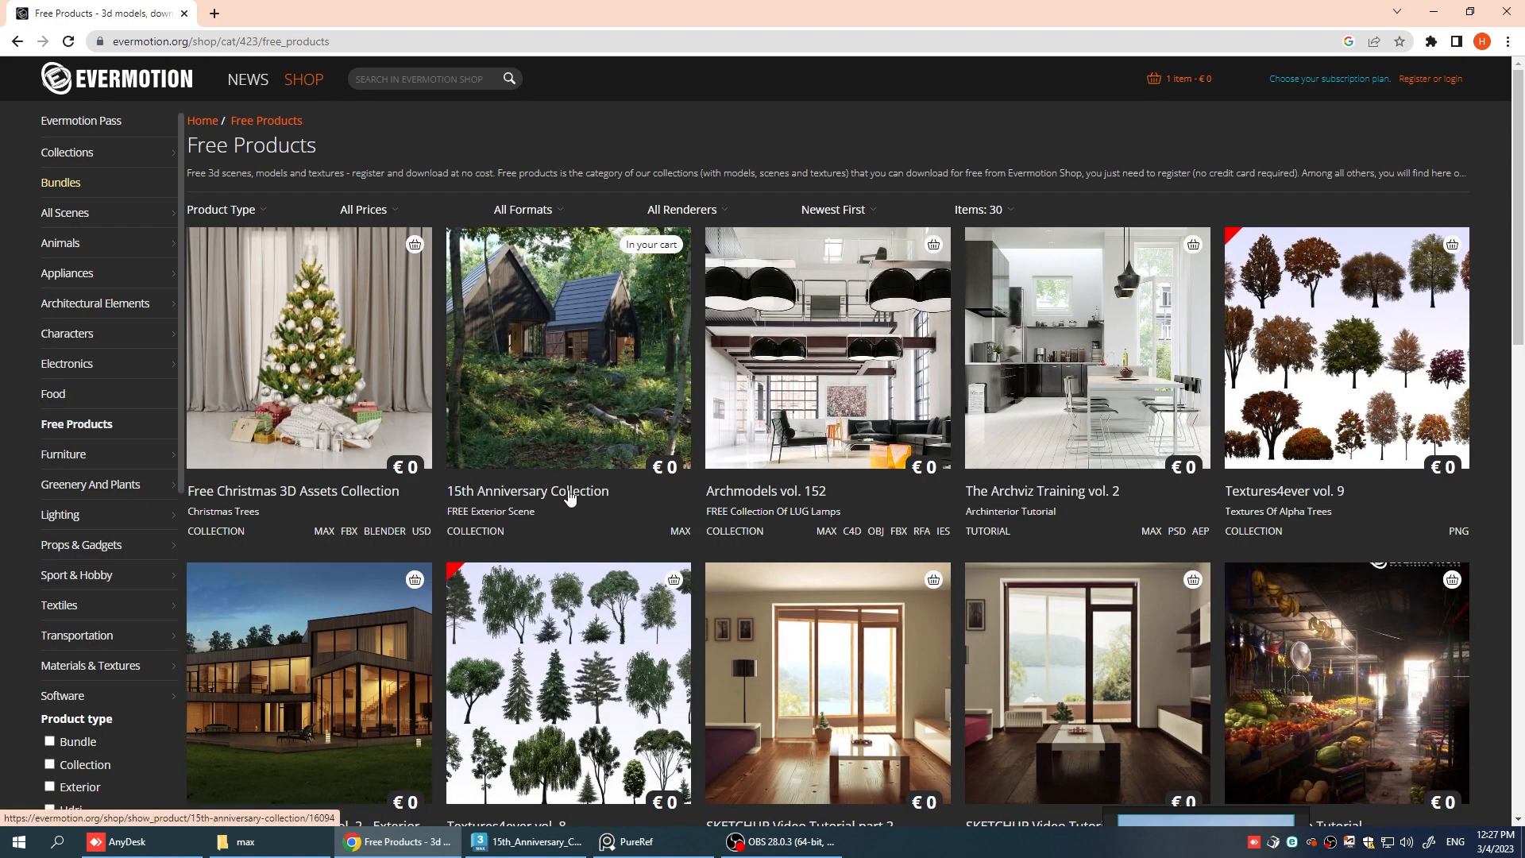
click(567, 348)
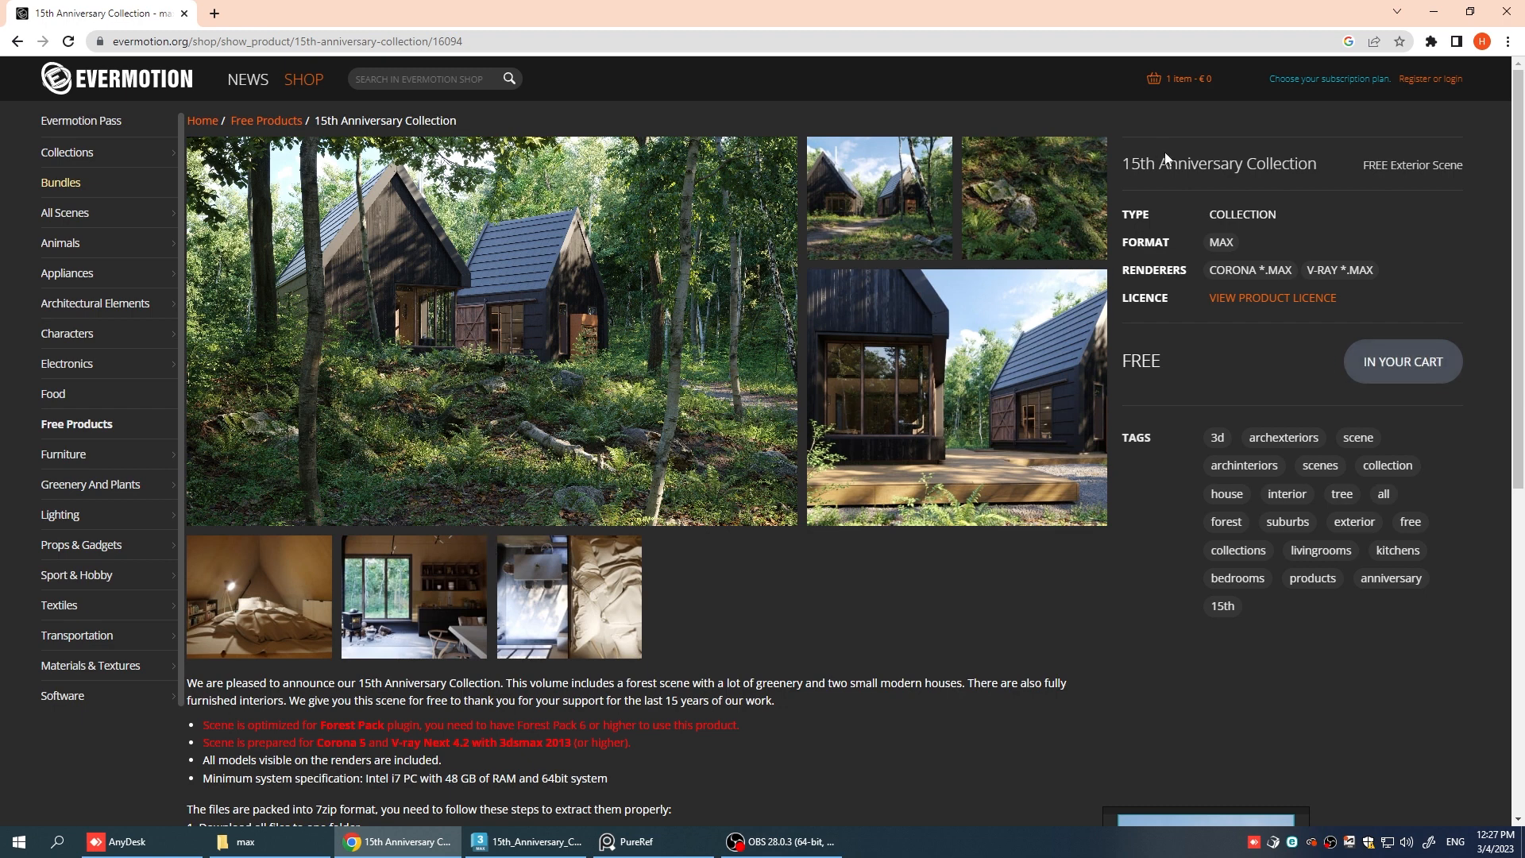
In Top view, filter selection to Lights, delete all twelve lights, then restore the All filter.
click(526, 843)
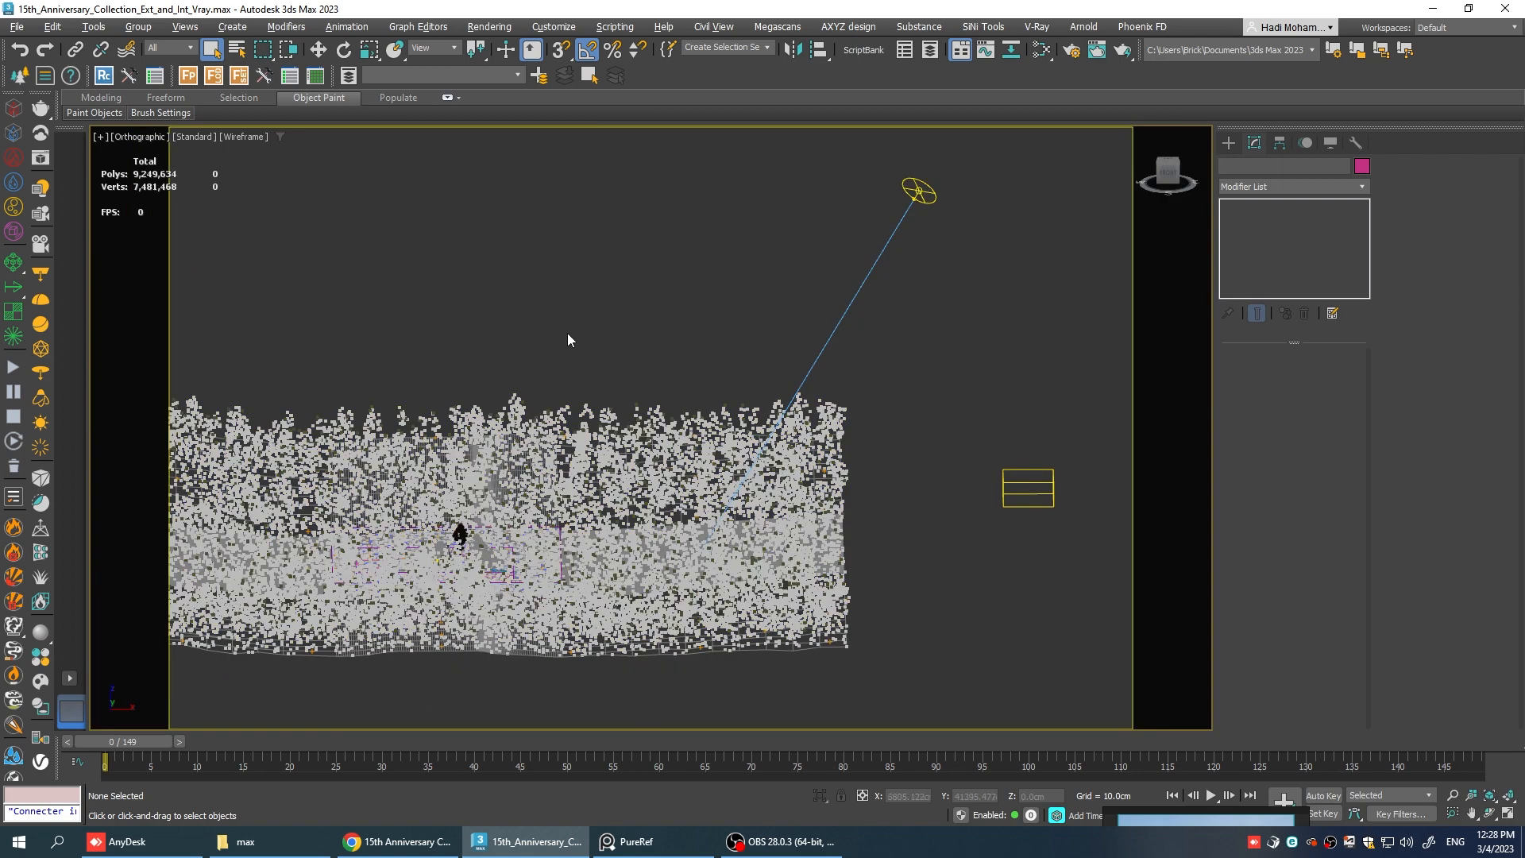
key(t)
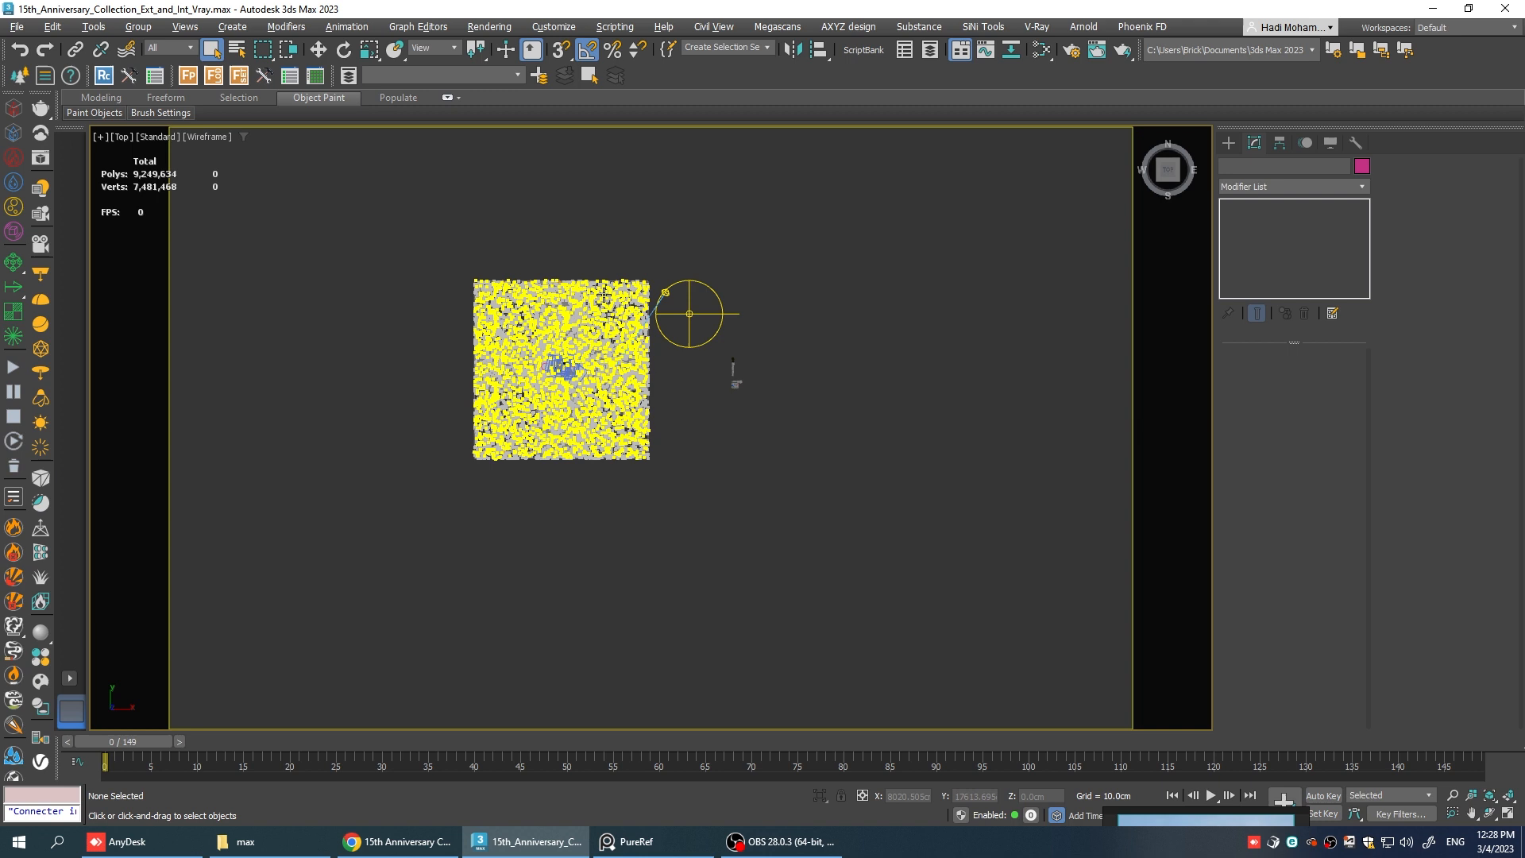
click(183, 46)
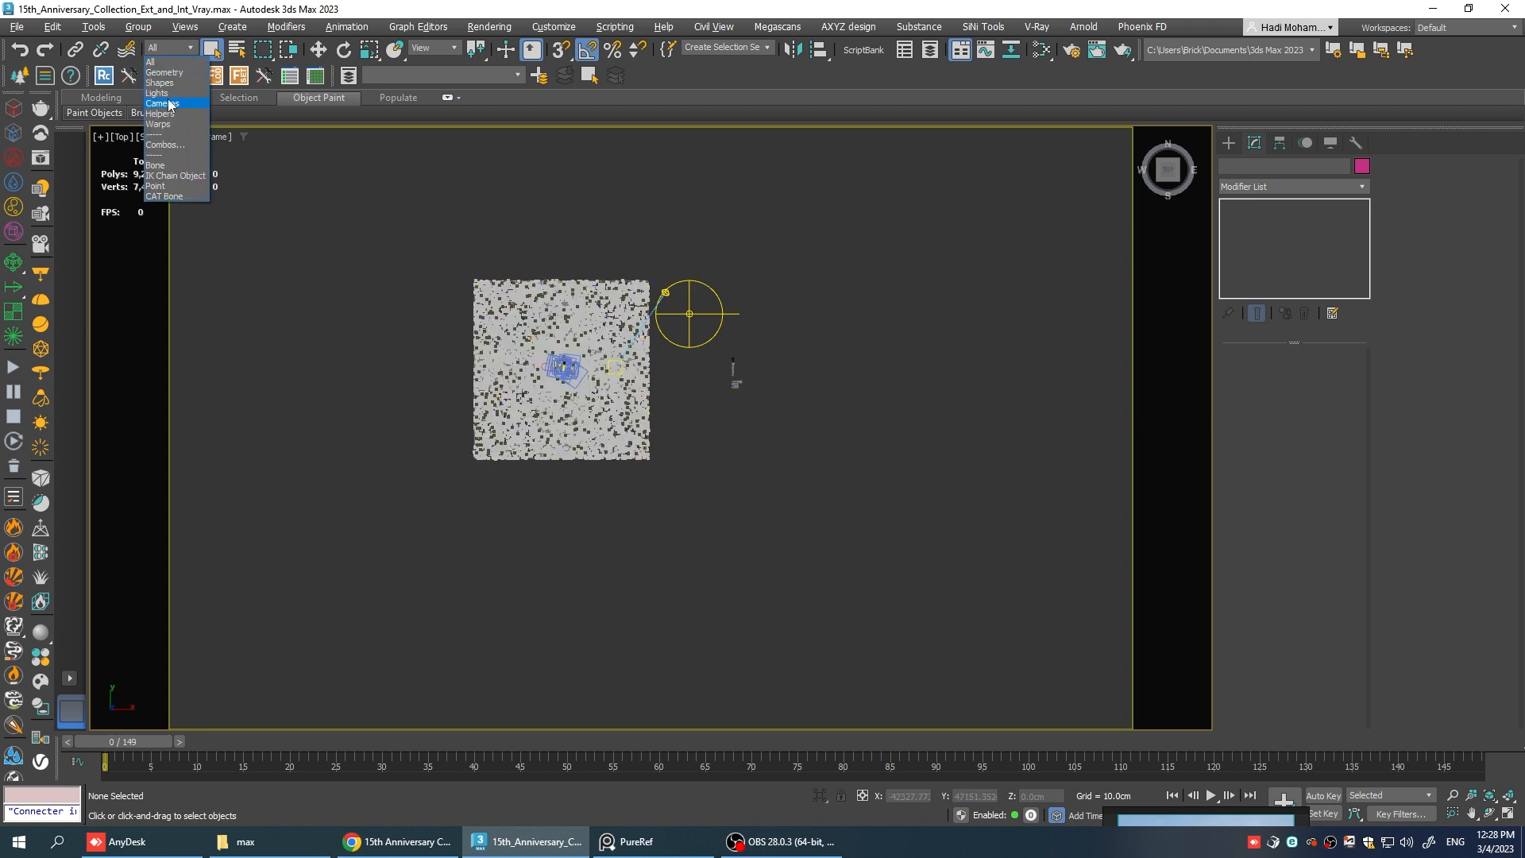
click(158, 94)
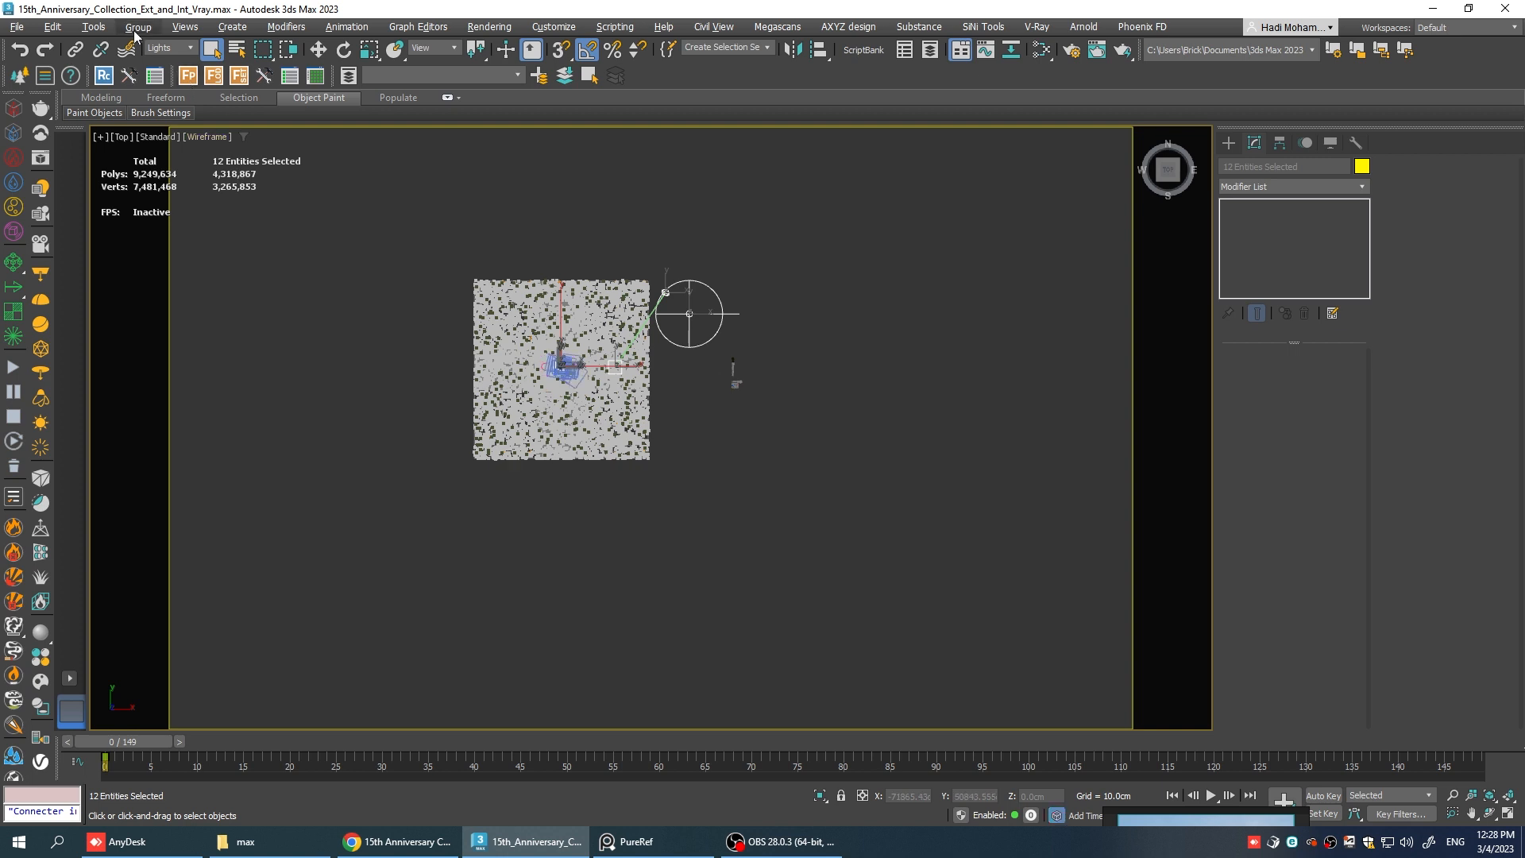
click(139, 27)
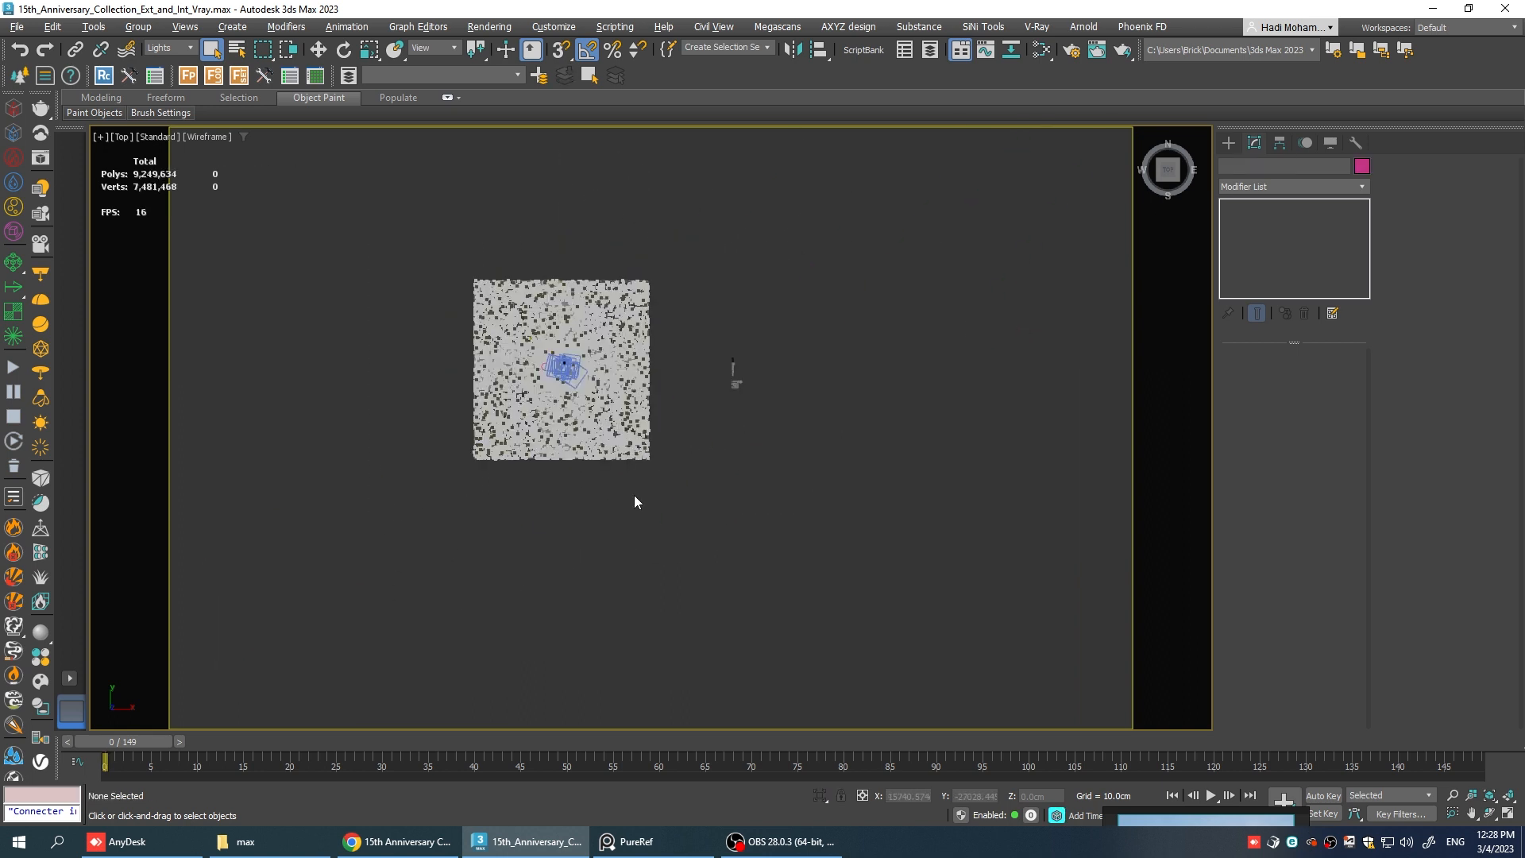
click(190, 48)
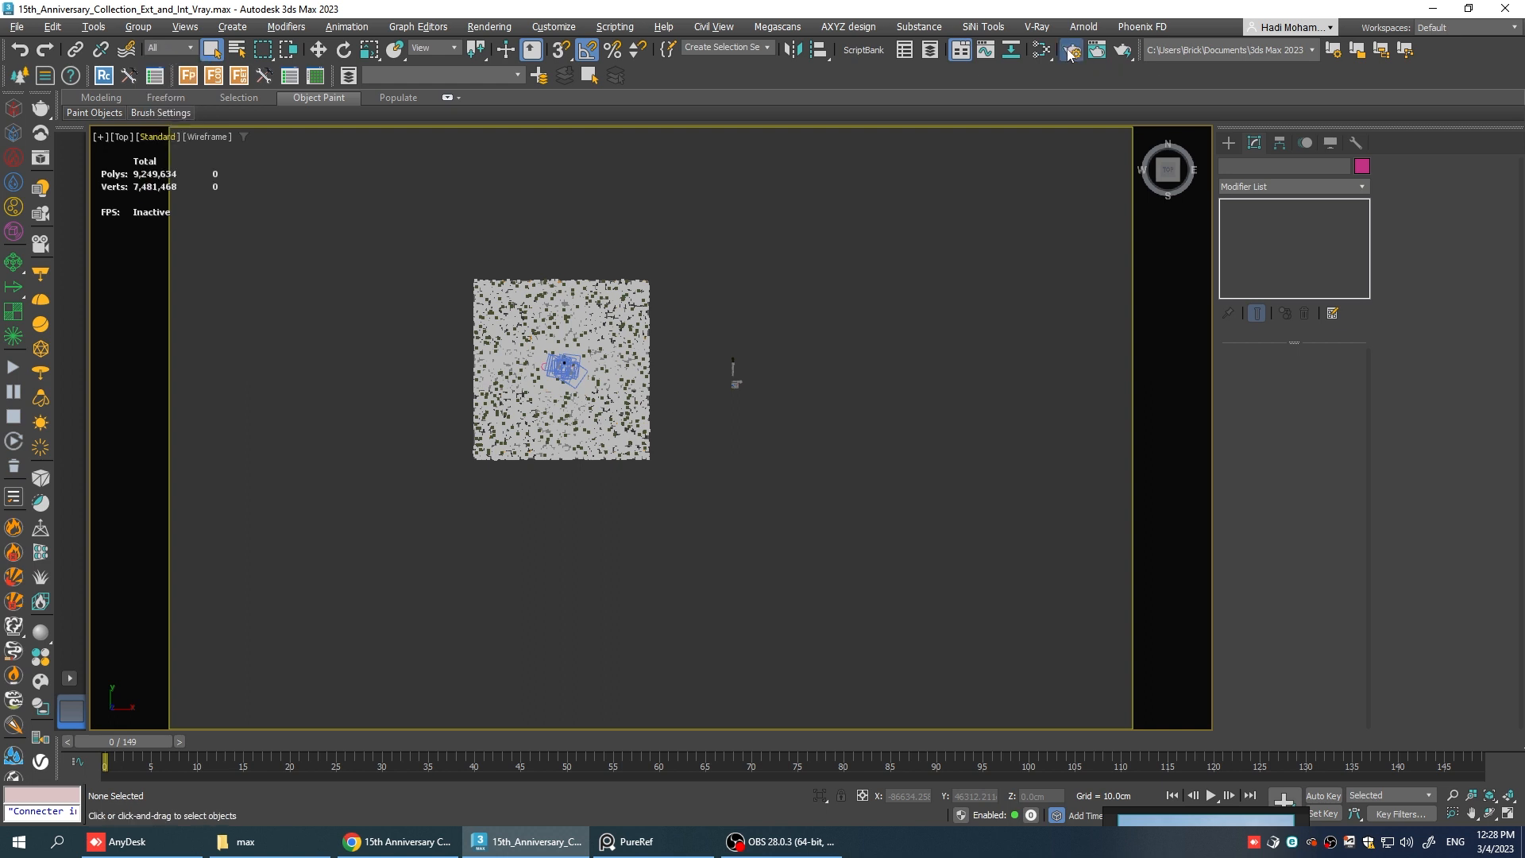
Make V-Ray the active renderer in Render Setup.
click(1069, 49)
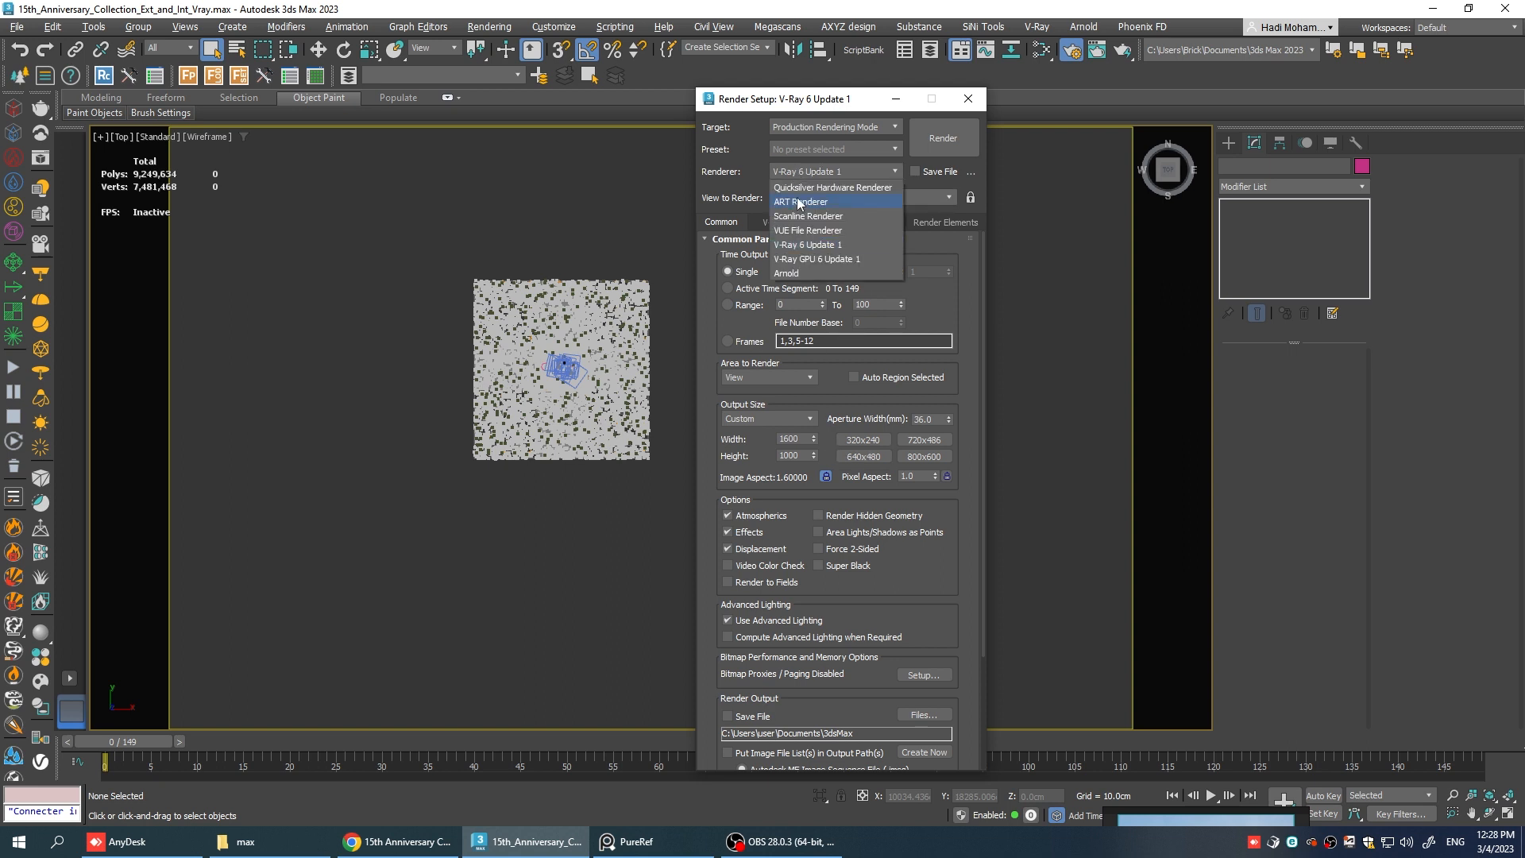
click(799, 202)
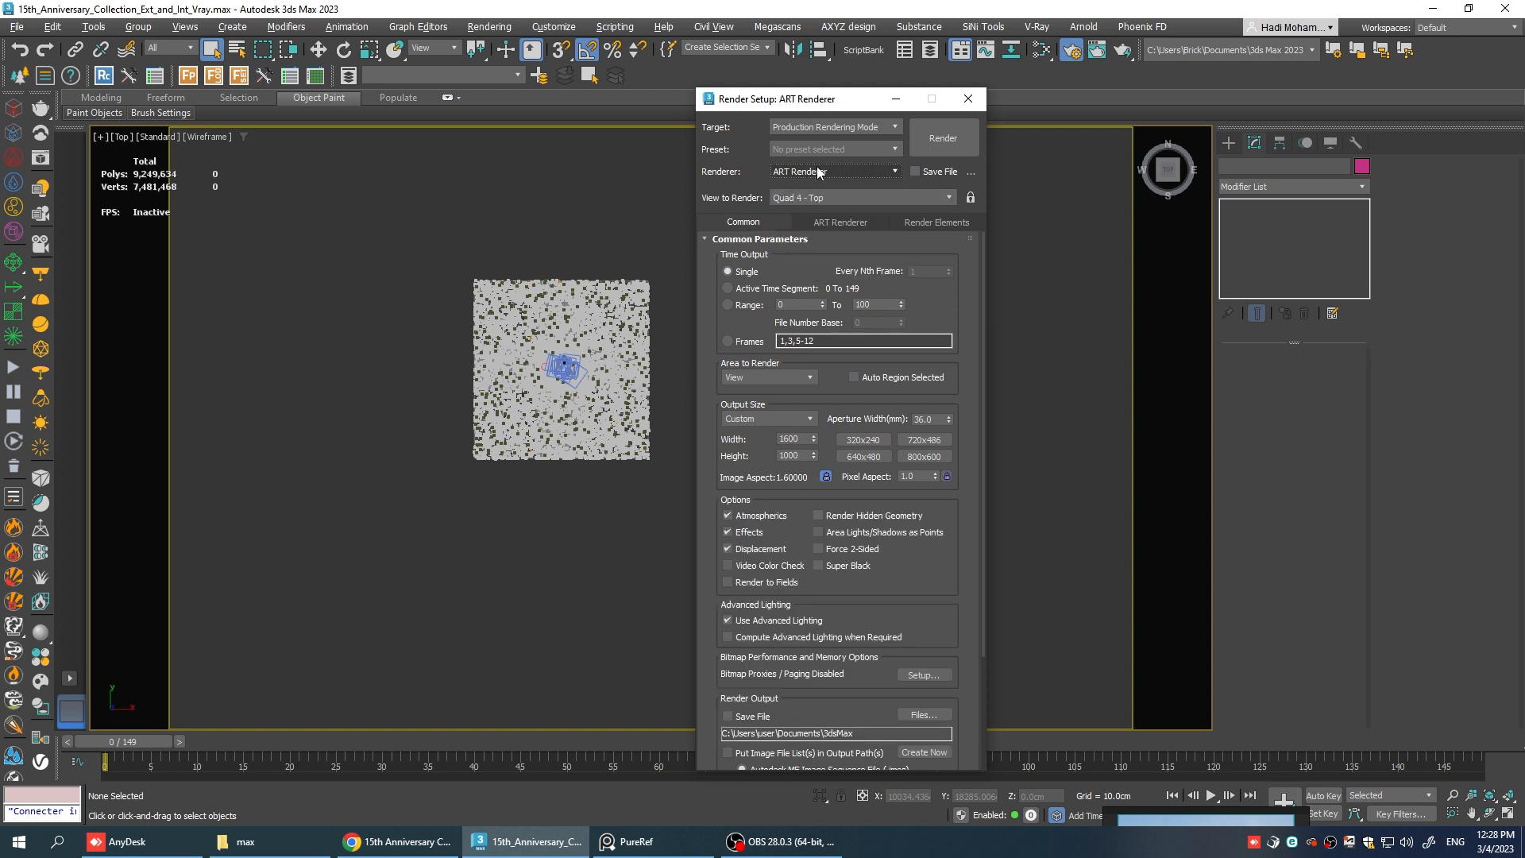
click(831, 172)
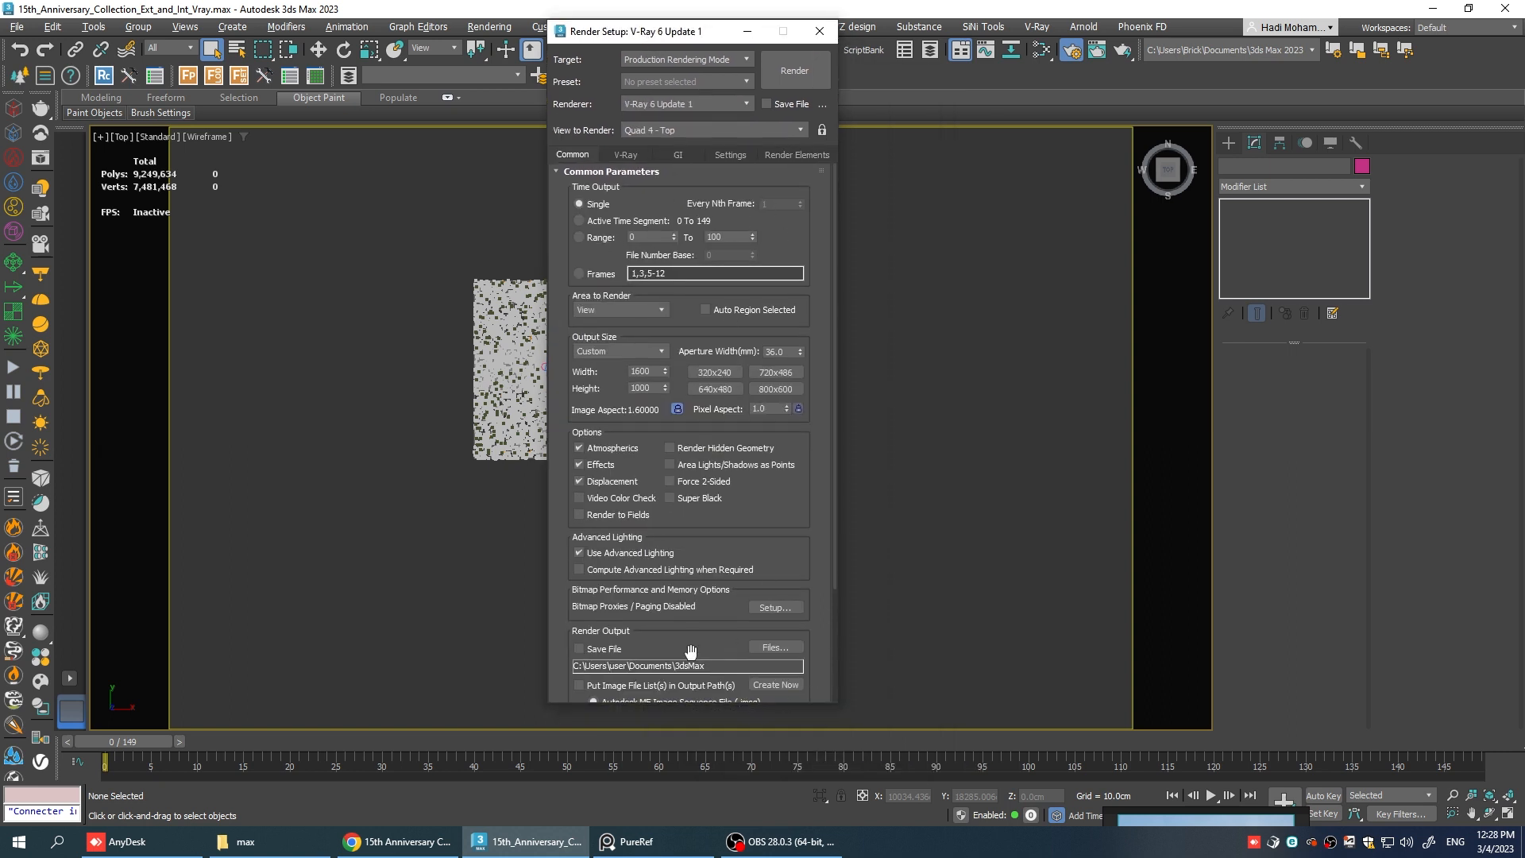
click(626, 154)
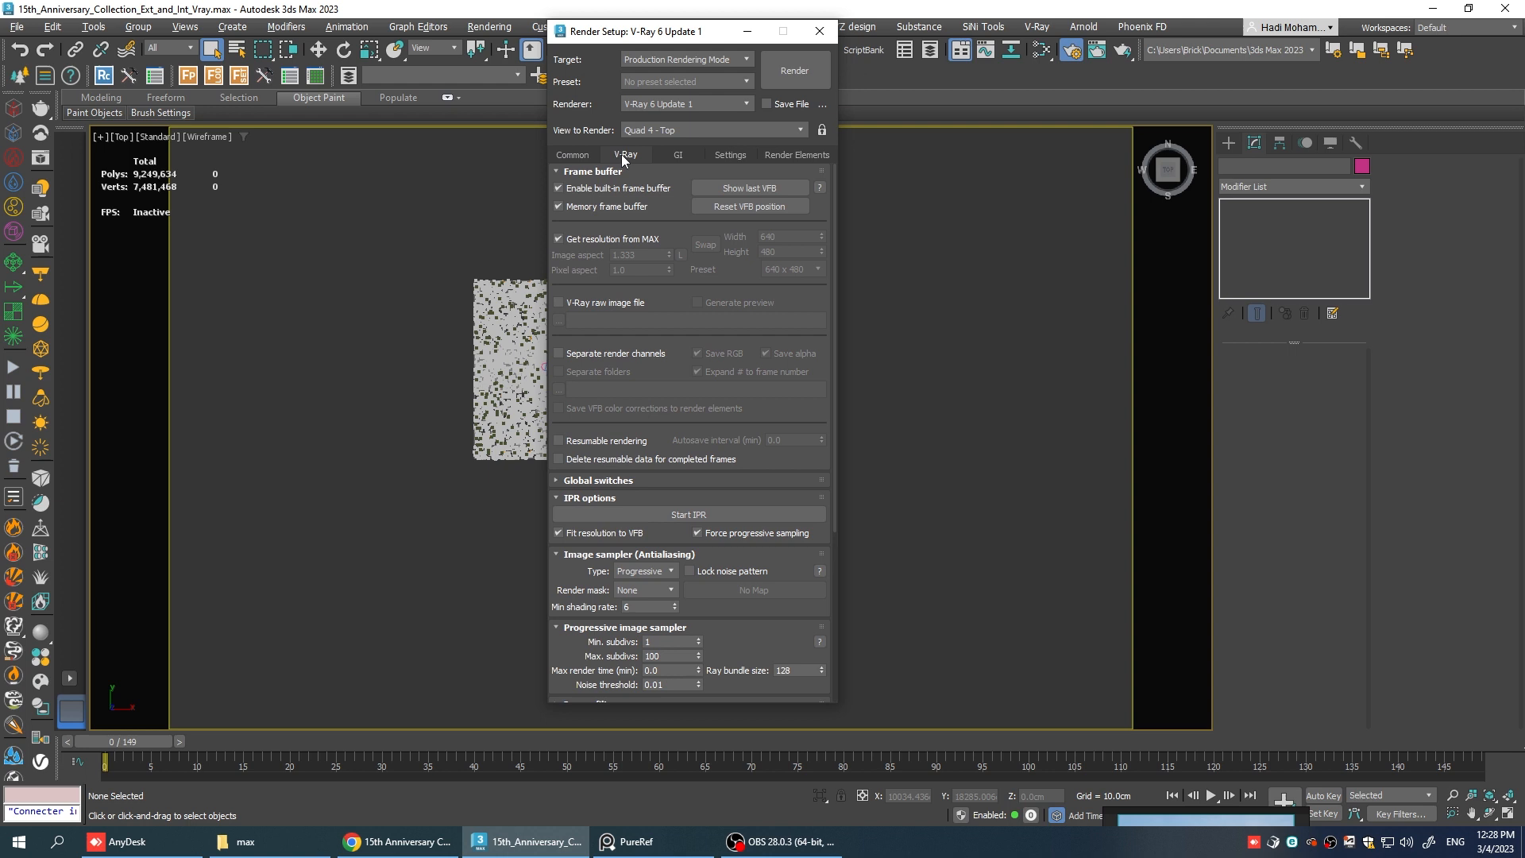
Set the image sampler to Bucket with max subdivs 10, shading rate 24 and Reinhard colour mapping.
click(593, 171)
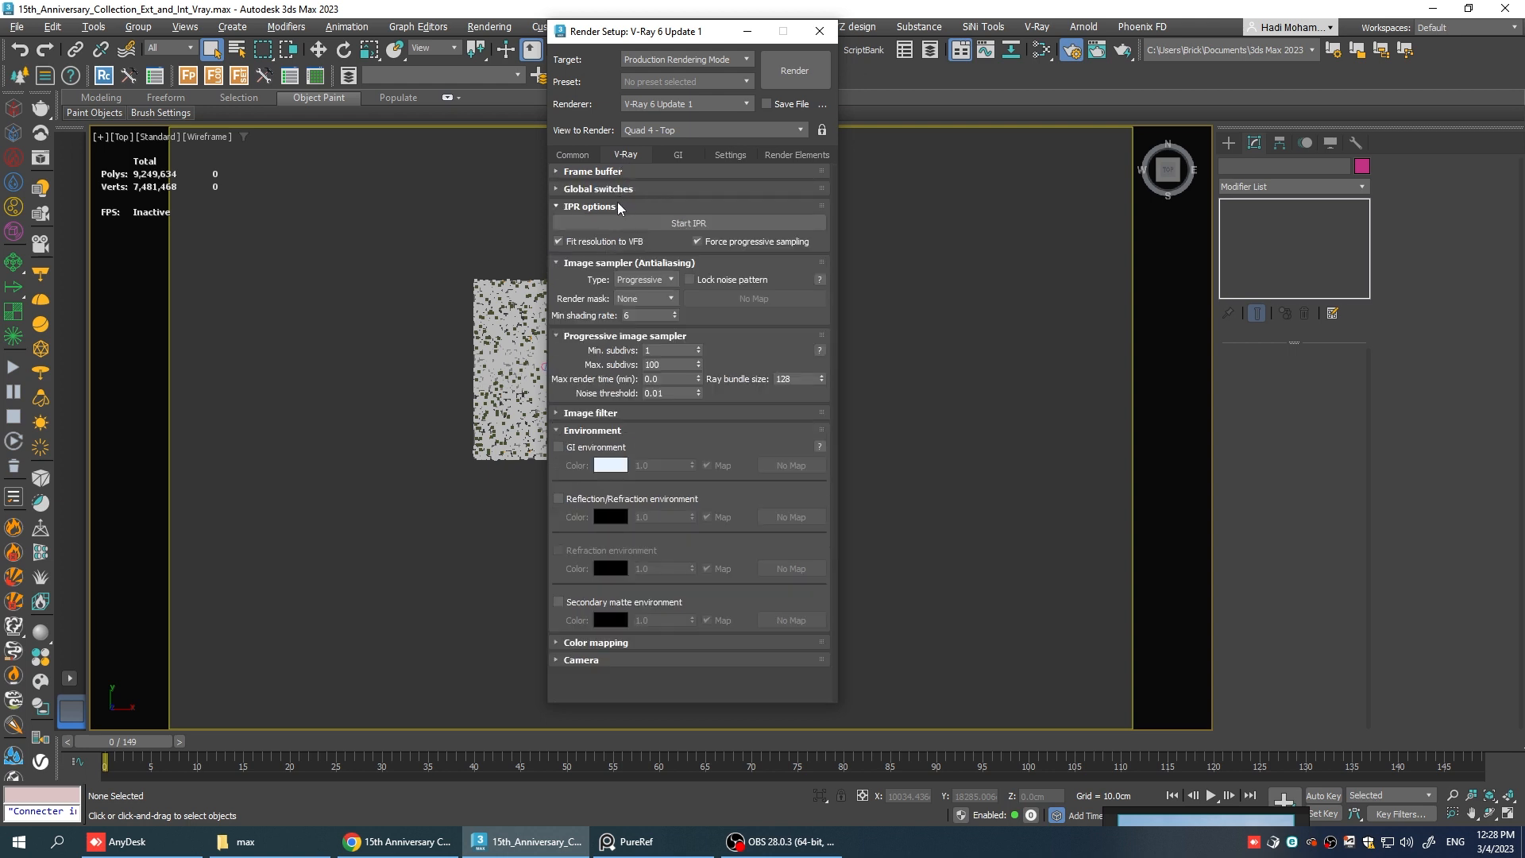
click(588, 207)
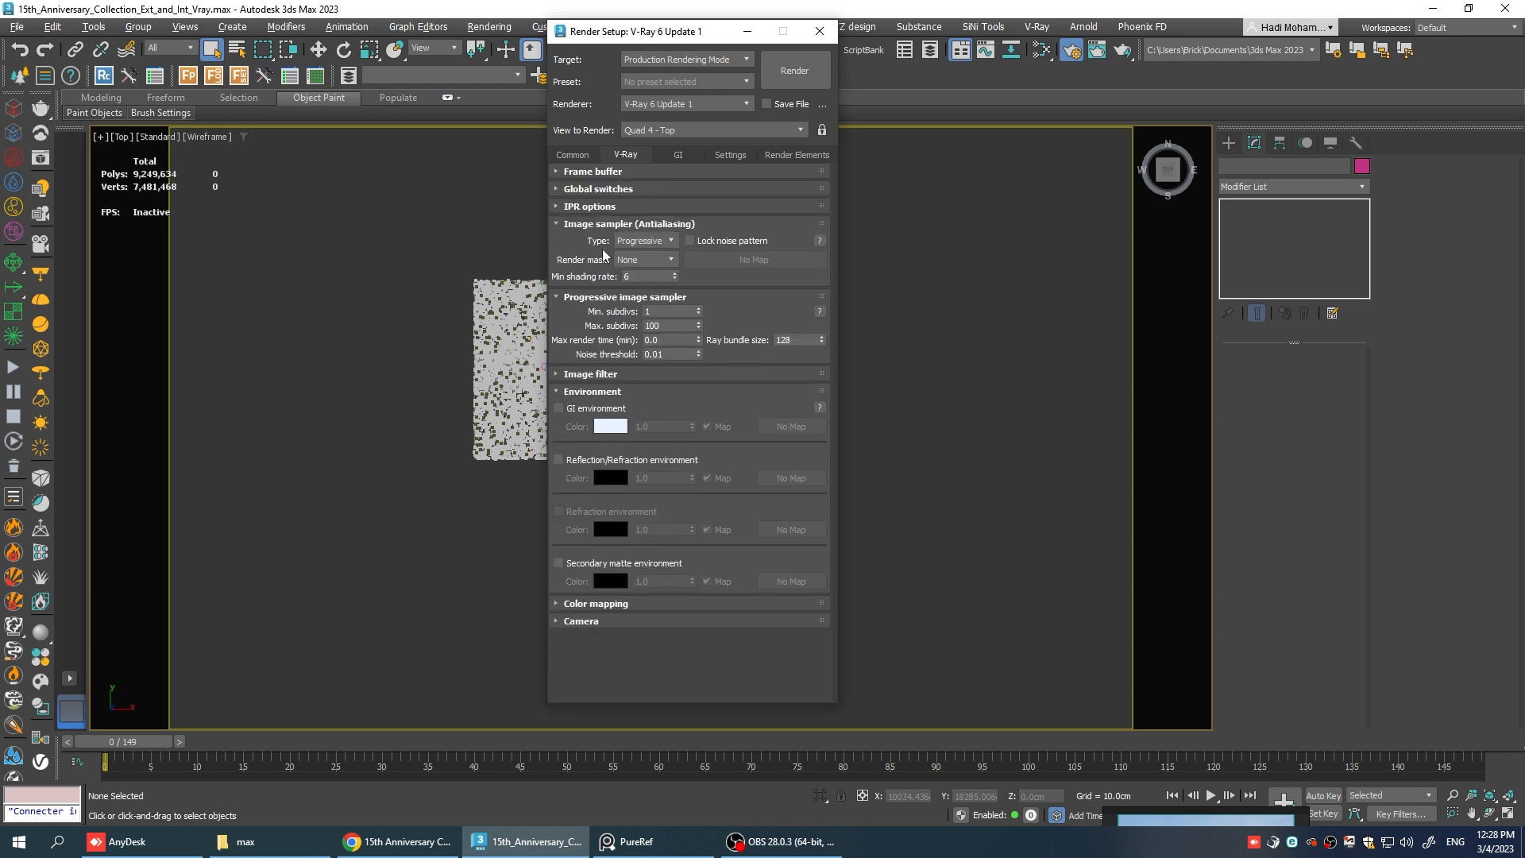
click(645, 240)
text(24)
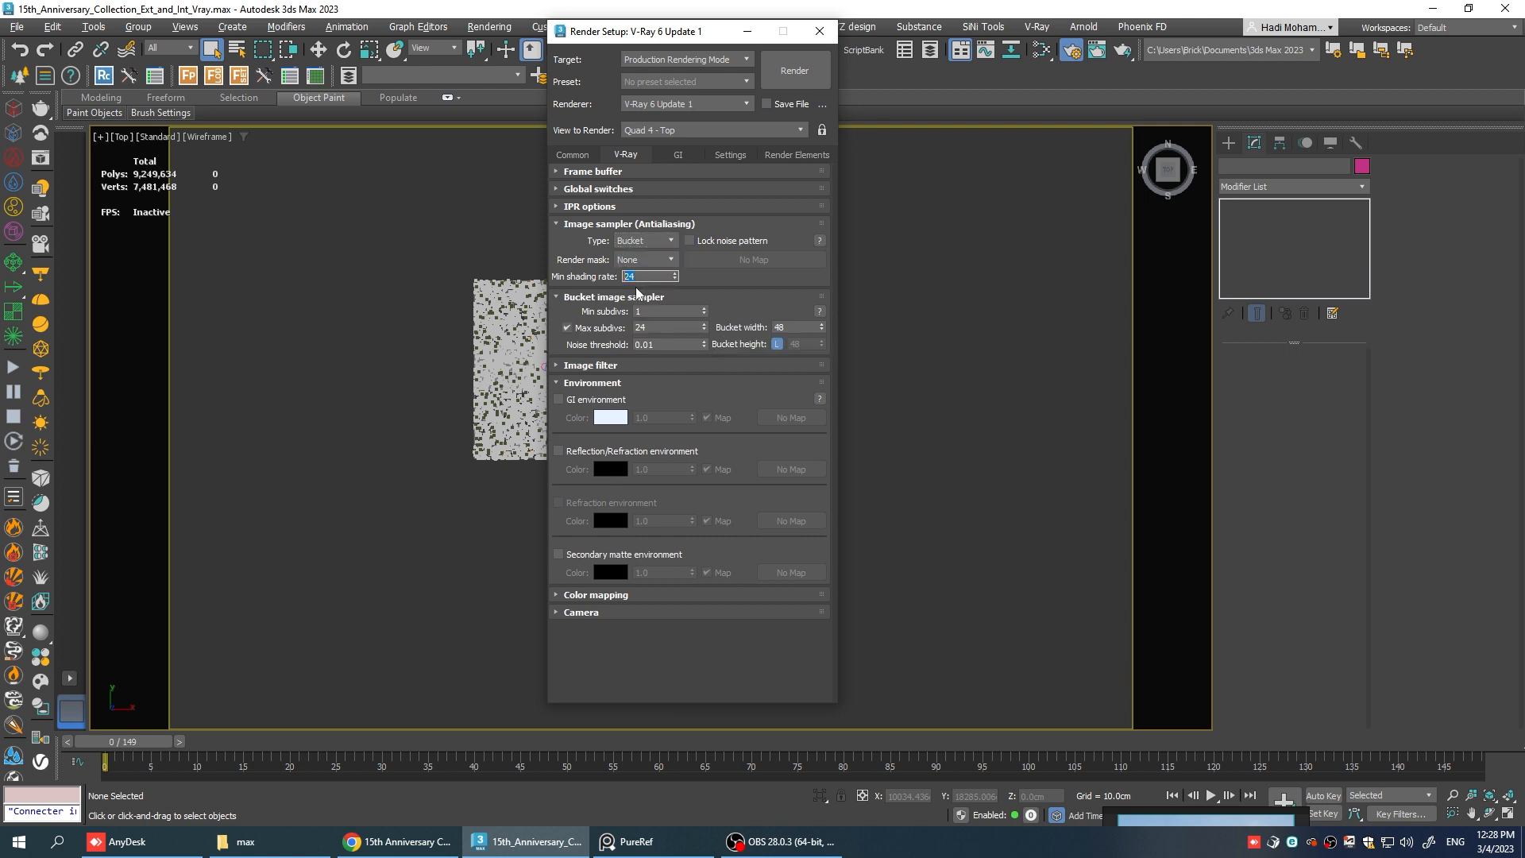
click(666, 327)
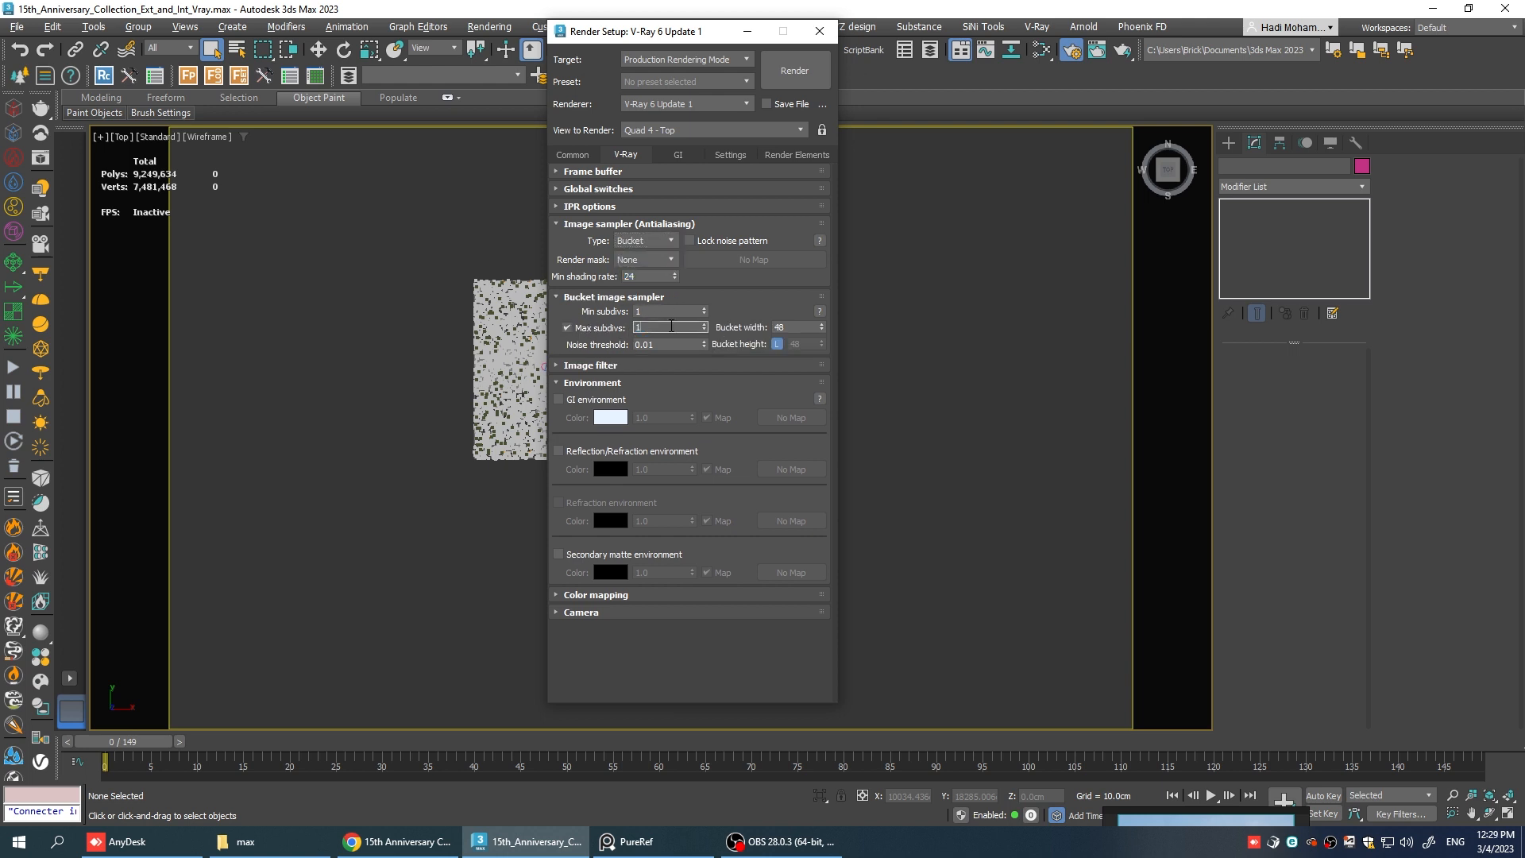
text(10)
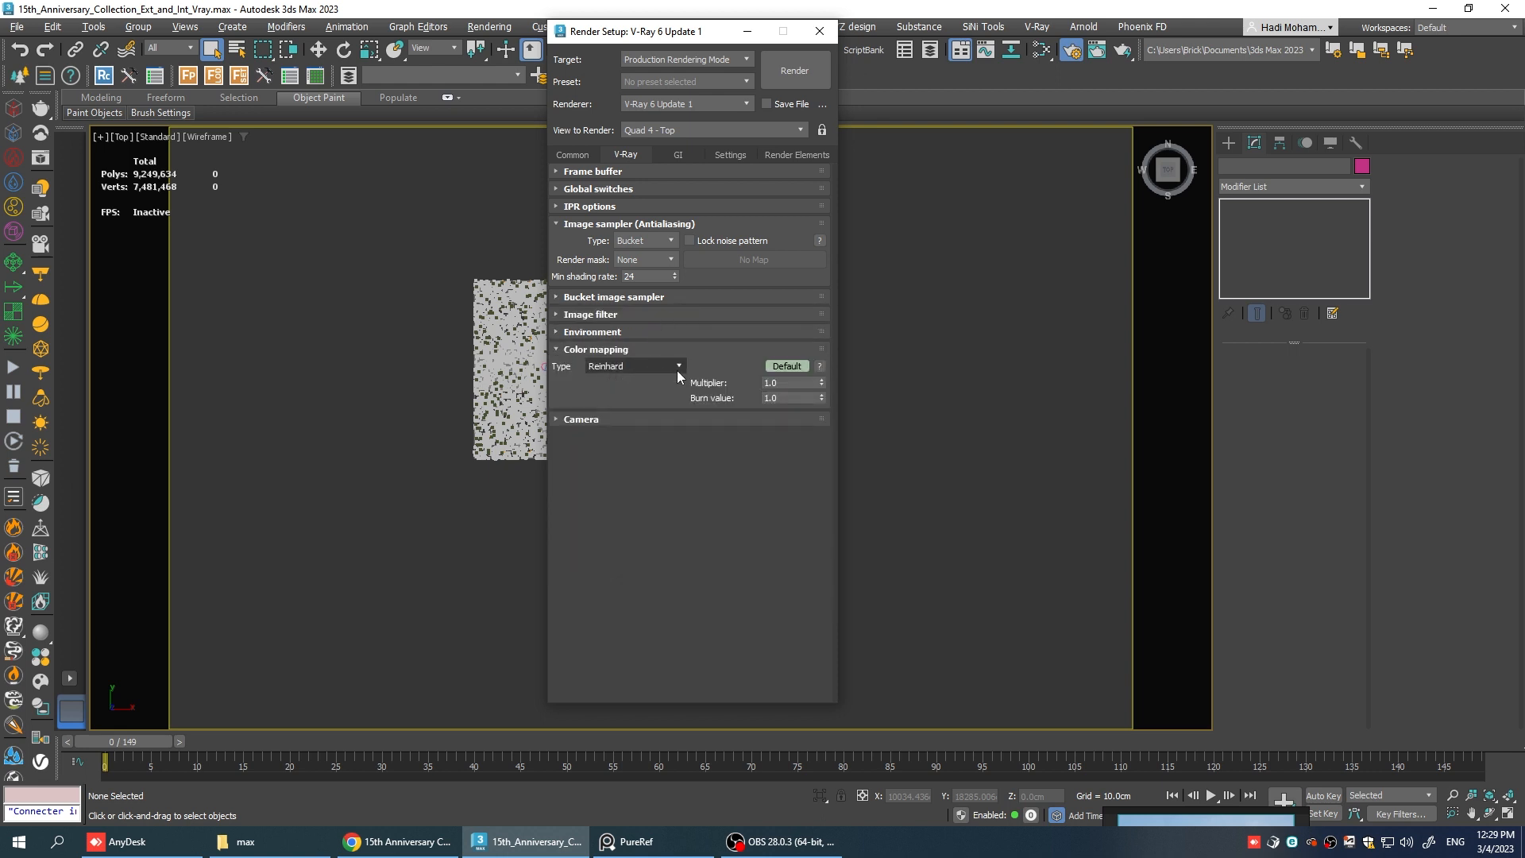
click(677, 154)
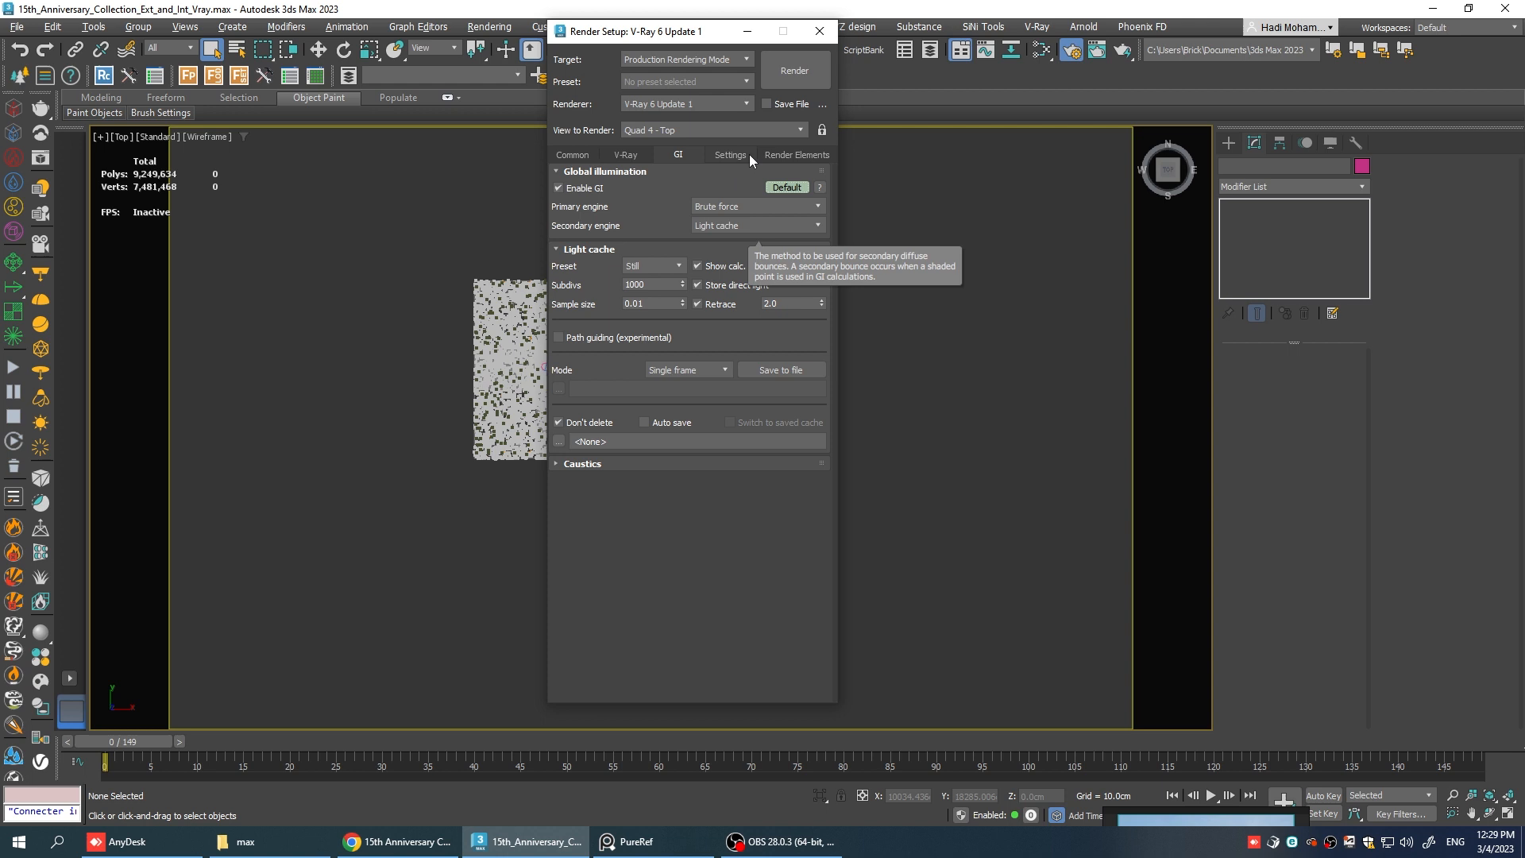
Add the VRayAtmosphere, VRayBackToBeauty and VRayLightMix render elements.
click(796, 154)
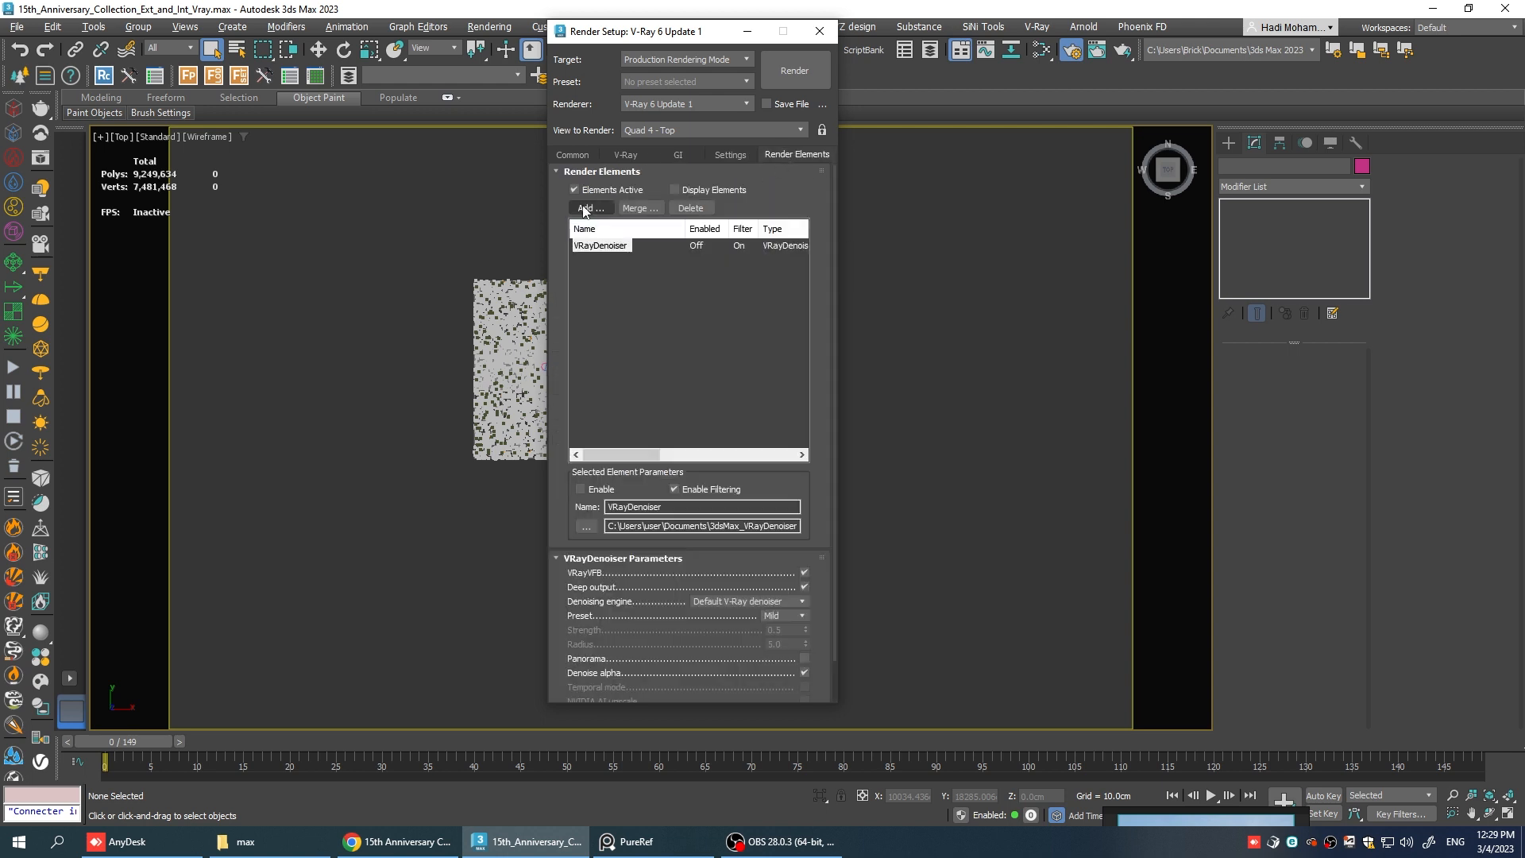
click(588, 208)
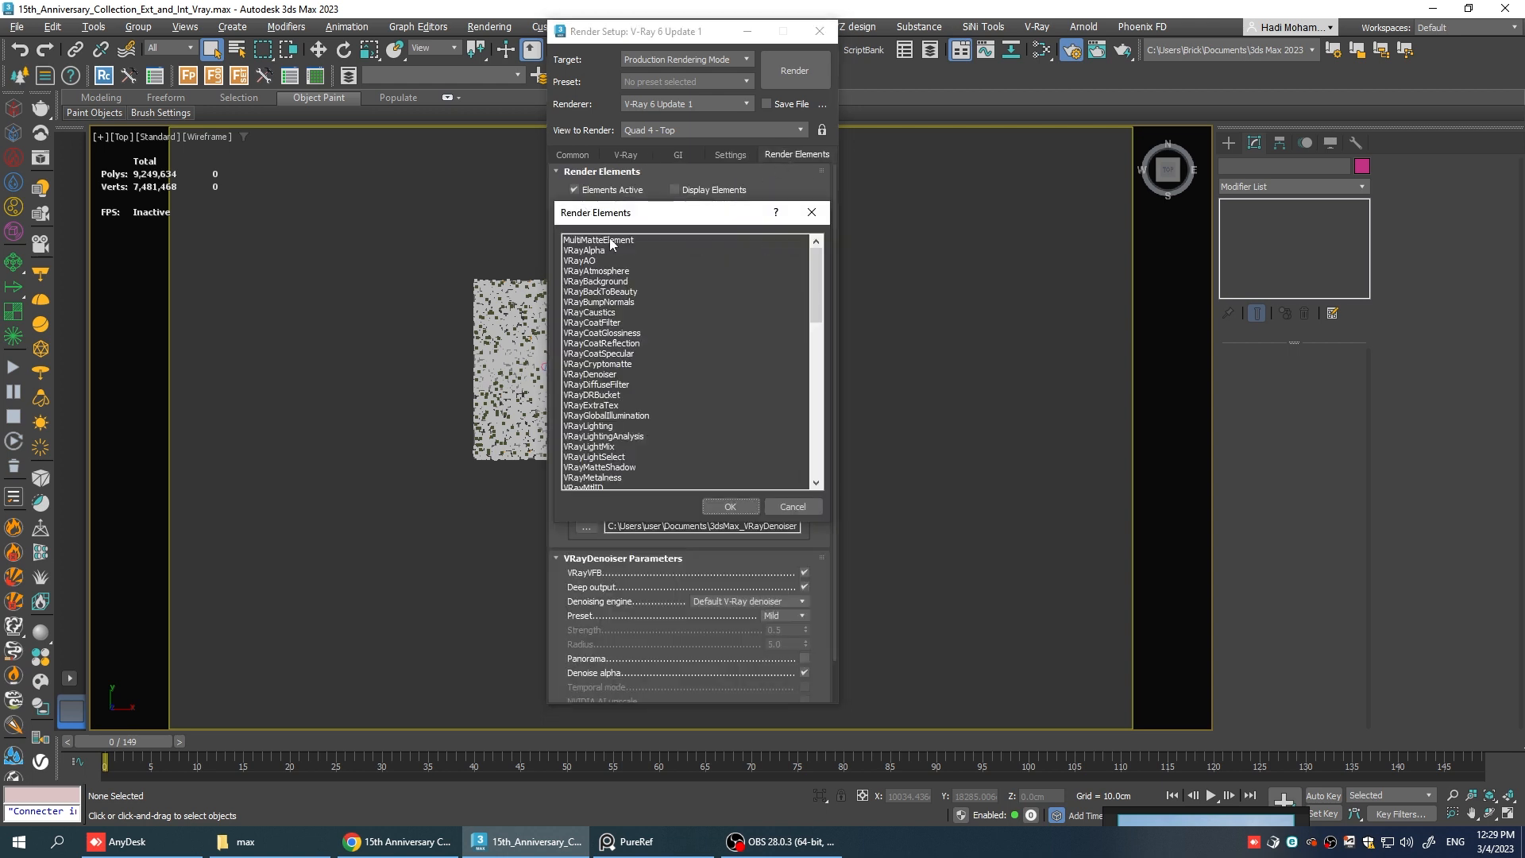
click(595, 270)
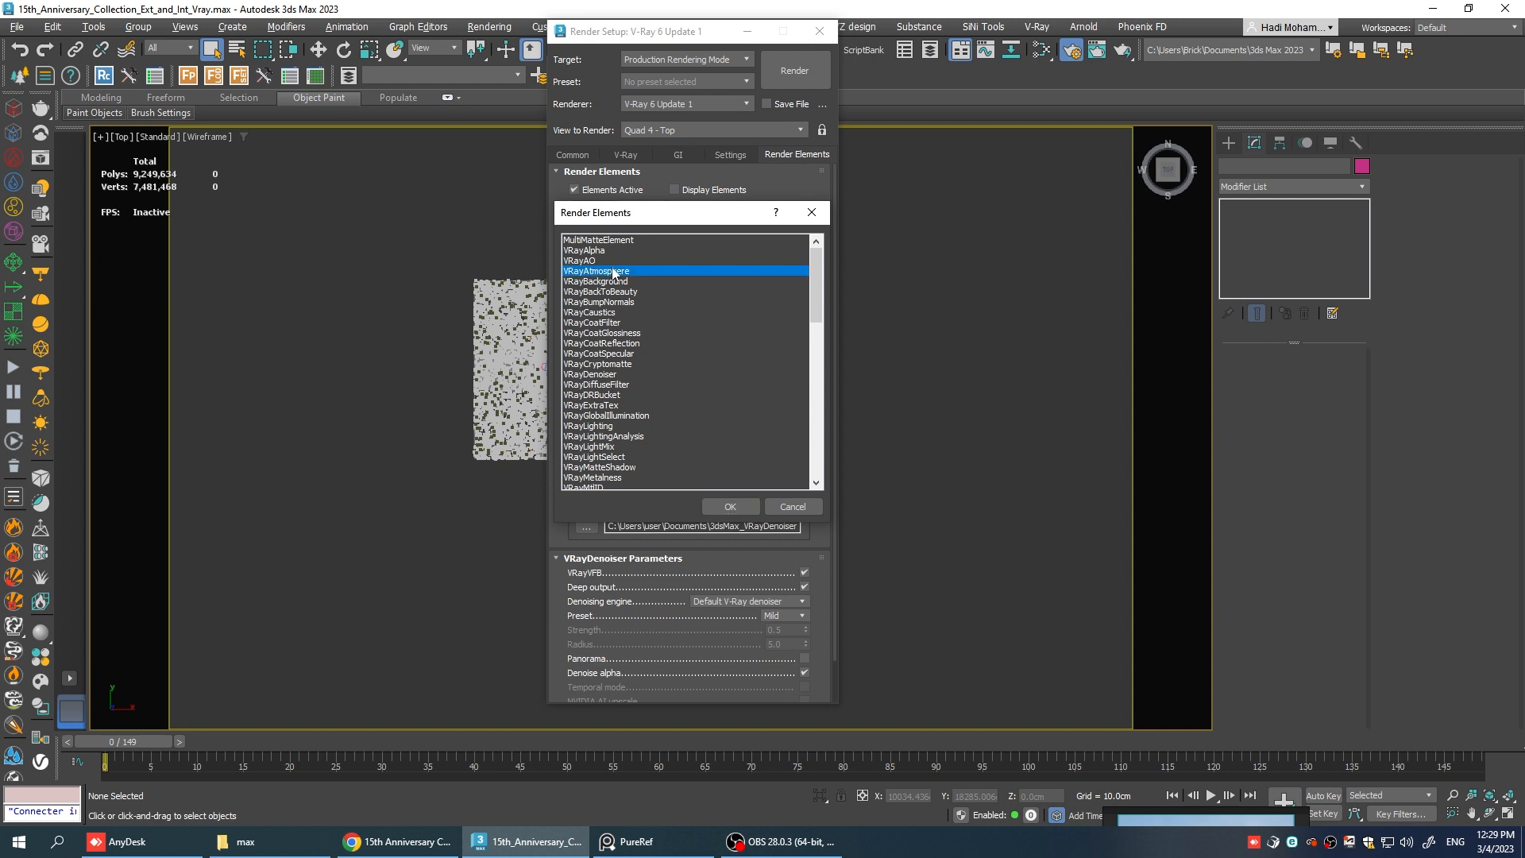
mouse_move(628, 448)
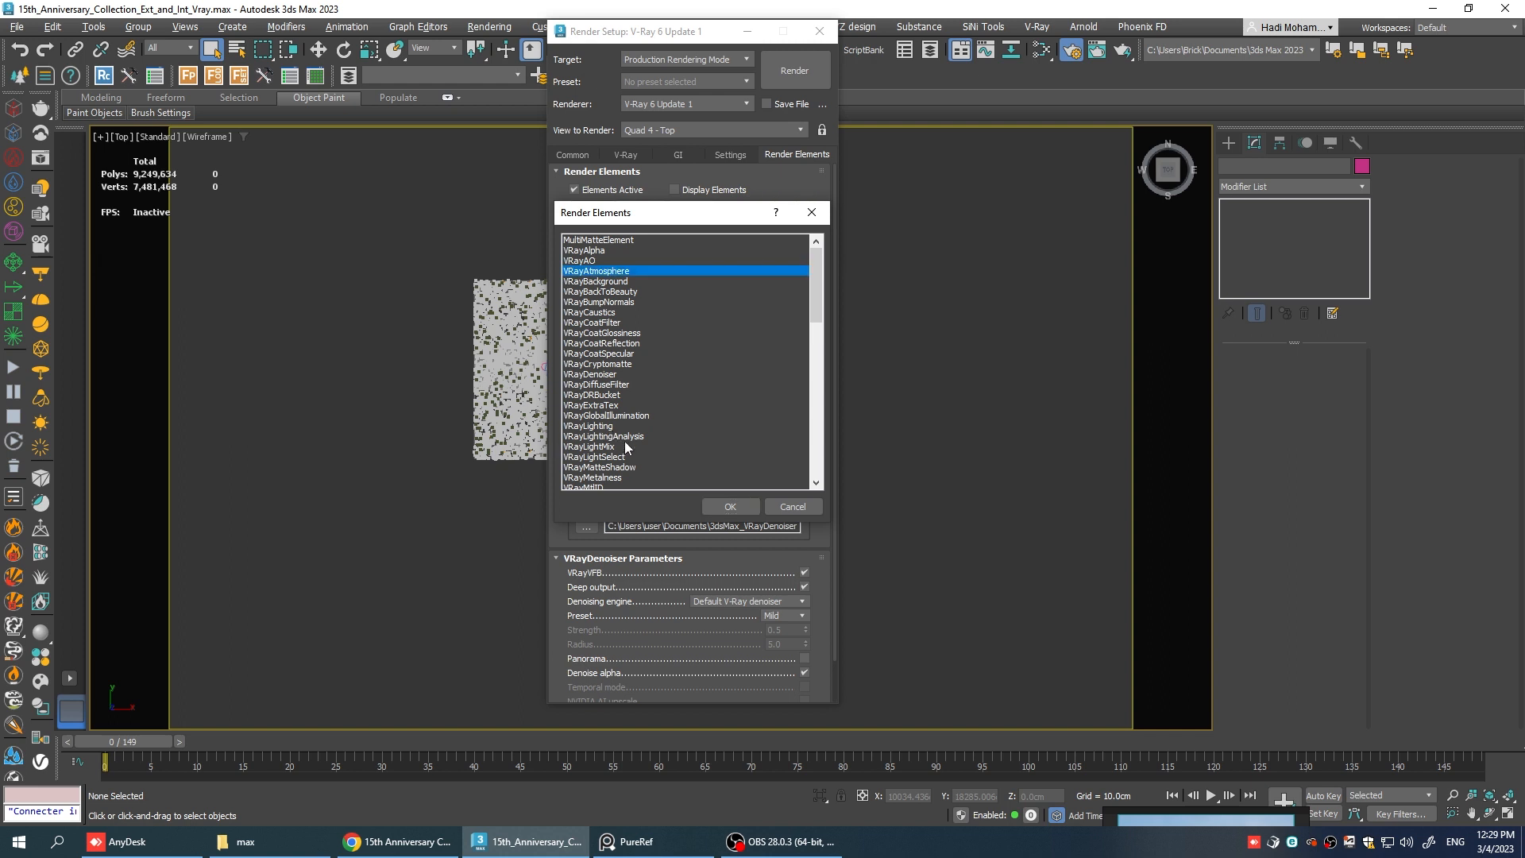
click(590, 447)
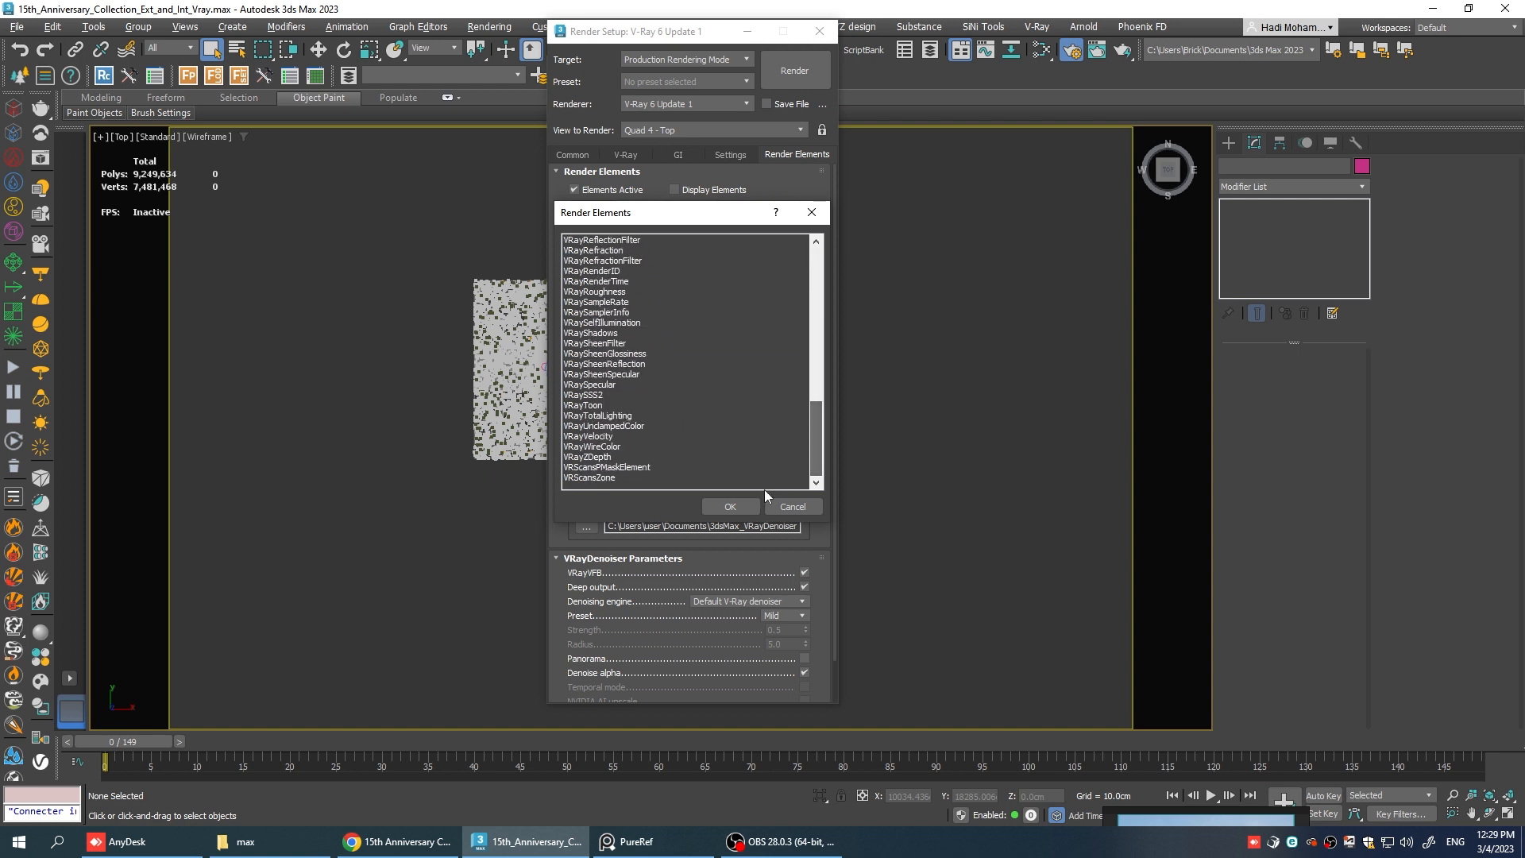
click(729, 506)
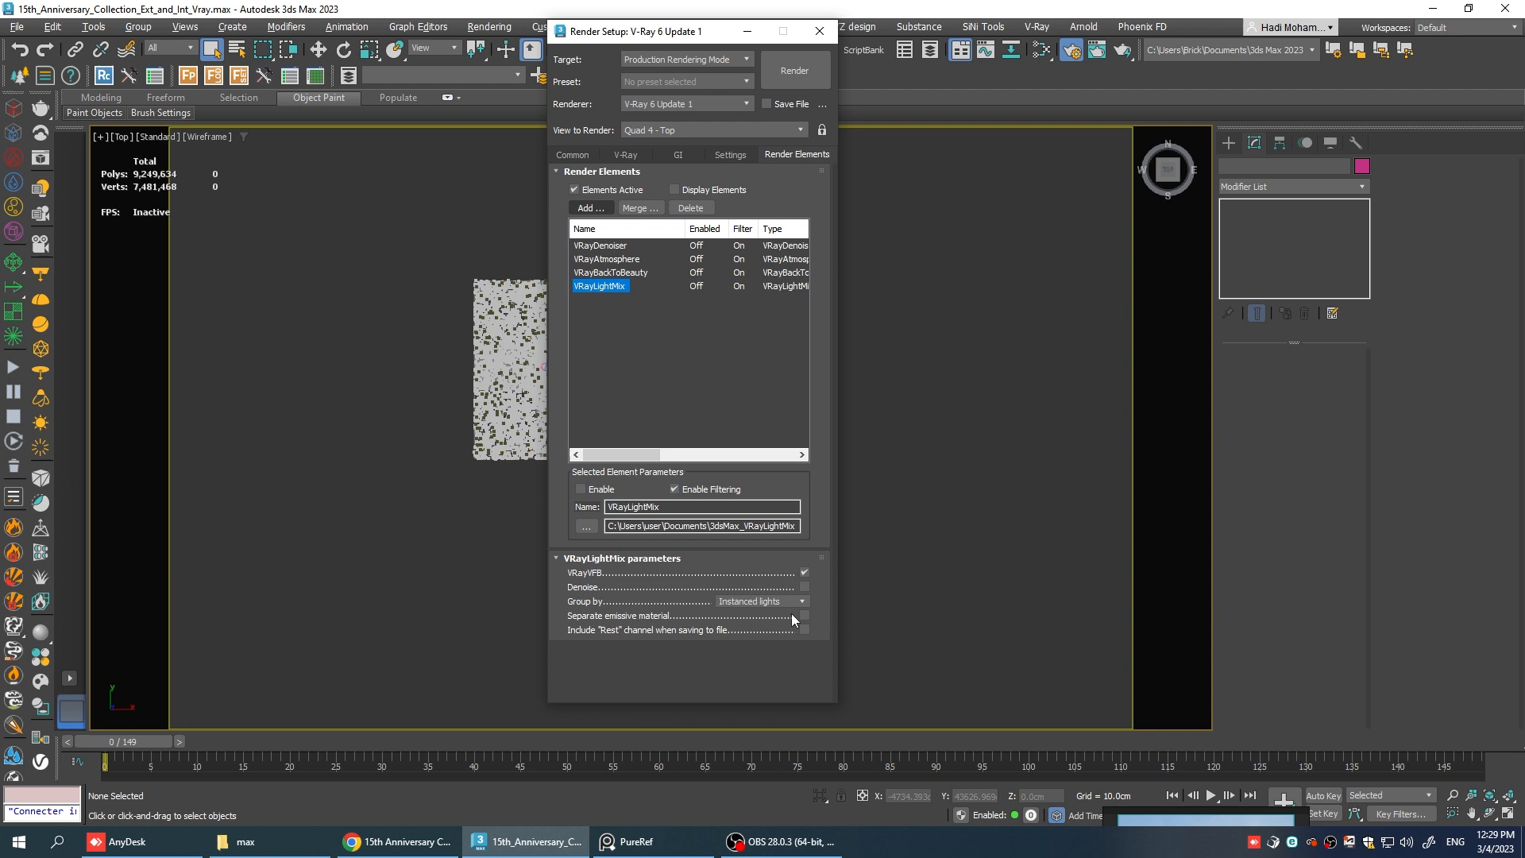
Separate emissive materials in the LightMix element and close Render Setup.
click(804, 616)
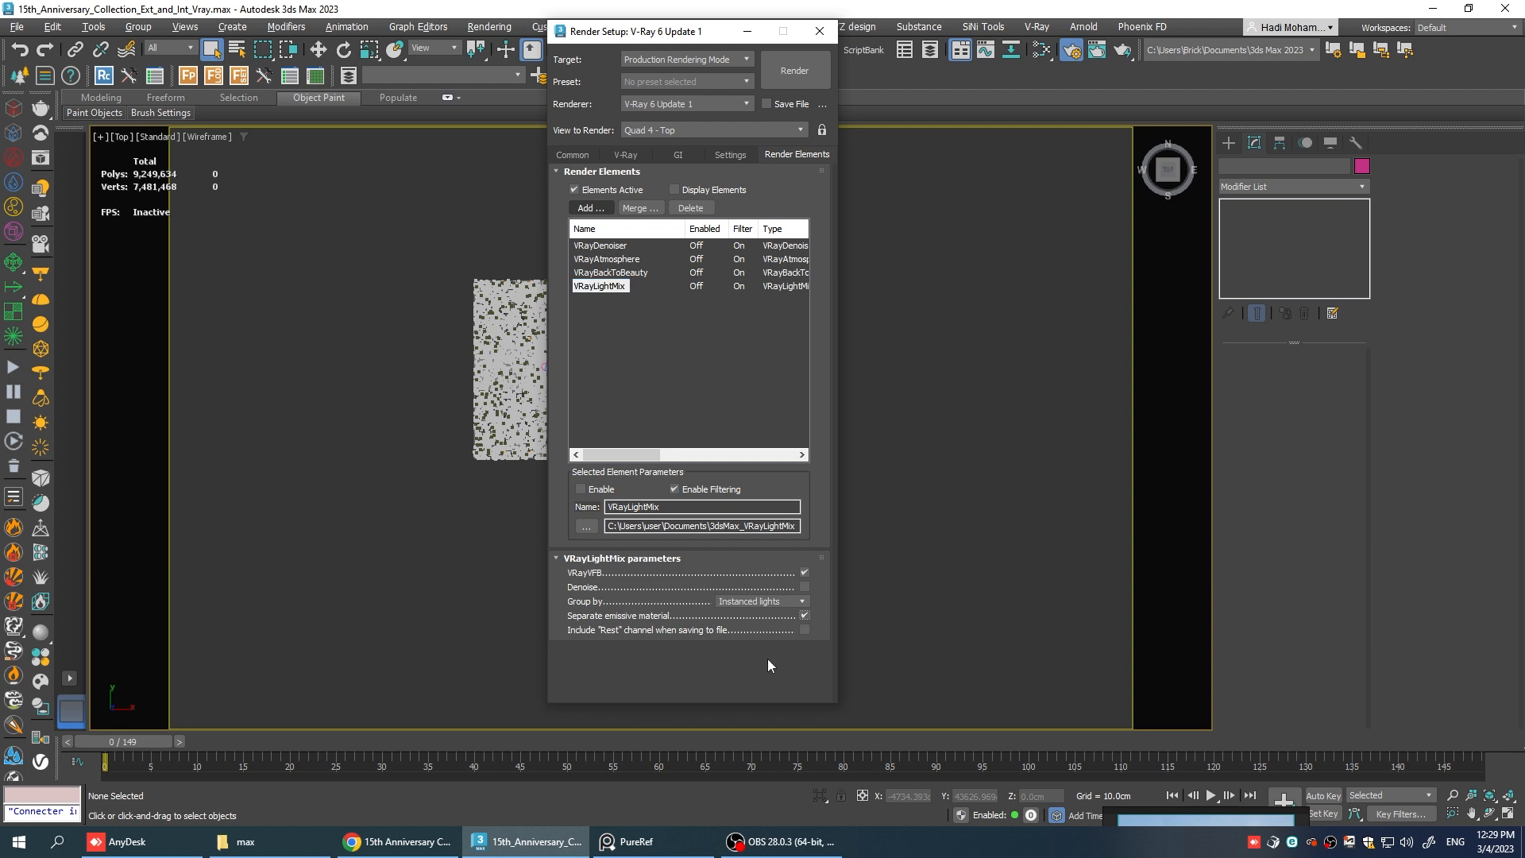
click(818, 31)
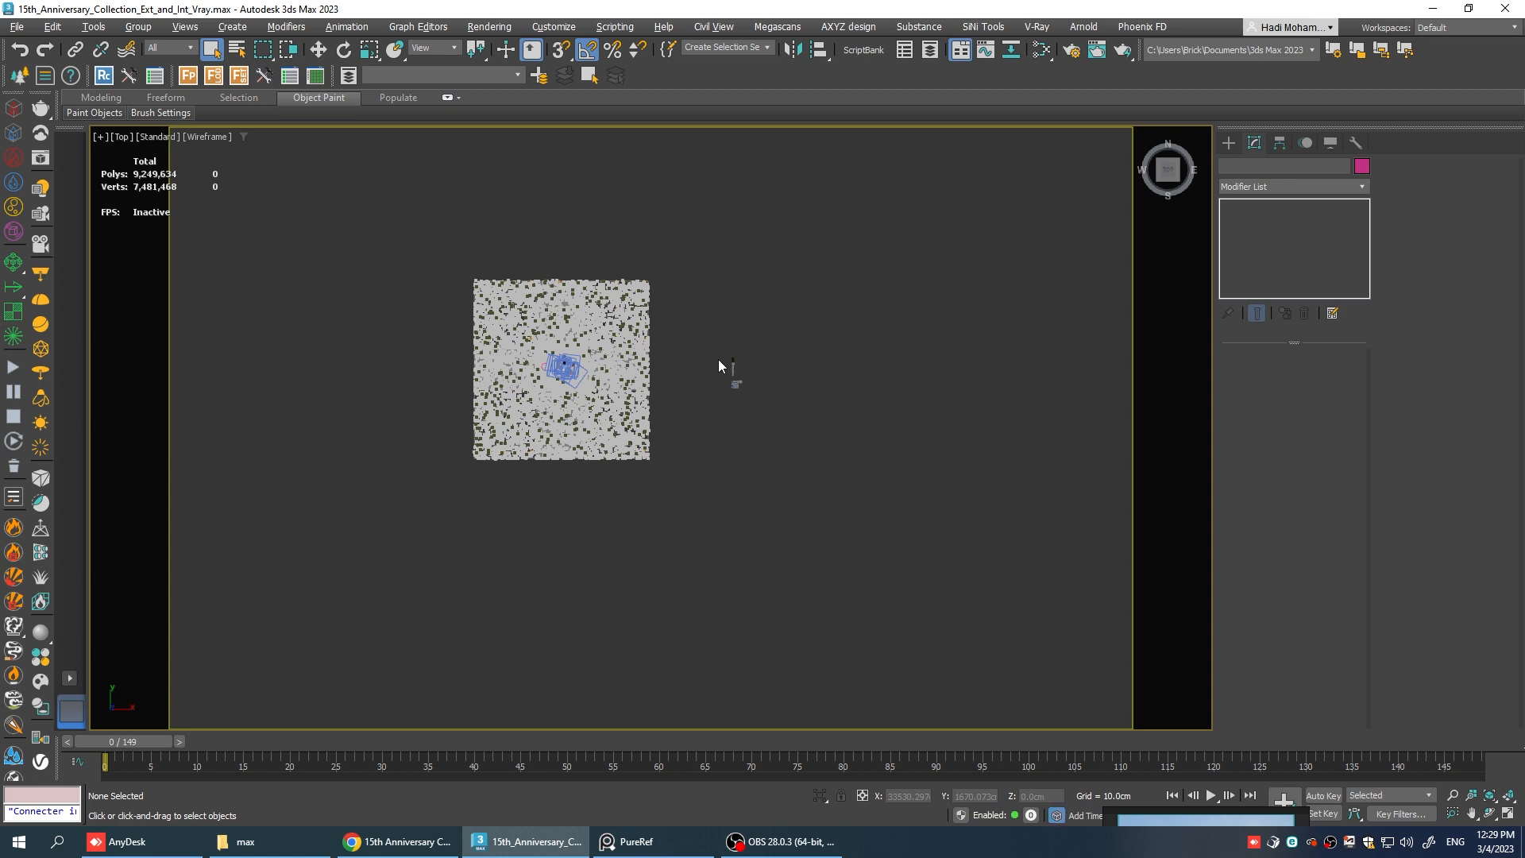
Lock rendering to the VRayCam002 camera view in Render Setup.
click(68, 679)
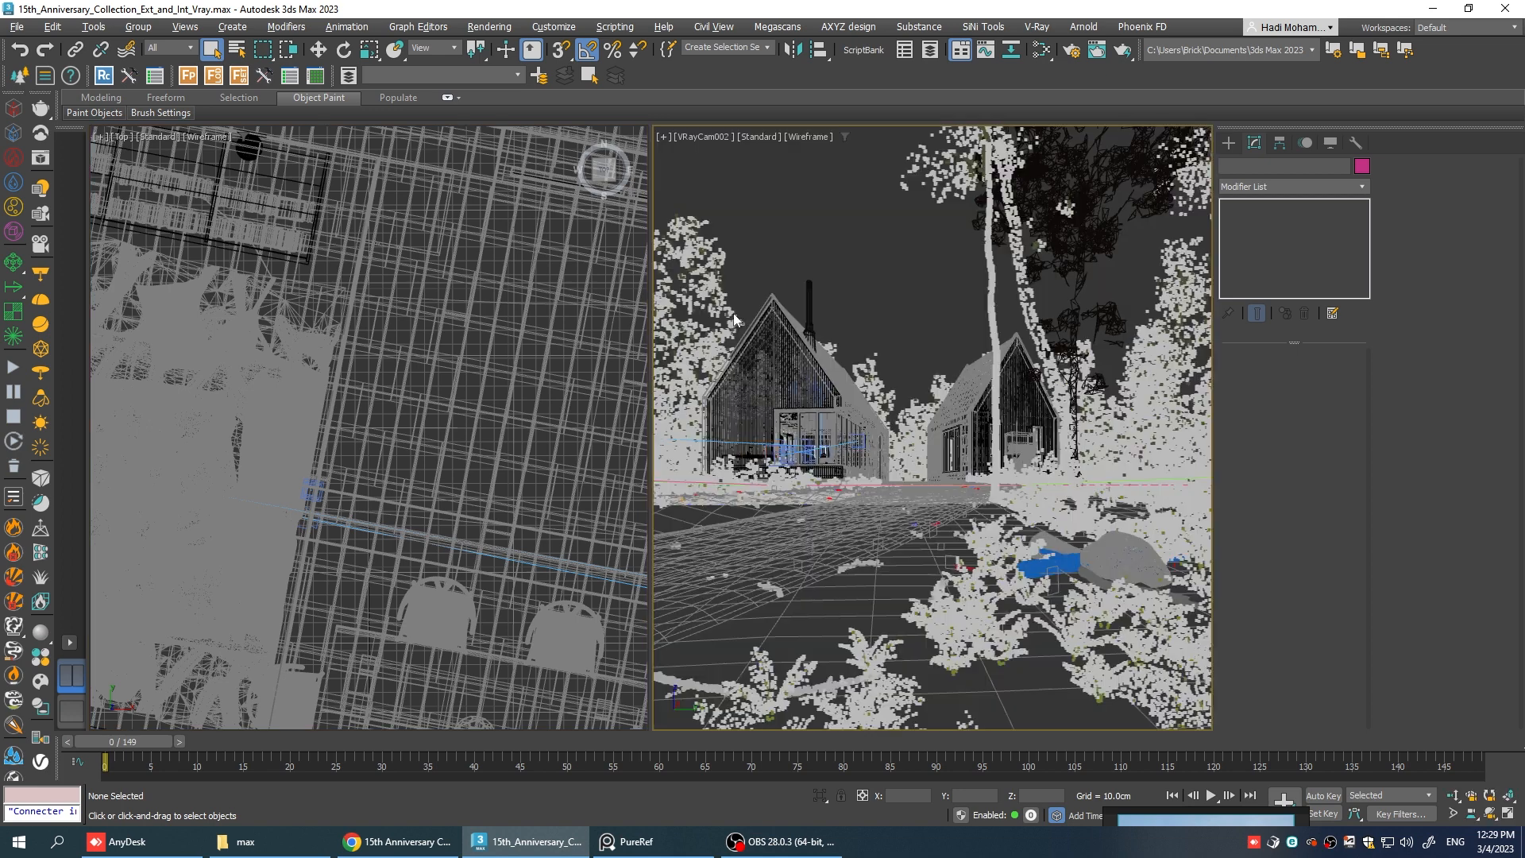
mouse_move(1076, 50)
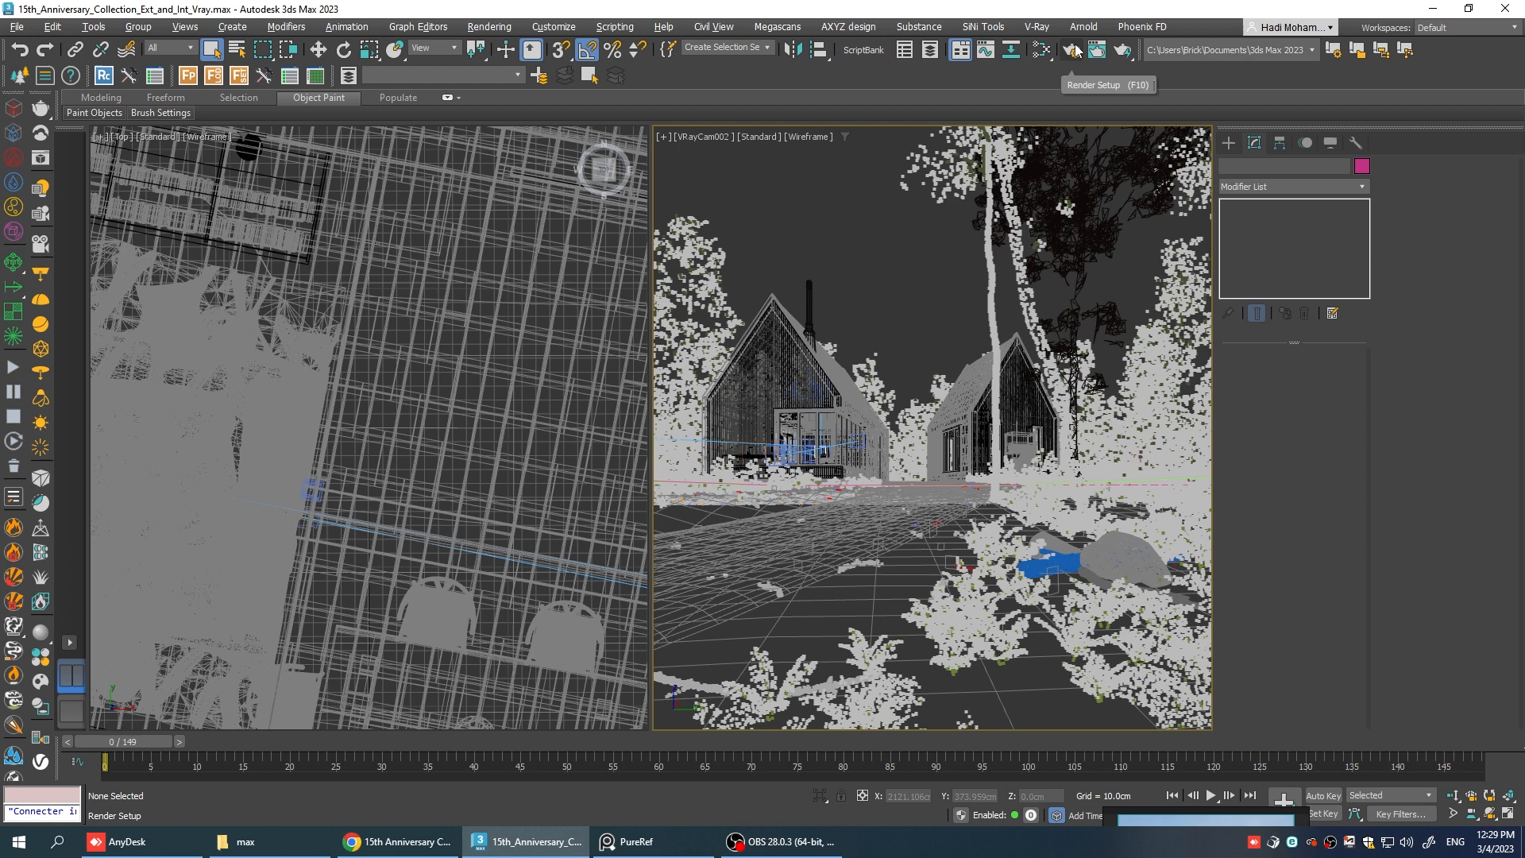
click(1075, 49)
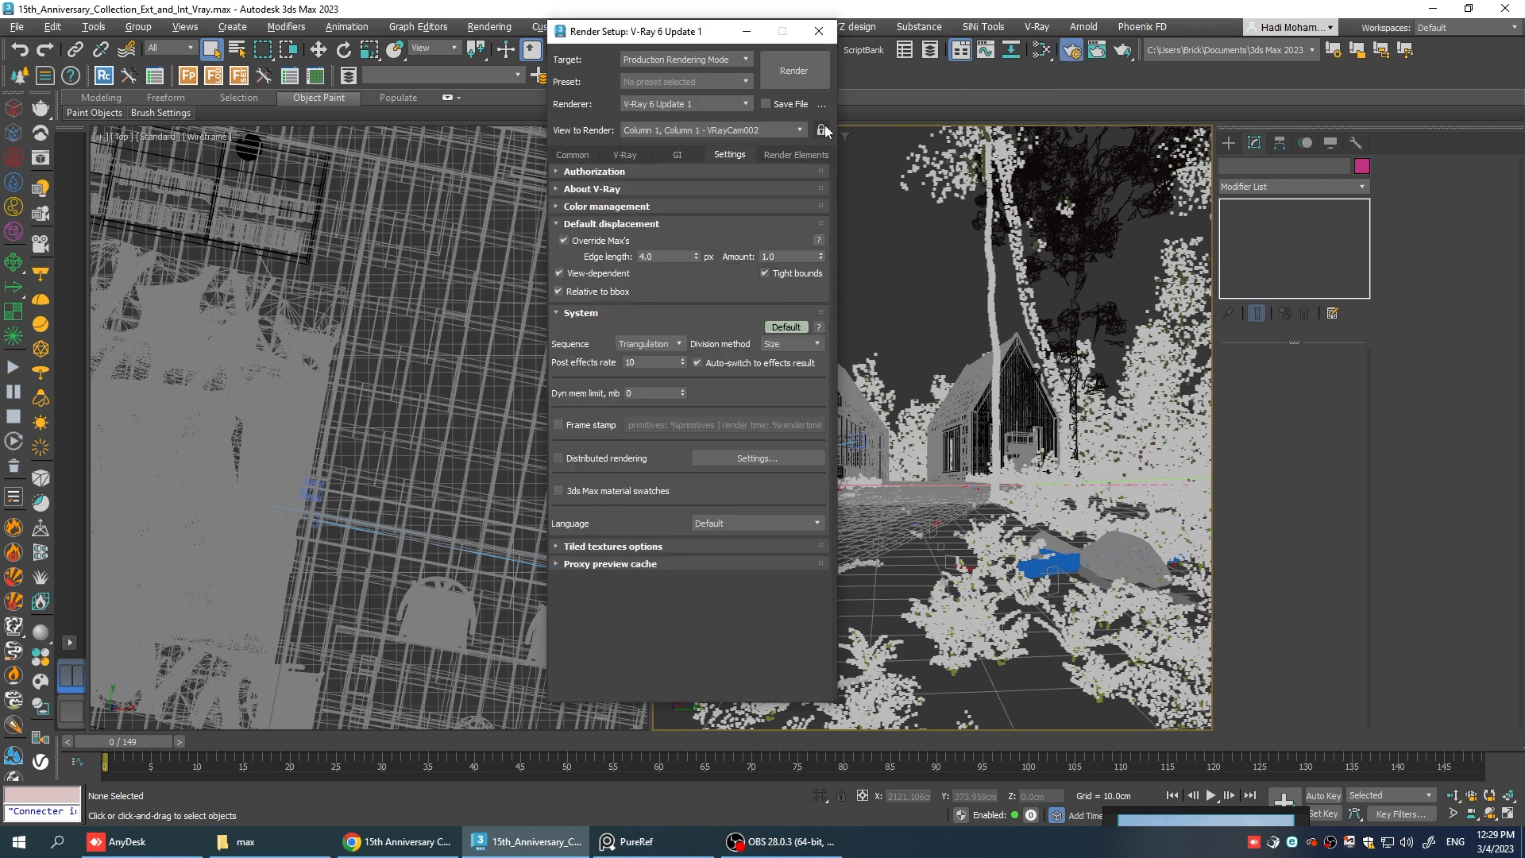
click(821, 129)
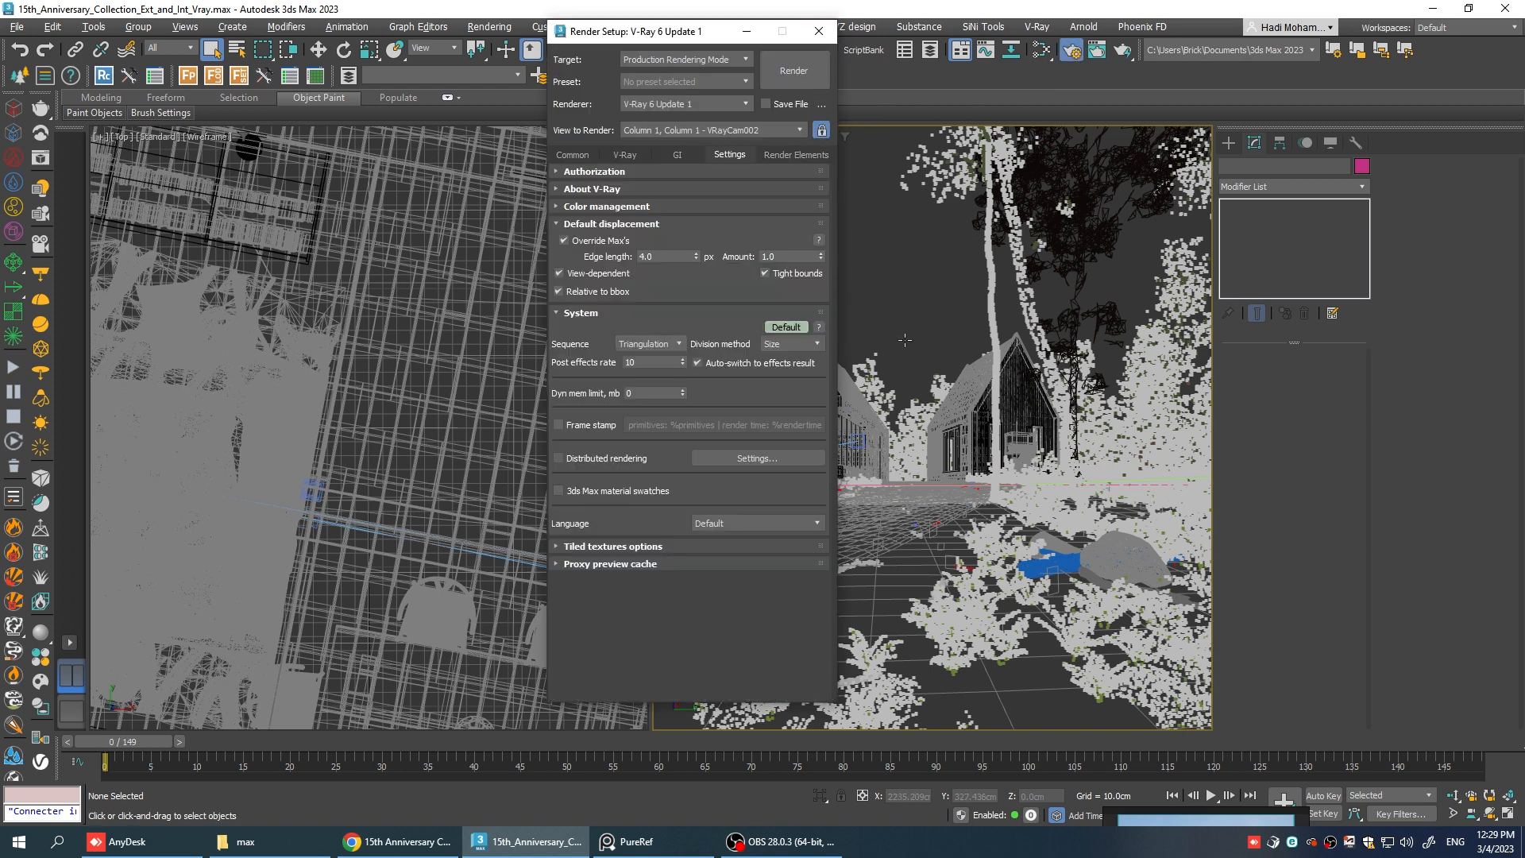
click(818, 32)
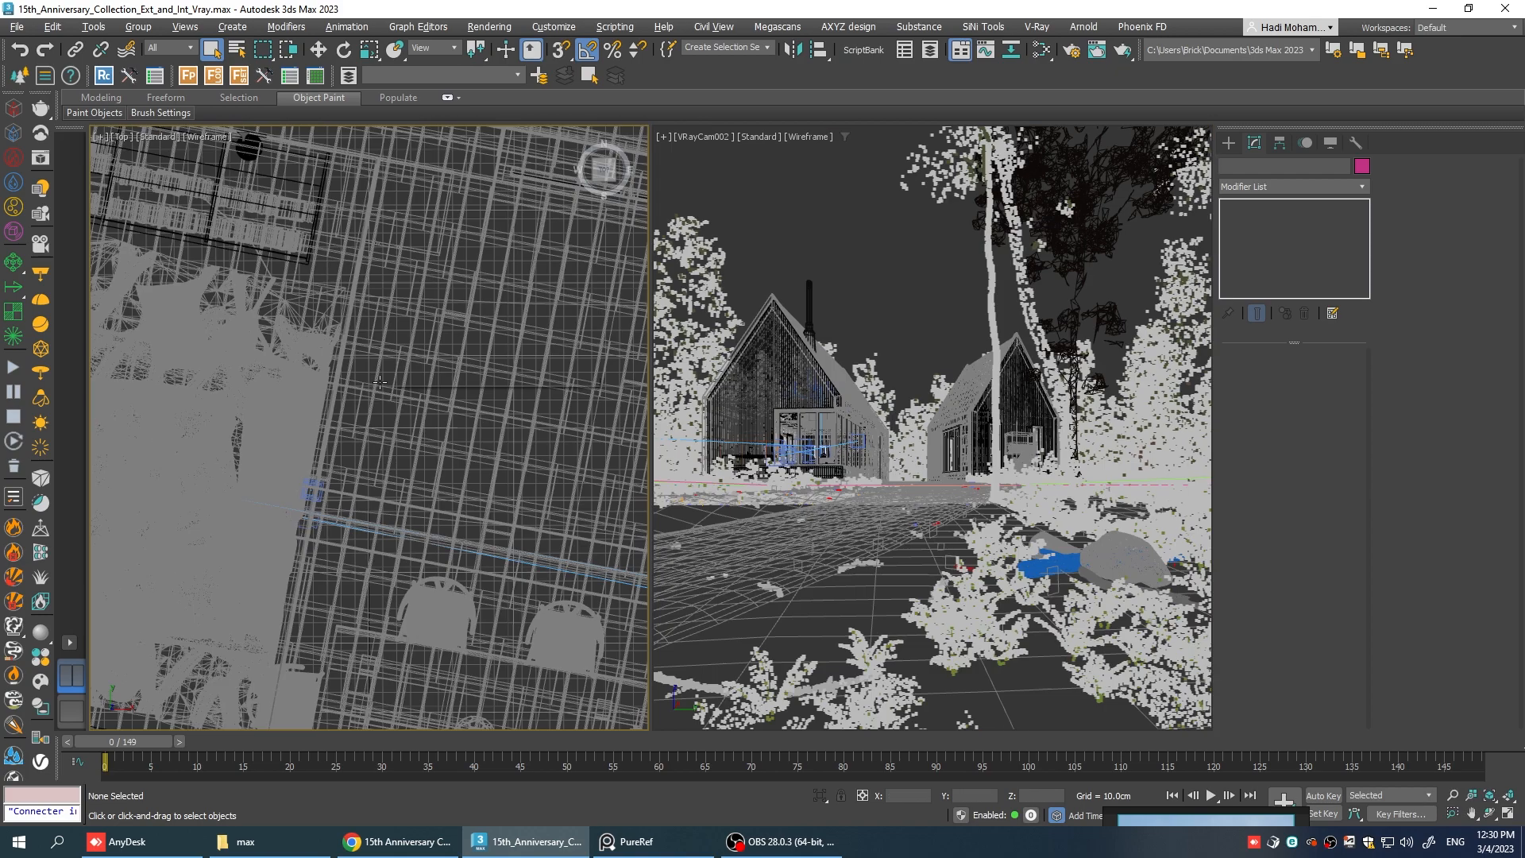
Clear the environment map and delete the VRayAerialPerspective effect in Environment and Effects.
scroll(down, 3)
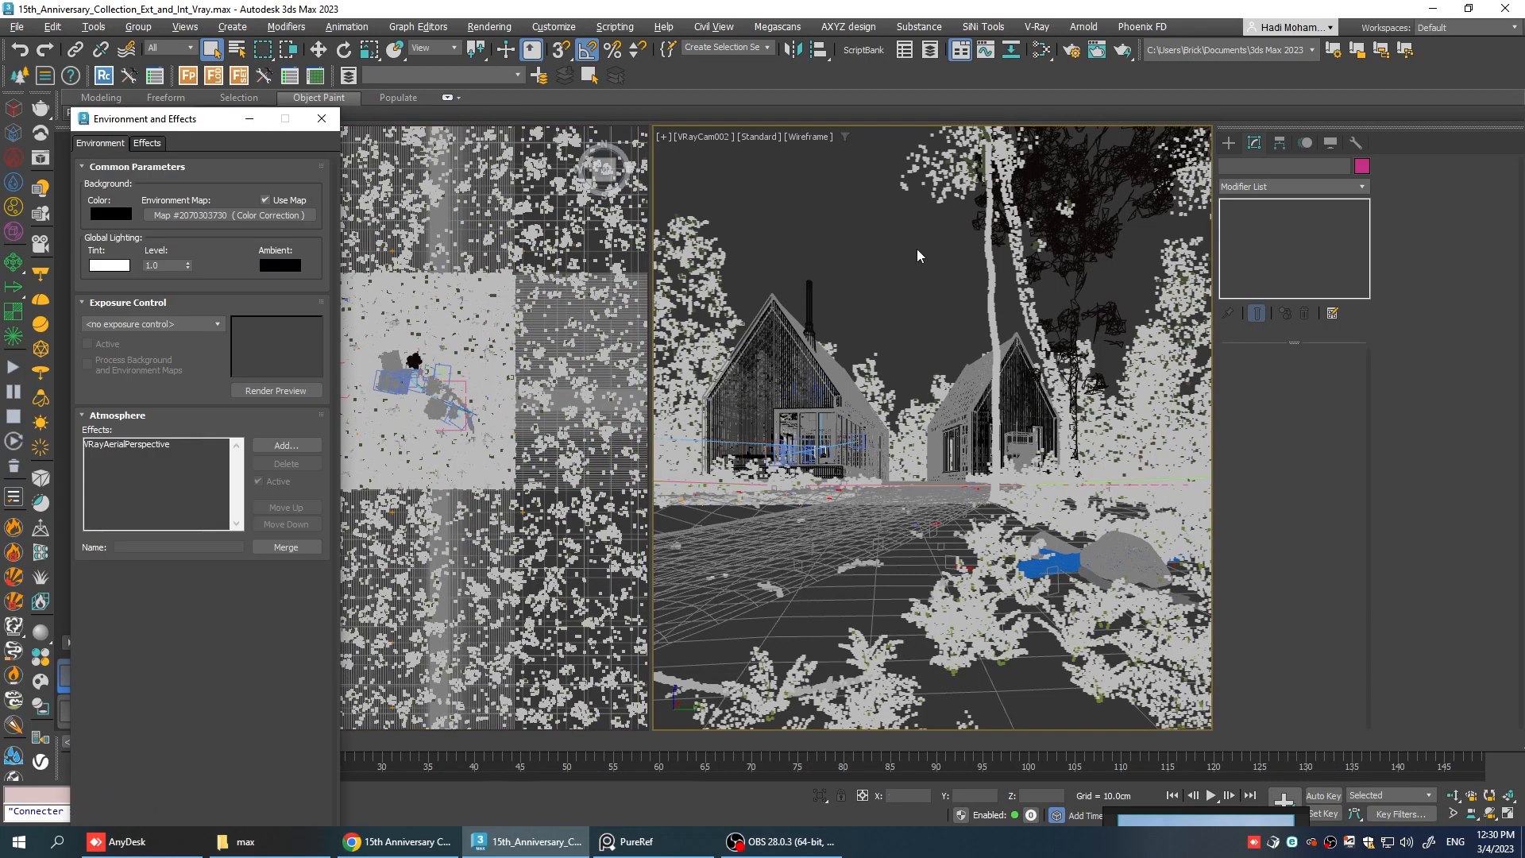
right_click(194, 215)
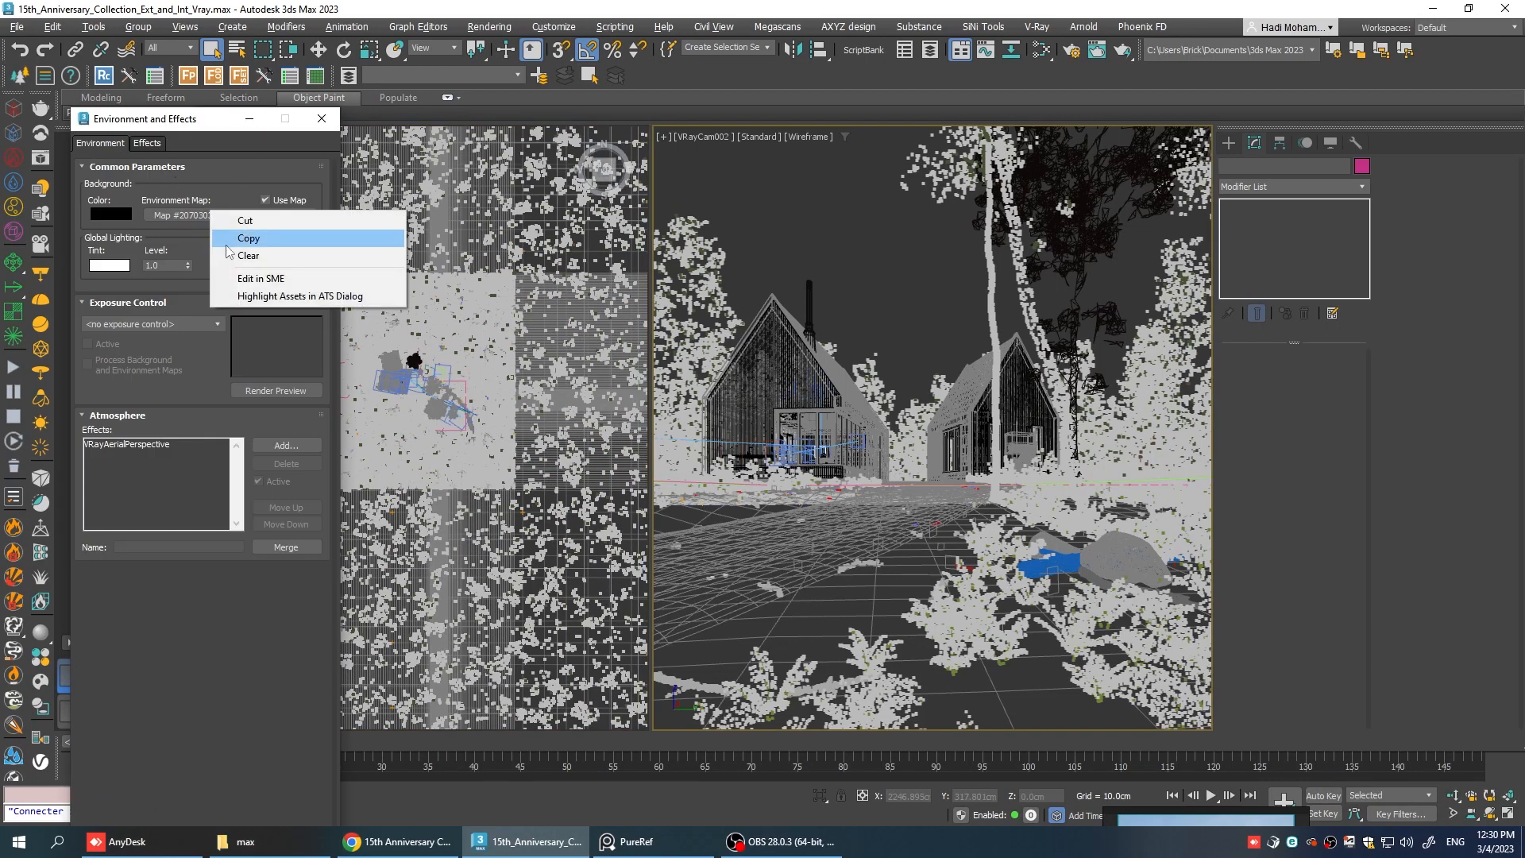
click(248, 256)
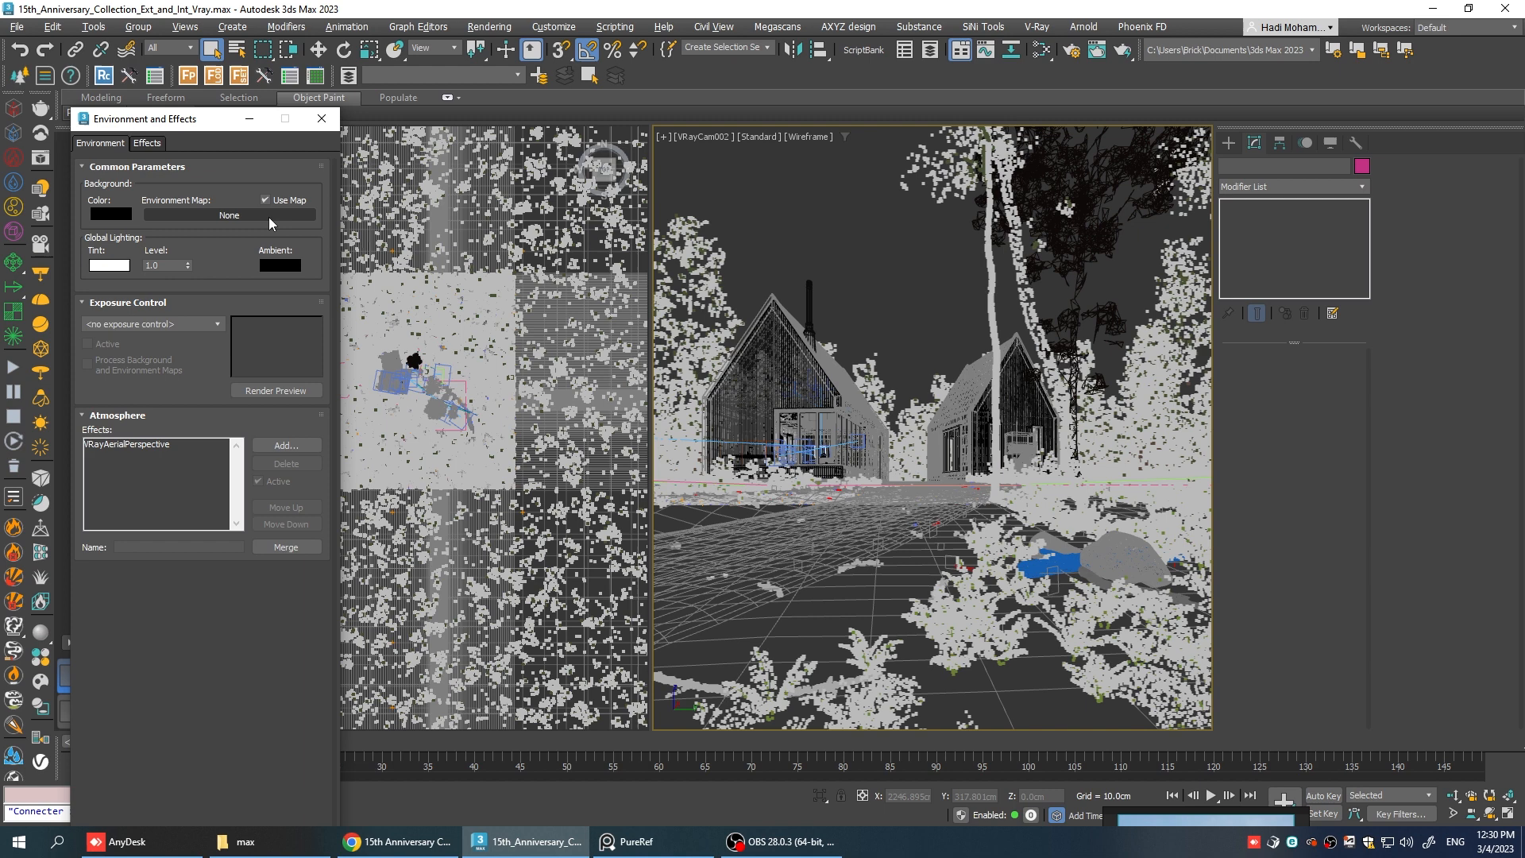
click(125, 444)
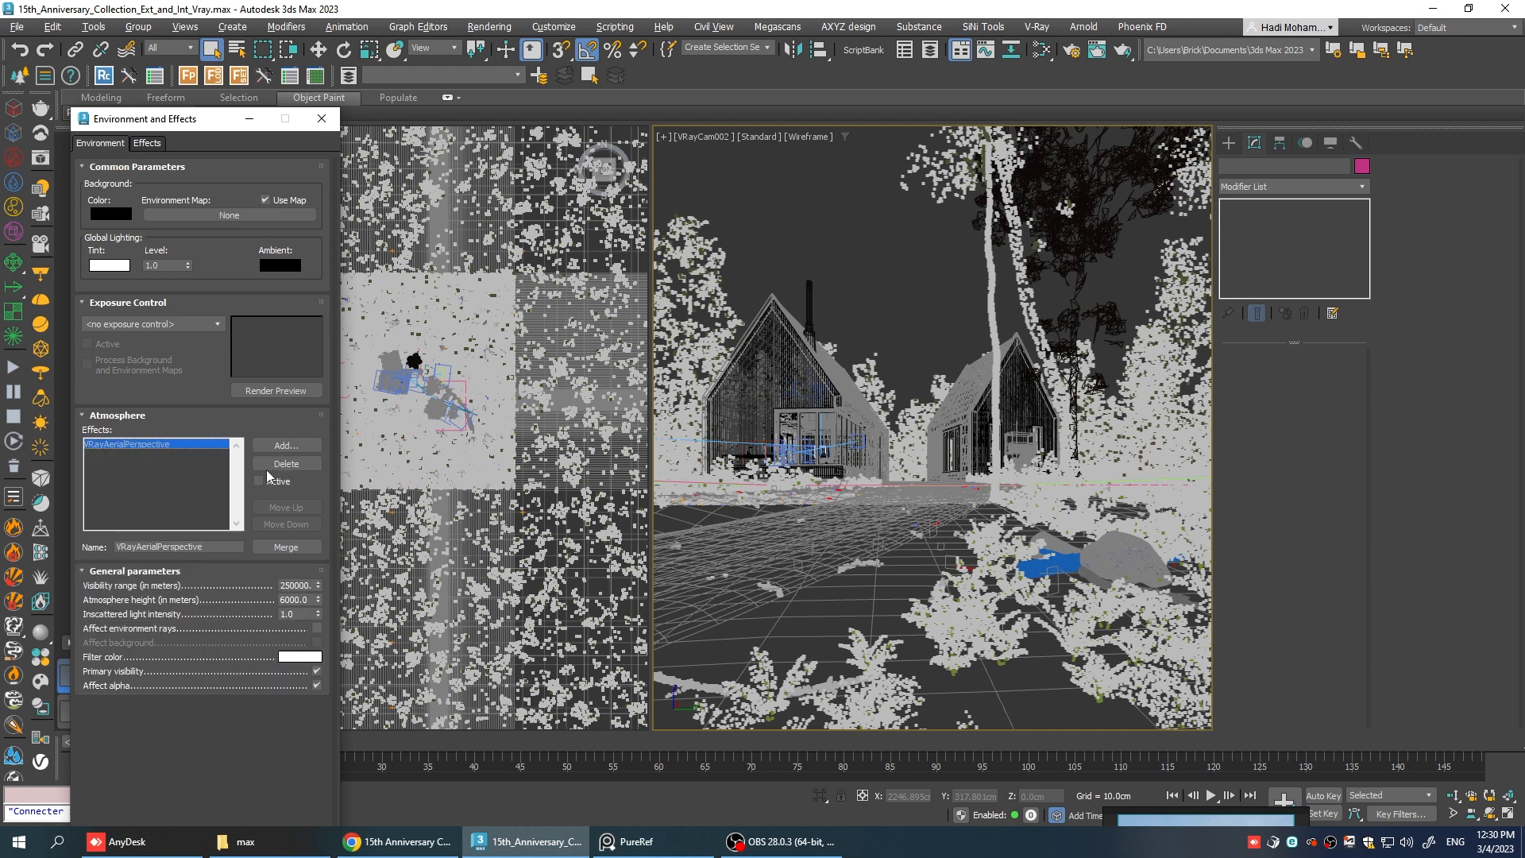
click(284, 462)
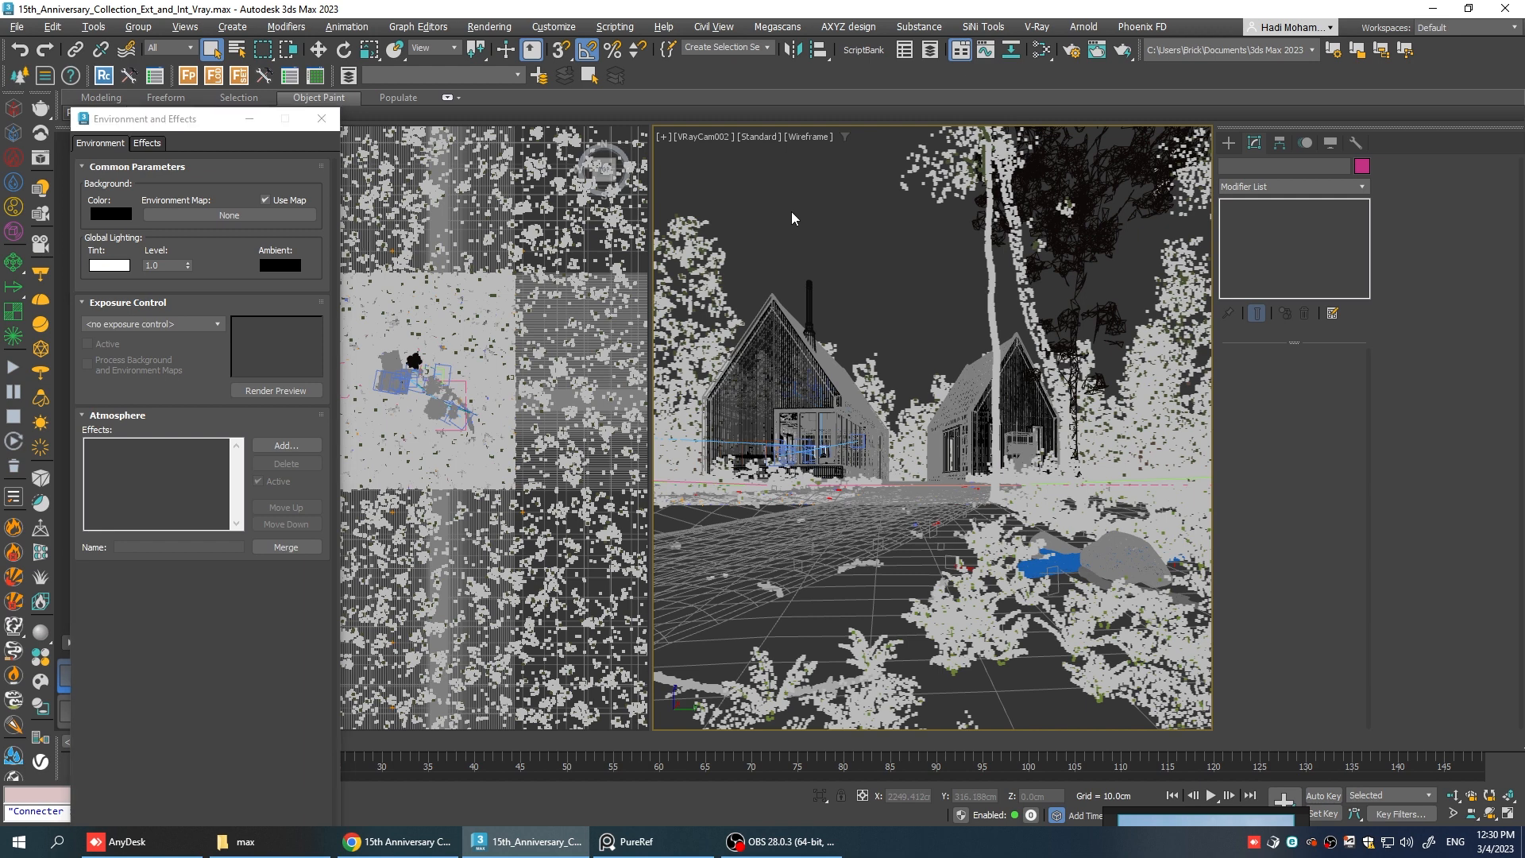
click(319, 119)
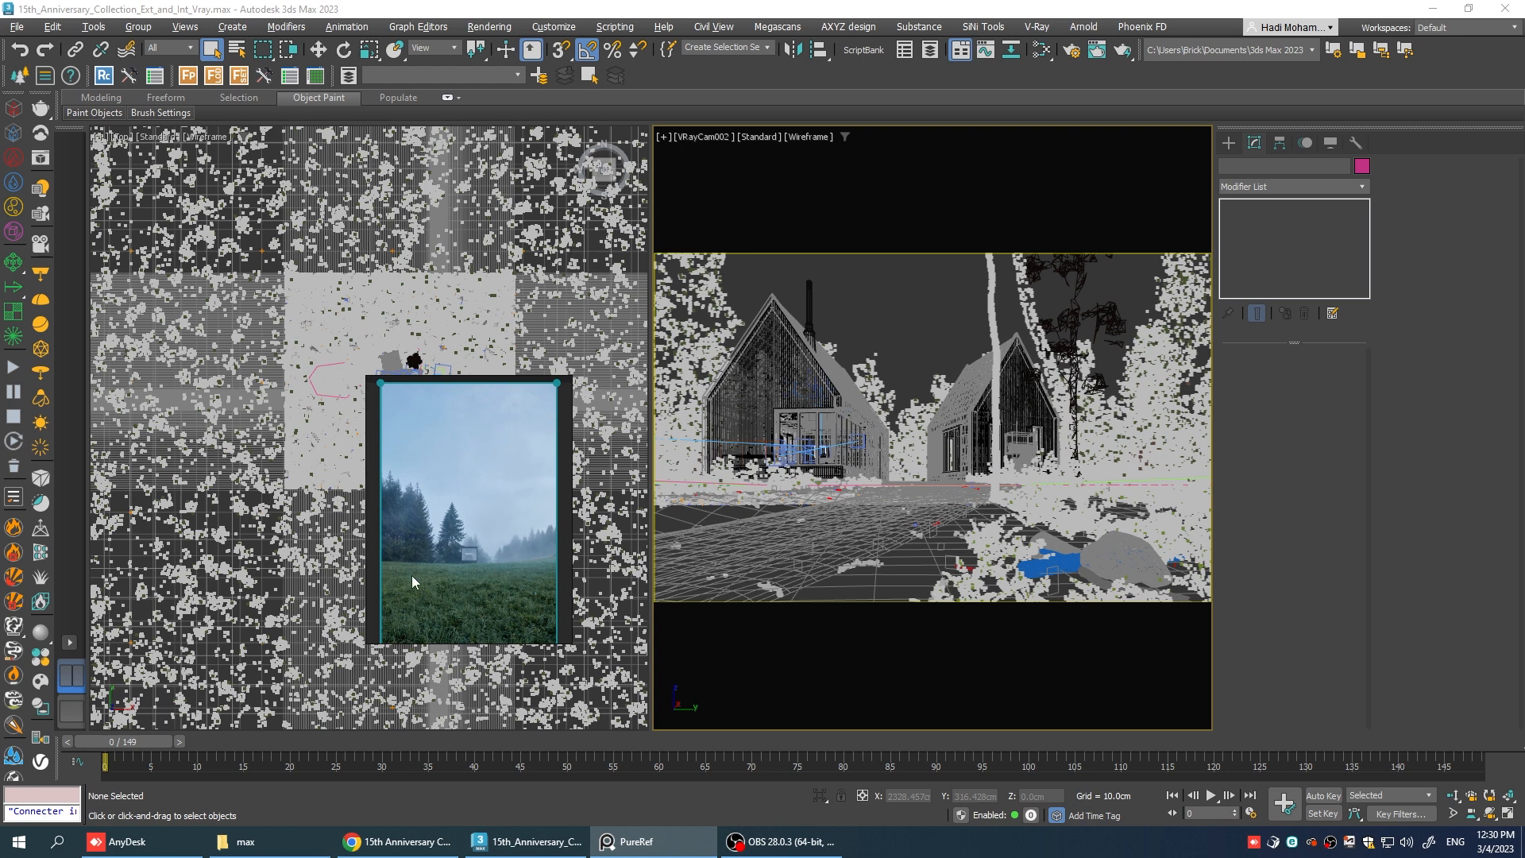
Place the foggy reference photo beside the camera view, shade the view and show Common render settings.
drag(467, 510, 1306, 564)
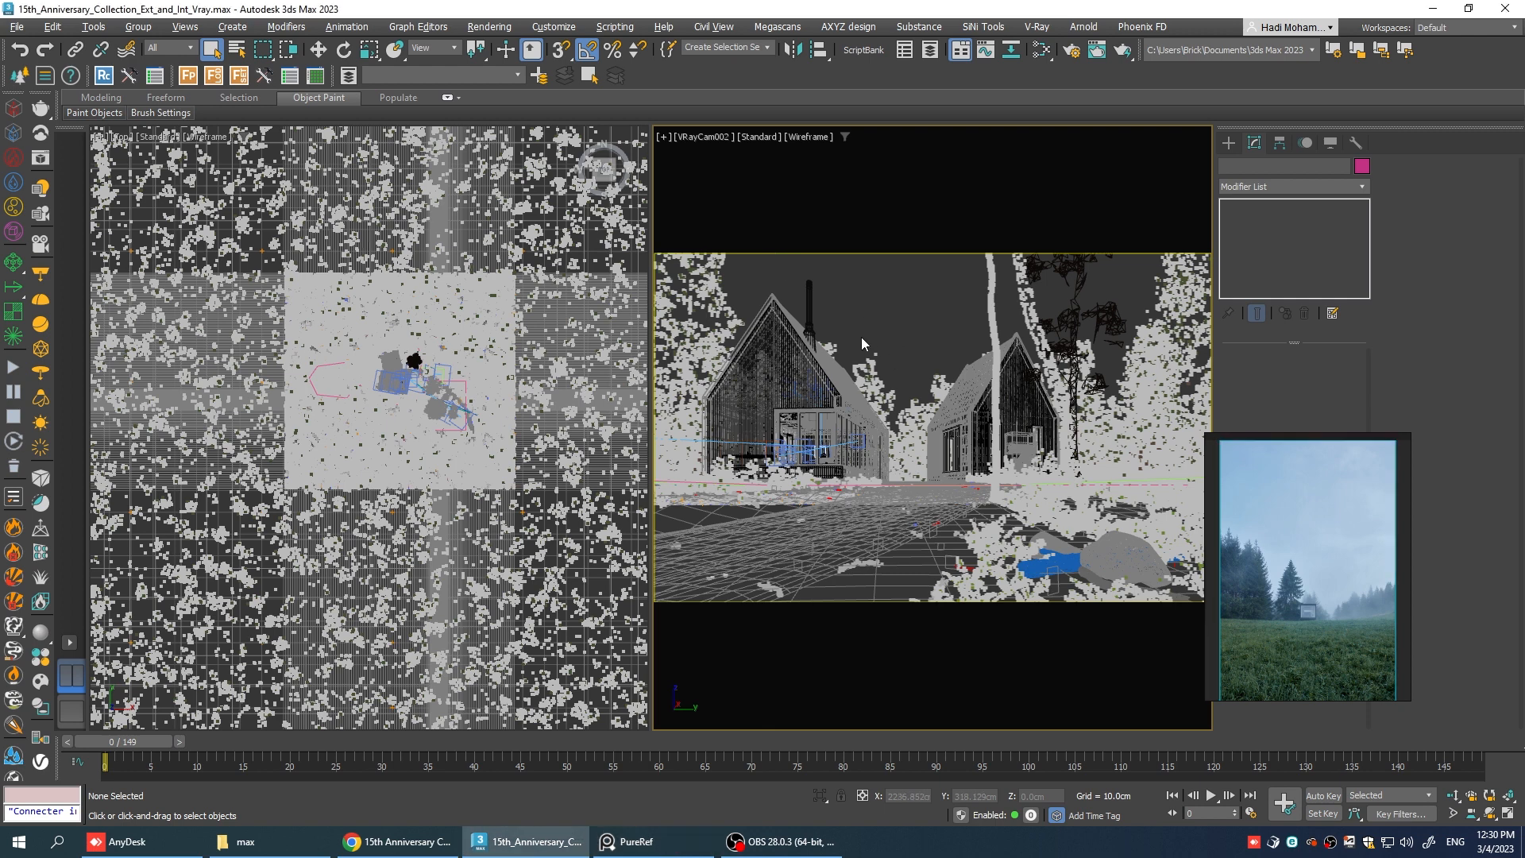
click(1069, 49)
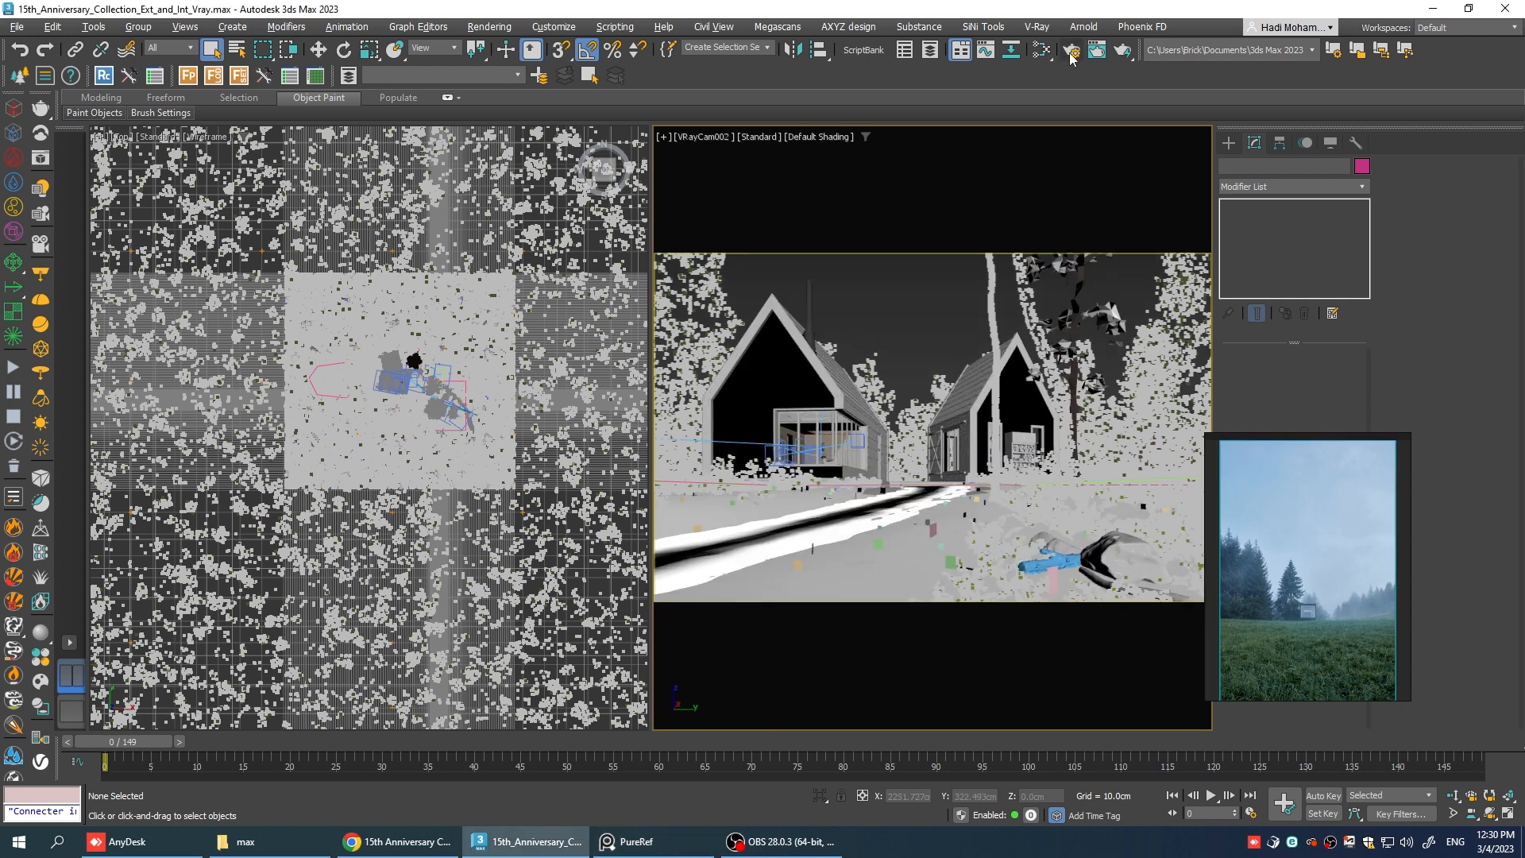
click(1070, 51)
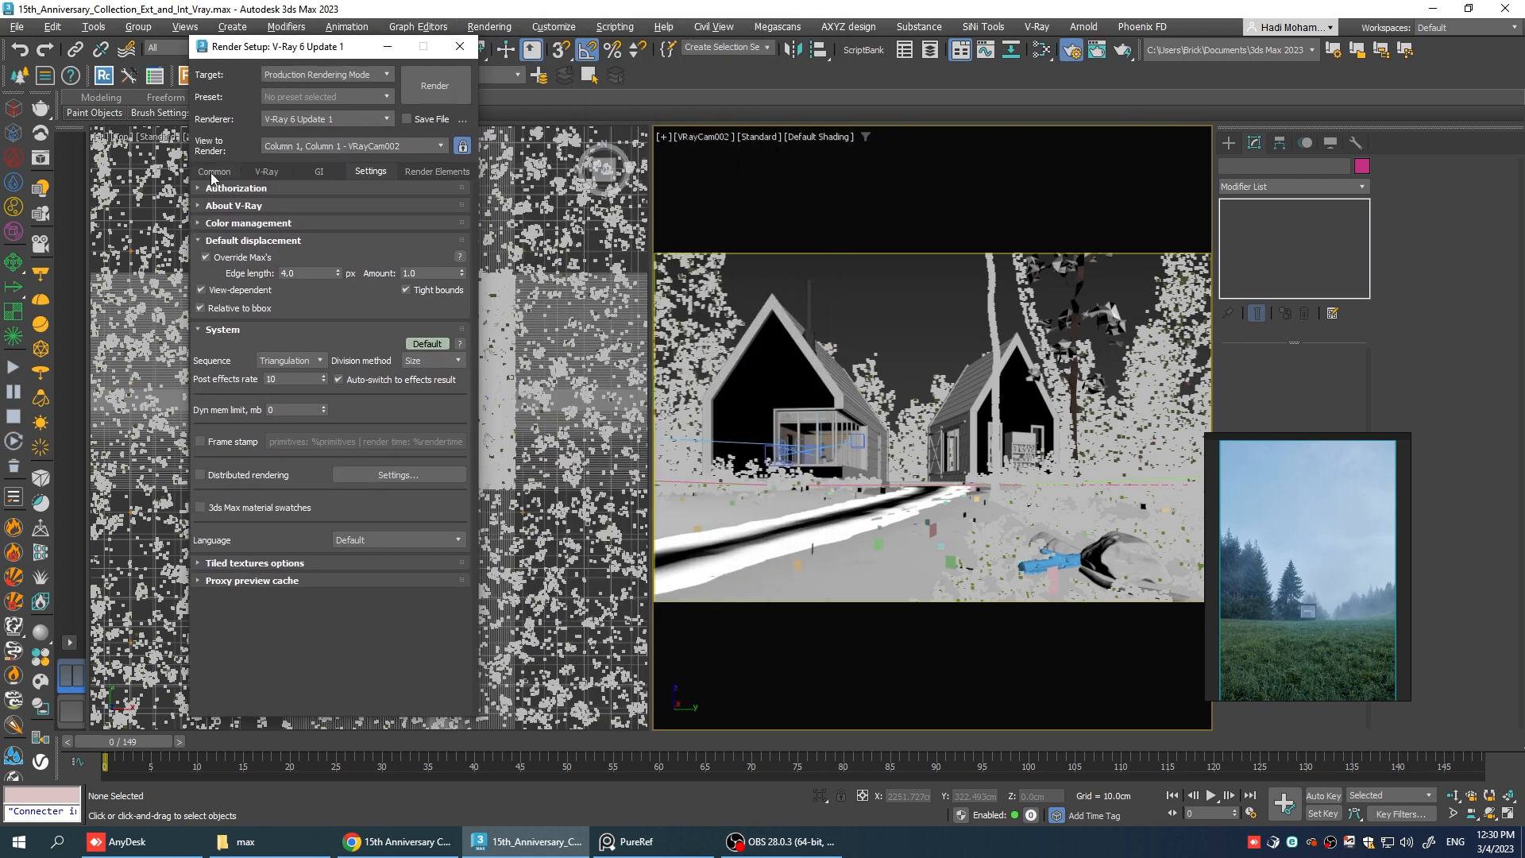
click(215, 171)
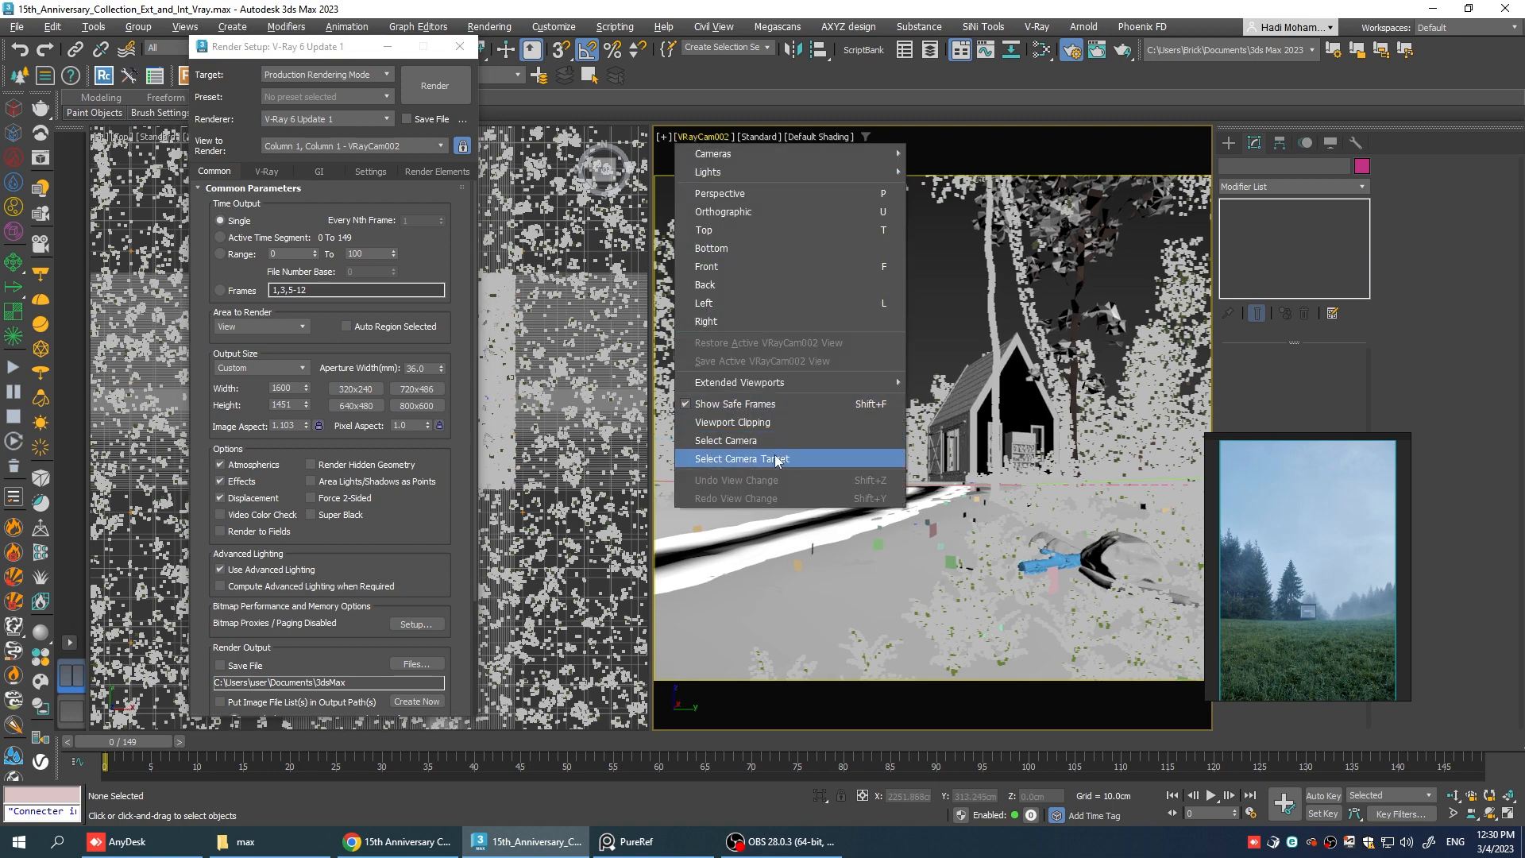
Set the output size to 1600 × 1451 and close Render Setup.
click(738, 458)
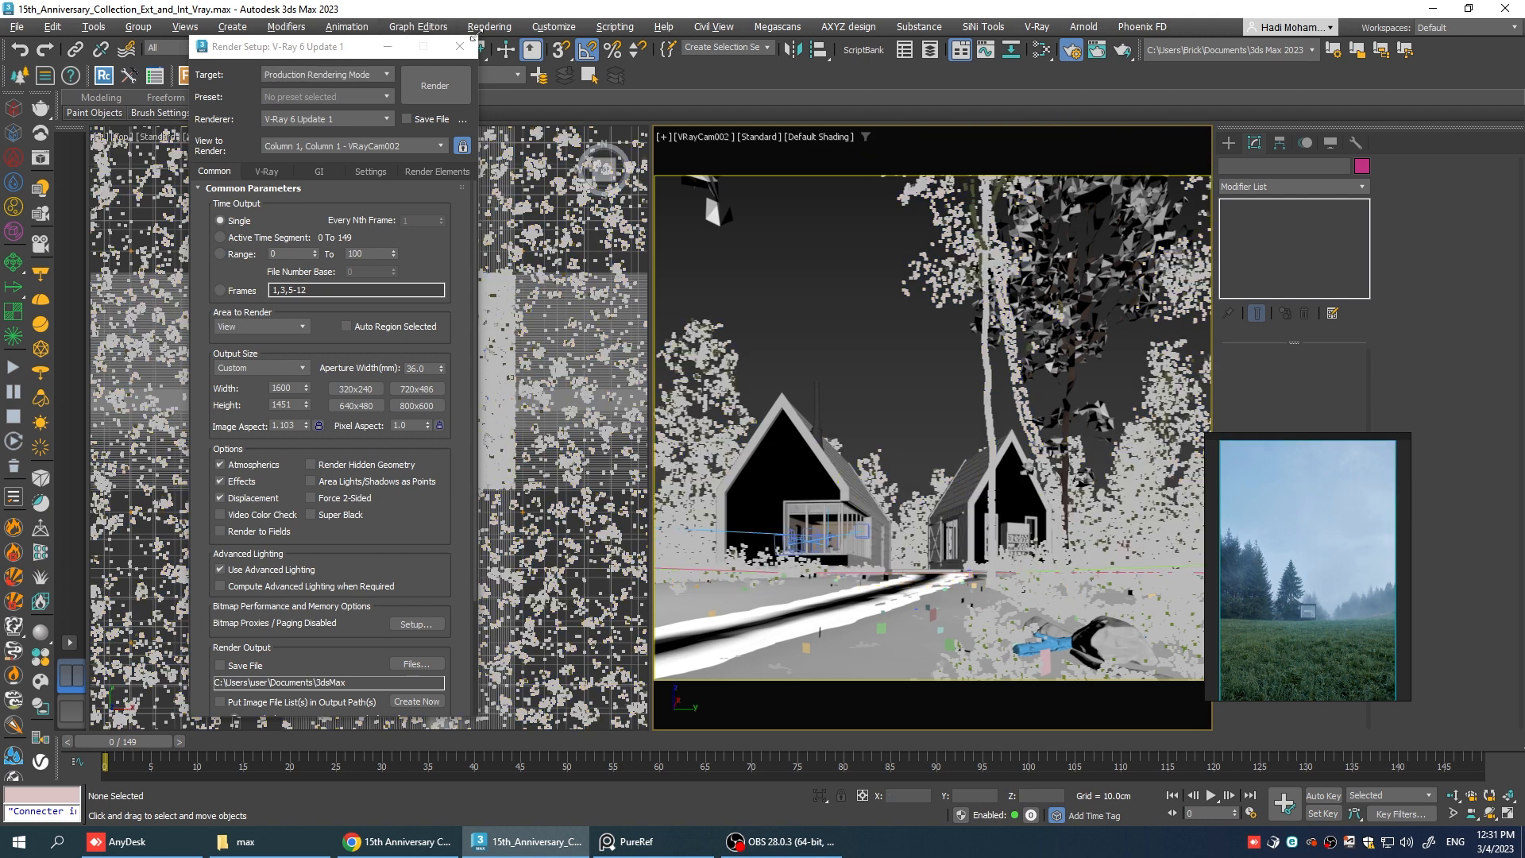
click(459, 46)
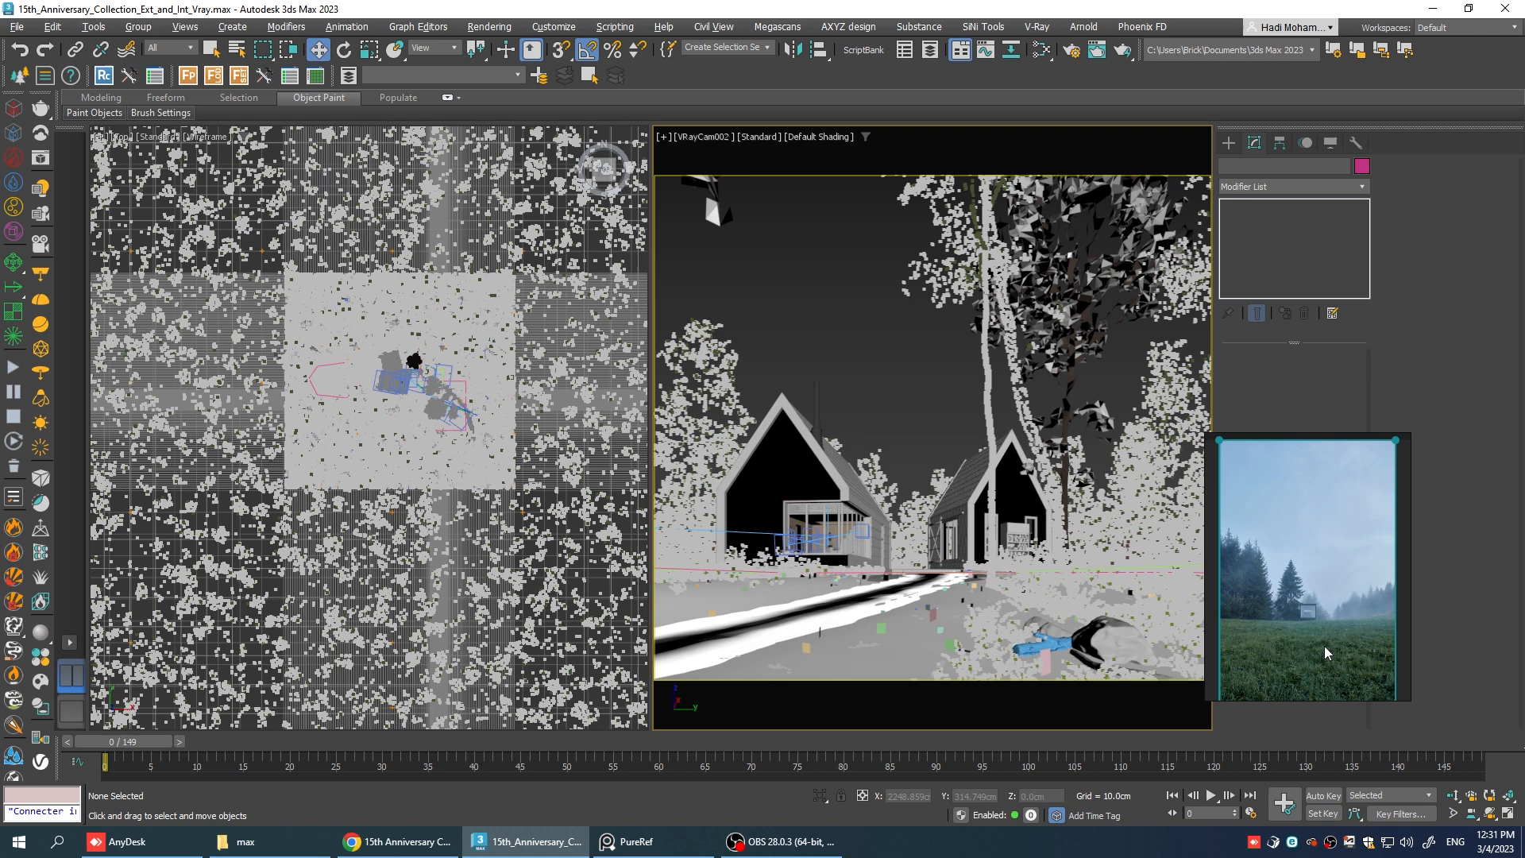
mouse_move(1366, 619)
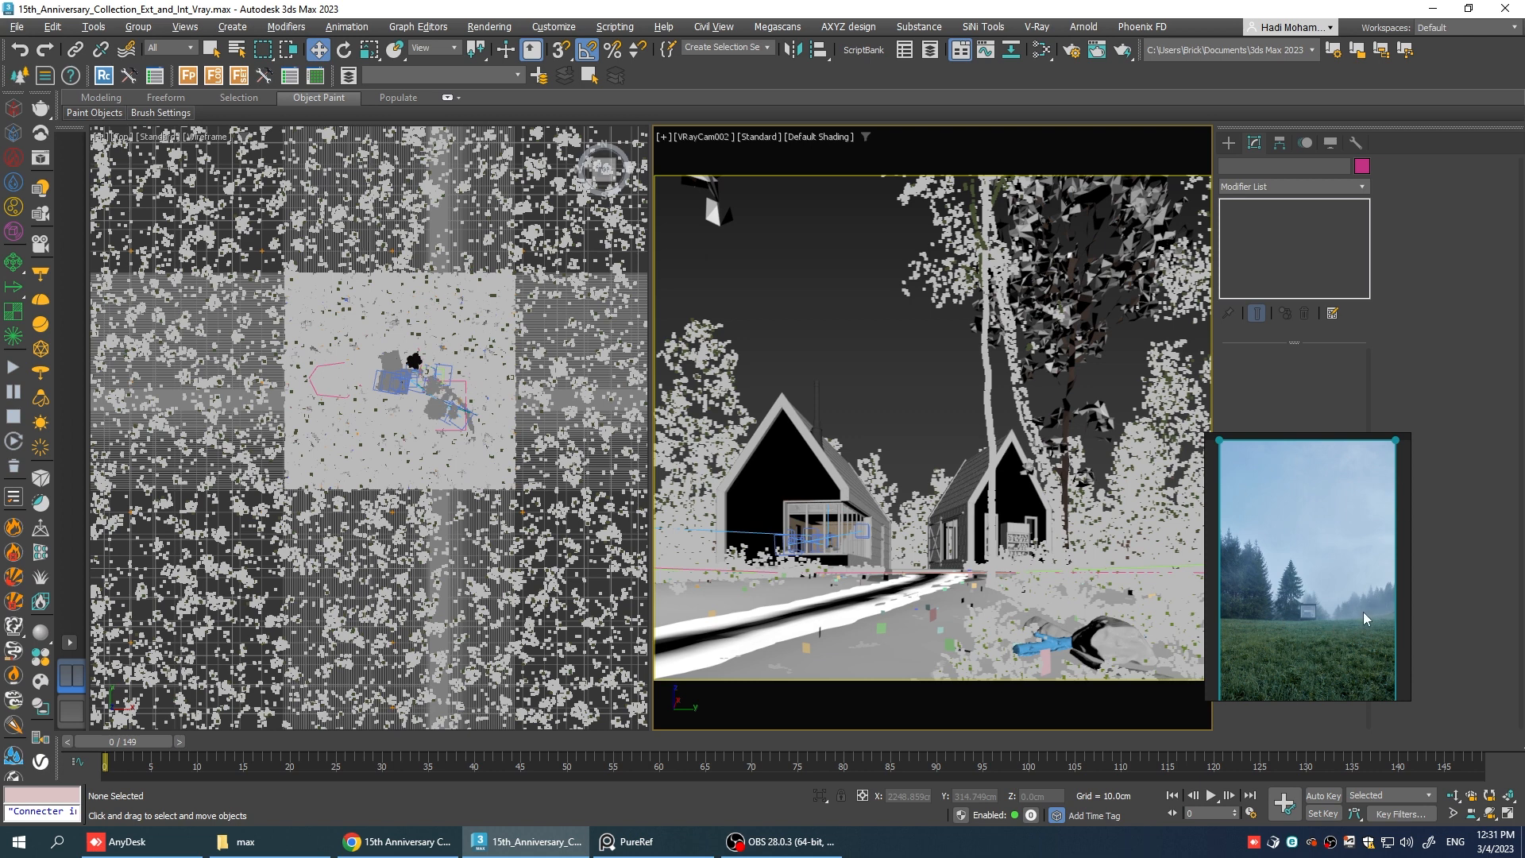
mouse_move(1347, 607)
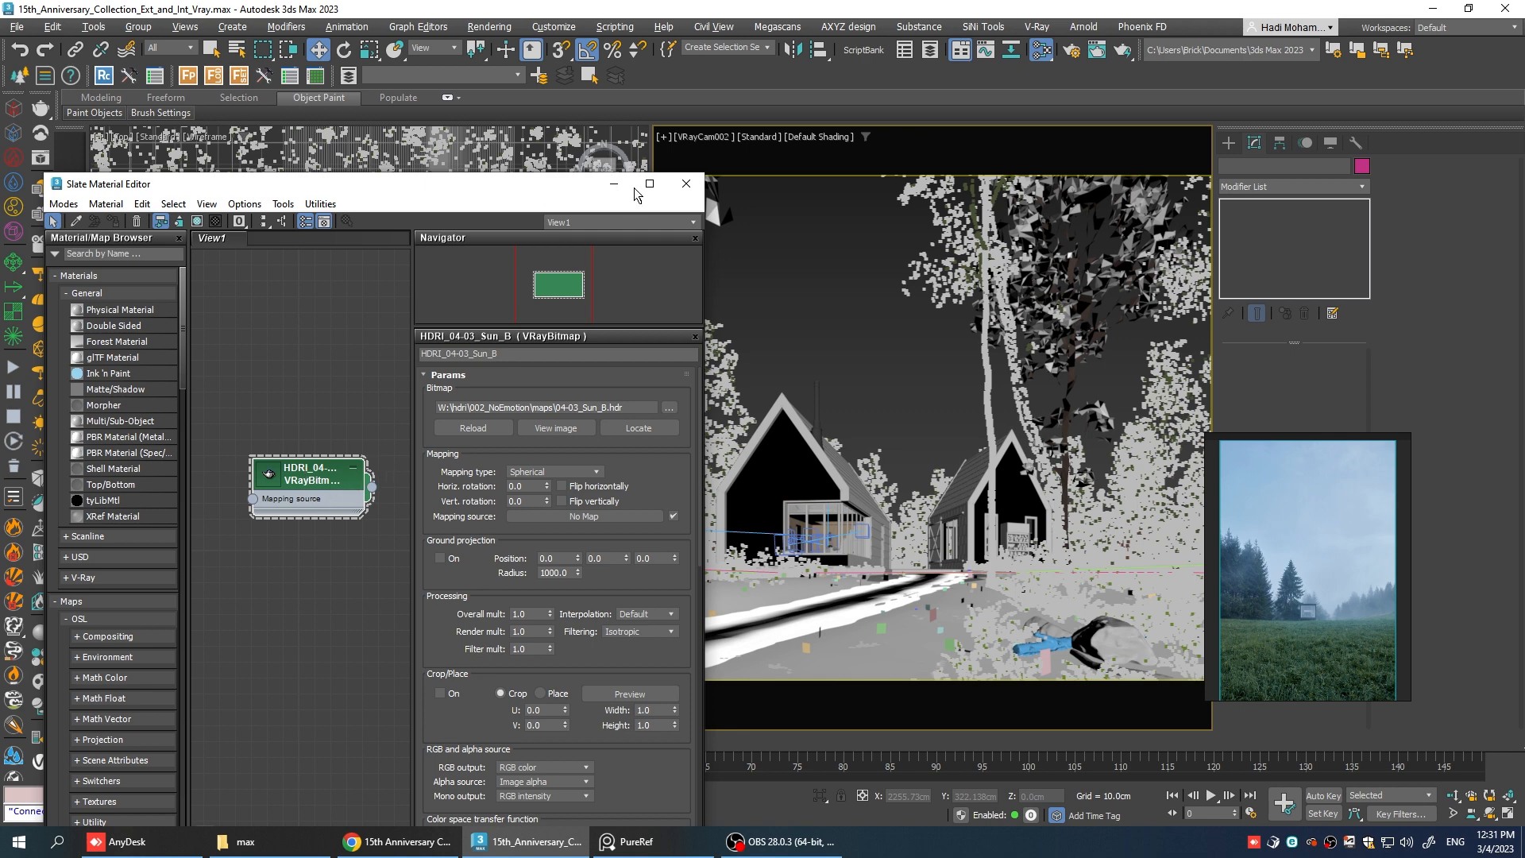
mouse_move(661, 211)
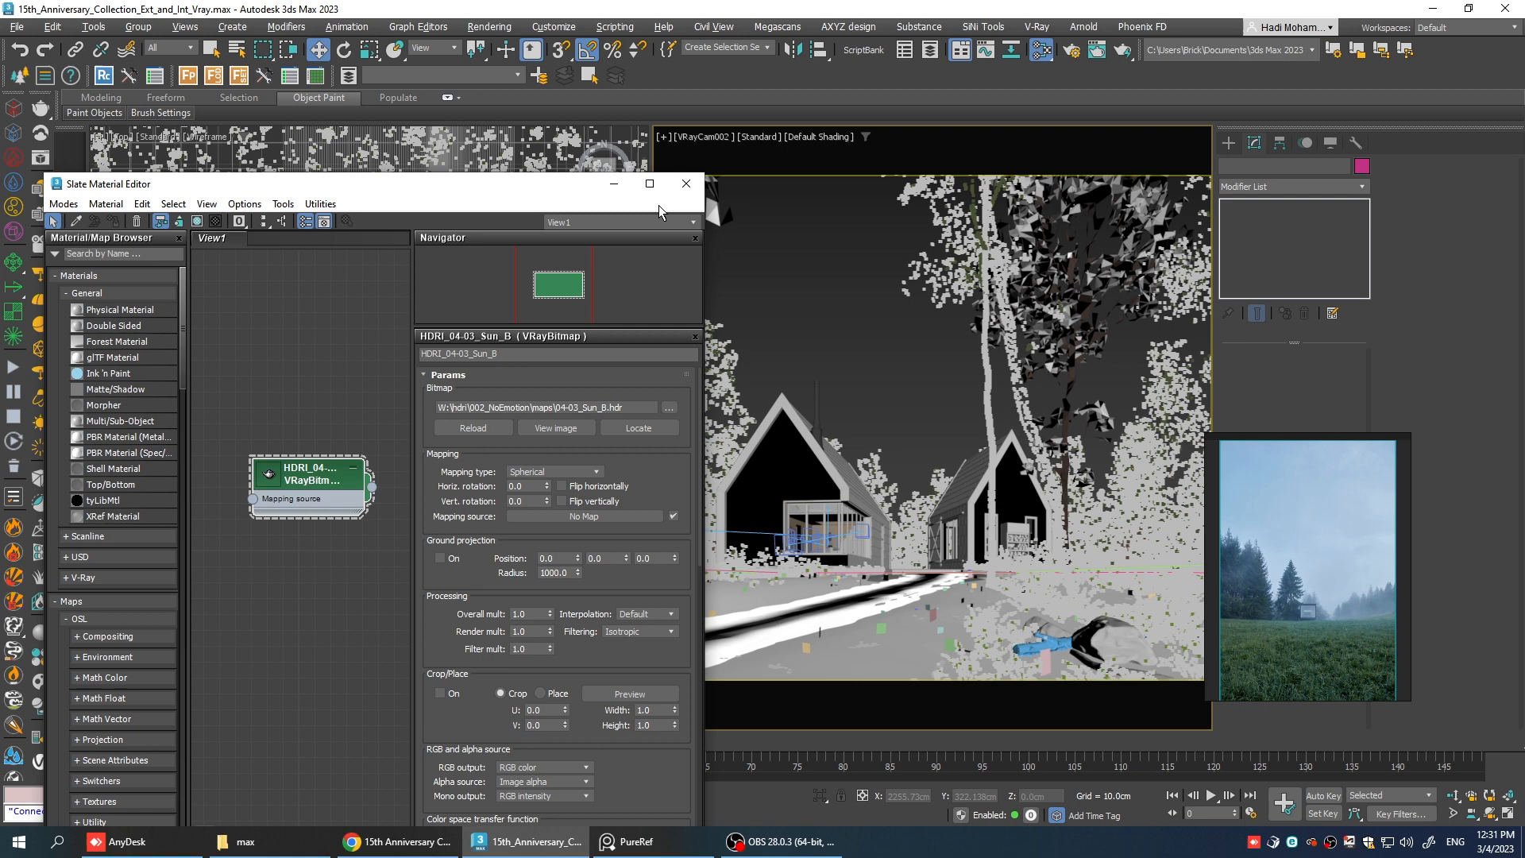
mouse_move(660, 211)
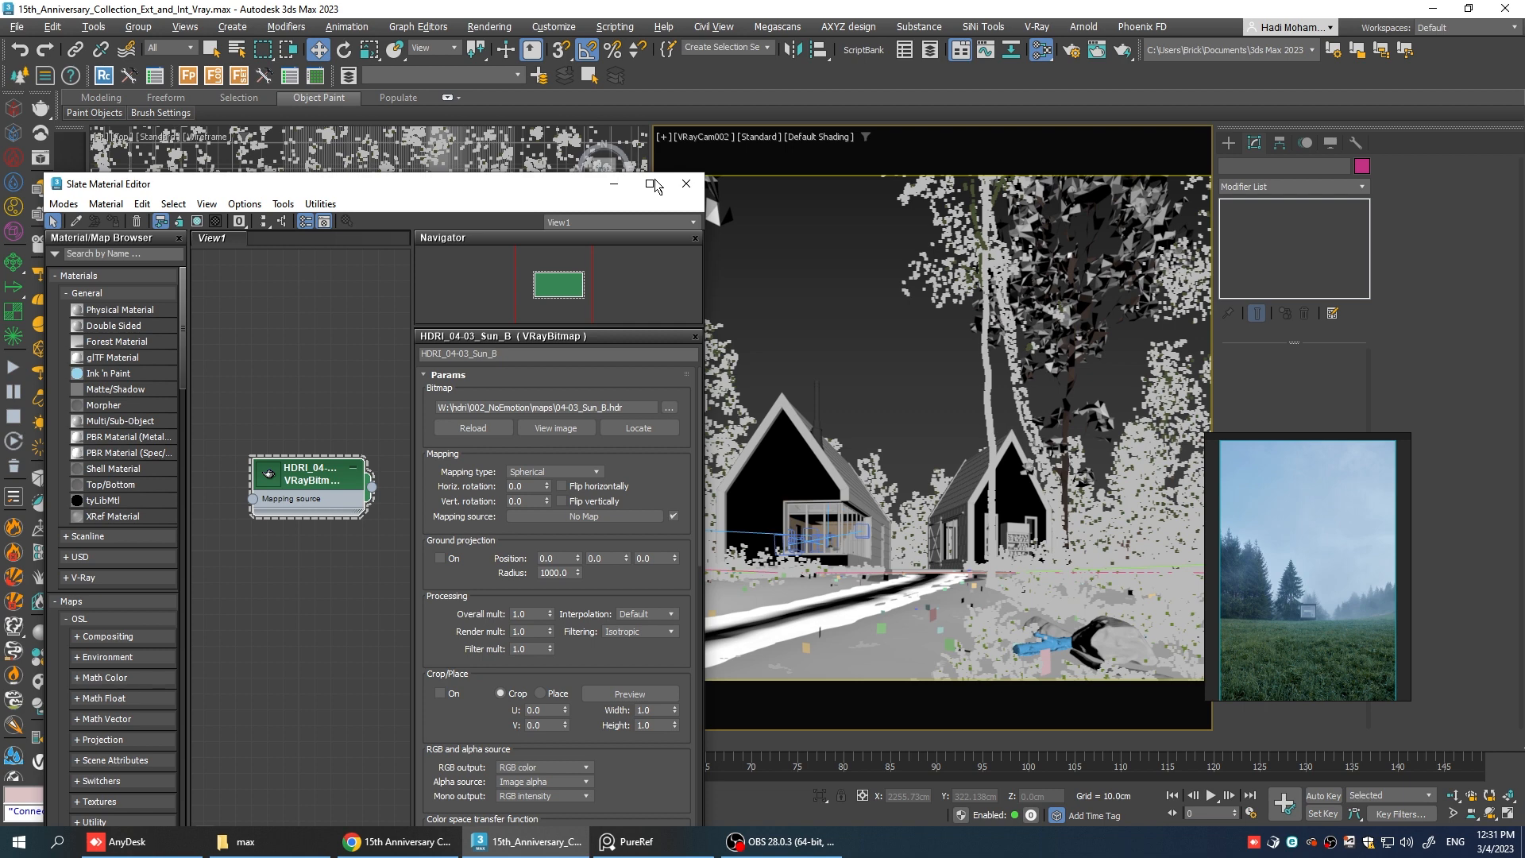
Maximize and restore the Slate Material Editor holding the HDRI_04-03_Sun_B map.
click(654, 184)
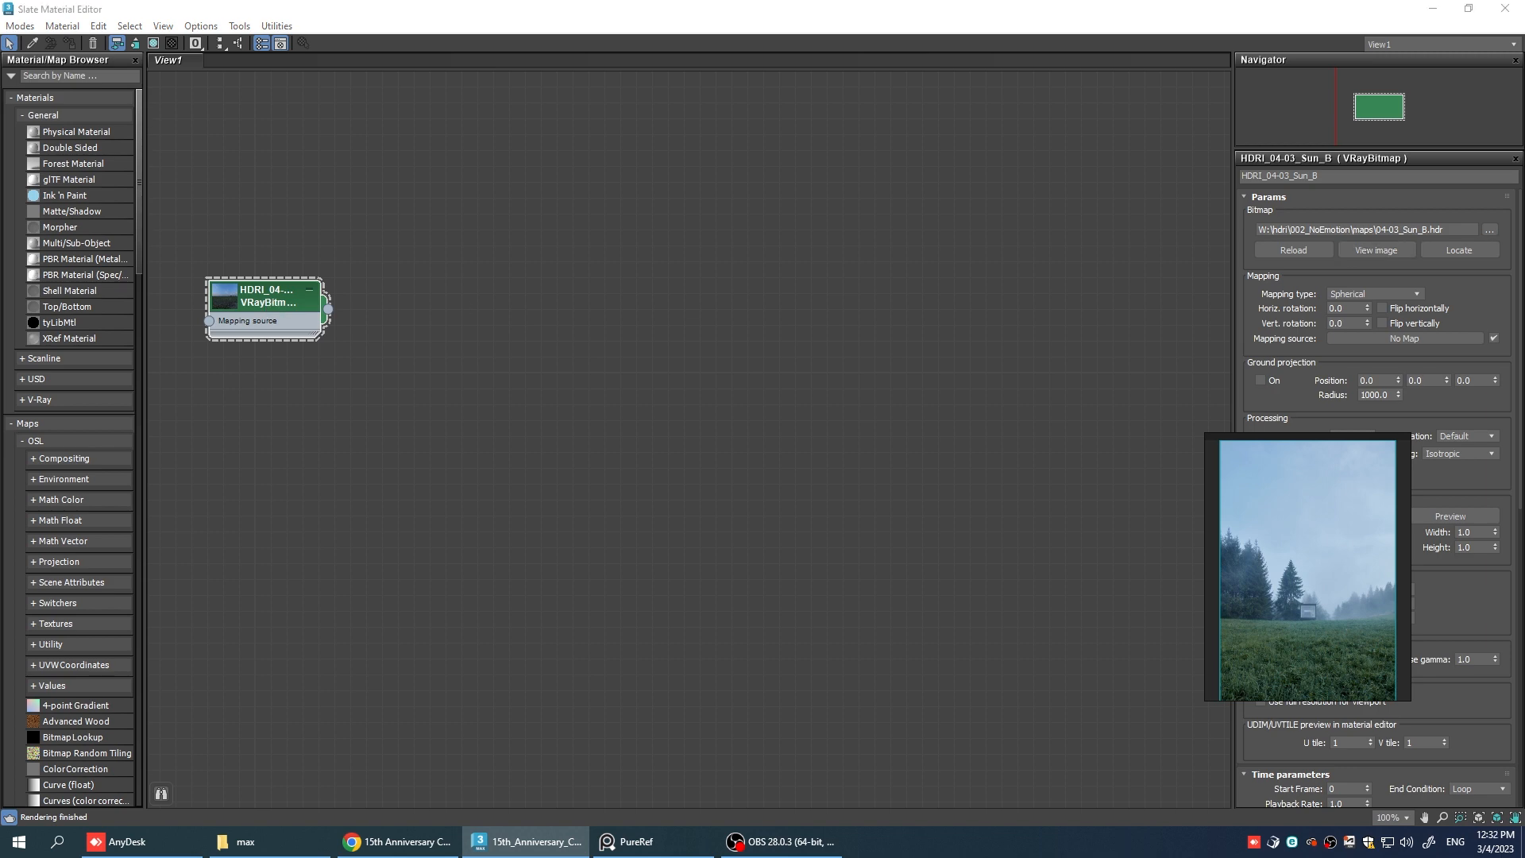
click(1376, 250)
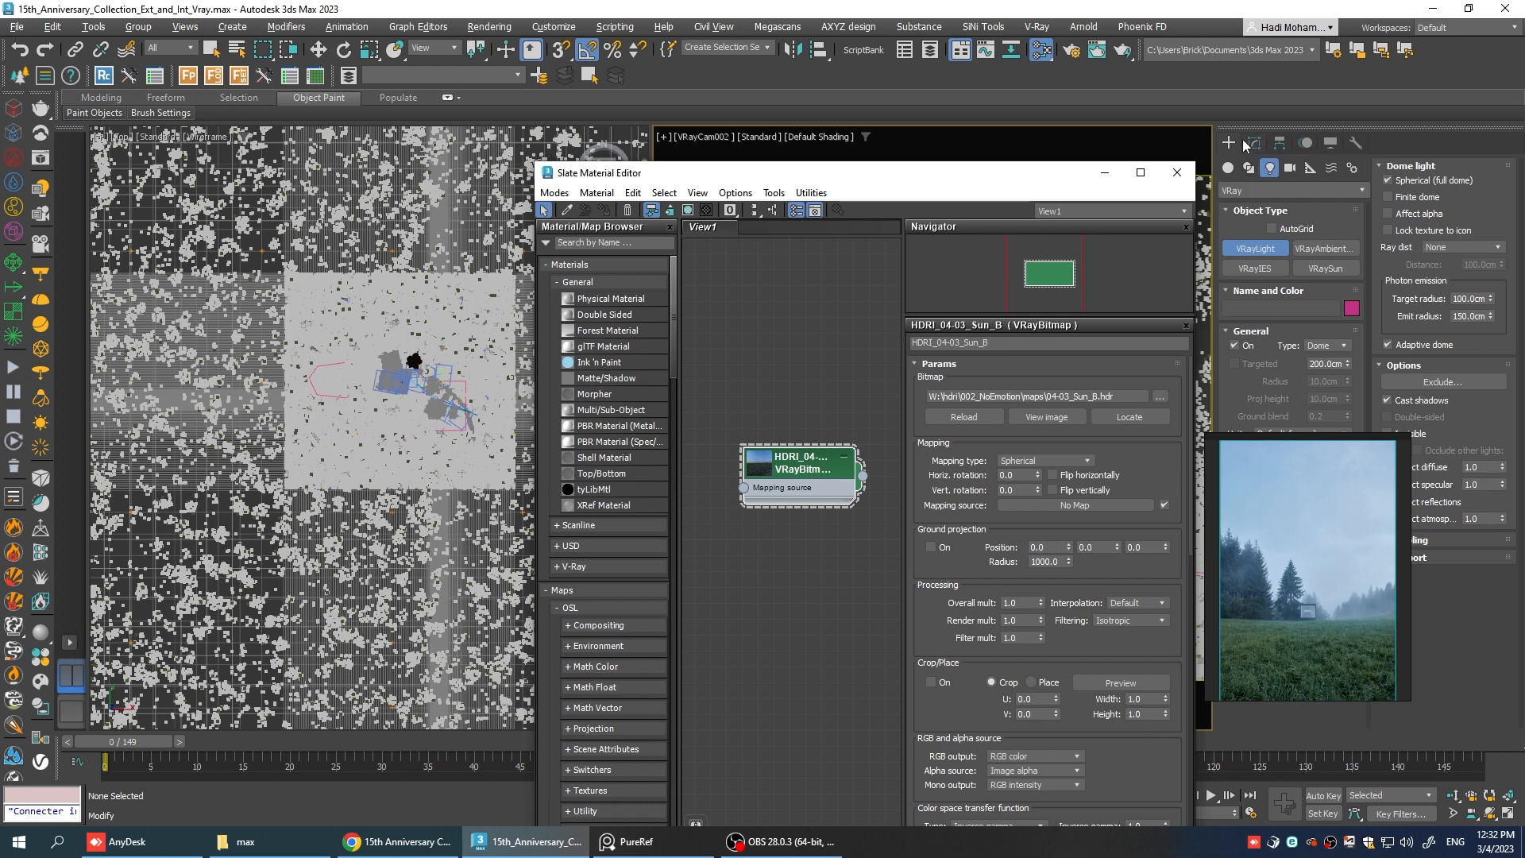
Create the VRayLight dome, assign the HDRI_04-03_Sun_B map and select it in Top view.
click(1290, 189)
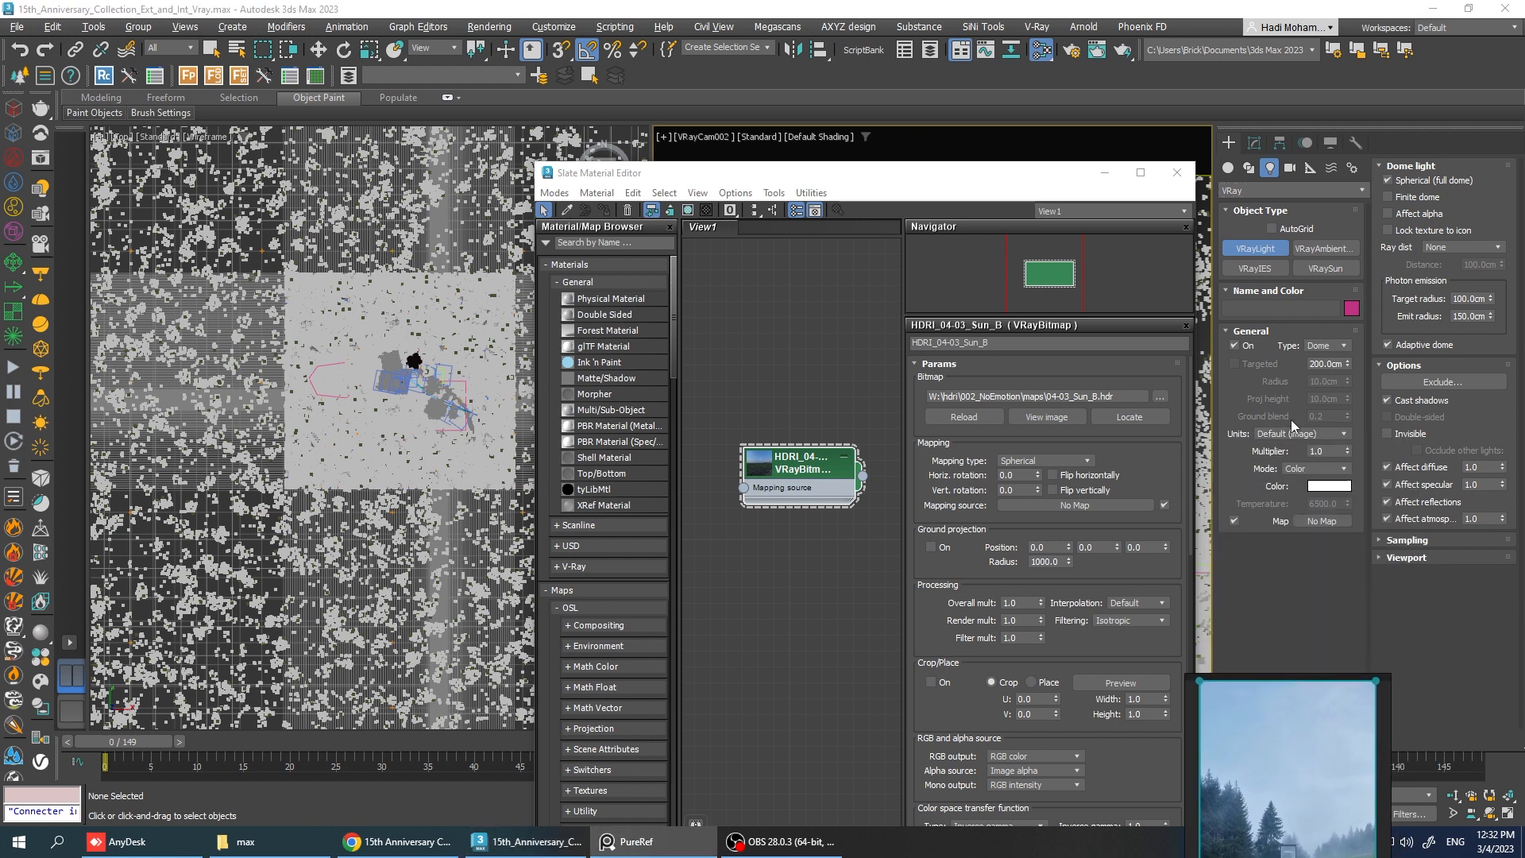
click(1325, 345)
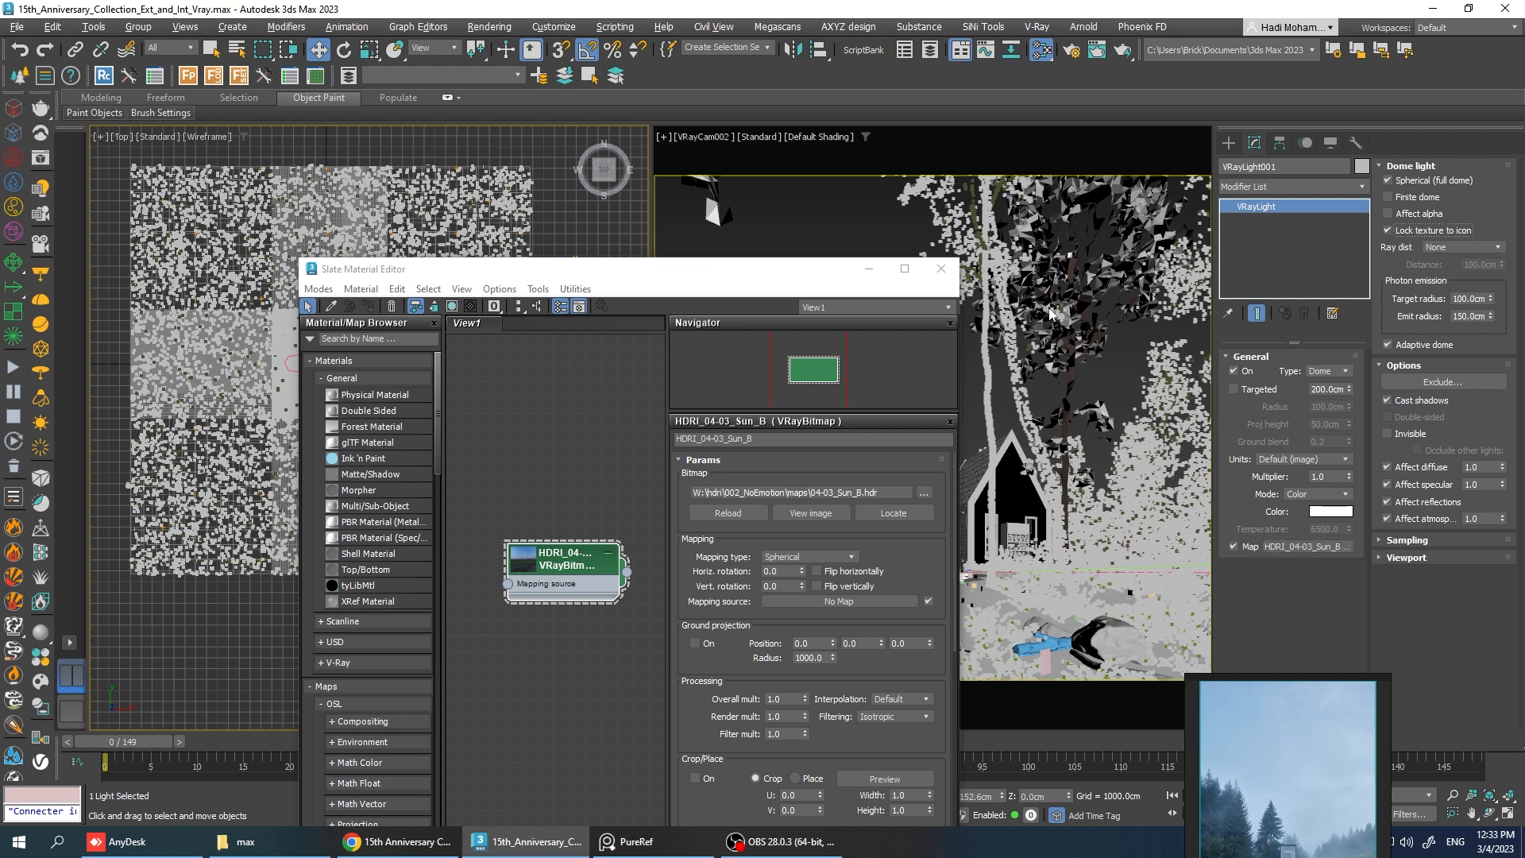
click(939, 269)
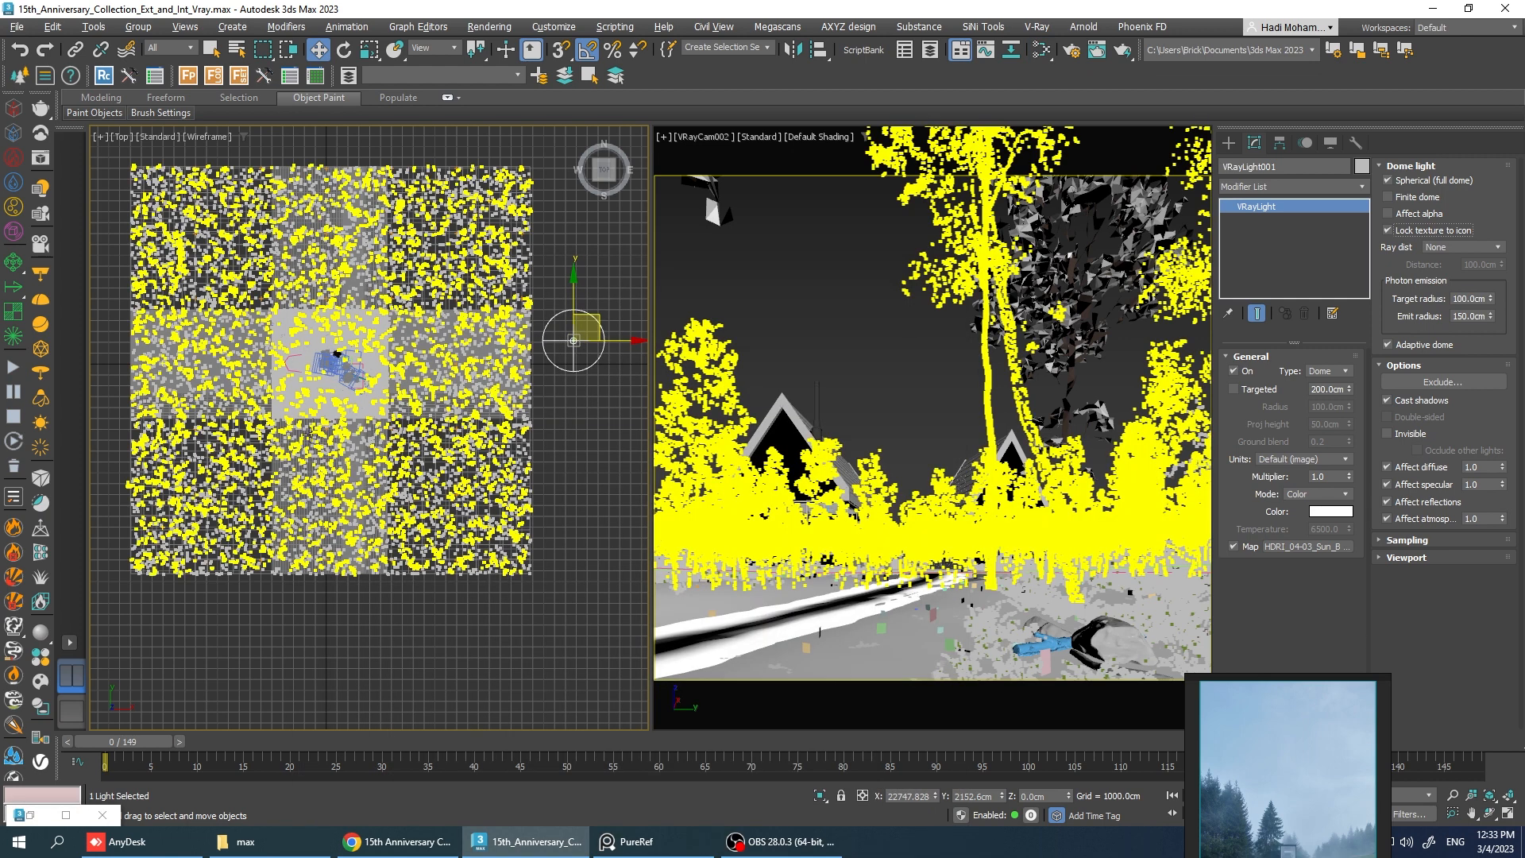
mouse_move(293, 418)
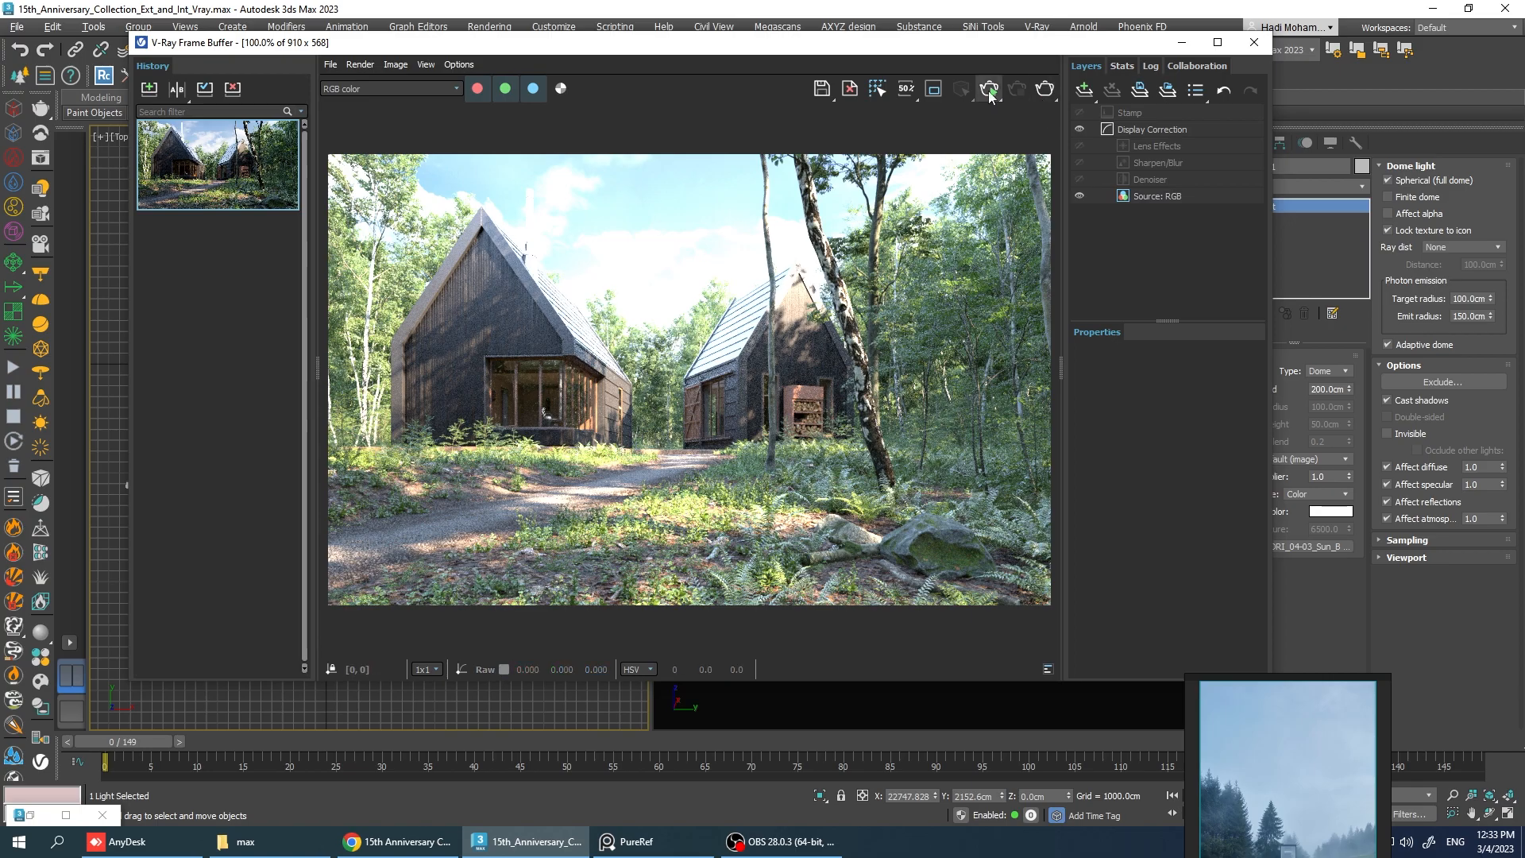
Re-render the camera view and add an Exposure layer with Highlight Burn about 0.545.
click(988, 89)
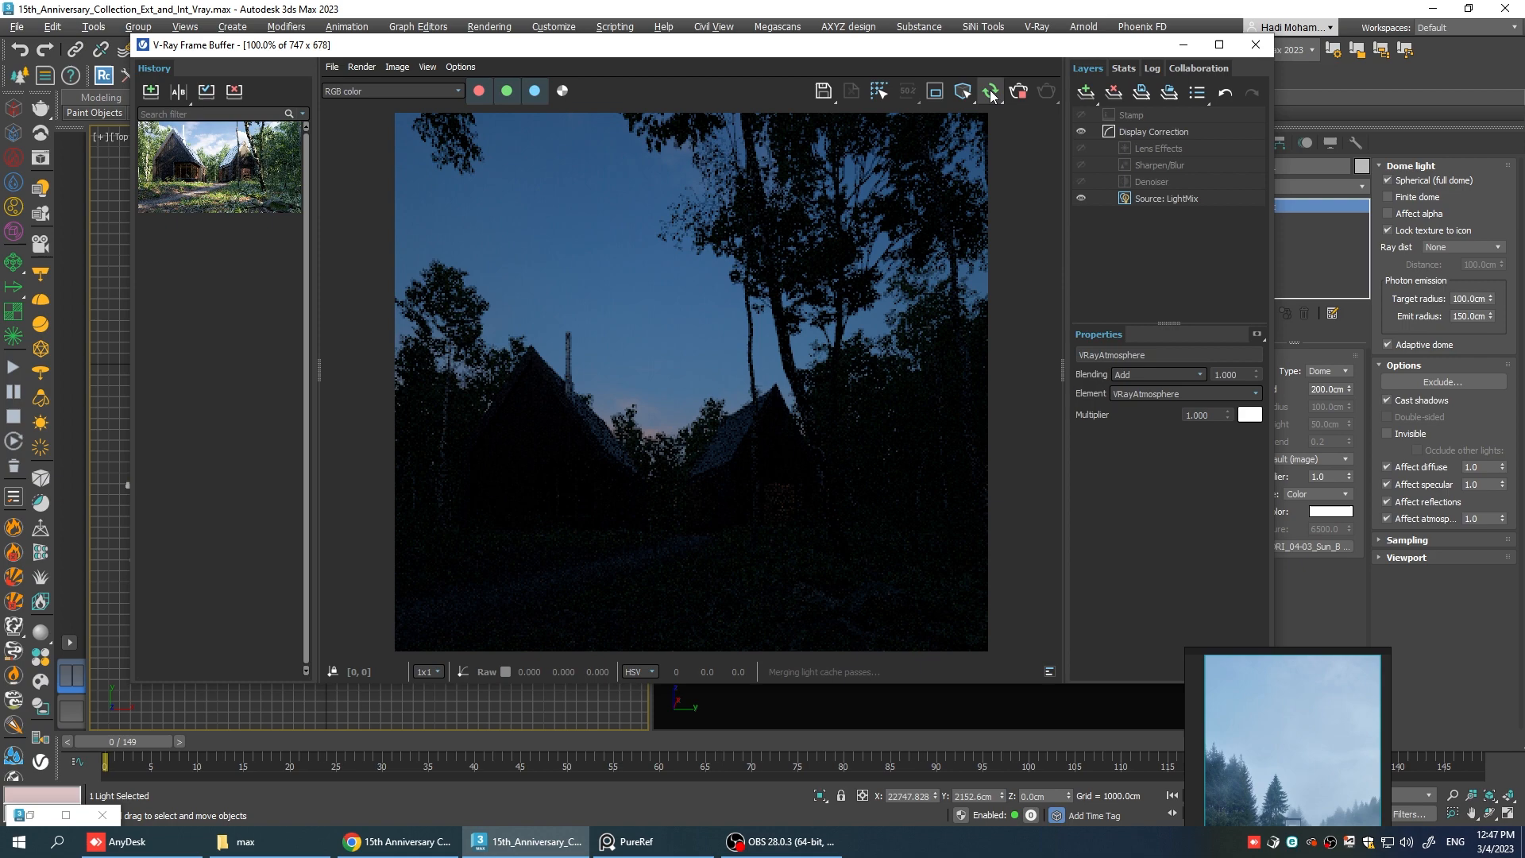
click(990, 90)
text(10)
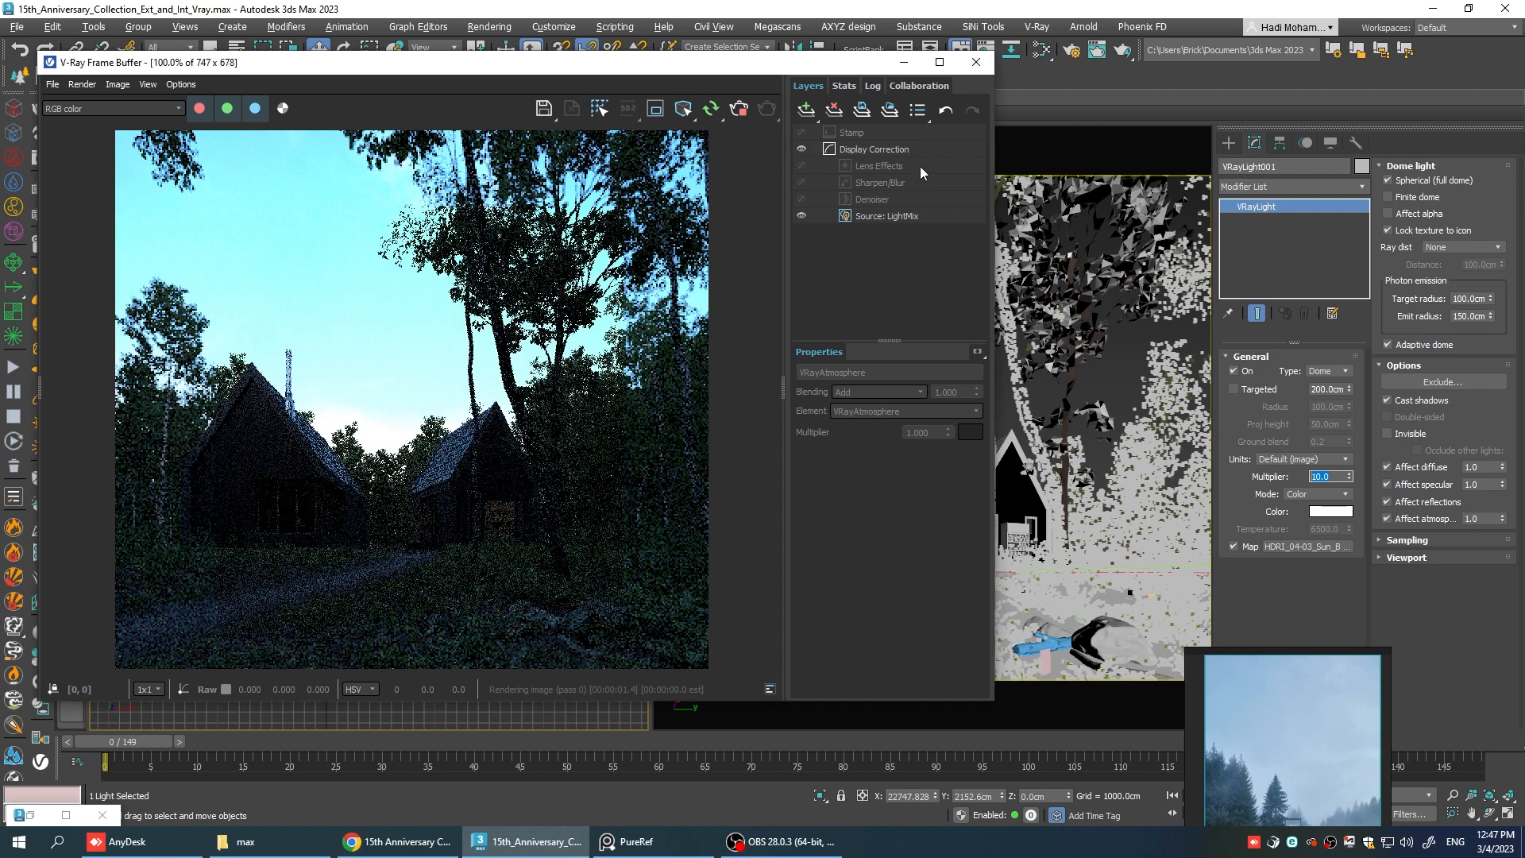
click(807, 109)
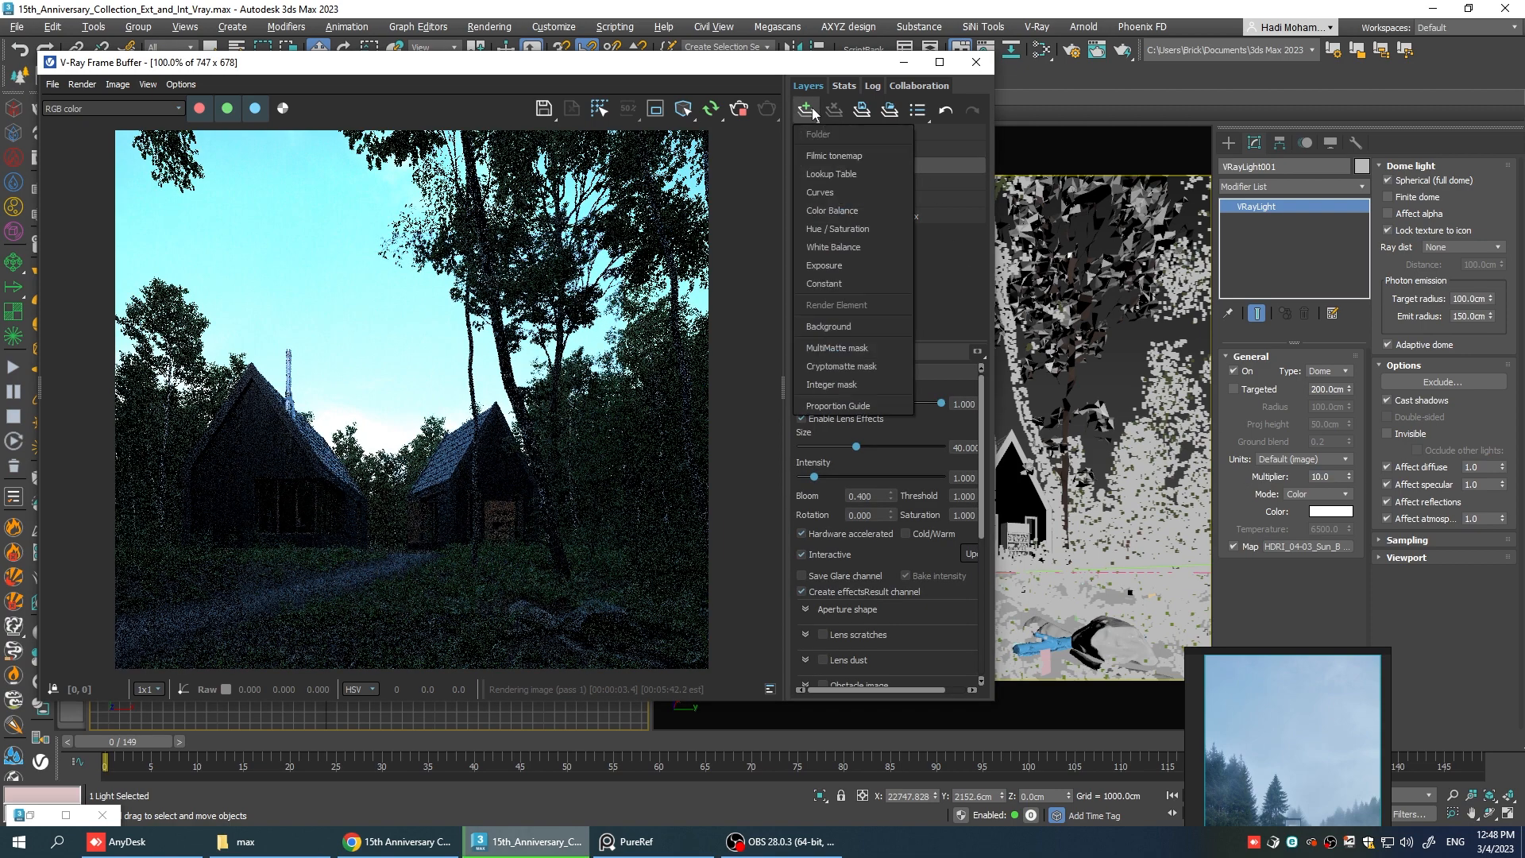
click(823, 265)
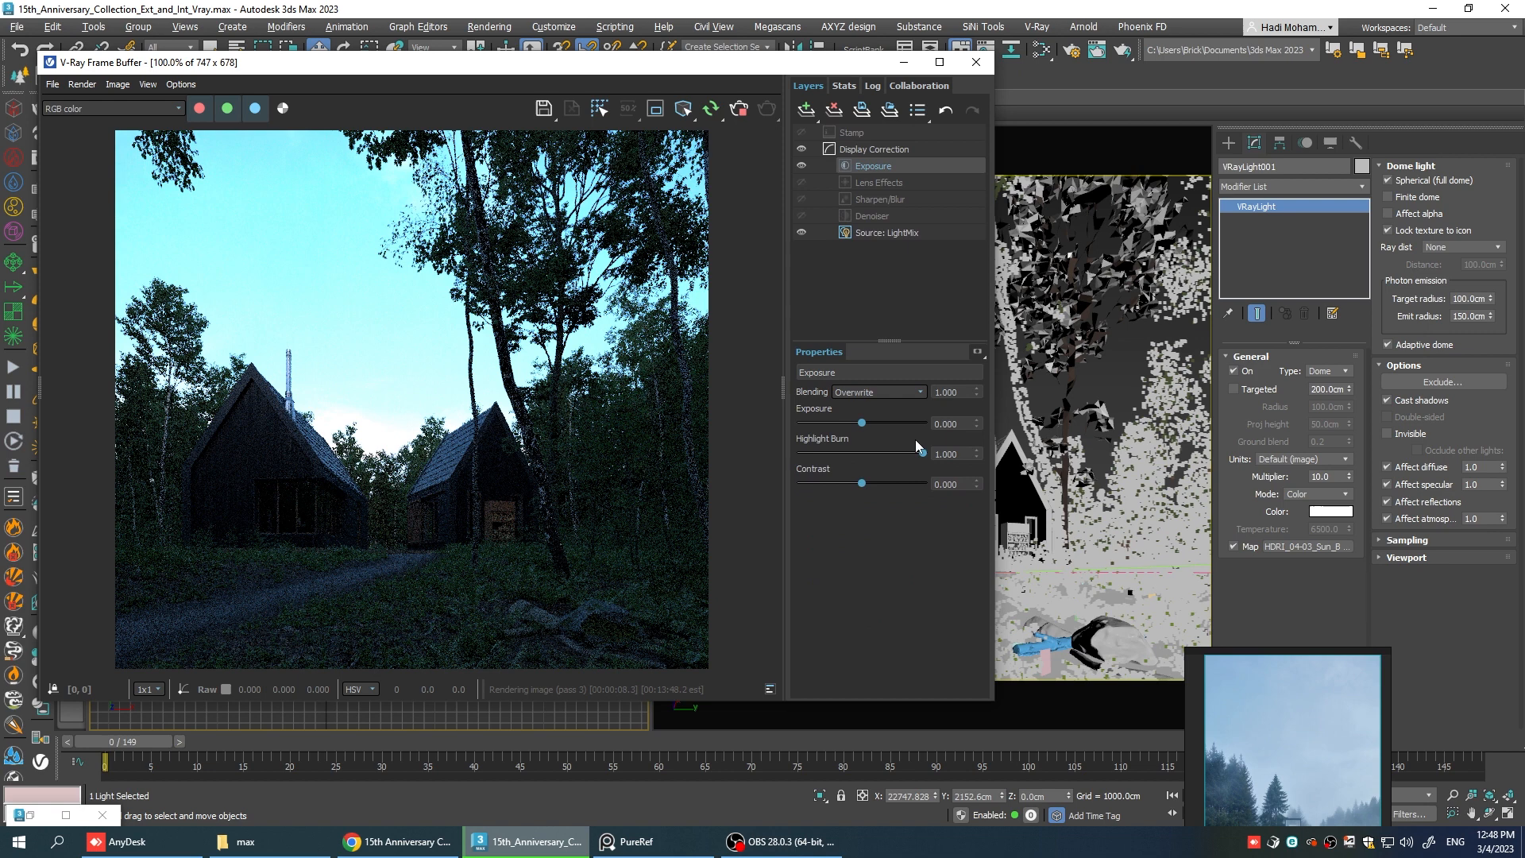
drag(920, 453, 848, 453)
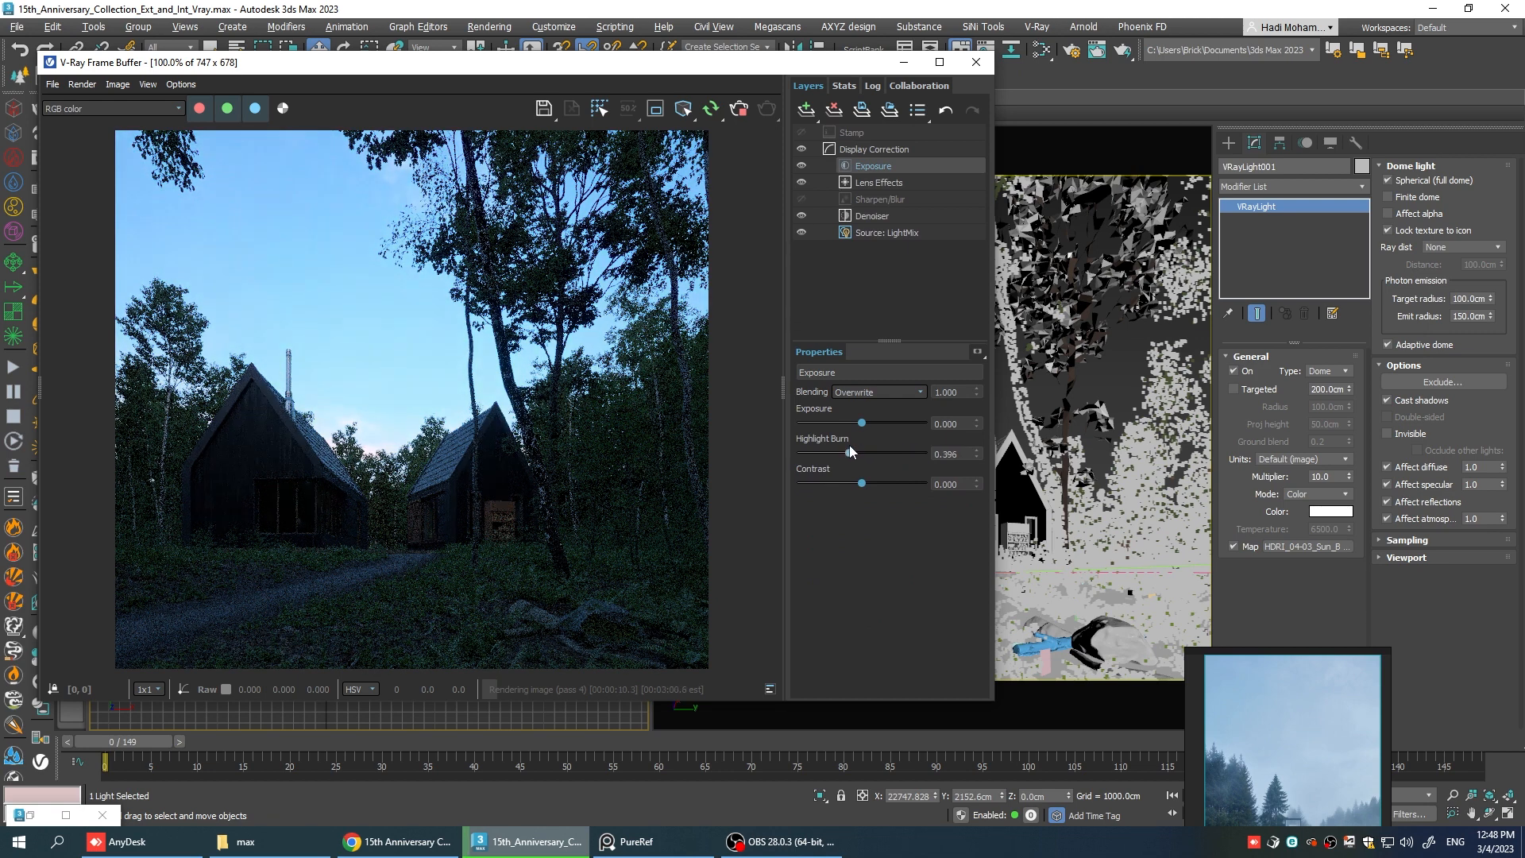
drag(847, 453, 870, 453)
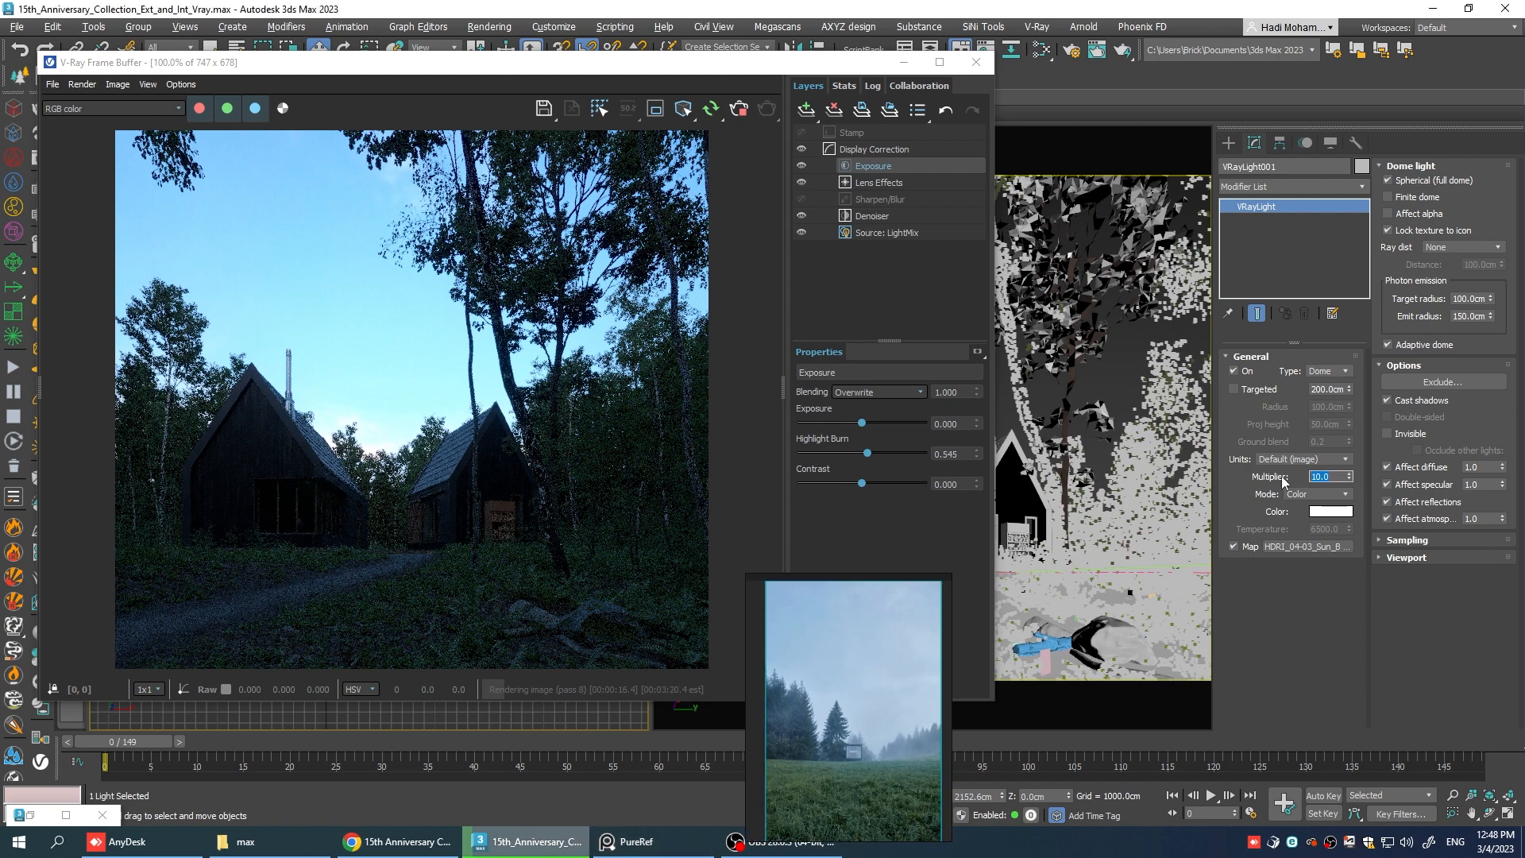
Lower the dome light multiplier (5.0, then 3.0) to dim the HDRI lighting.
text(5.0)
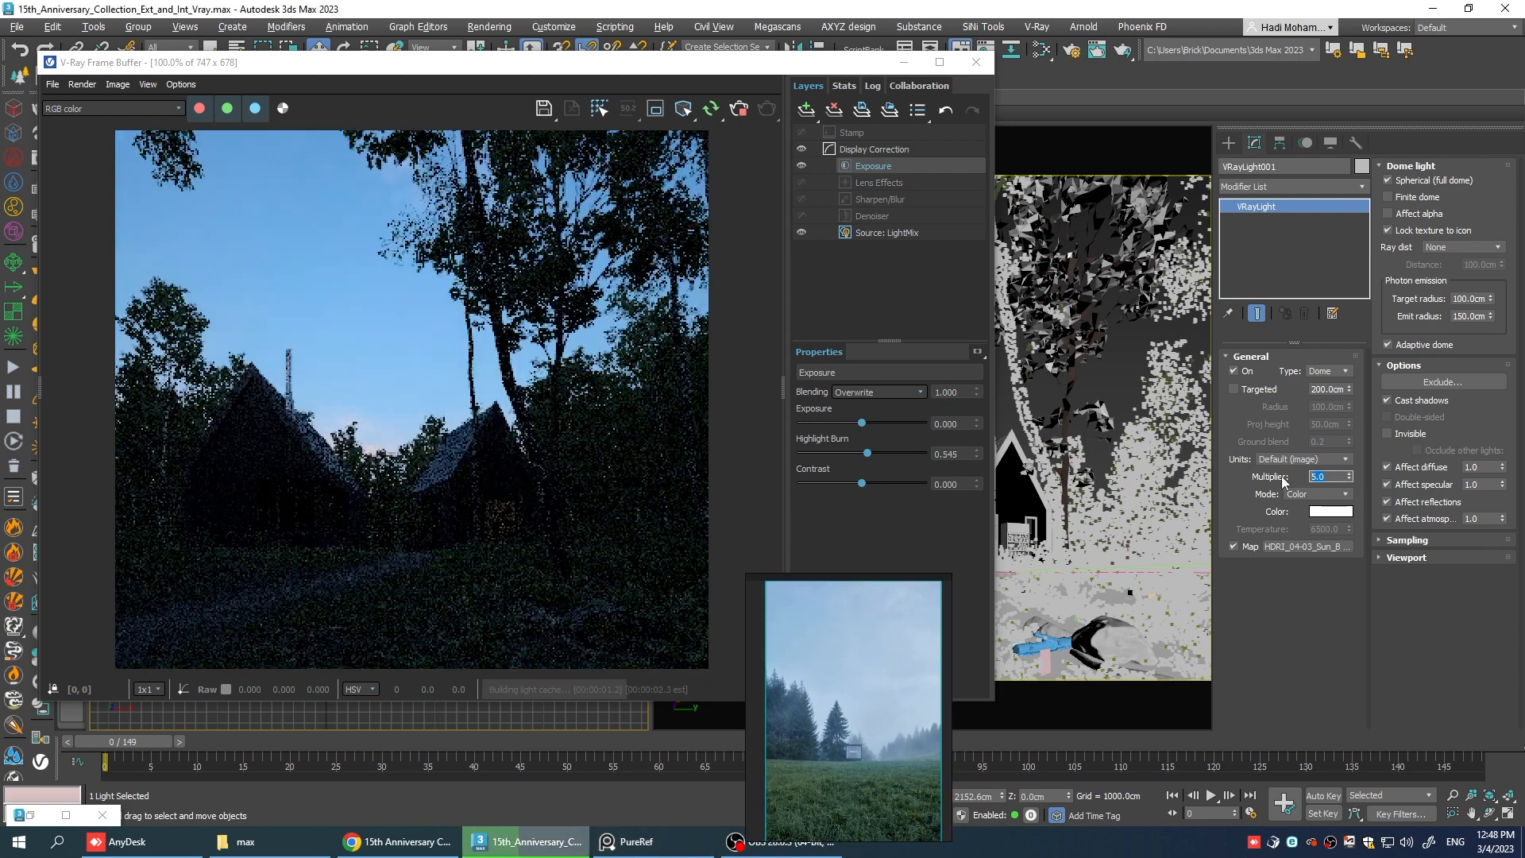
text(3.0)
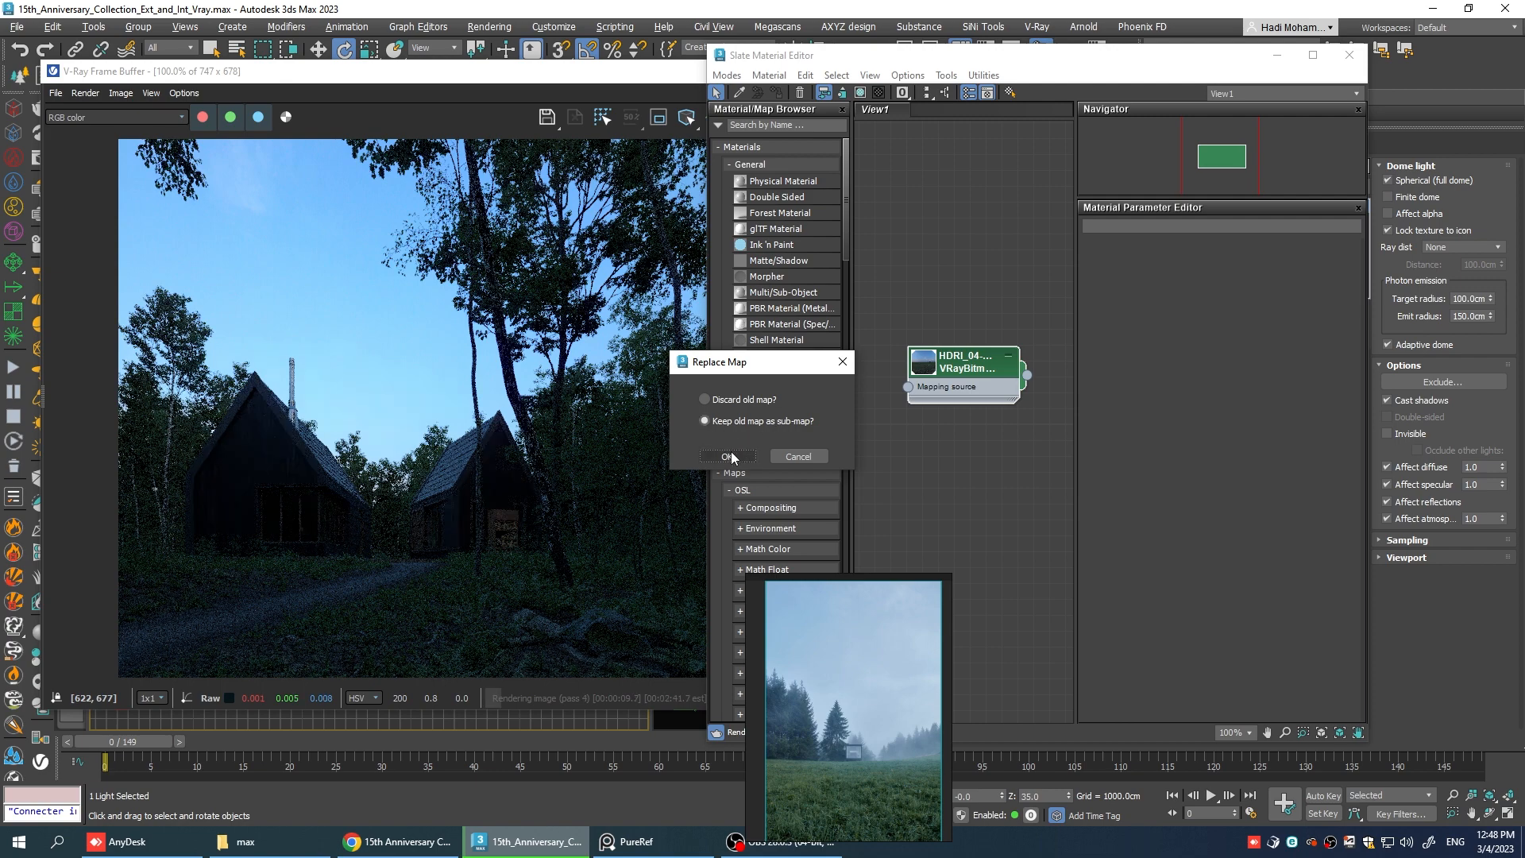
Keep the HDRI as sub-map of the Color Correction, saturation about -21 and hue shift near -6.6.
click(724, 456)
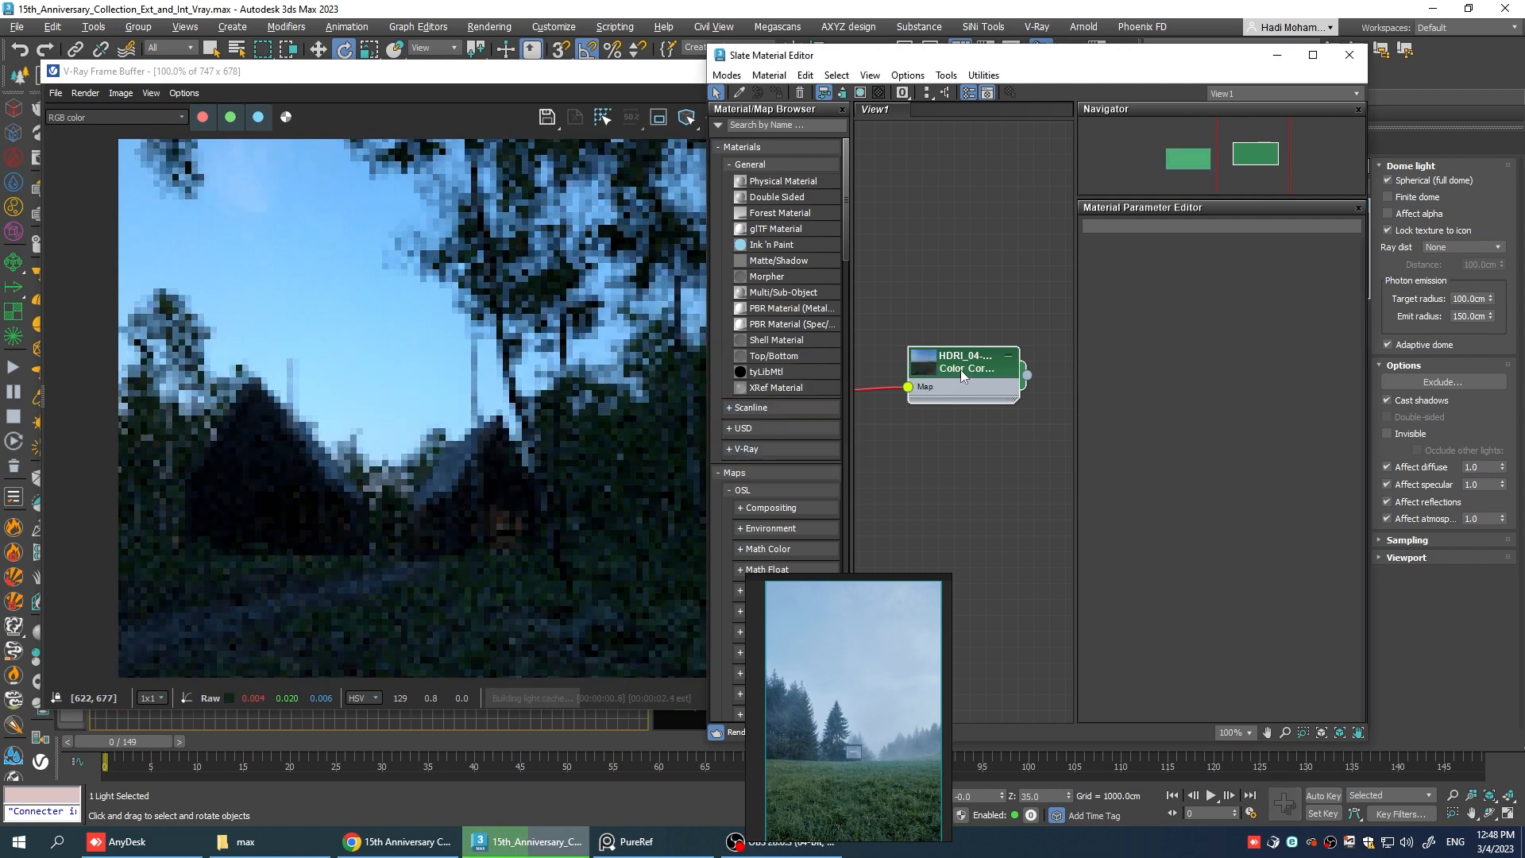
double_click(962, 370)
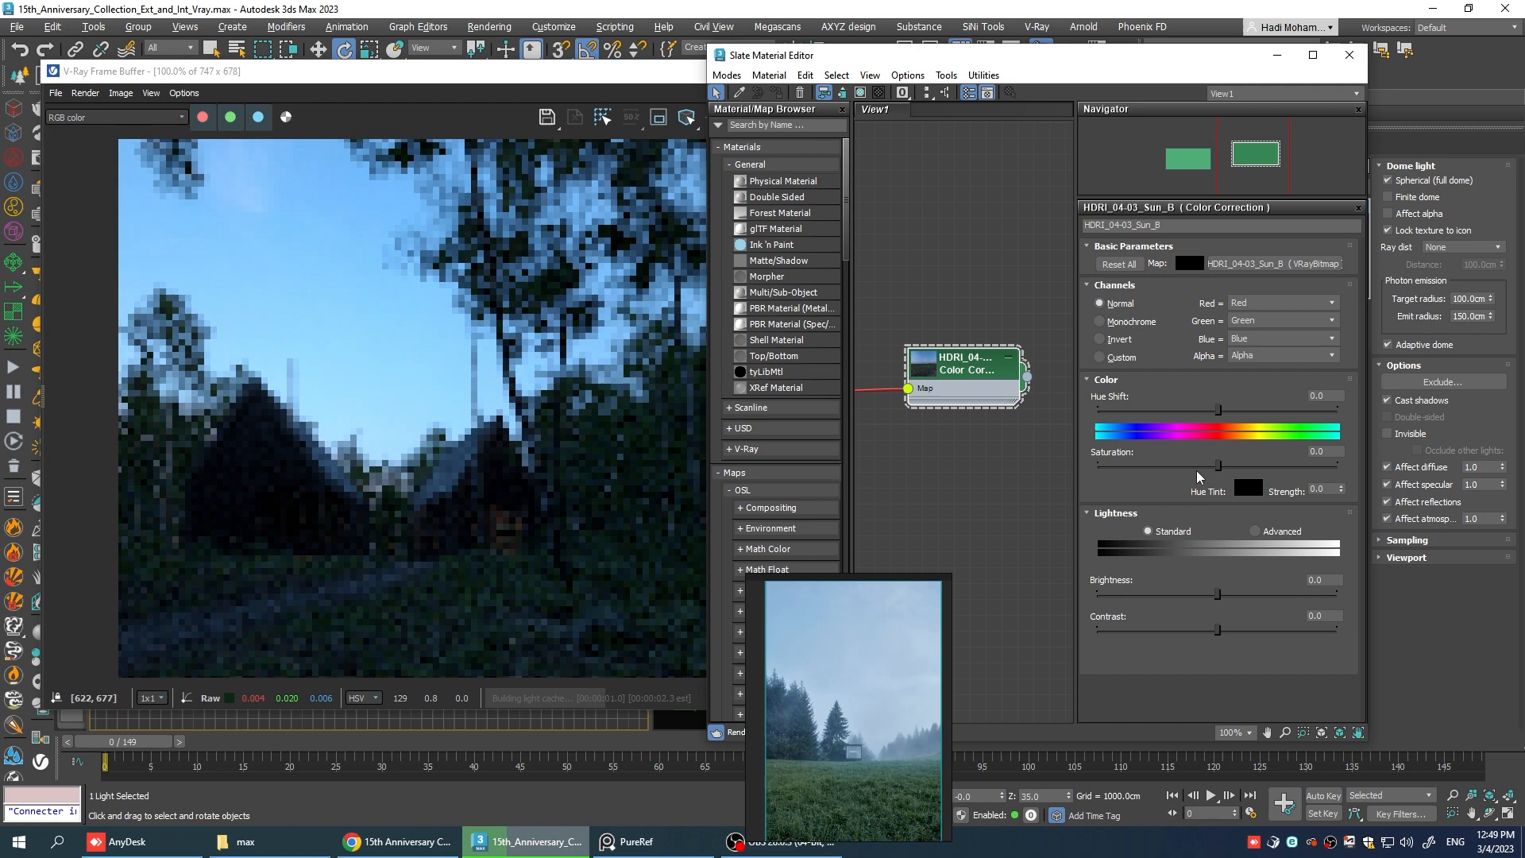
drag(1219, 464, 1182, 464)
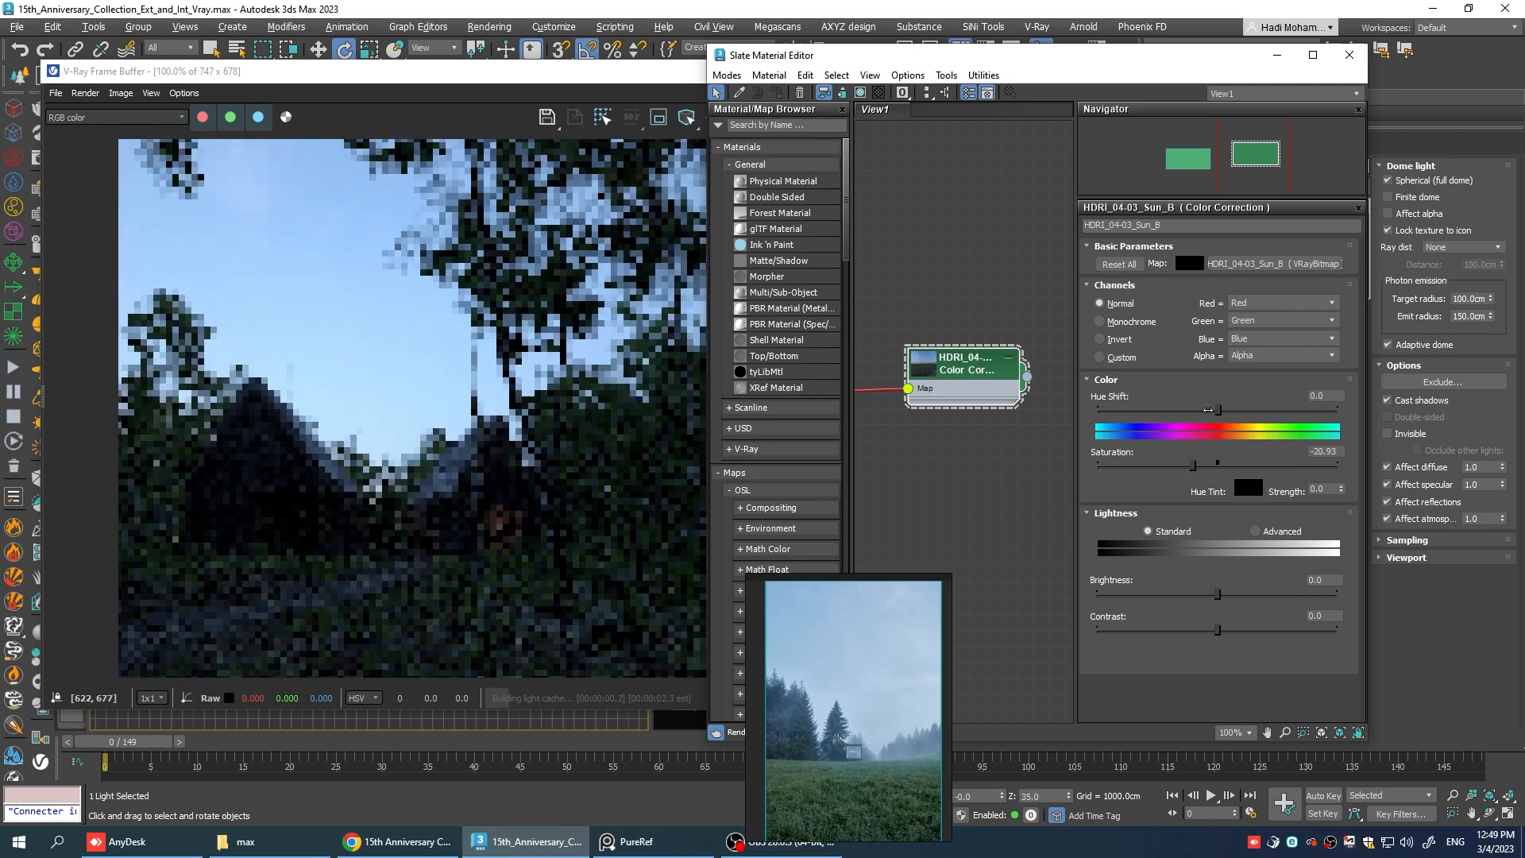
drag(1218, 410, 1216, 410)
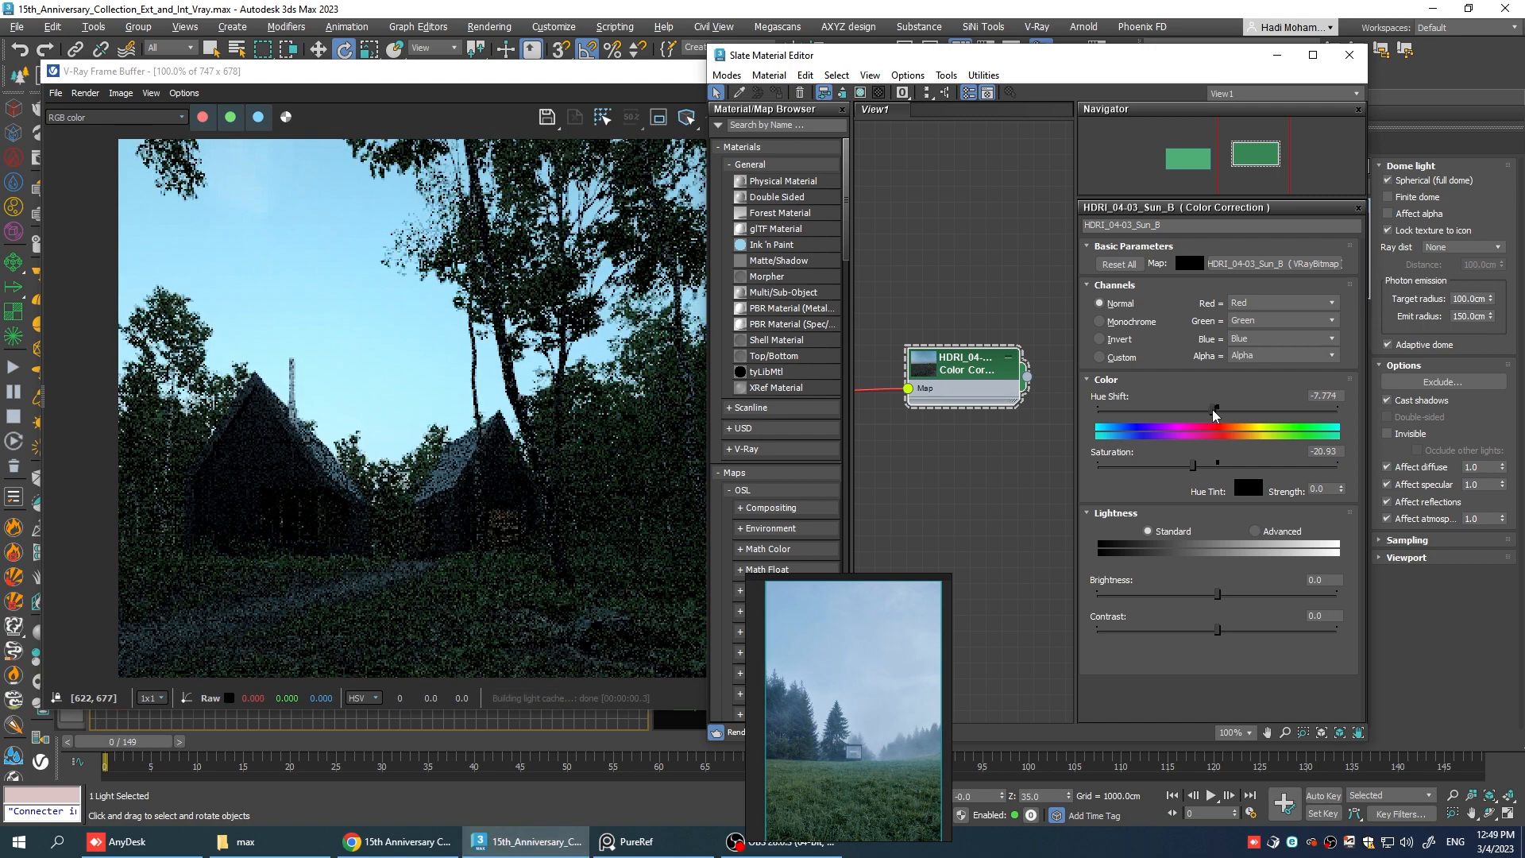
drag(1215, 409, 1219, 408)
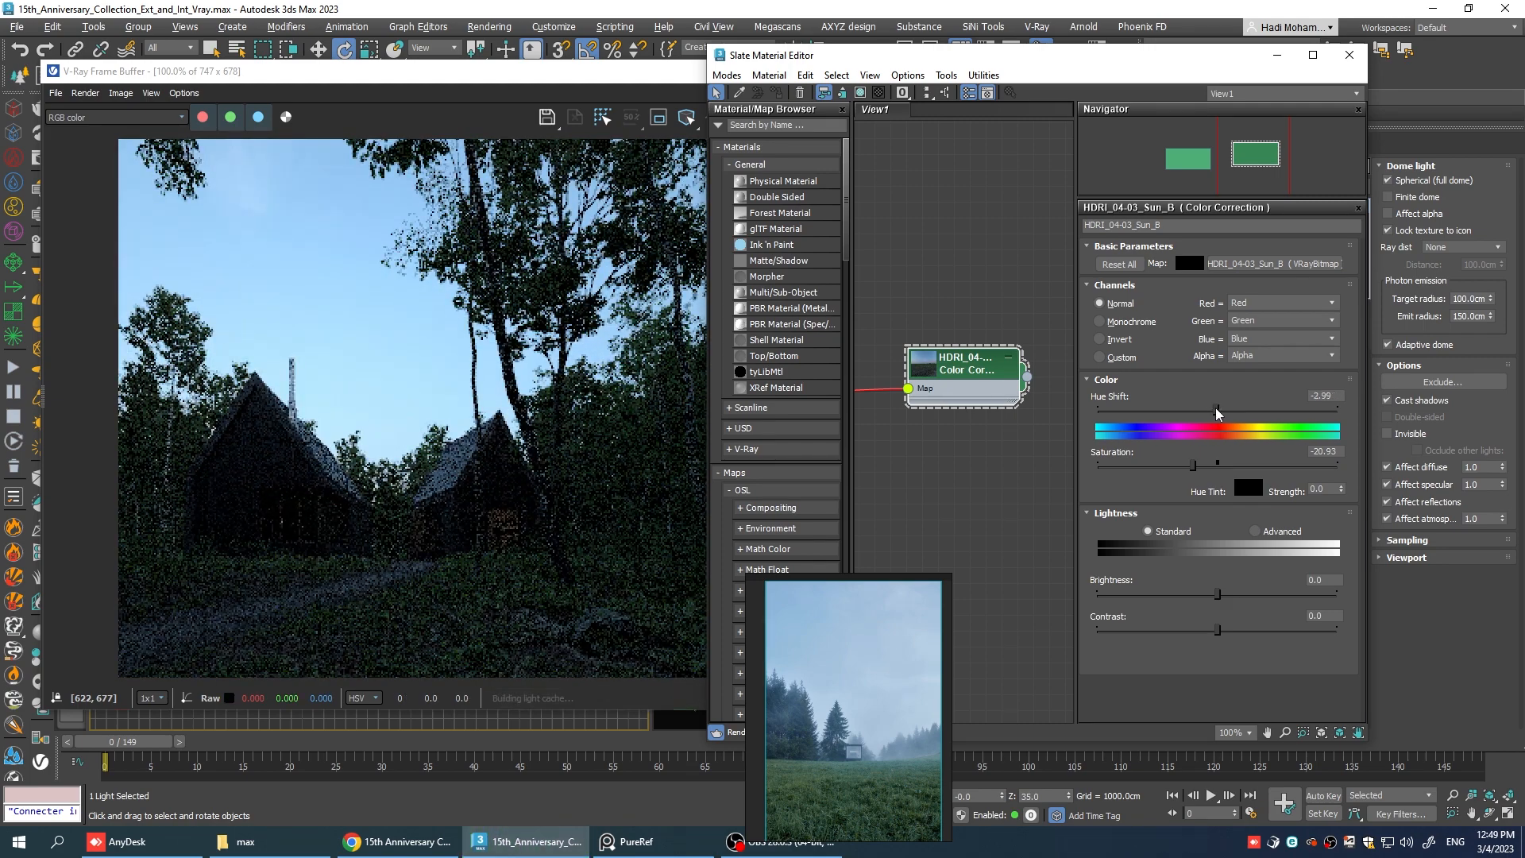
drag(1217, 408, 1214, 408)
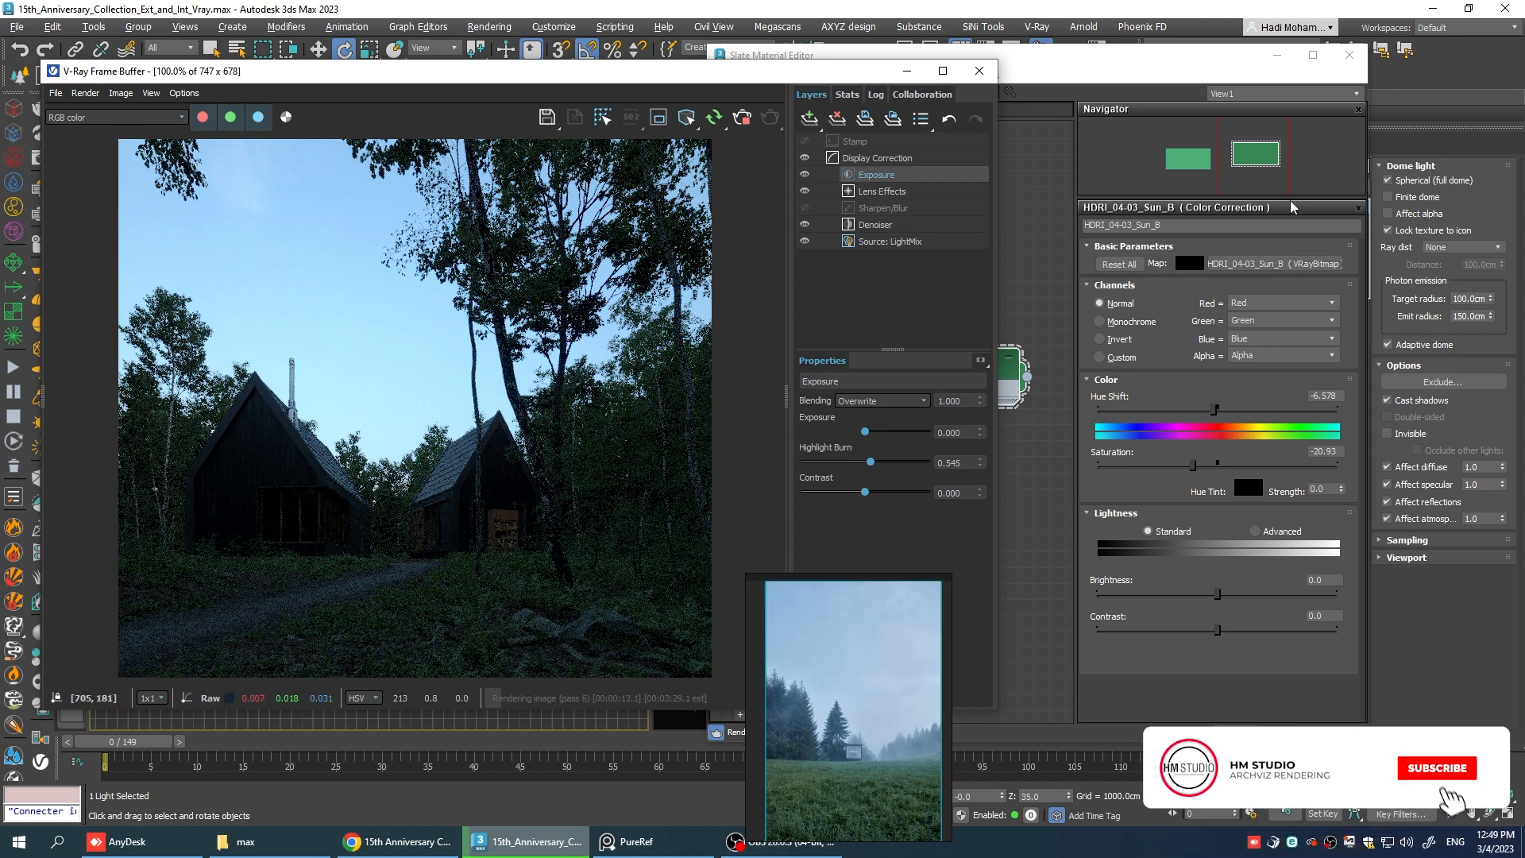
Adjust the dome light multiplier in the VRayLight parameters and select the dome light in the top view.
click(1436, 767)
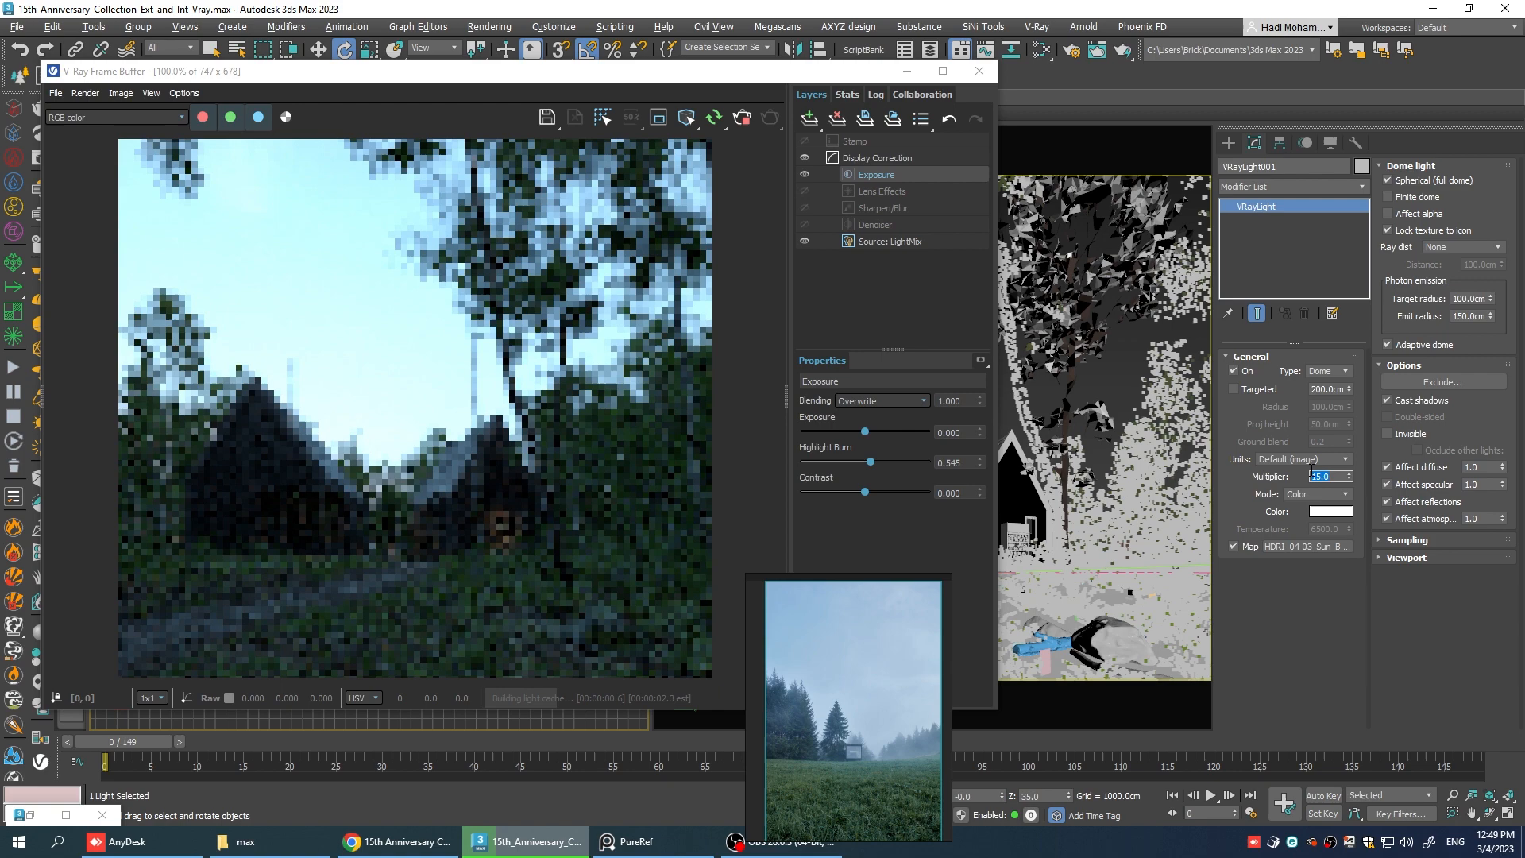
text(20.0)
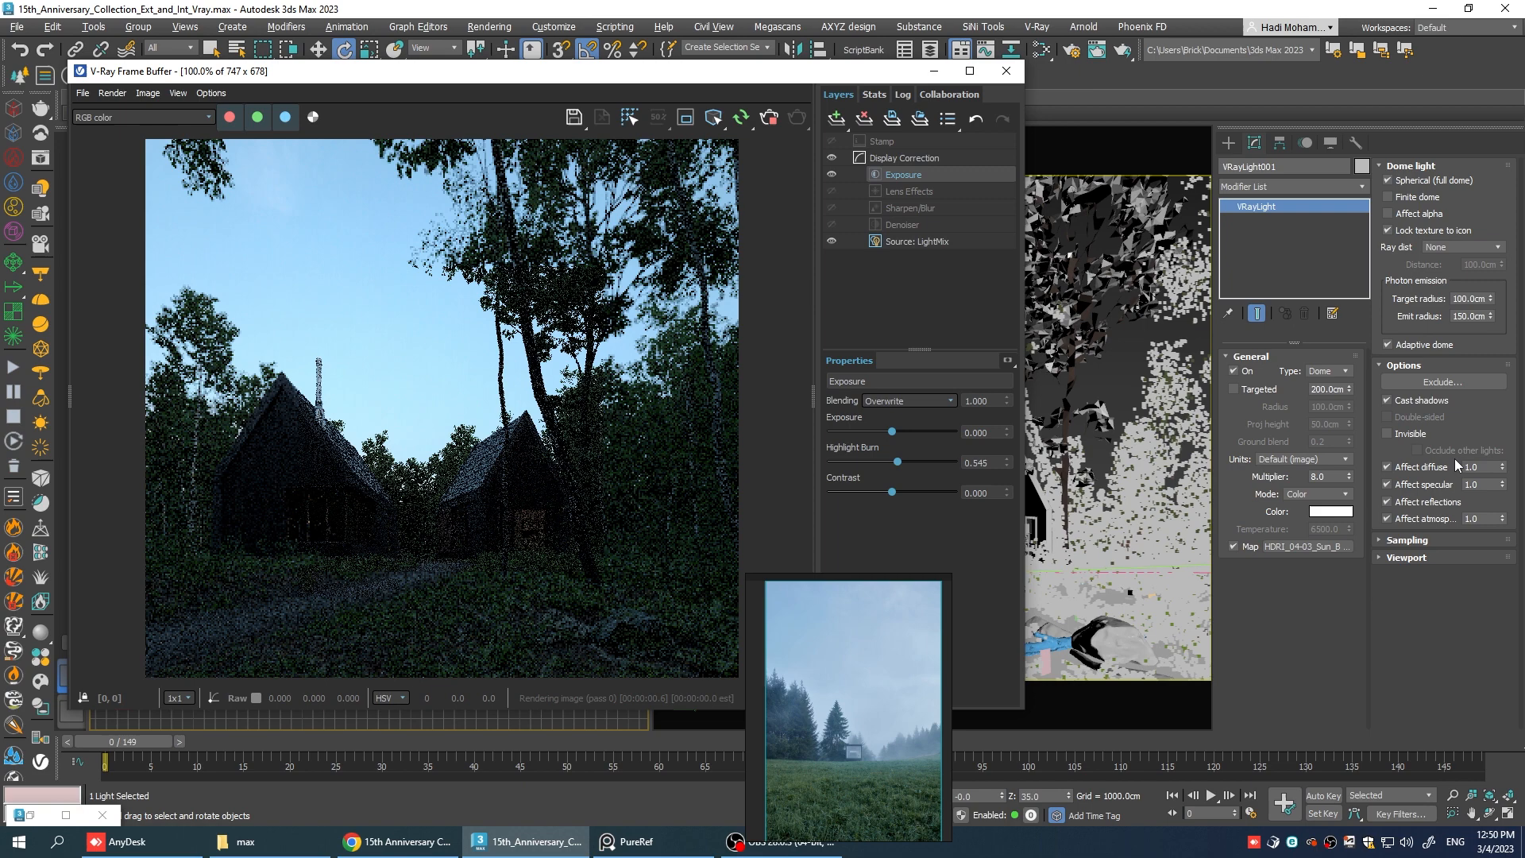
click(1389, 400)
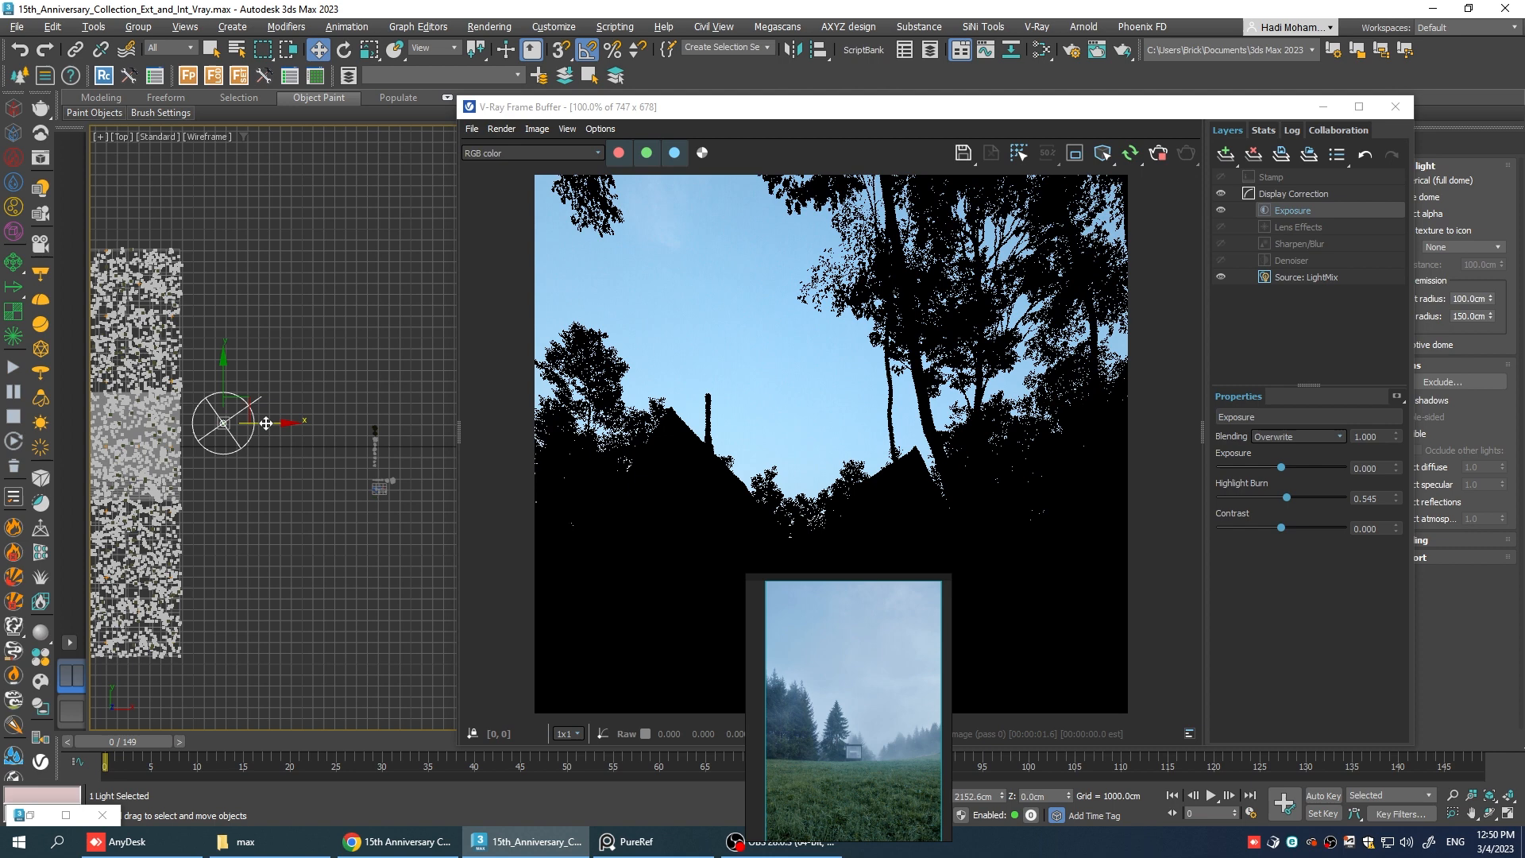
Shift-drag a copy of the dome light and set the new invisible light's multiplier values.
drag(224, 423, 321, 423)
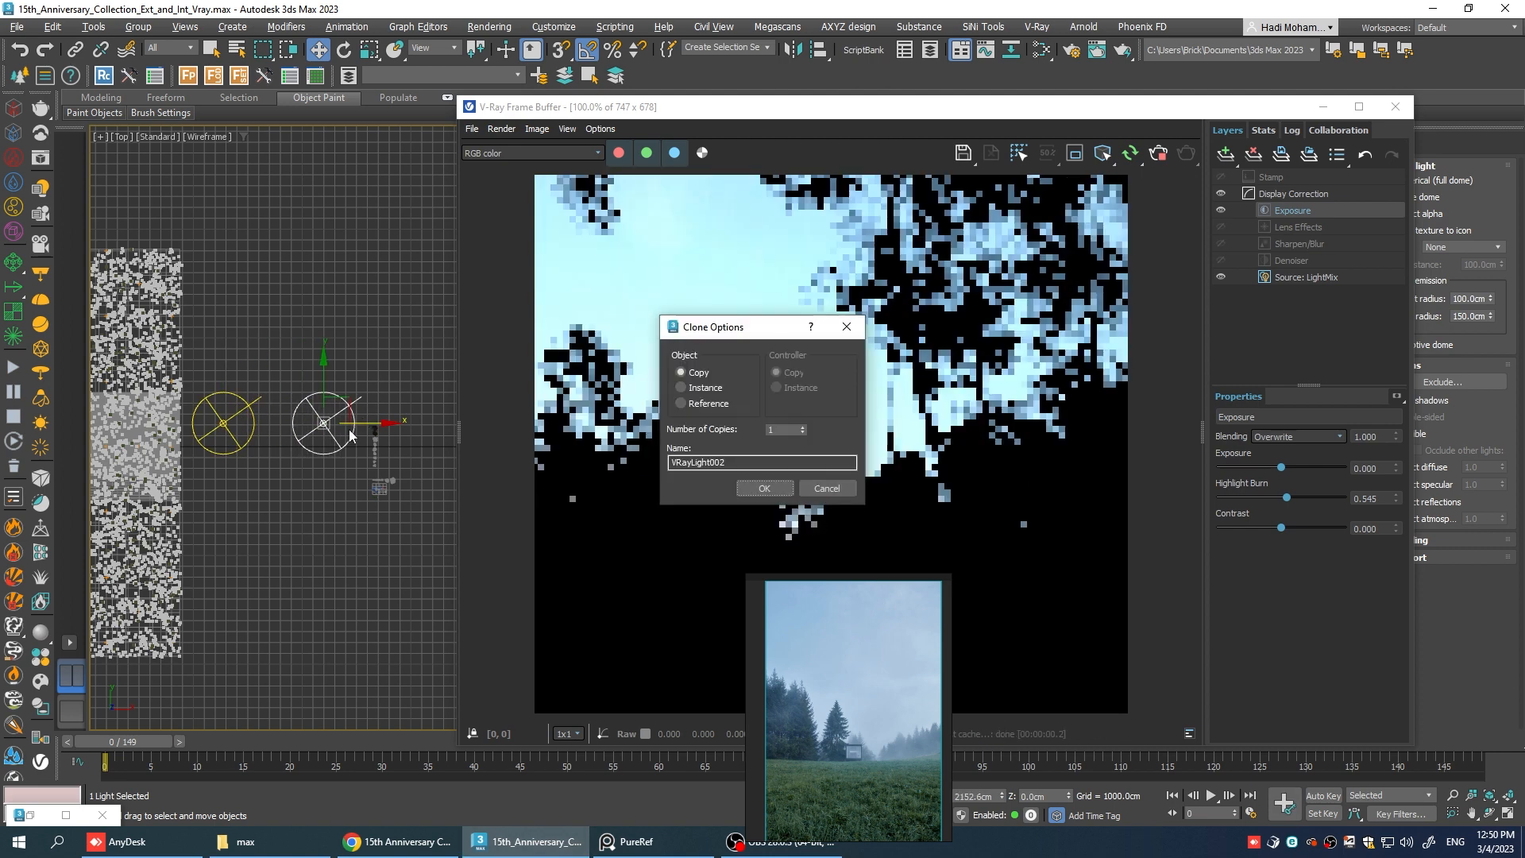
click(764, 487)
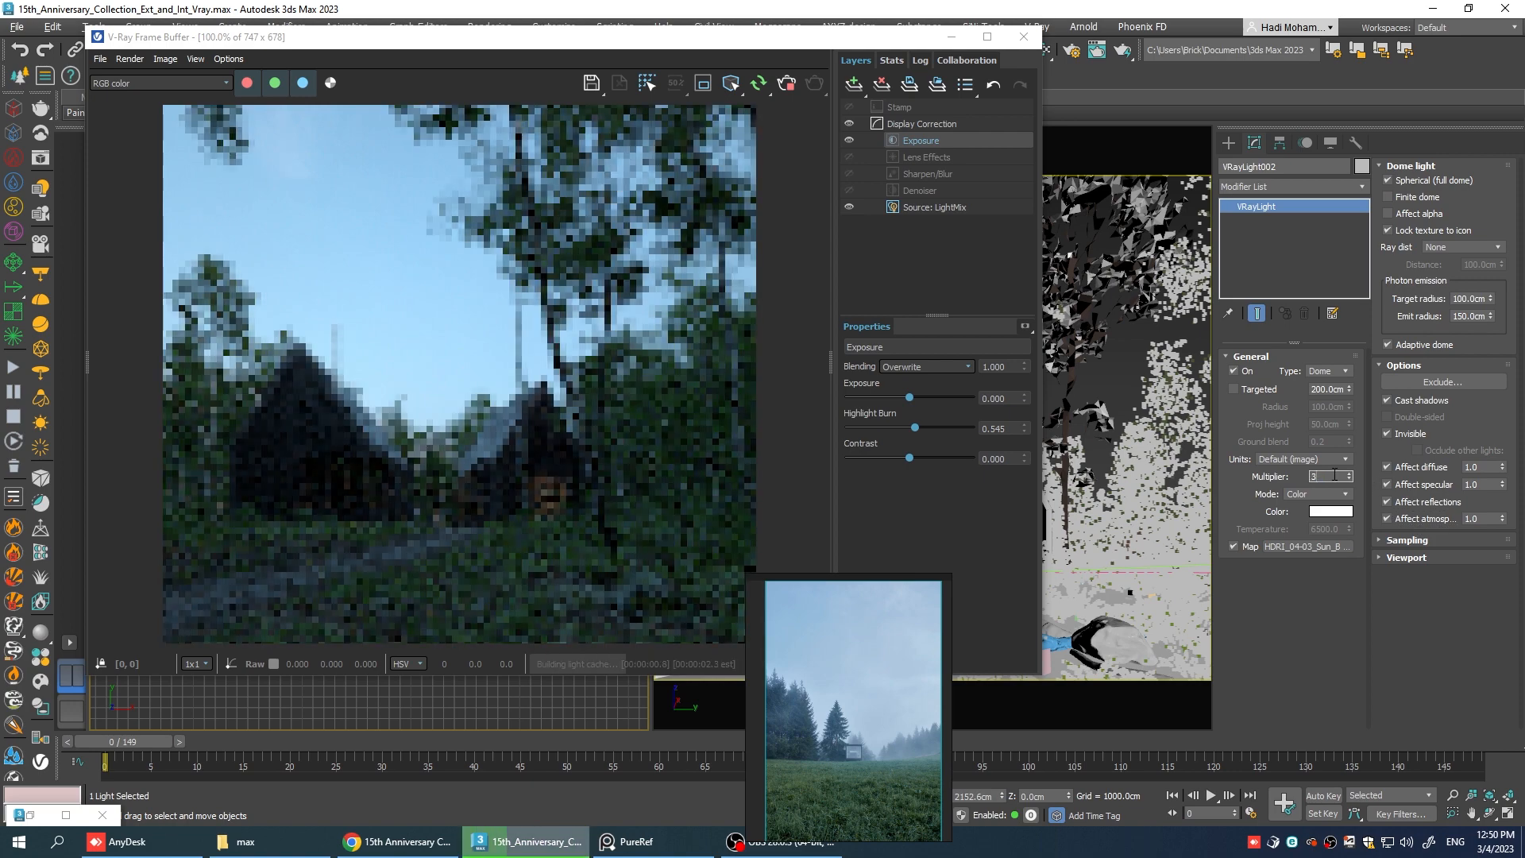
text(320.0)
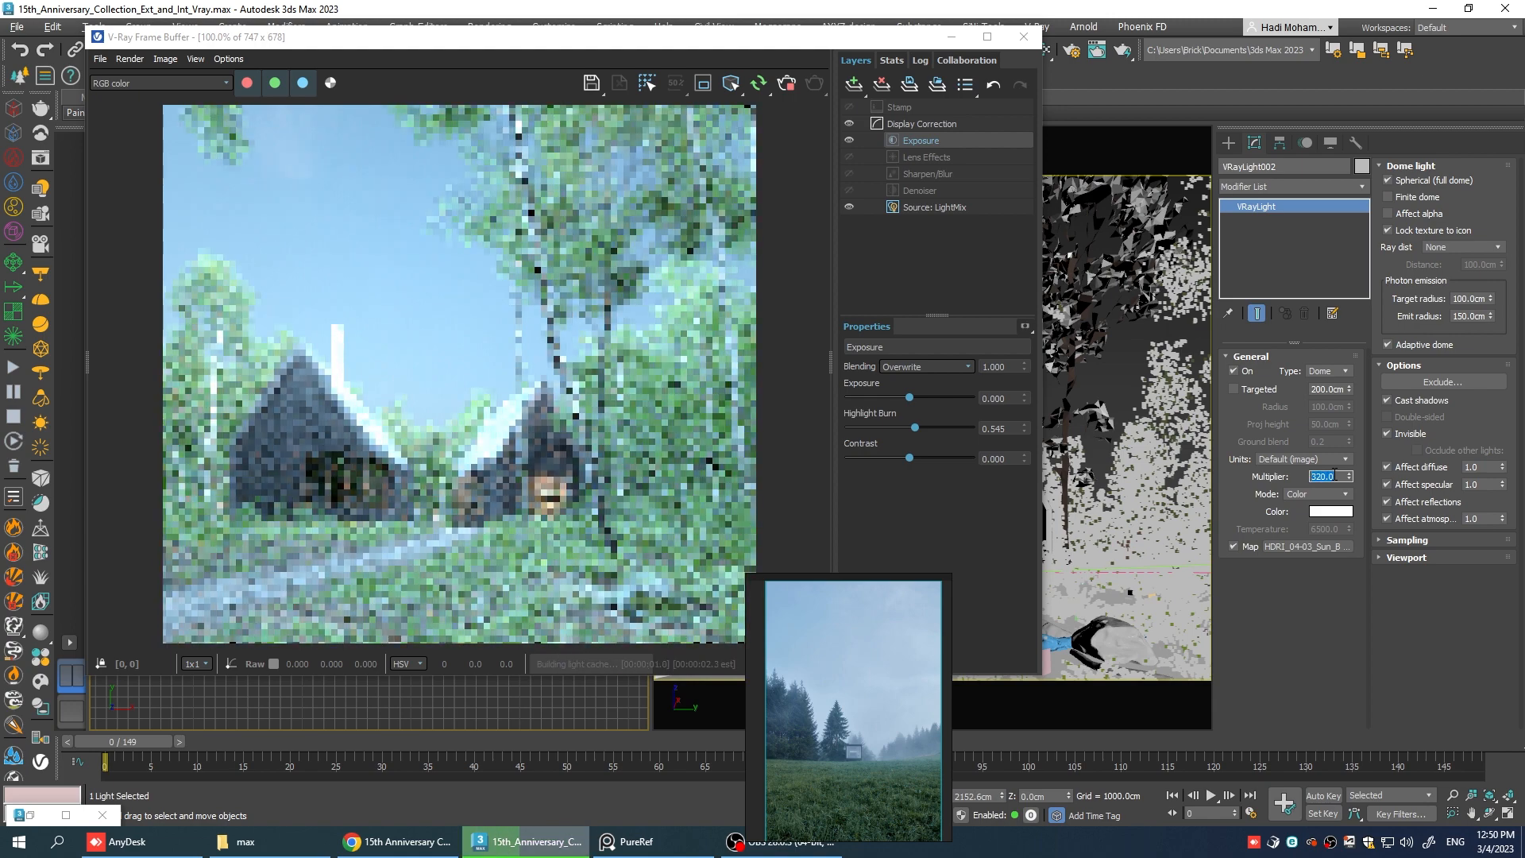
text(20.0)
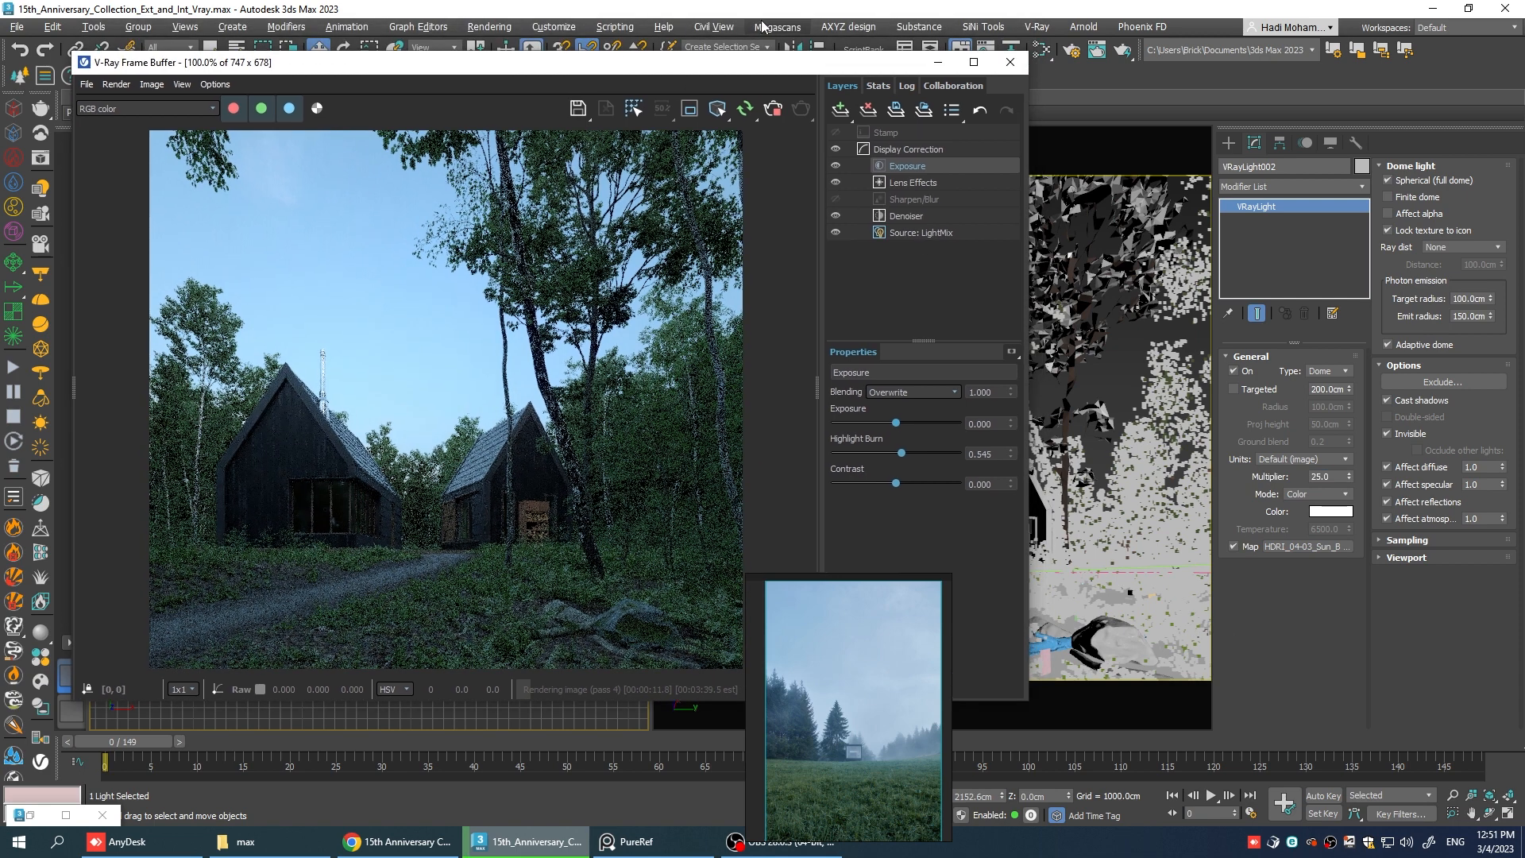
Add a VRayEnvironmentFog atmosphere effect through Environment and Effects.
click(490, 27)
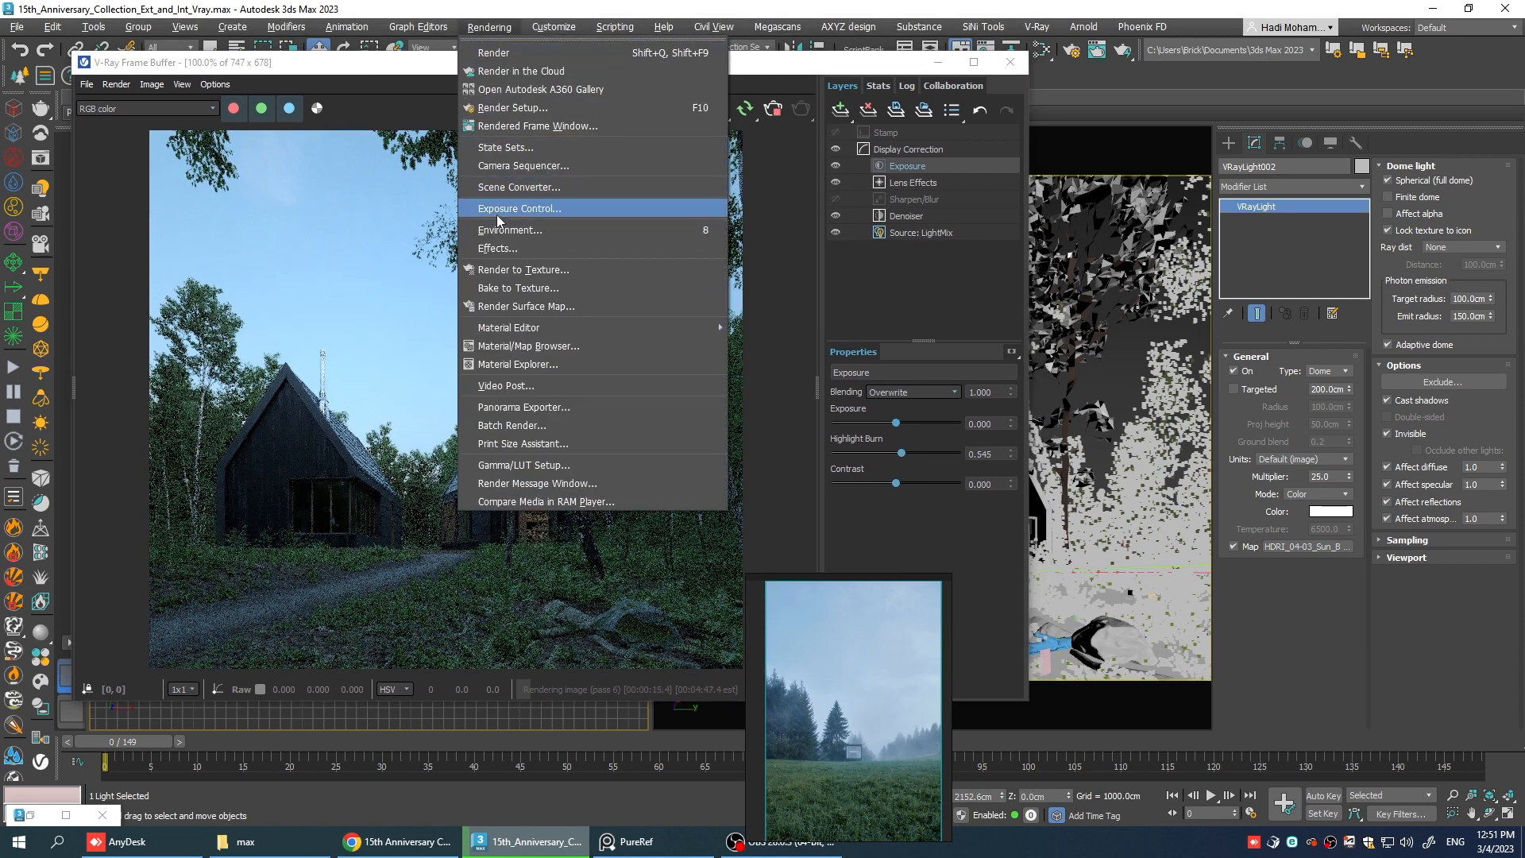
click(508, 228)
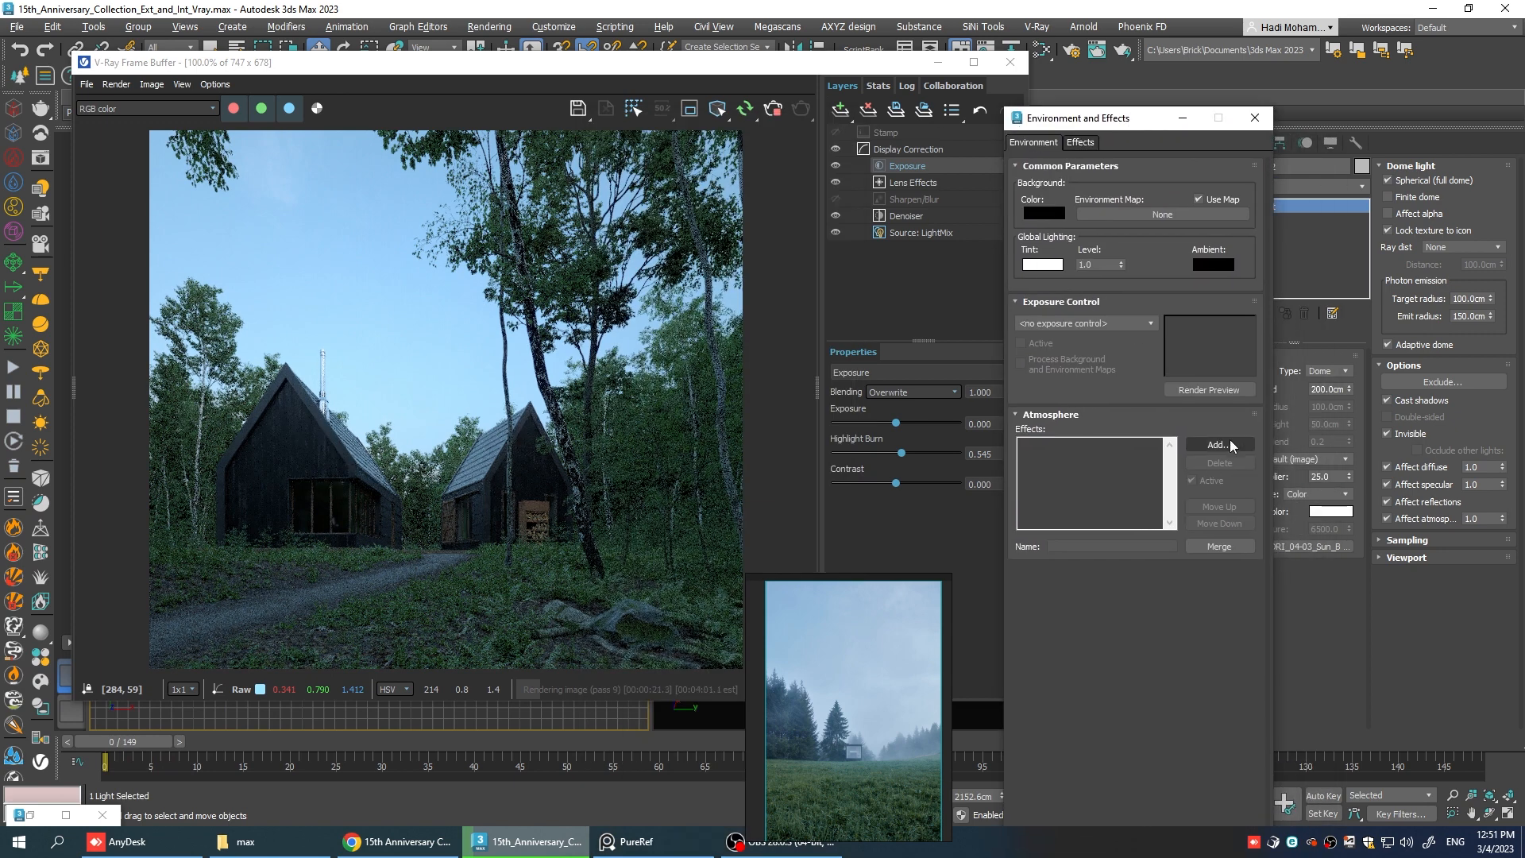
click(1217, 445)
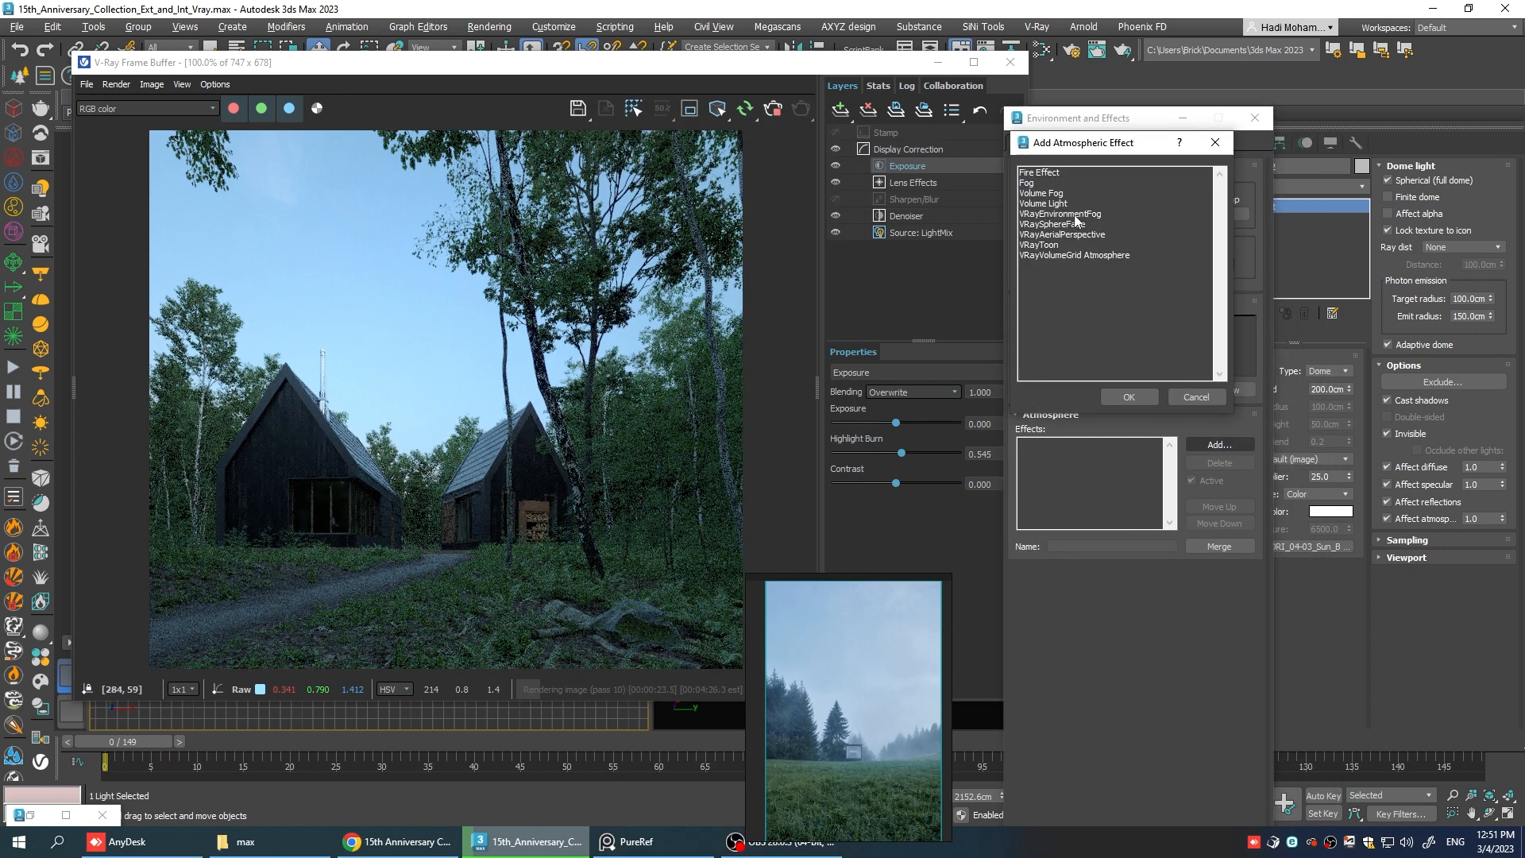
click(1128, 397)
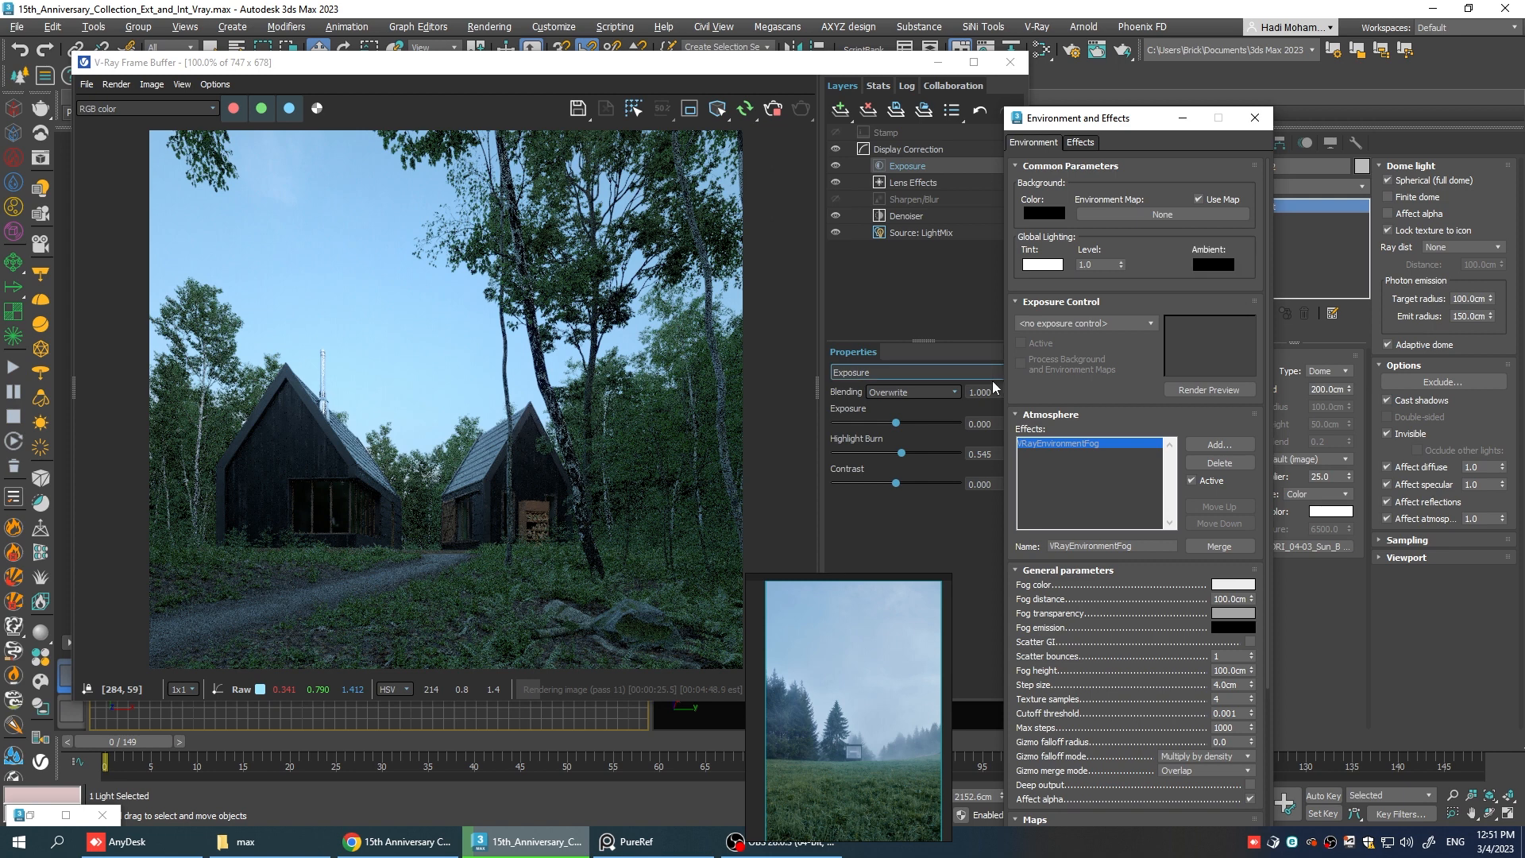
mouse_move(656, 453)
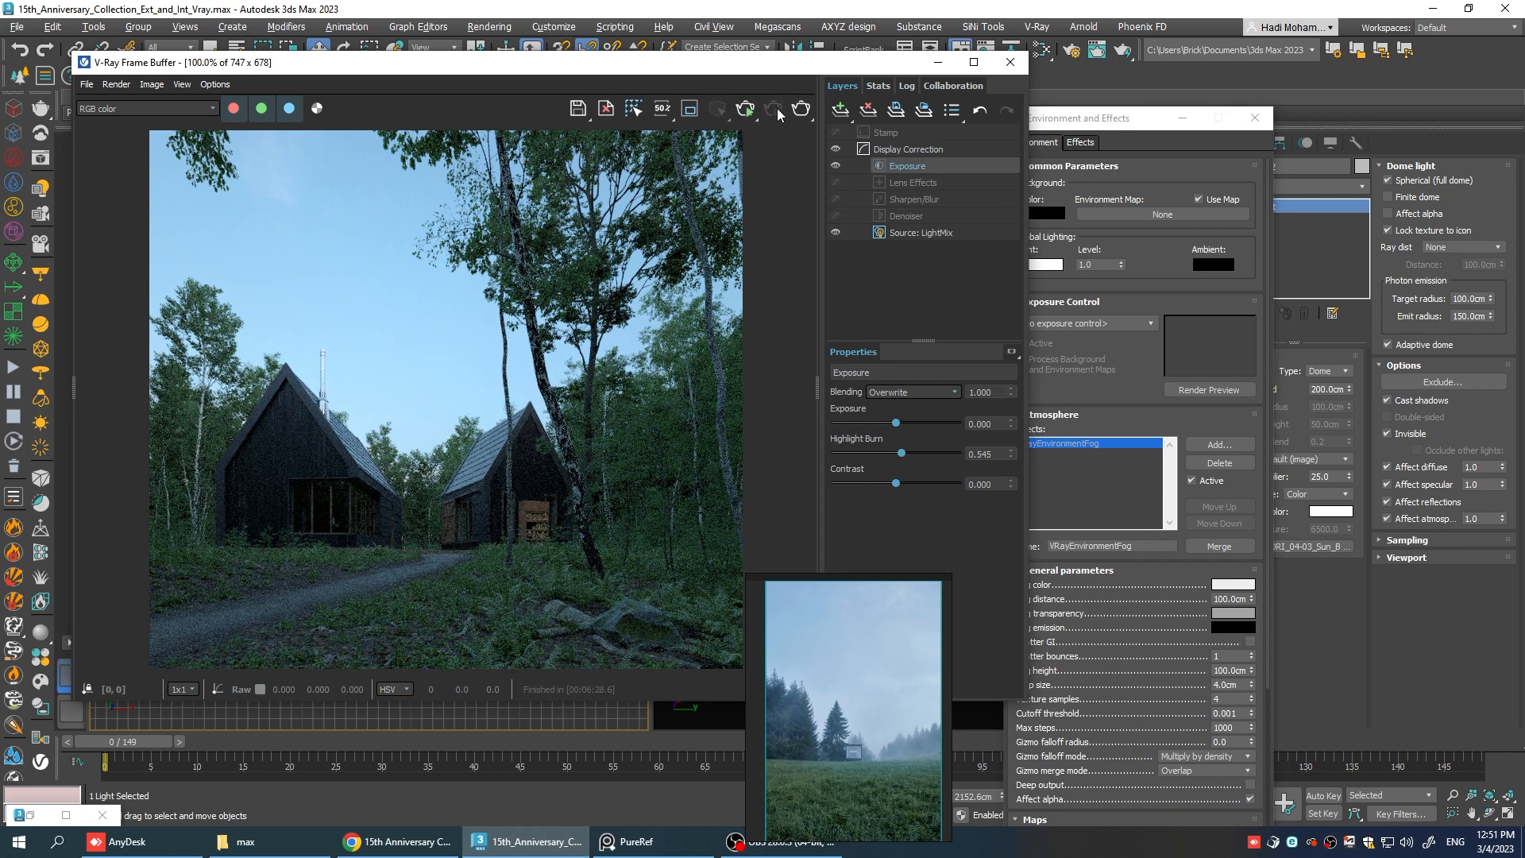
Check Render Setup, select the fog effect and restart the interactive render to show the fog.
click(1069, 50)
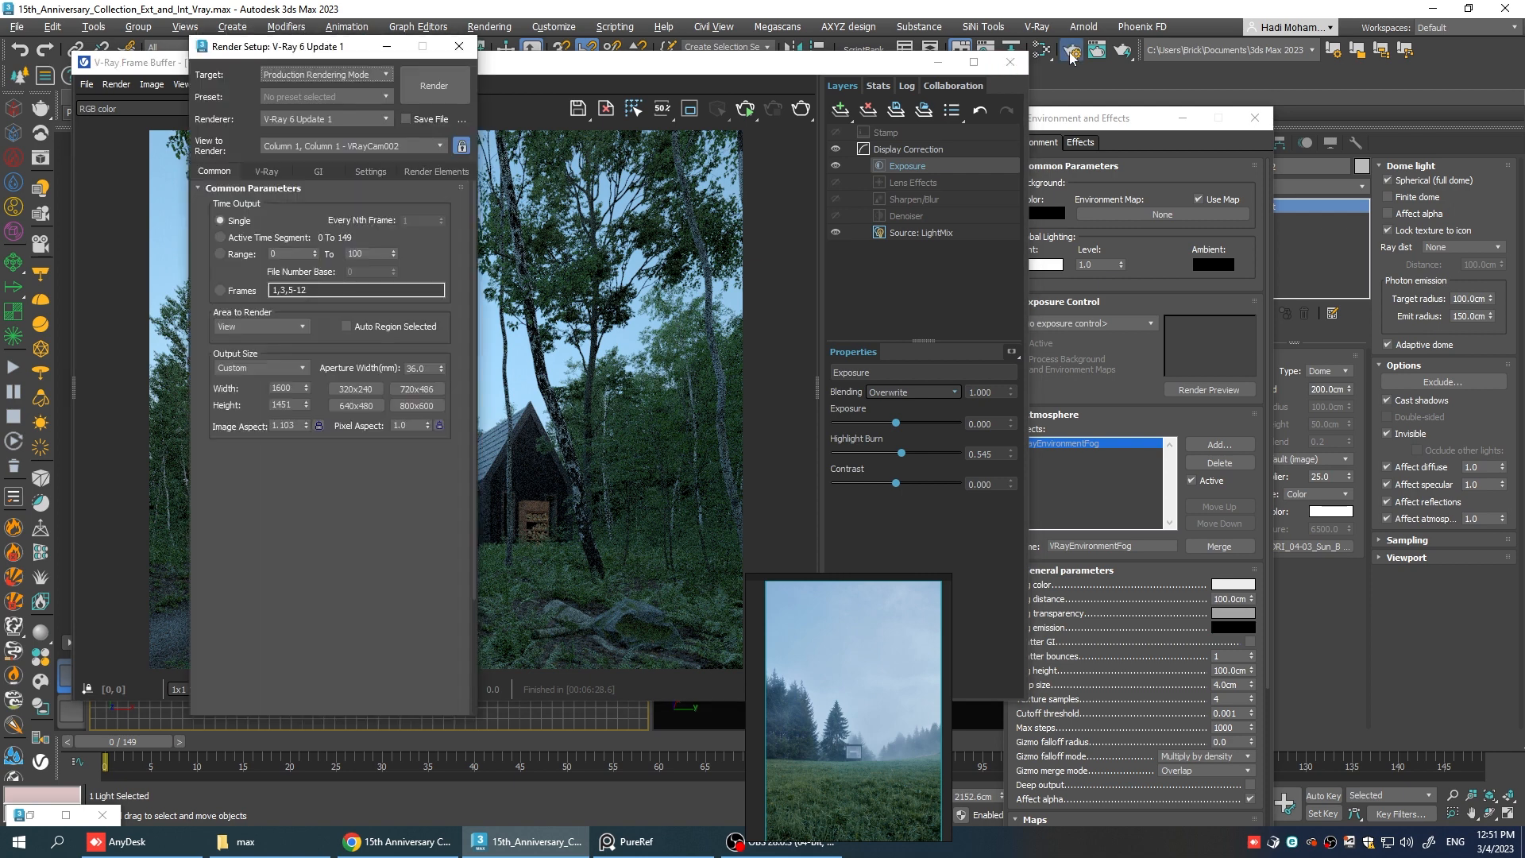
click(266, 171)
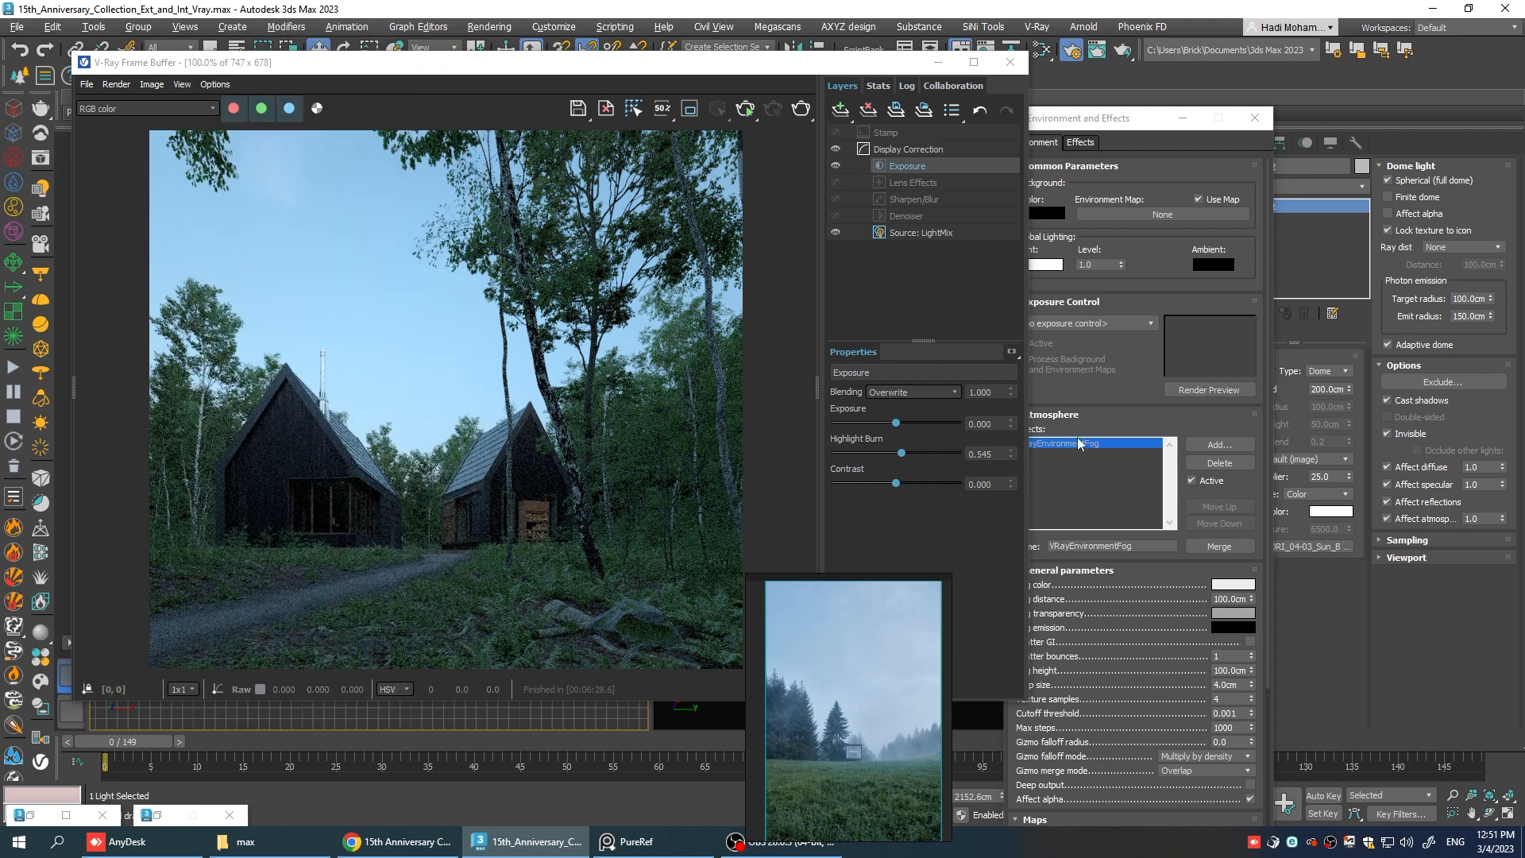
click(746, 108)
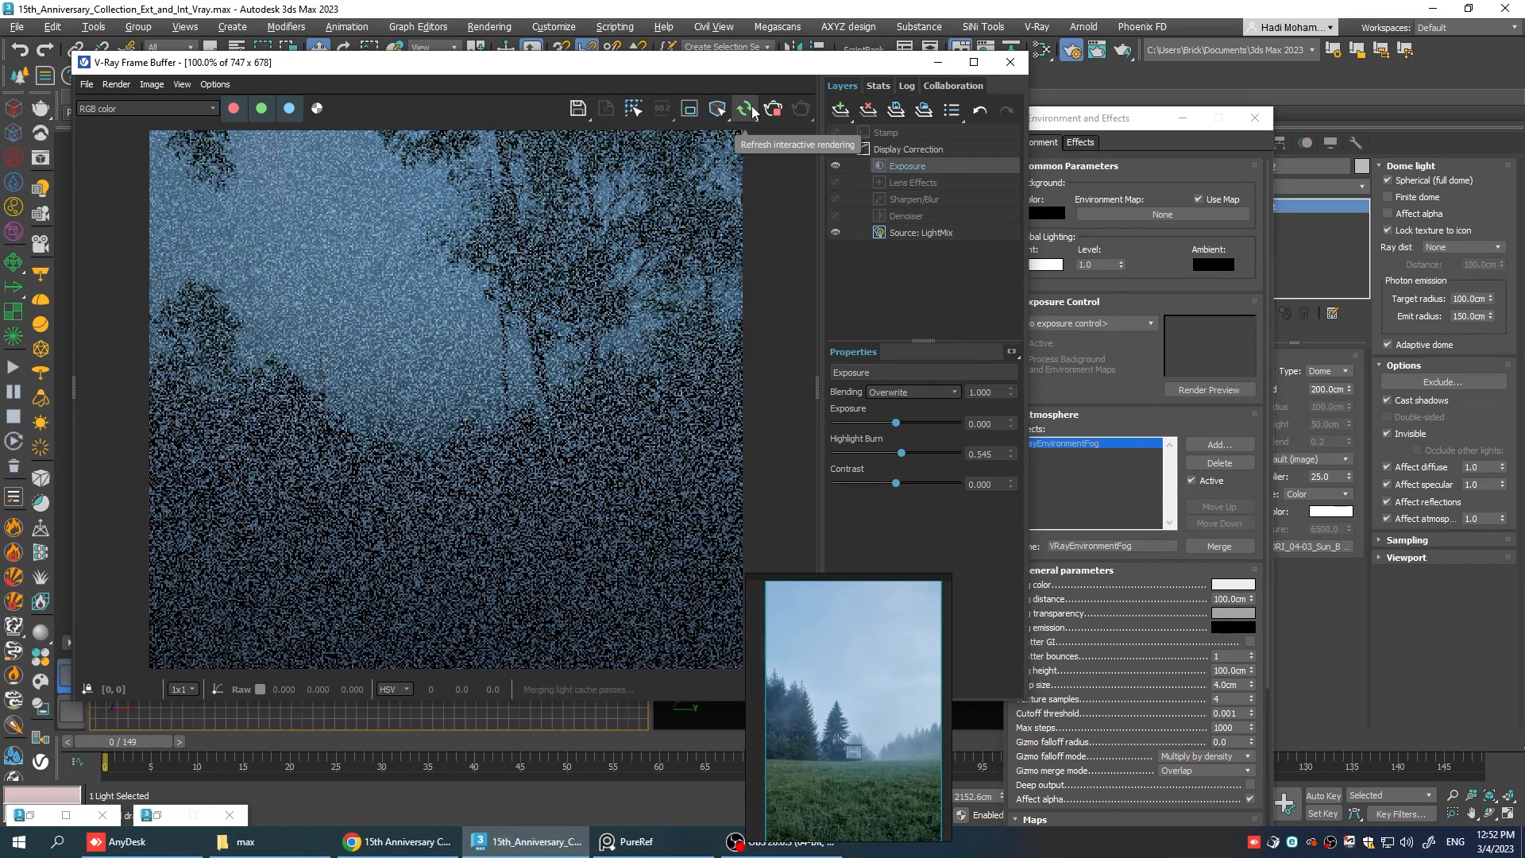
click(743, 108)
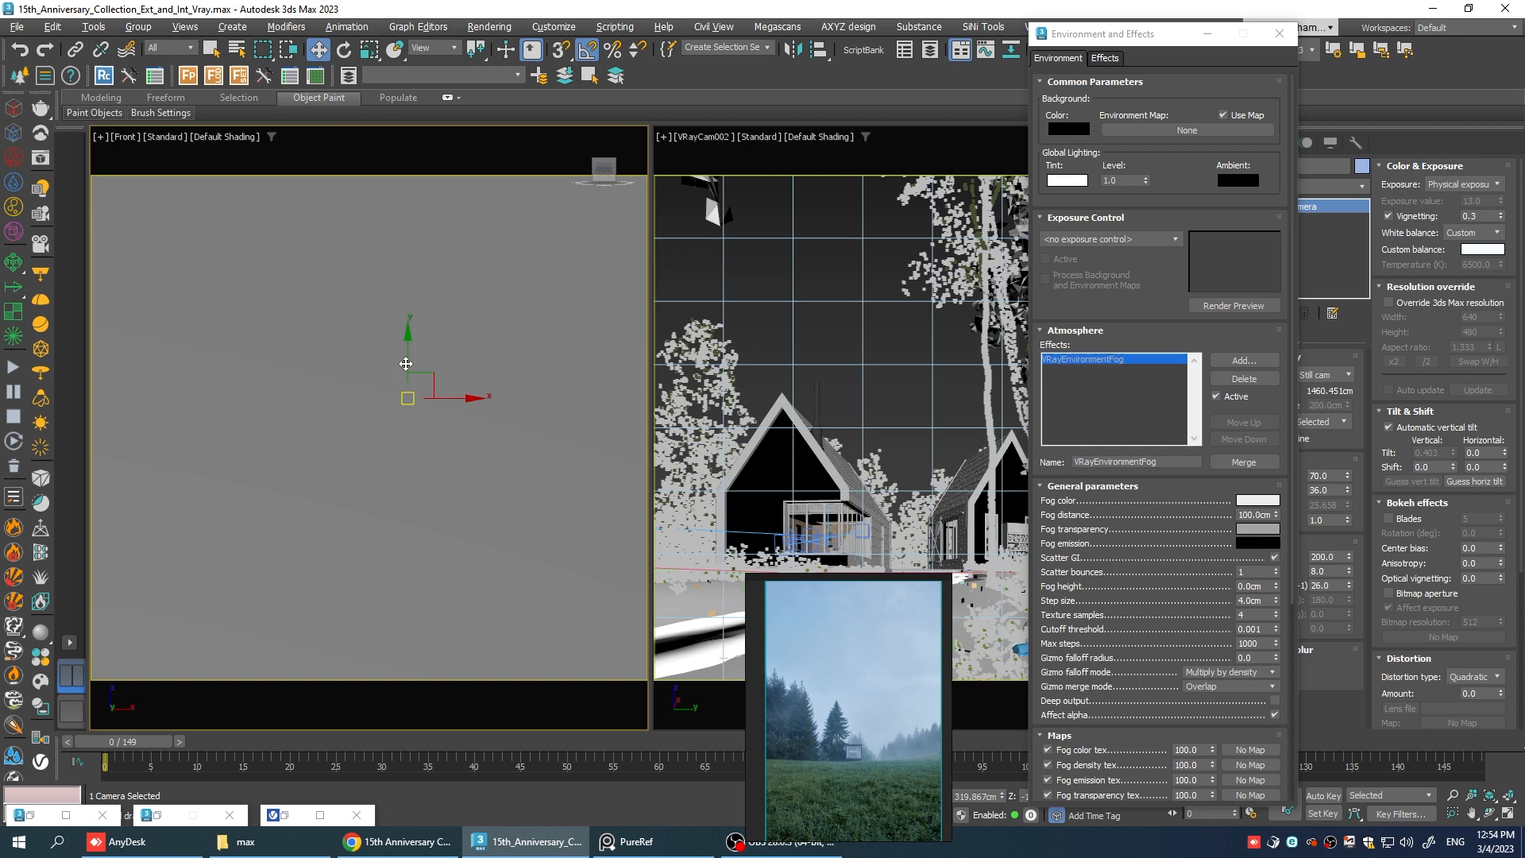
mouse_move(461, 337)
text(10)
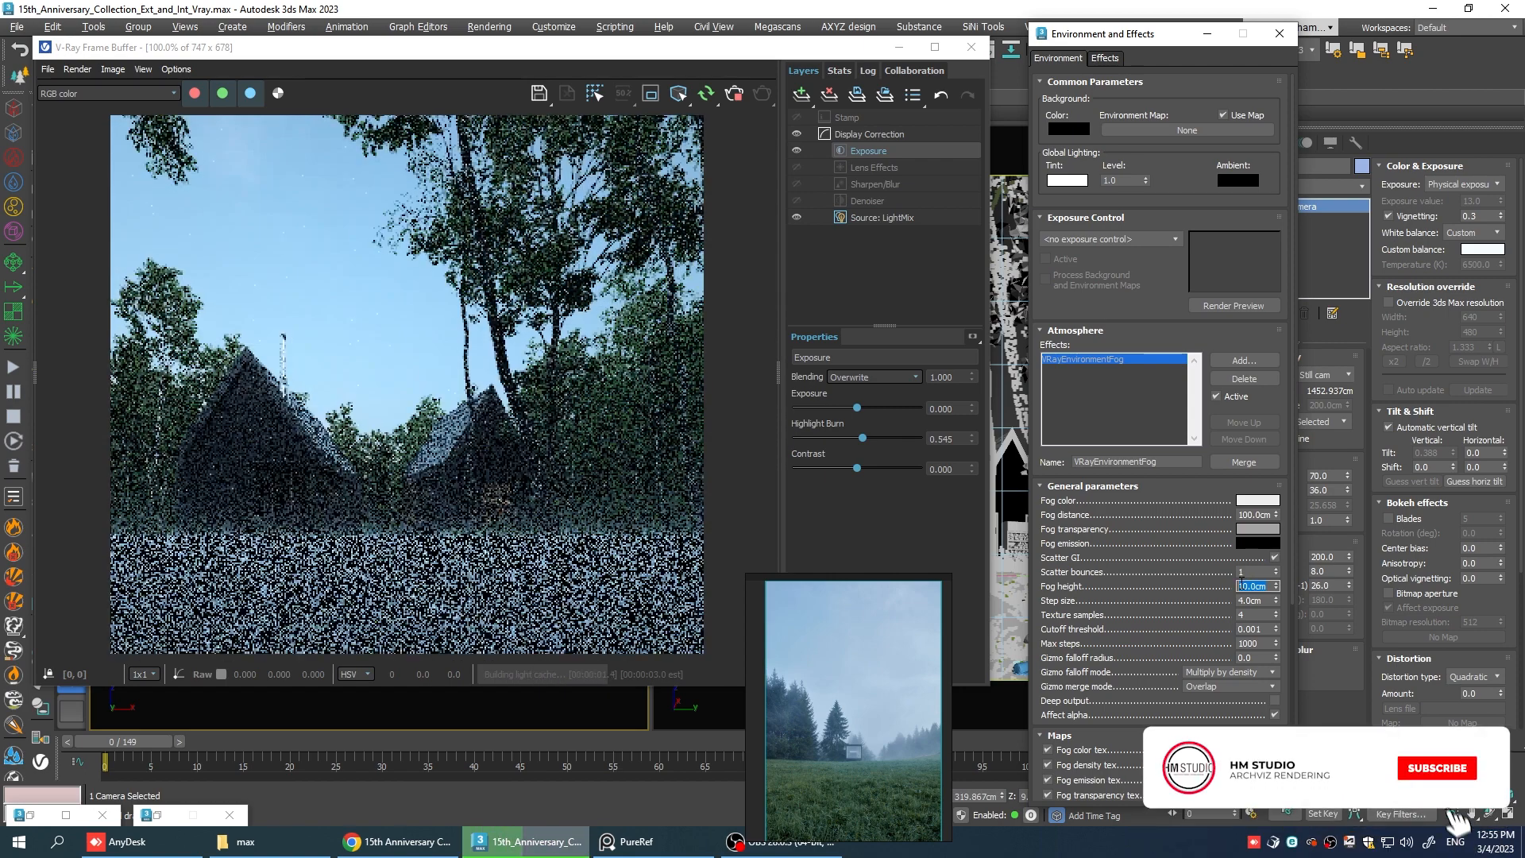
Edit the fog height value in the VRayEnvironmentFog General parameters.
click(1436, 769)
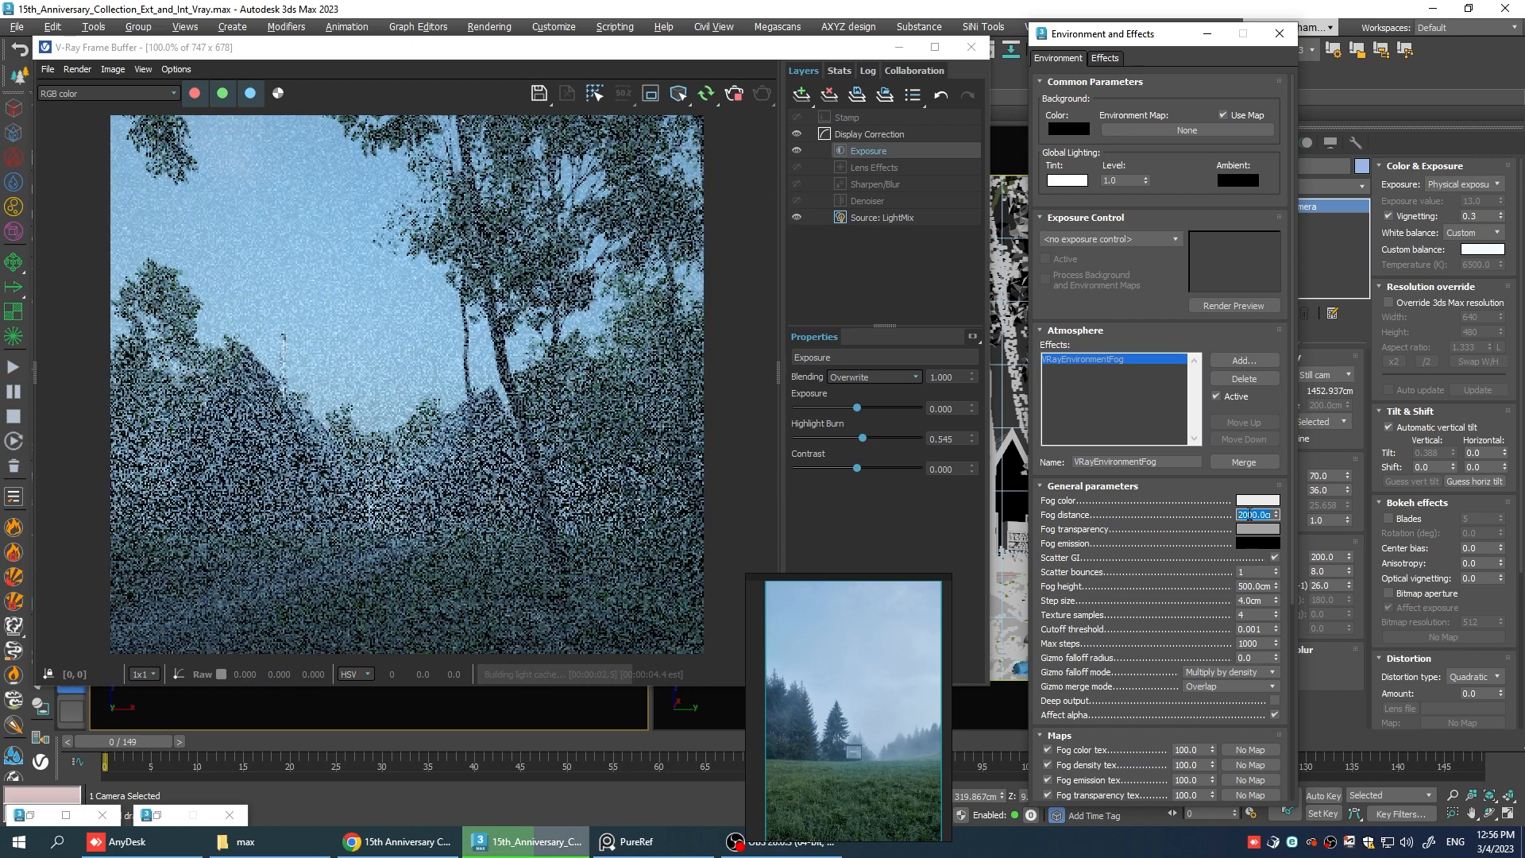
text(5)
click(1259, 586)
text(30)
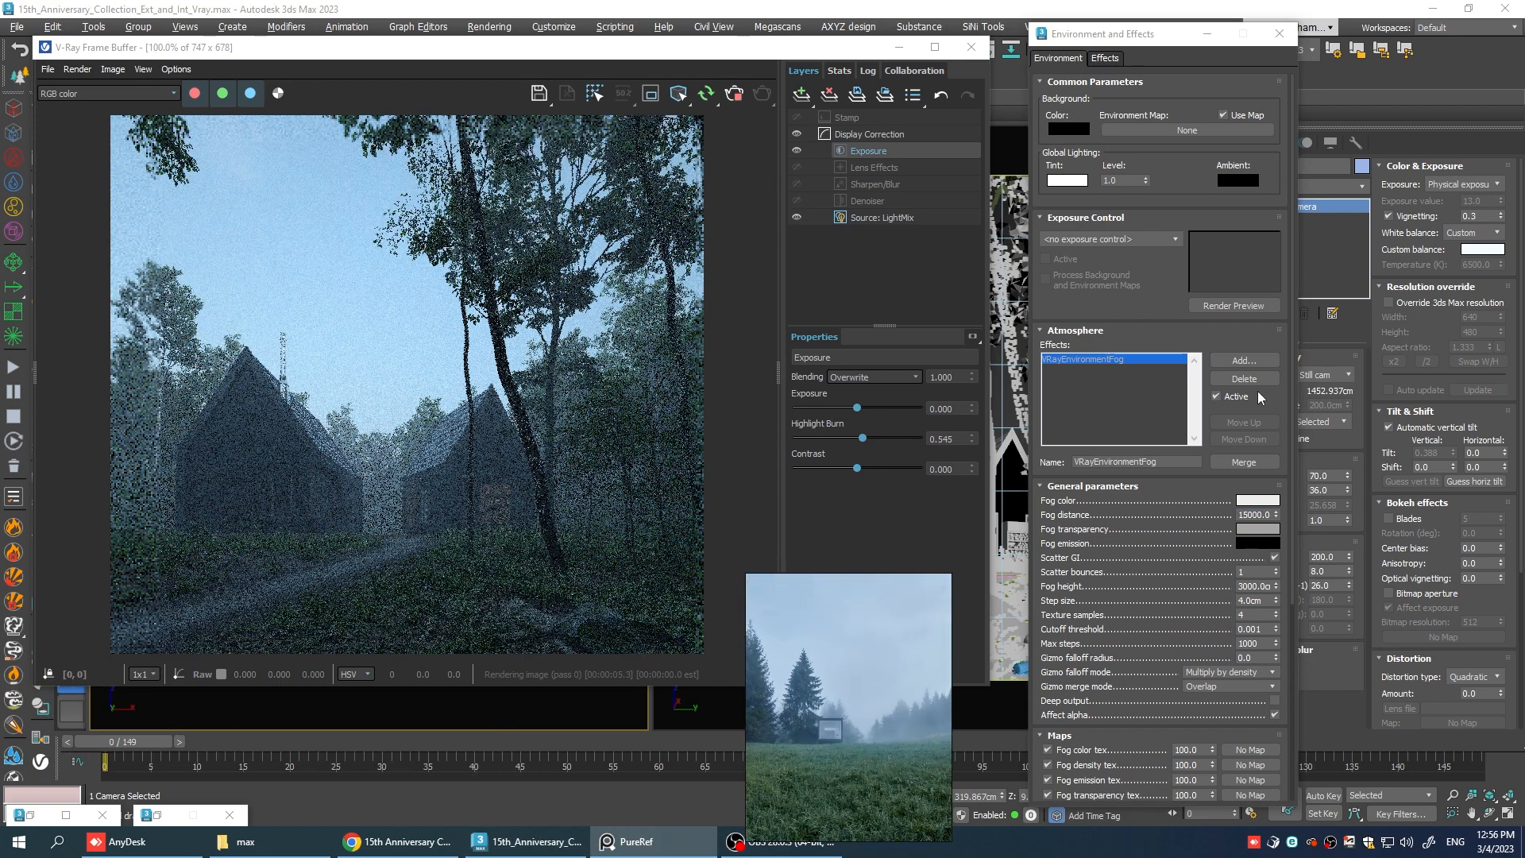
Set the fog colour to a light blue around R111 G154 B197 in the Color Selector.
click(1272, 501)
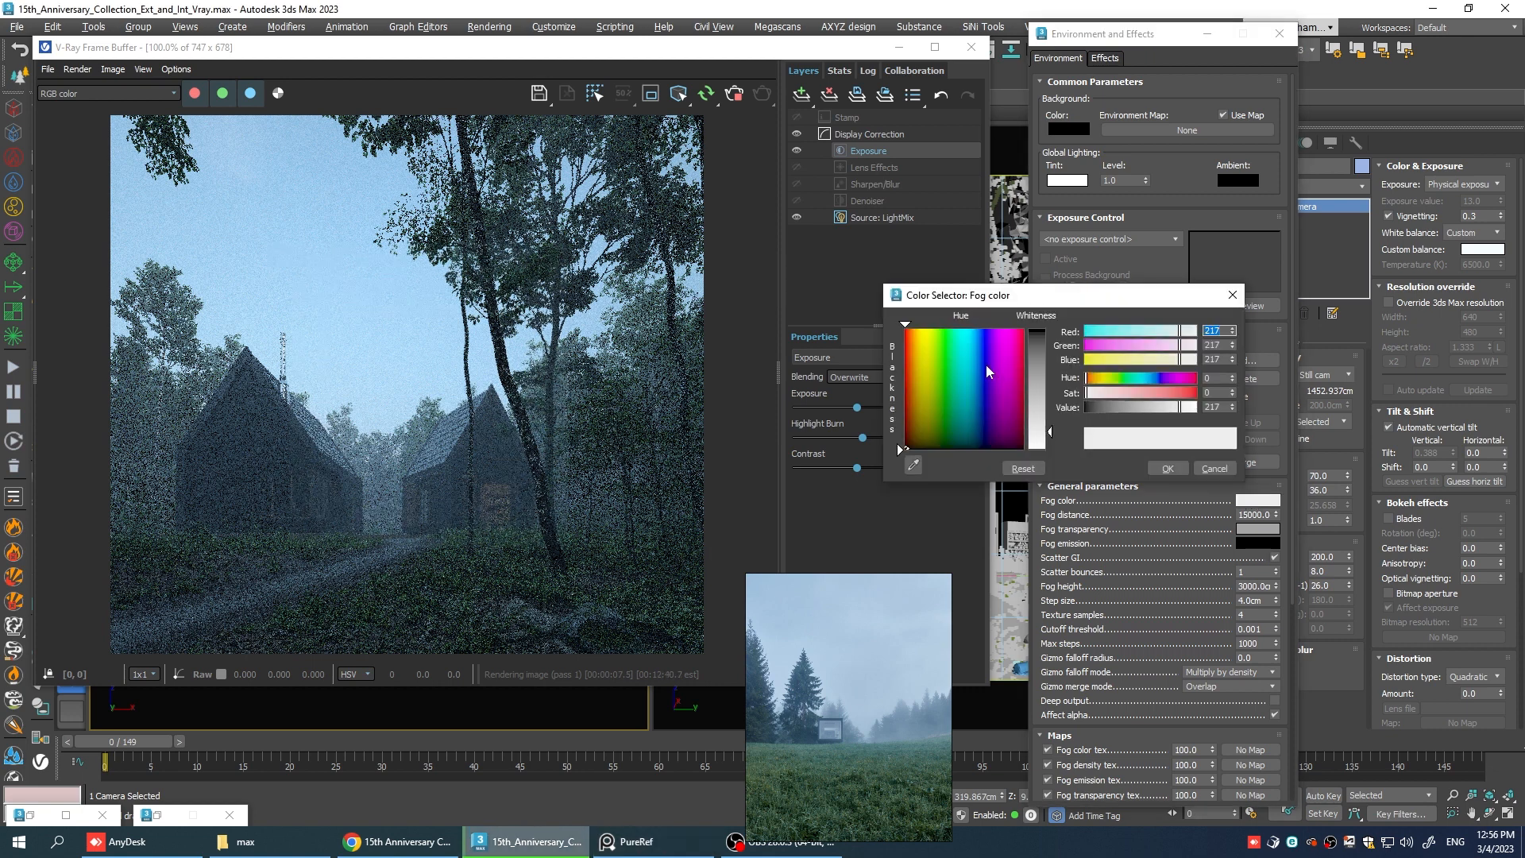
click(912, 465)
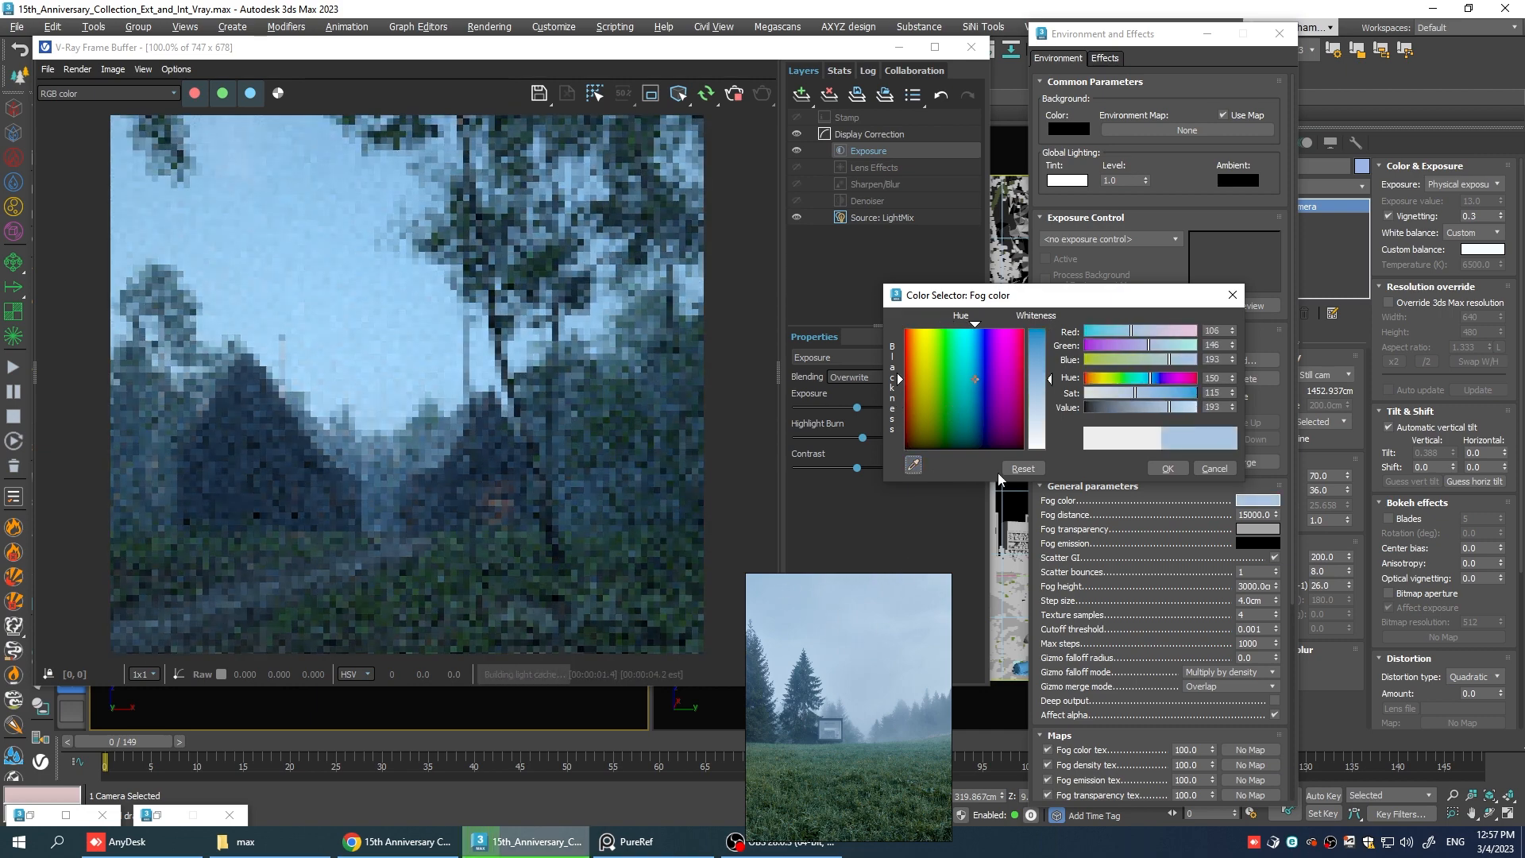
click(1165, 467)
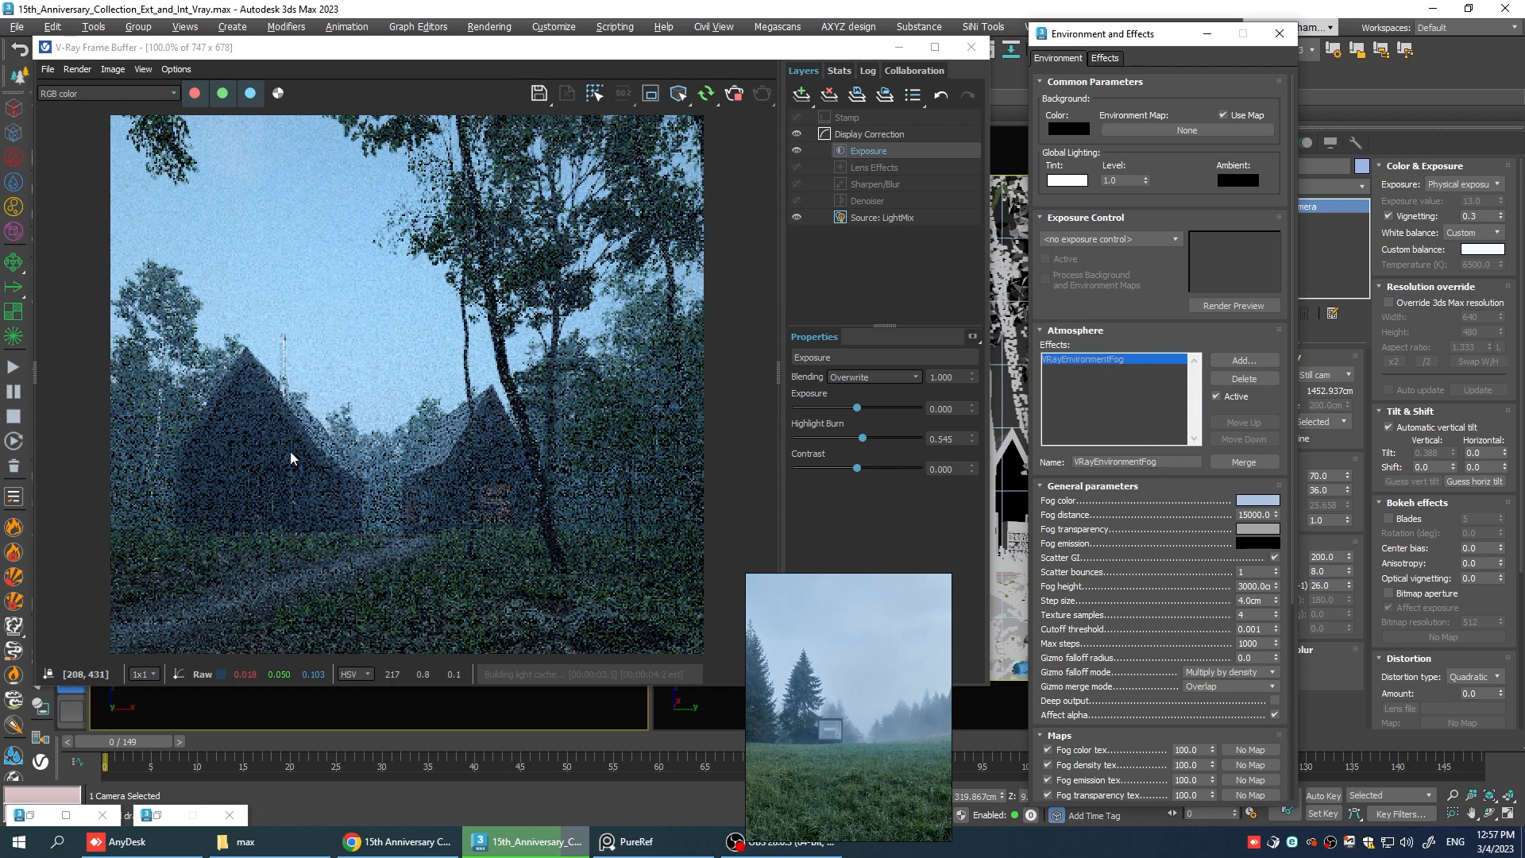
click(1258, 500)
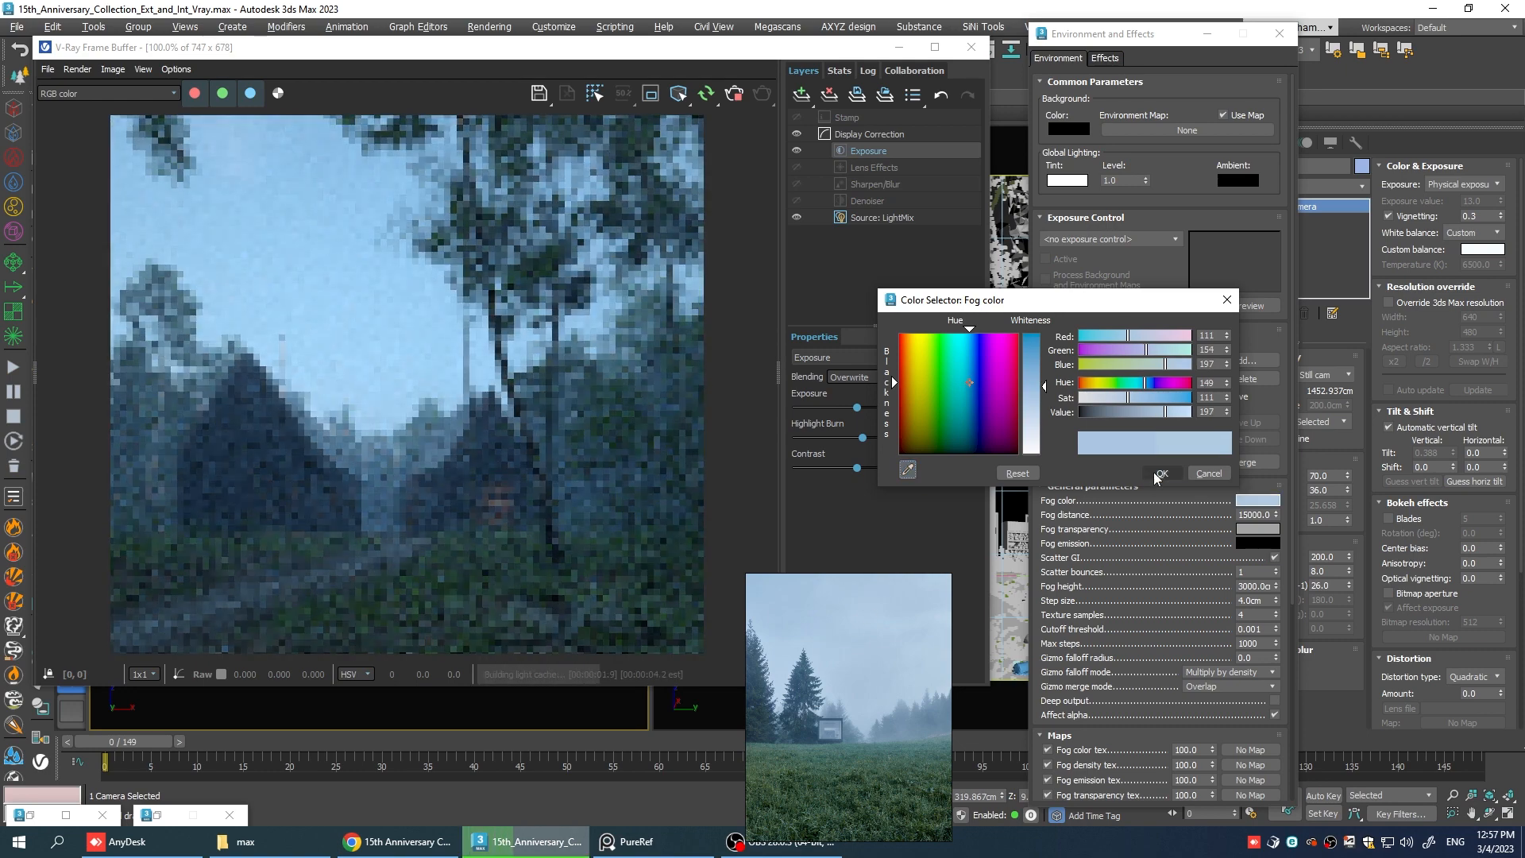
click(1160, 475)
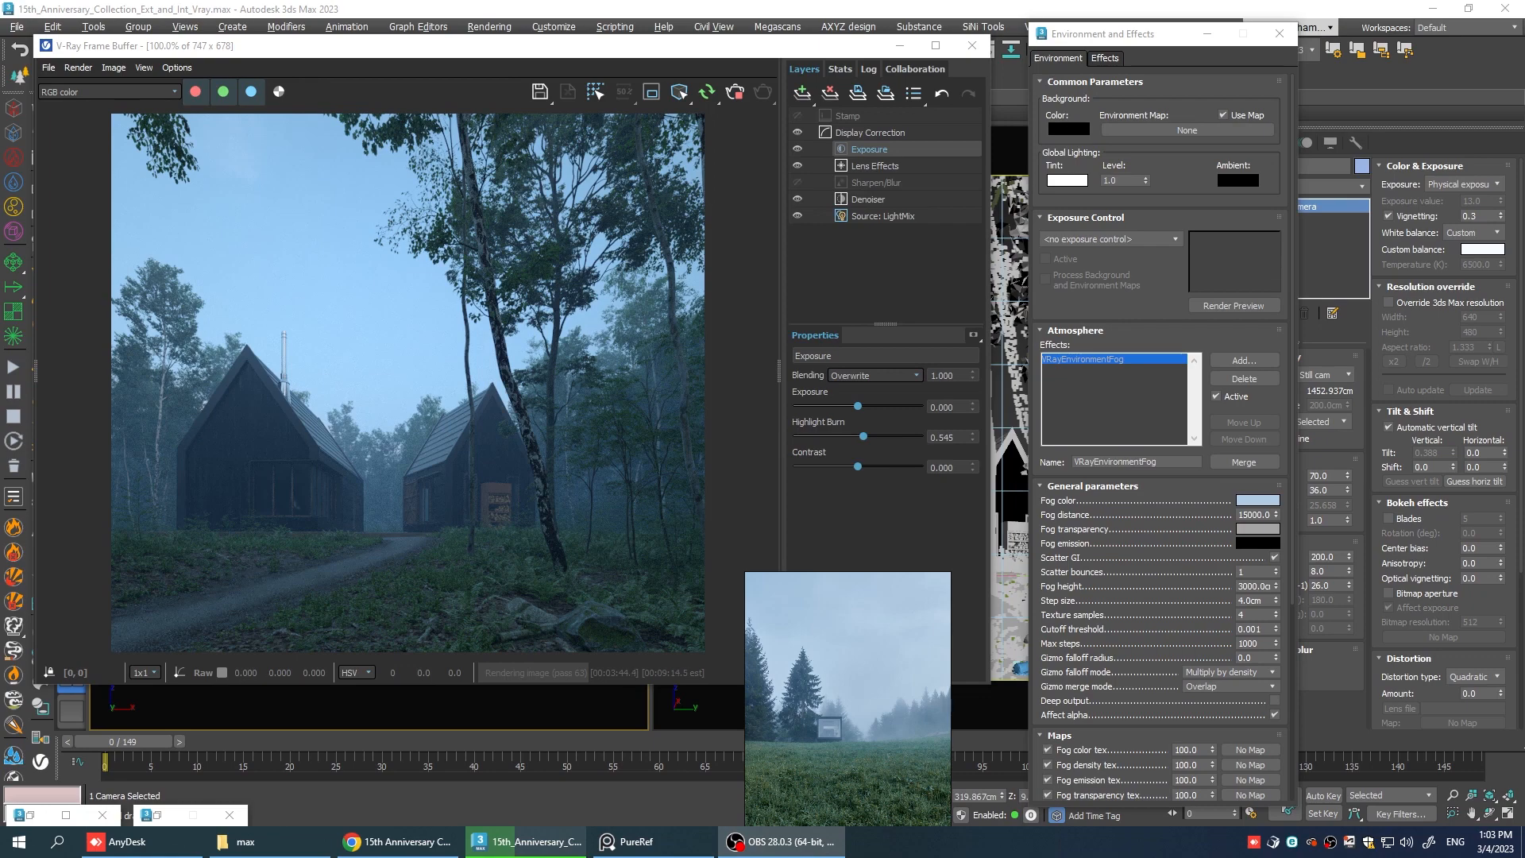
mouse_move(120, 456)
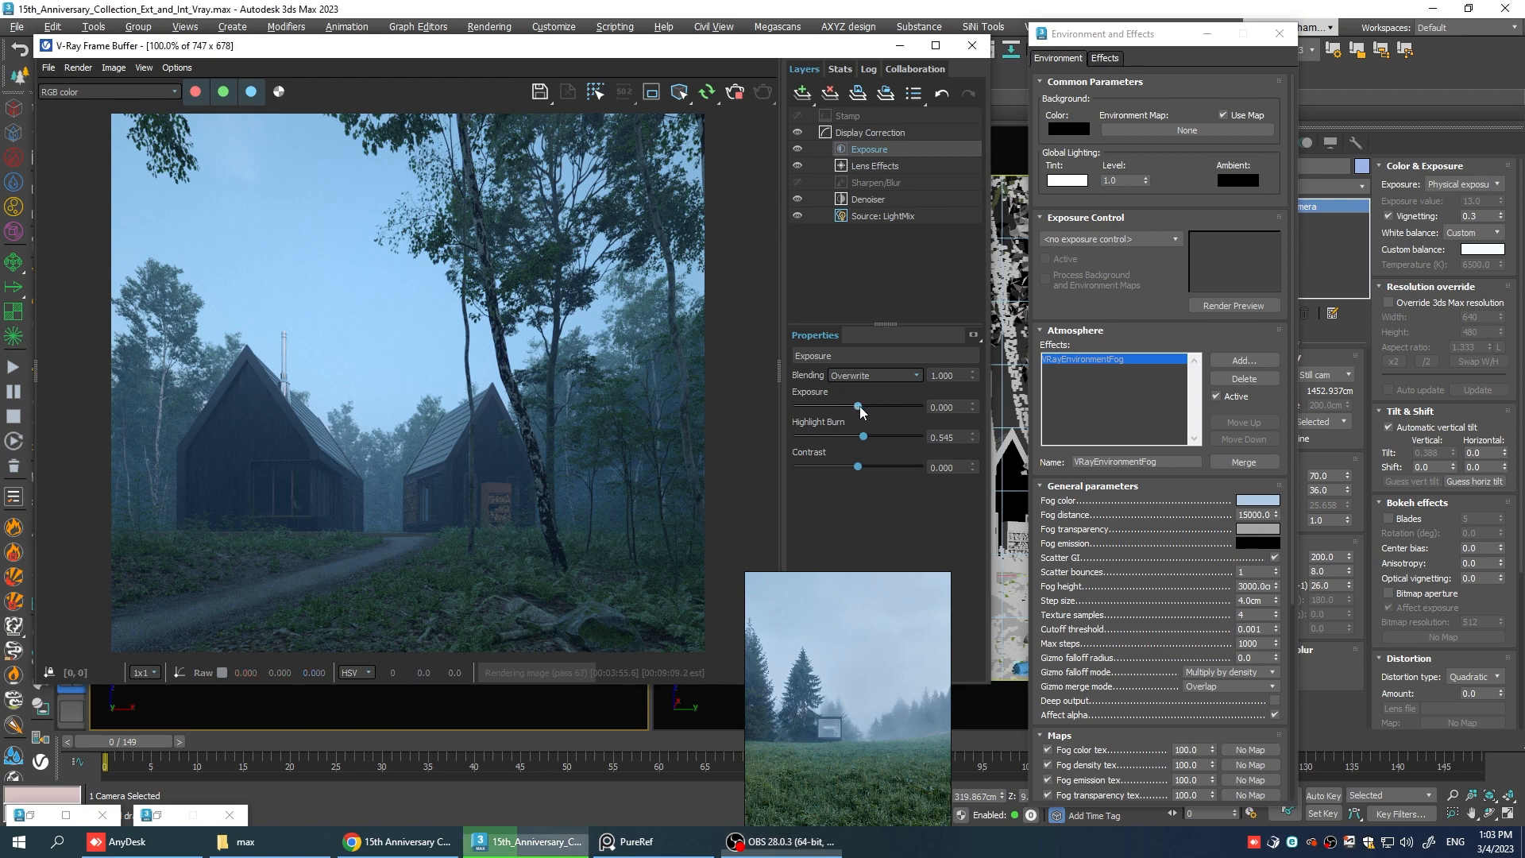
Raise exposure to 0.325 and add a White Balance layer at 7500 temperature.
drag(856, 406, 861, 406)
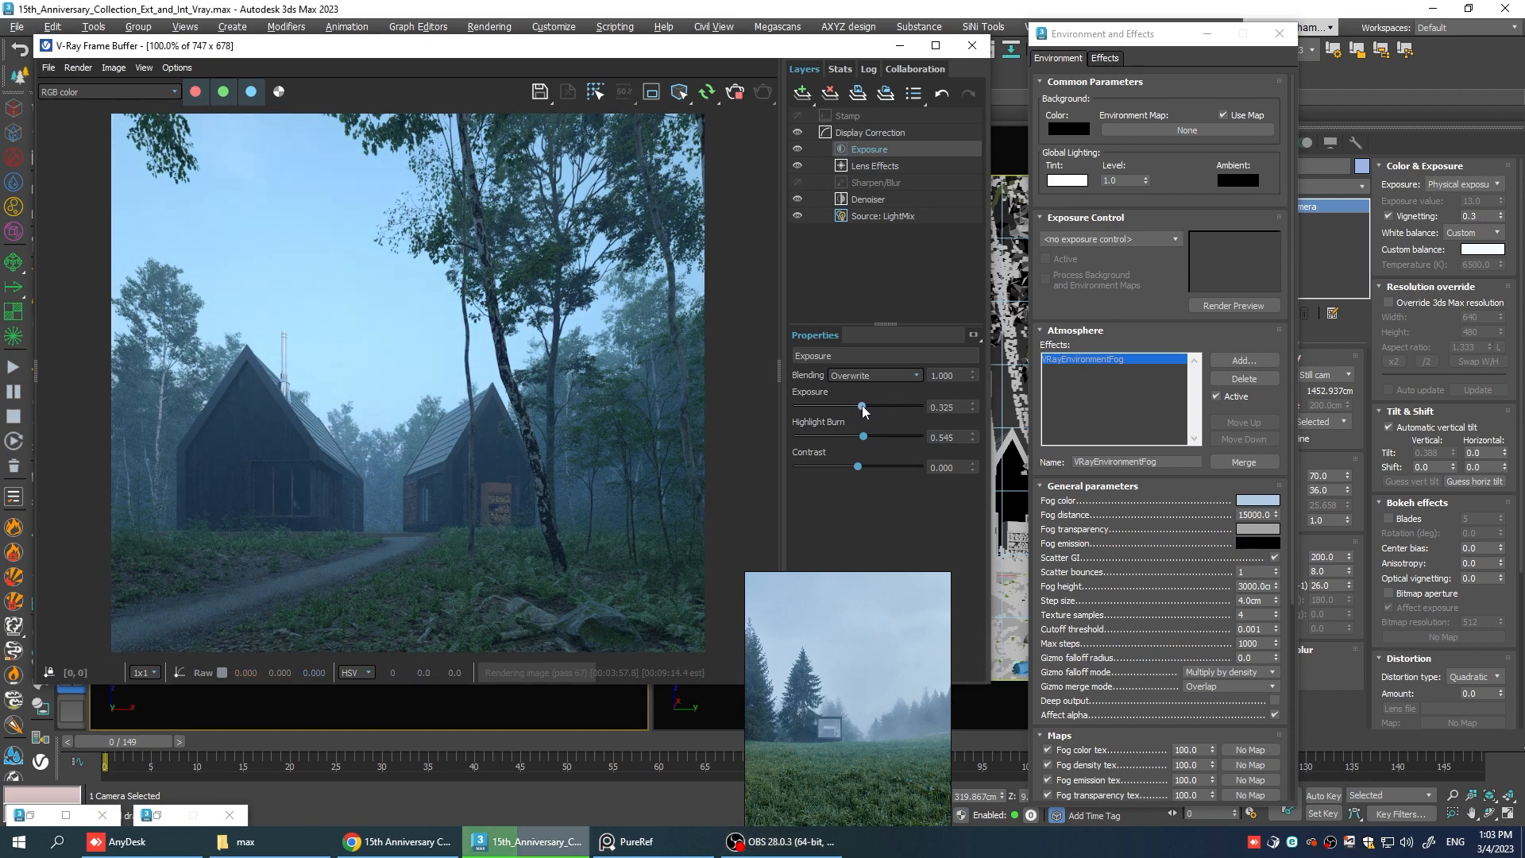
click(801, 92)
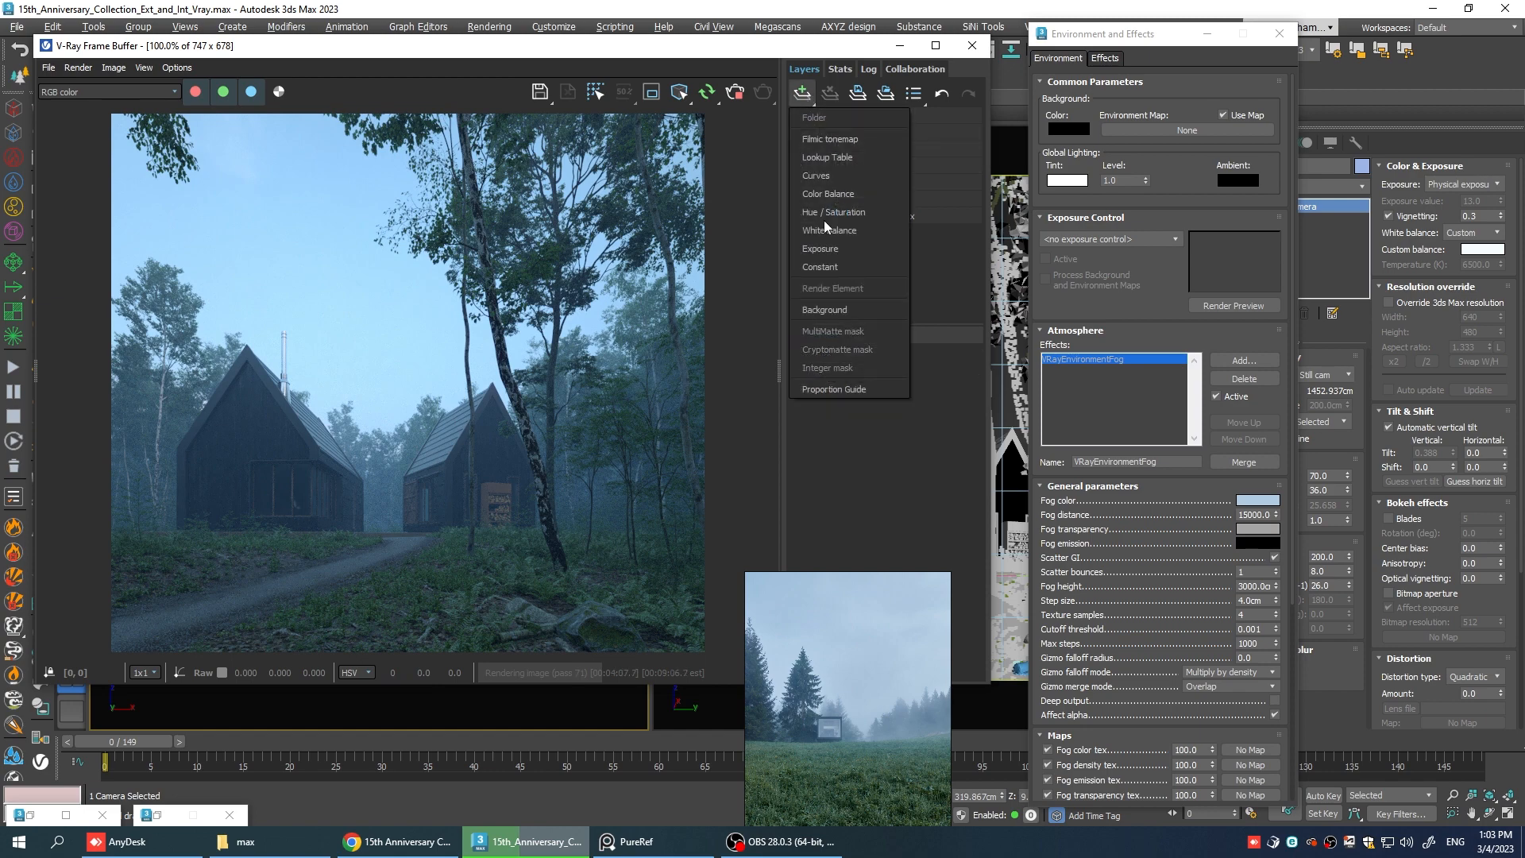
click(830, 230)
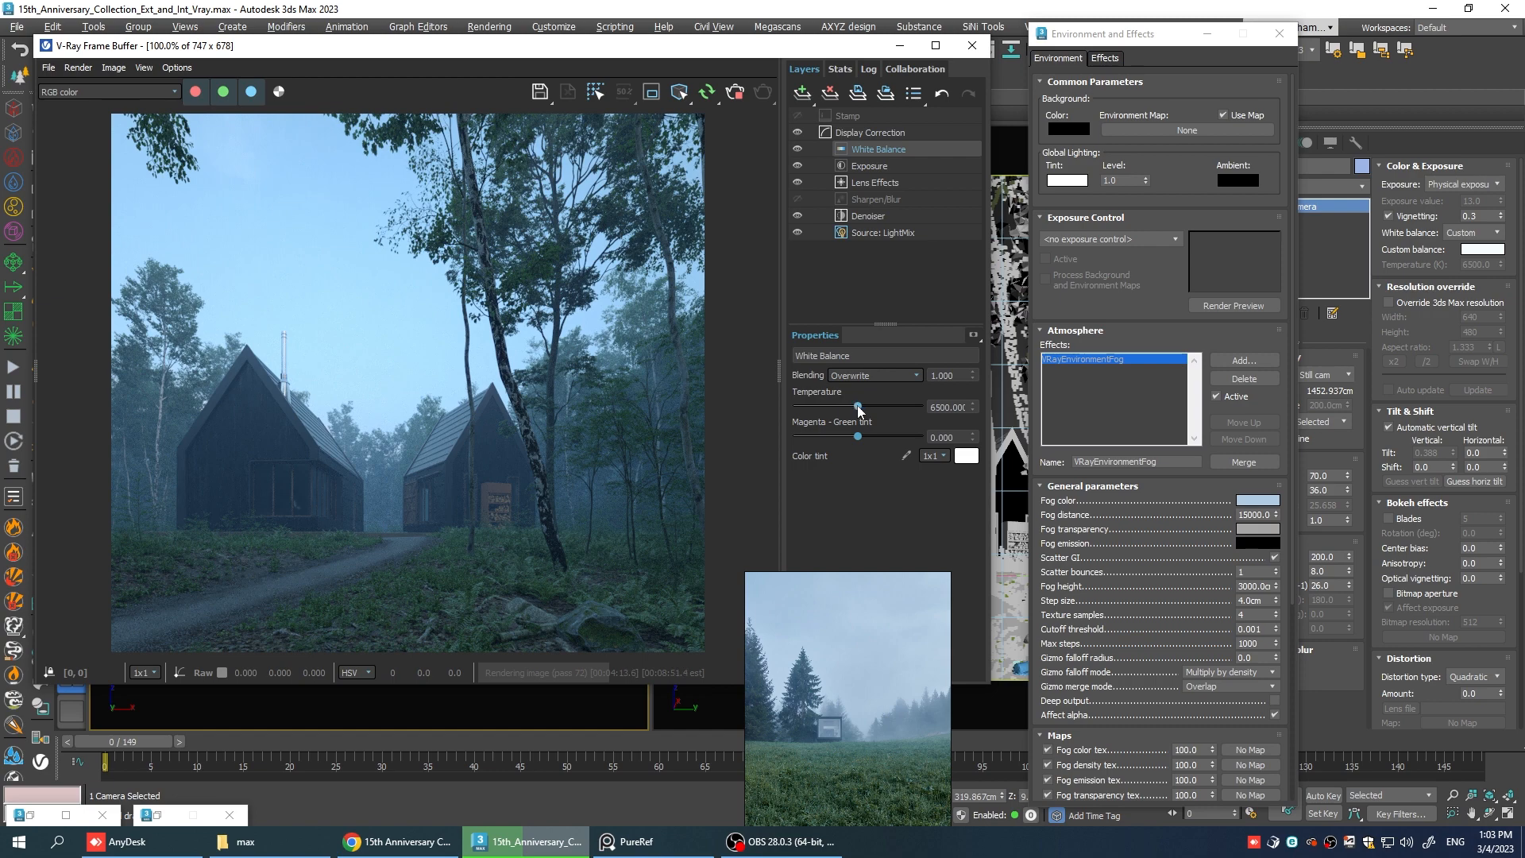
drag(858, 406, 870, 407)
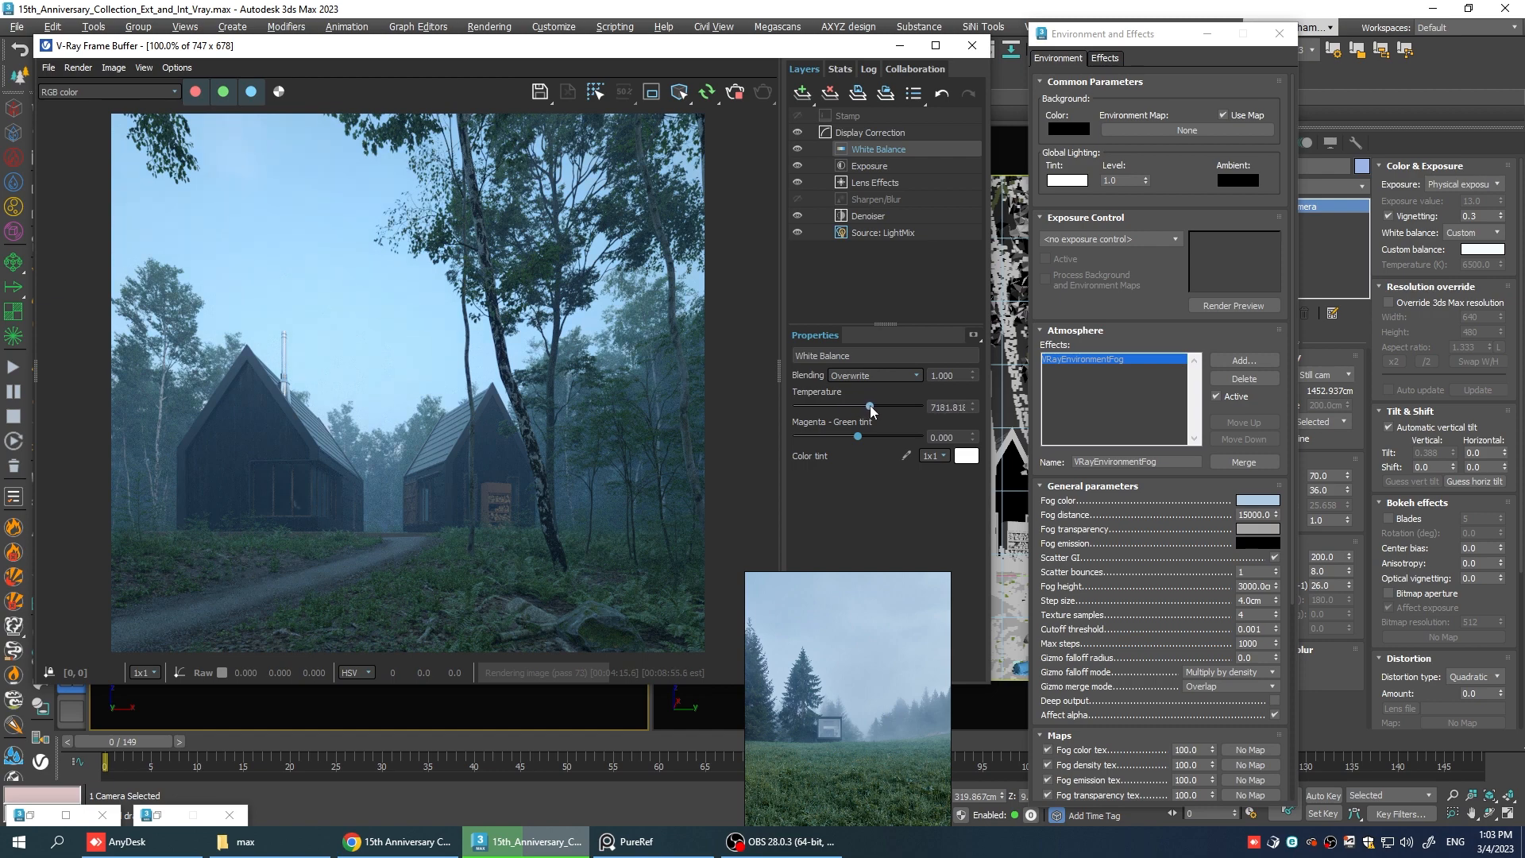
drag(869, 407, 875, 407)
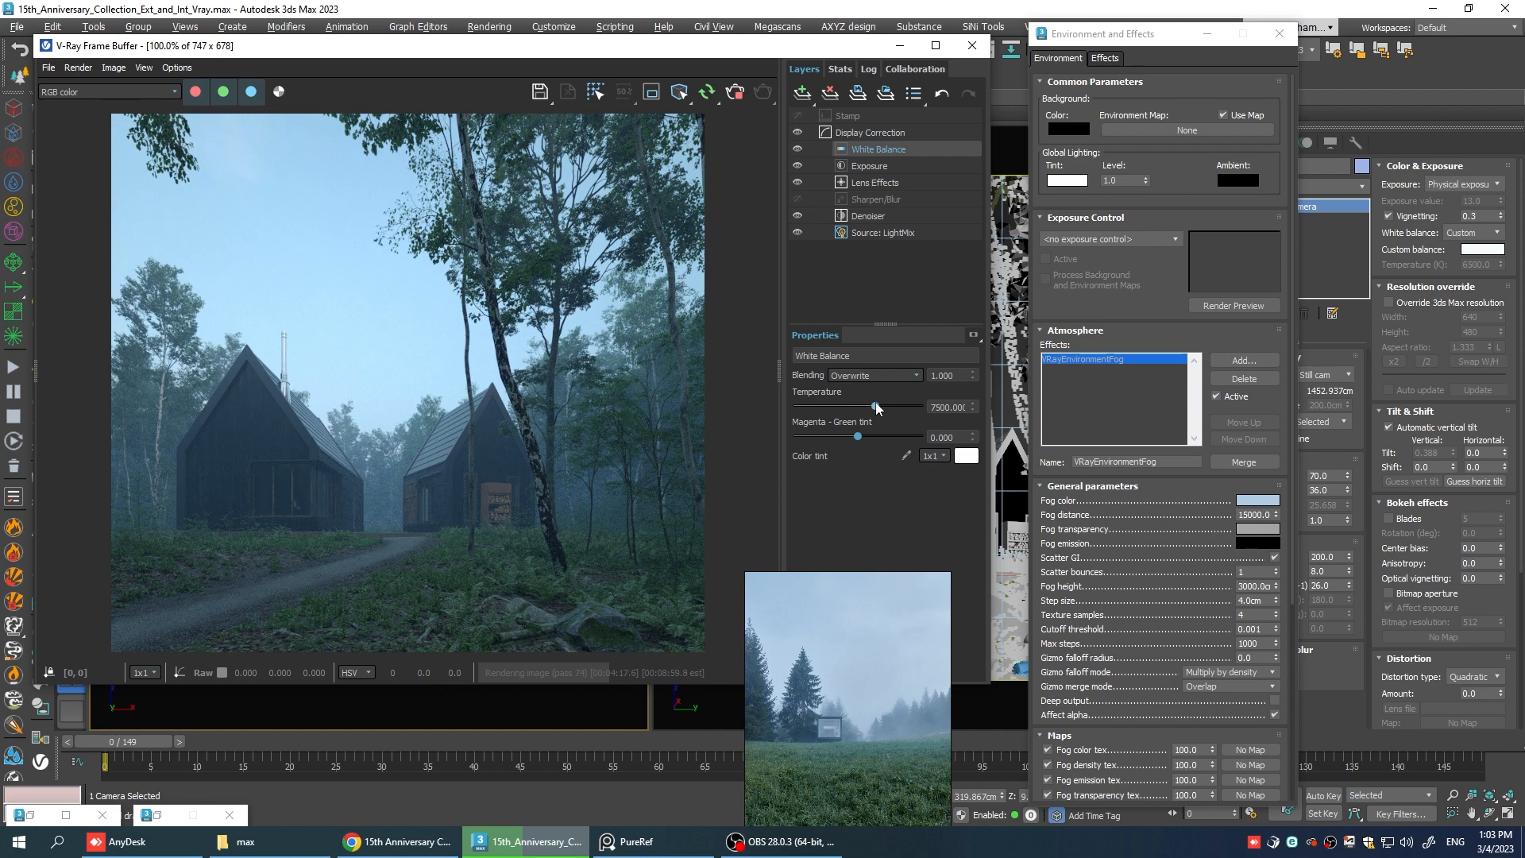
click(802, 92)
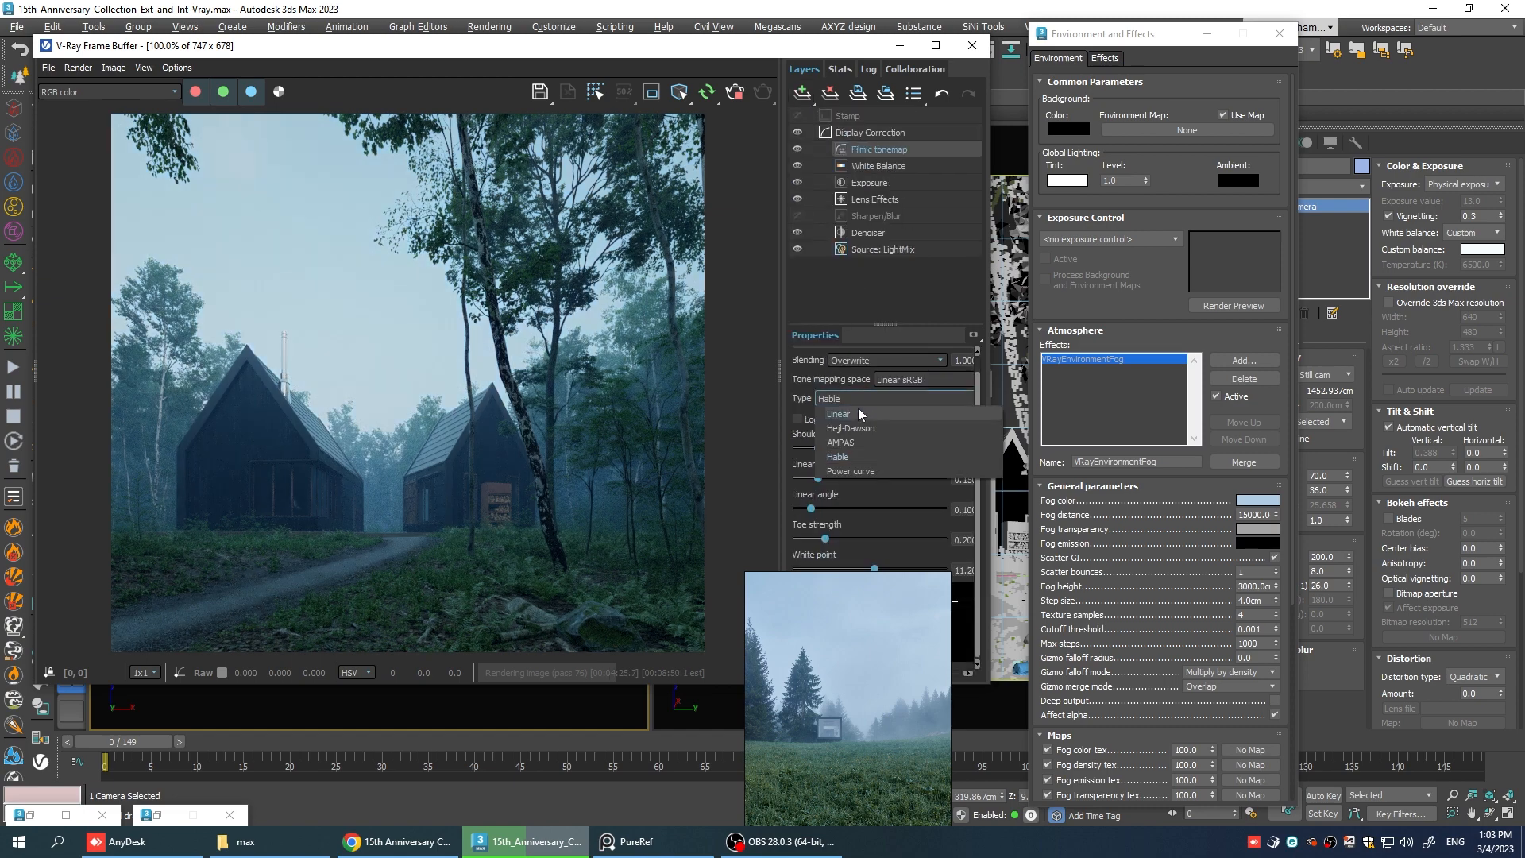
Set the Filmic tonemap curve to AMPAS at about 0.39 blending and add a Color Balance layer.
click(850, 428)
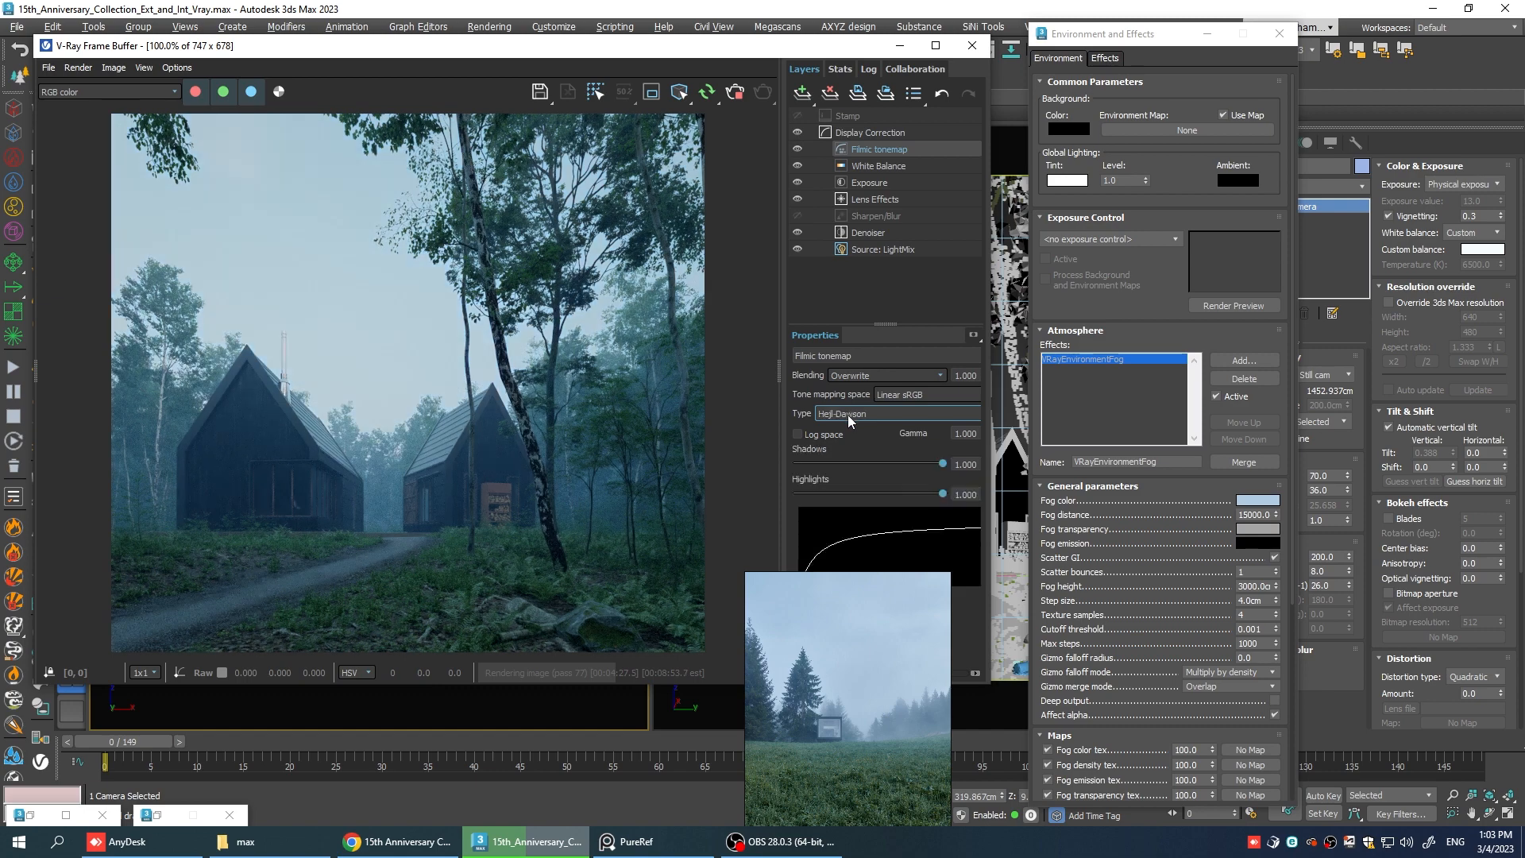
click(899, 413)
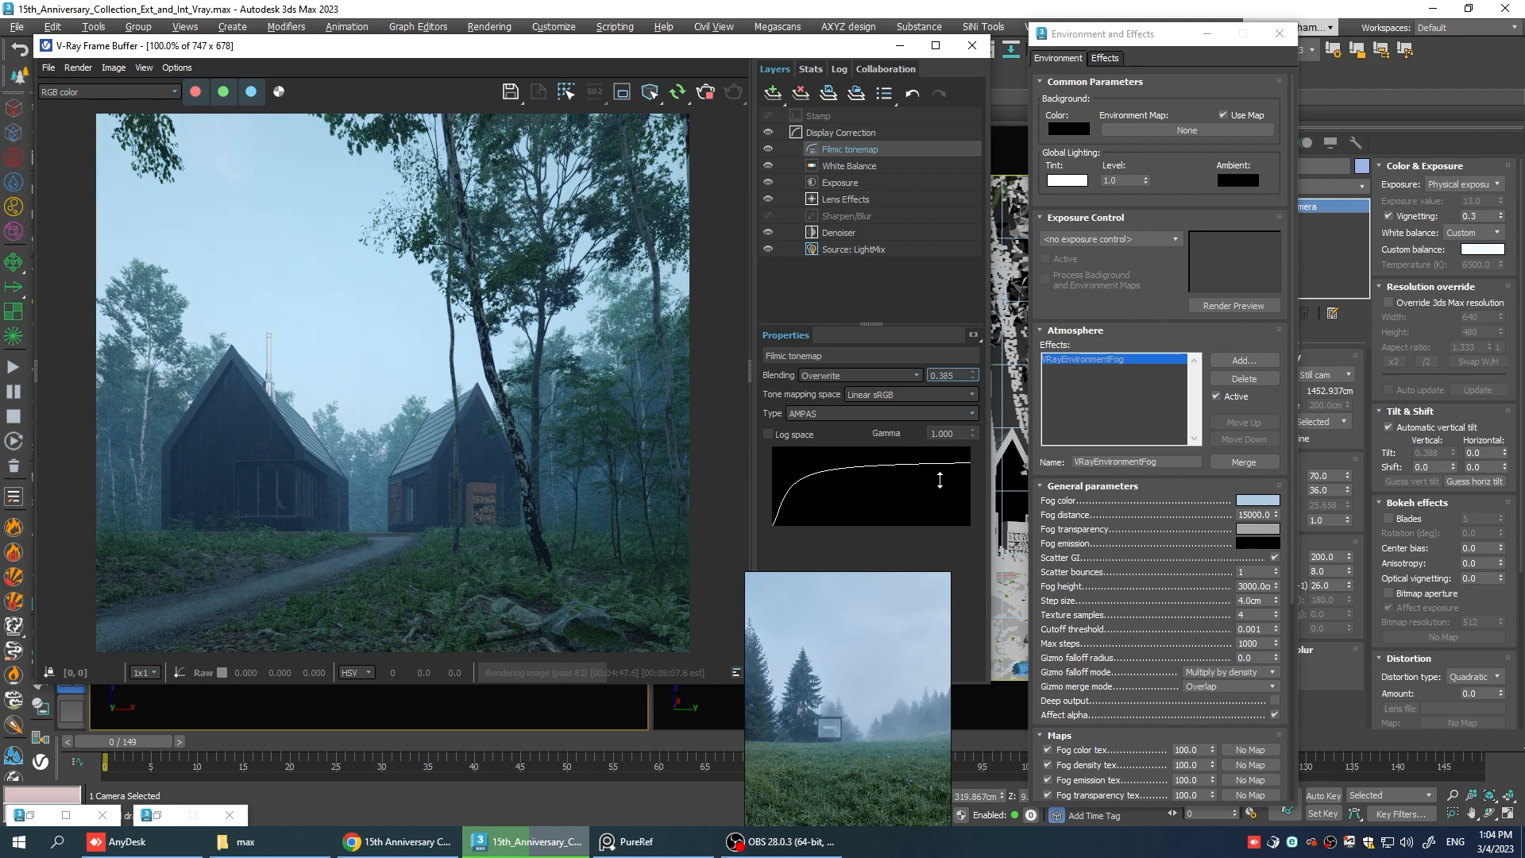
click(774, 92)
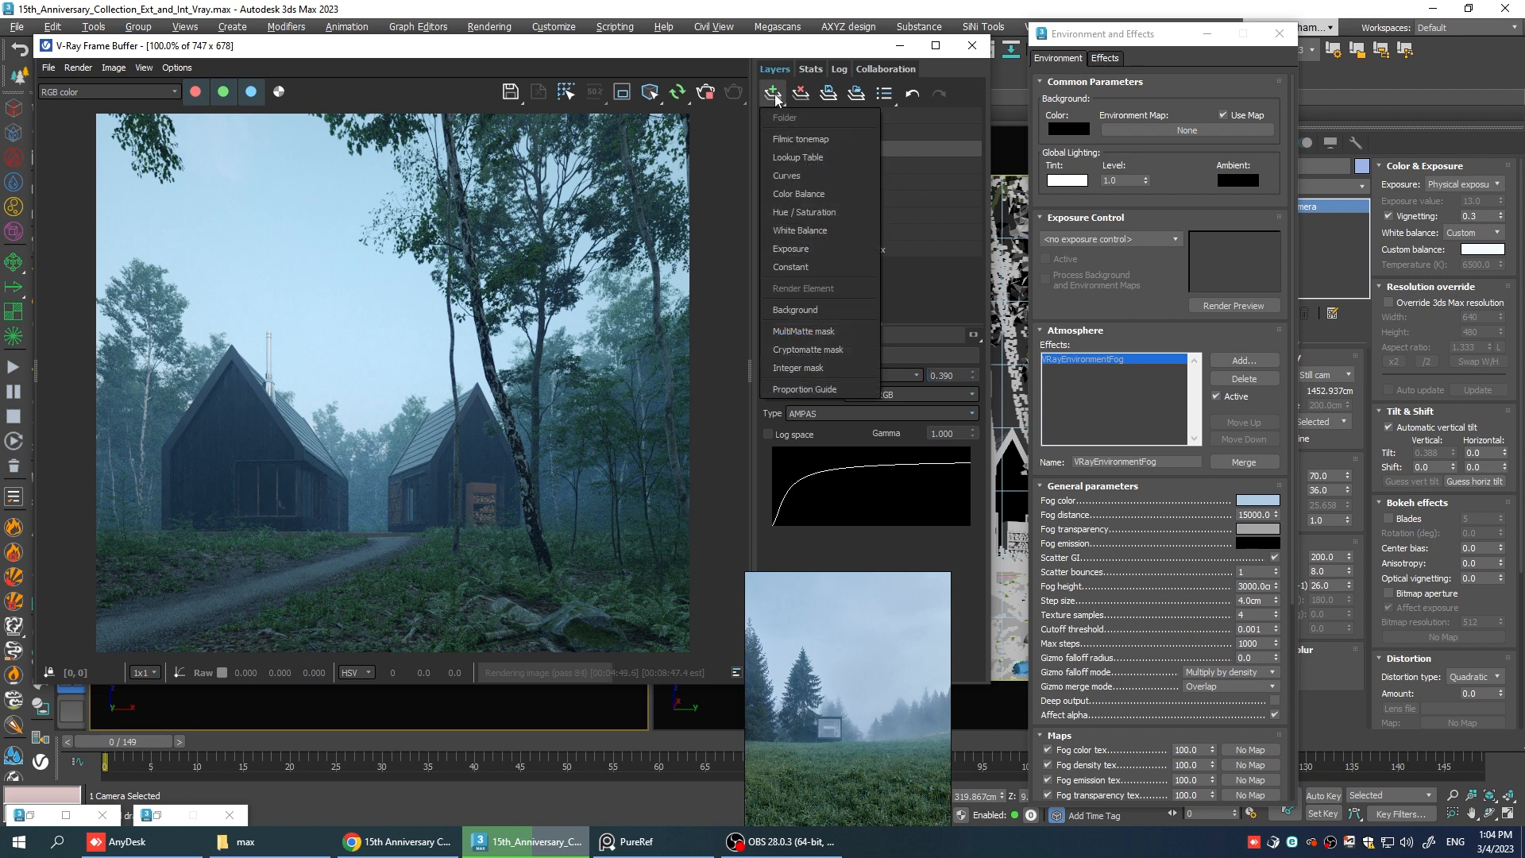
click(799, 136)
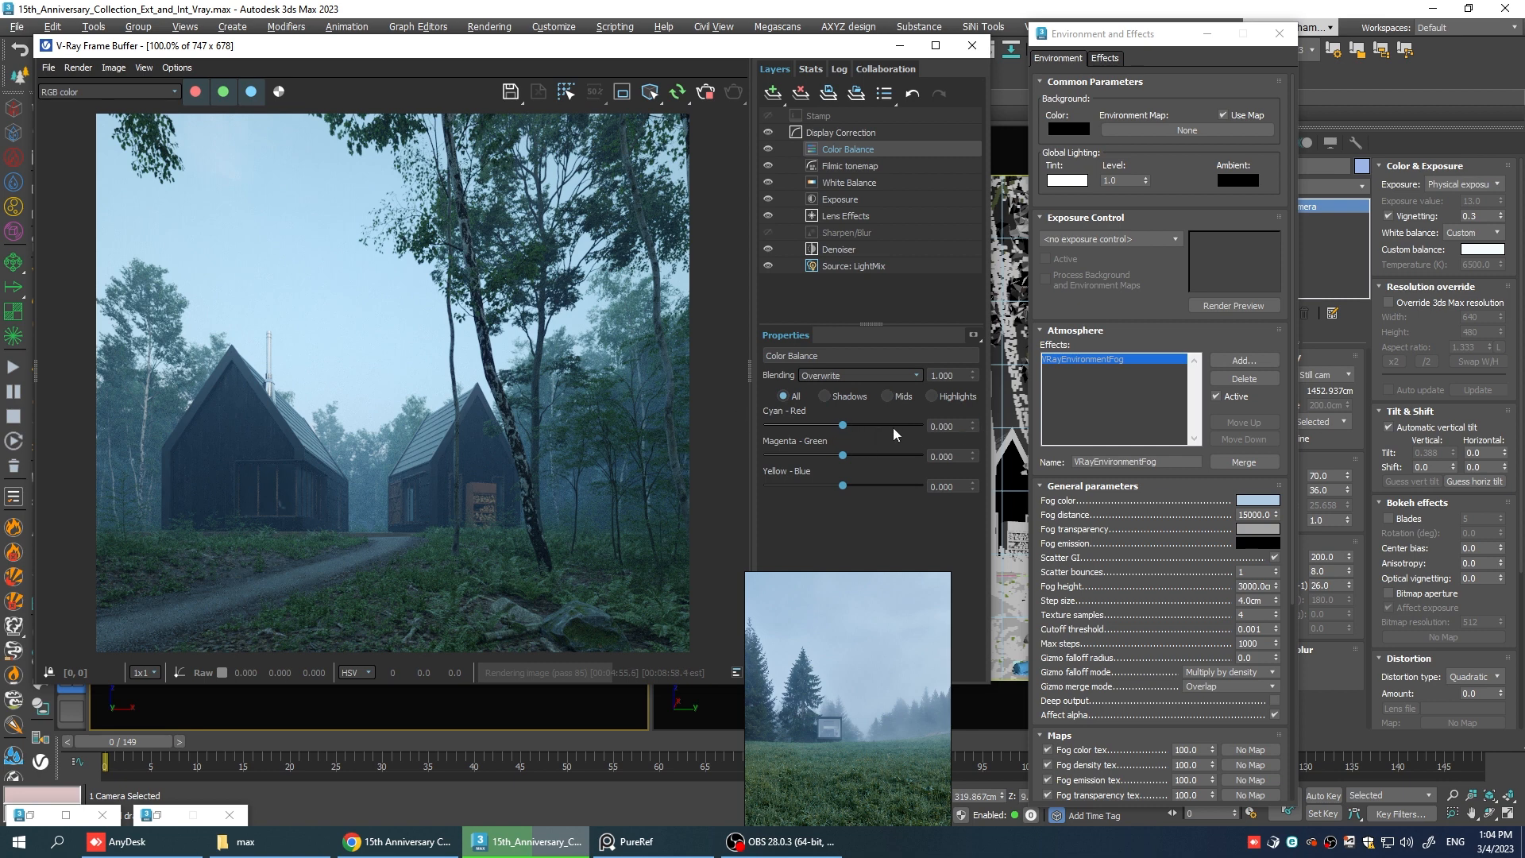
Drag Cyan-Red to -0.016 and Magenta-Green to -0.005, leaving Yellow-Blue at 0.
drag(842, 426, 842, 428)
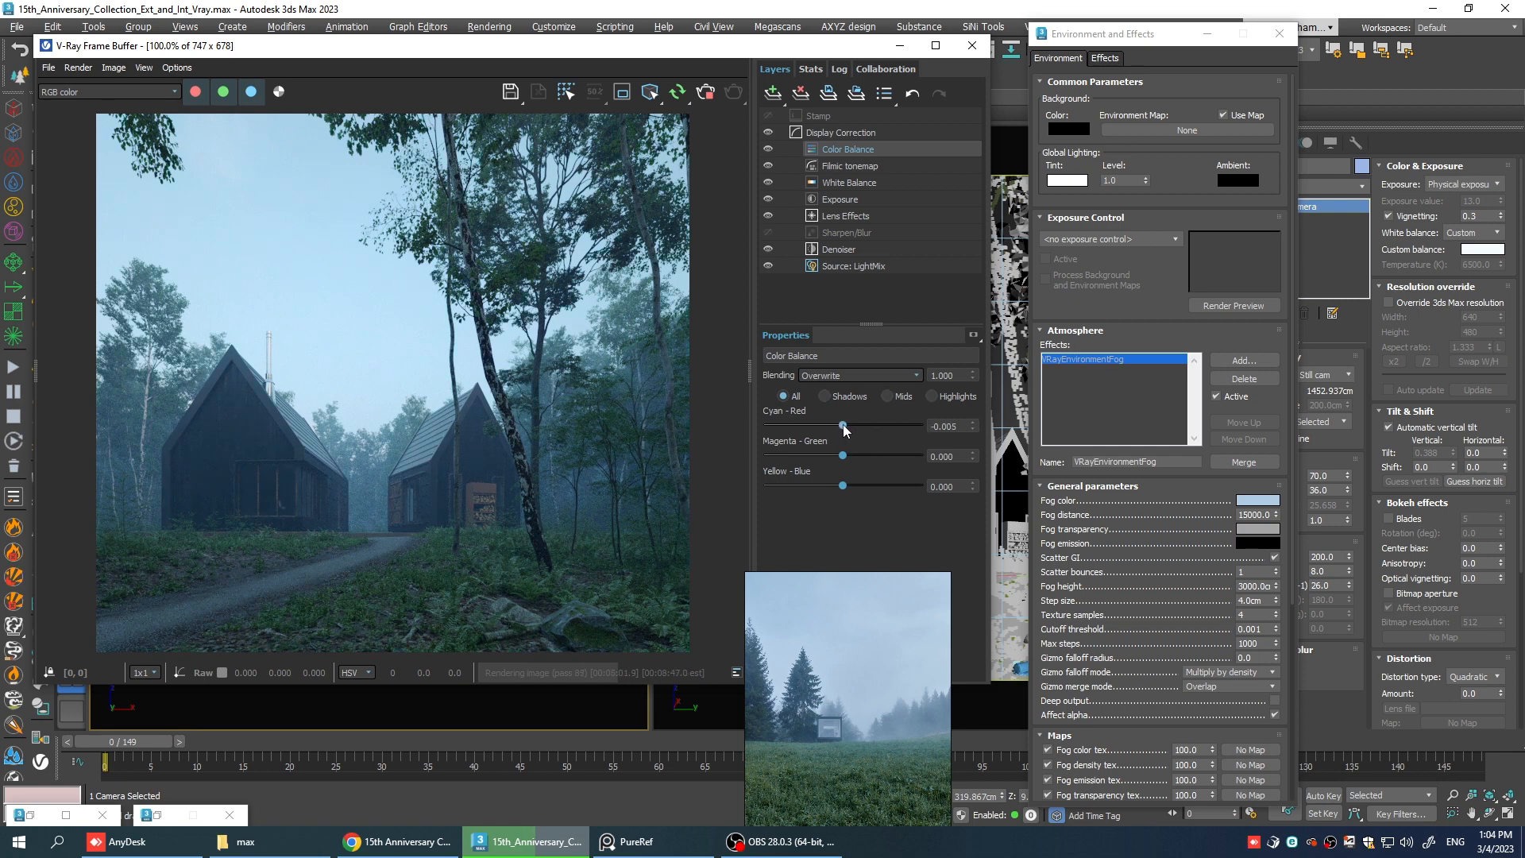
drag(844, 487, 847, 486)
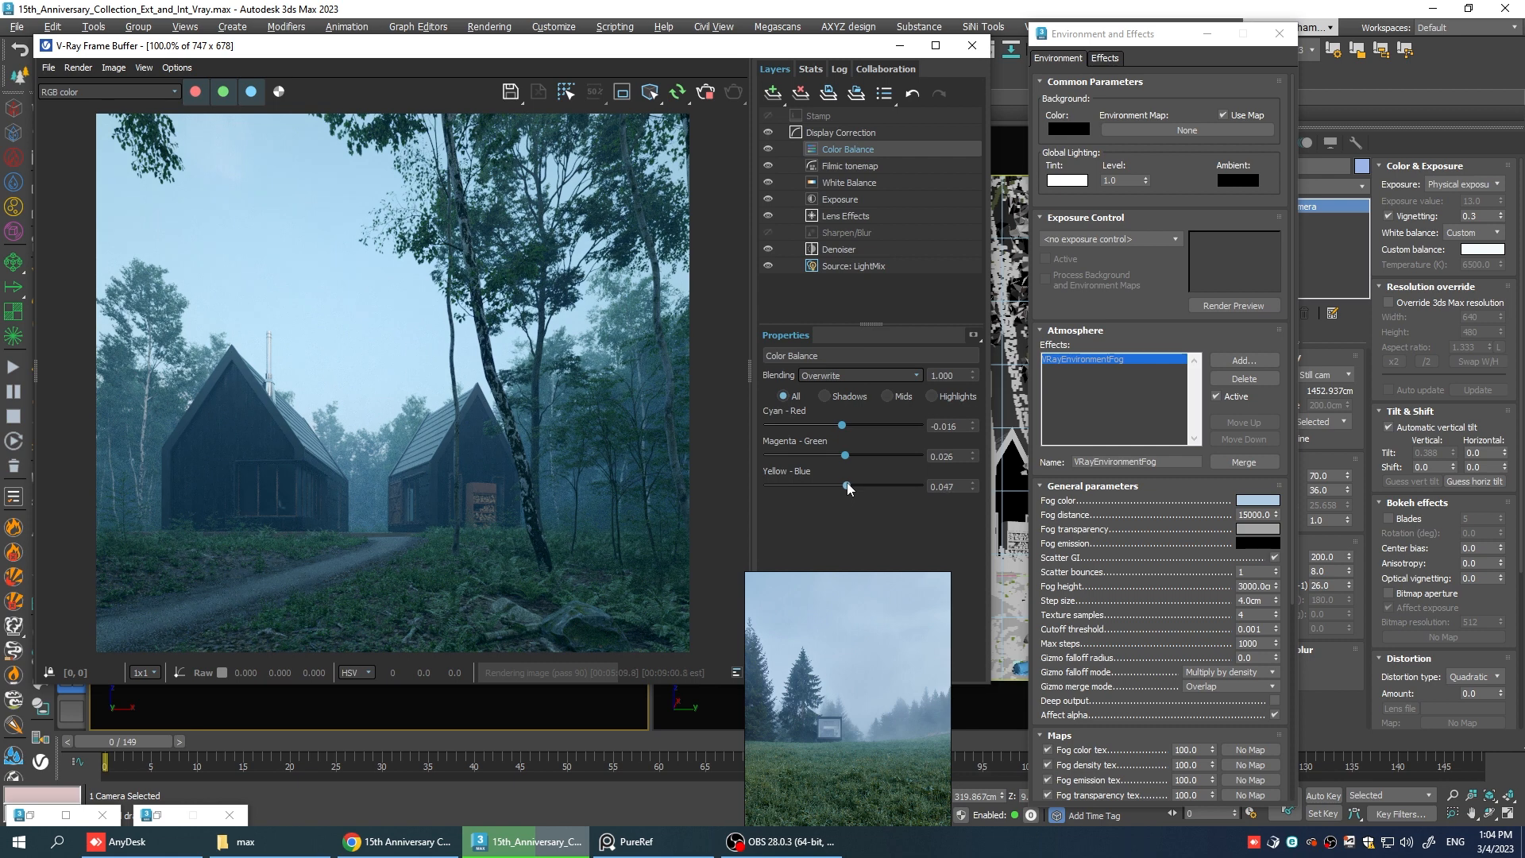
drag(847, 486, 843, 486)
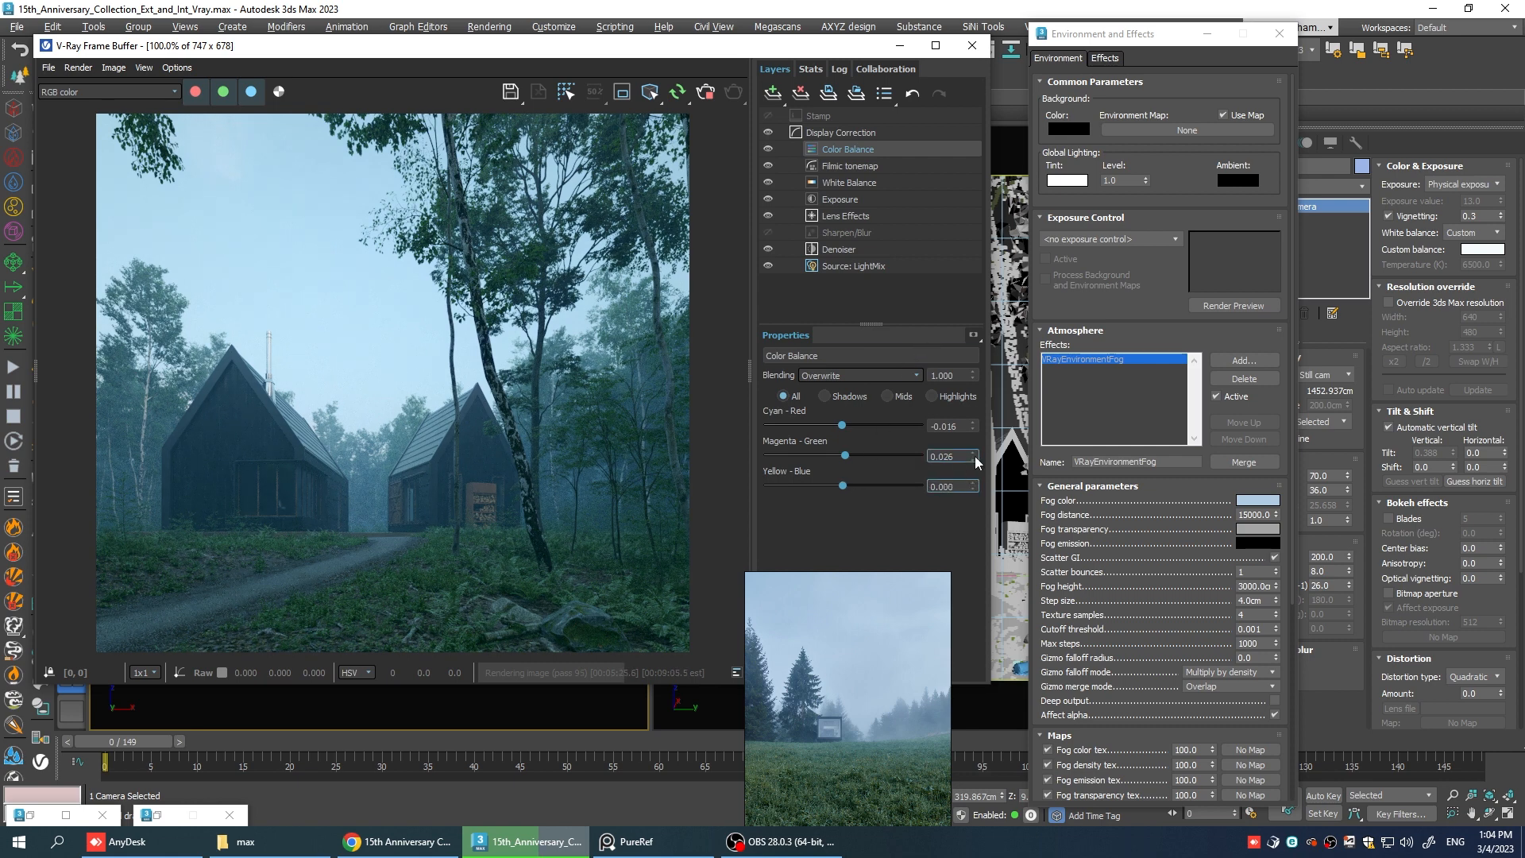
drag(844, 456, 842, 458)
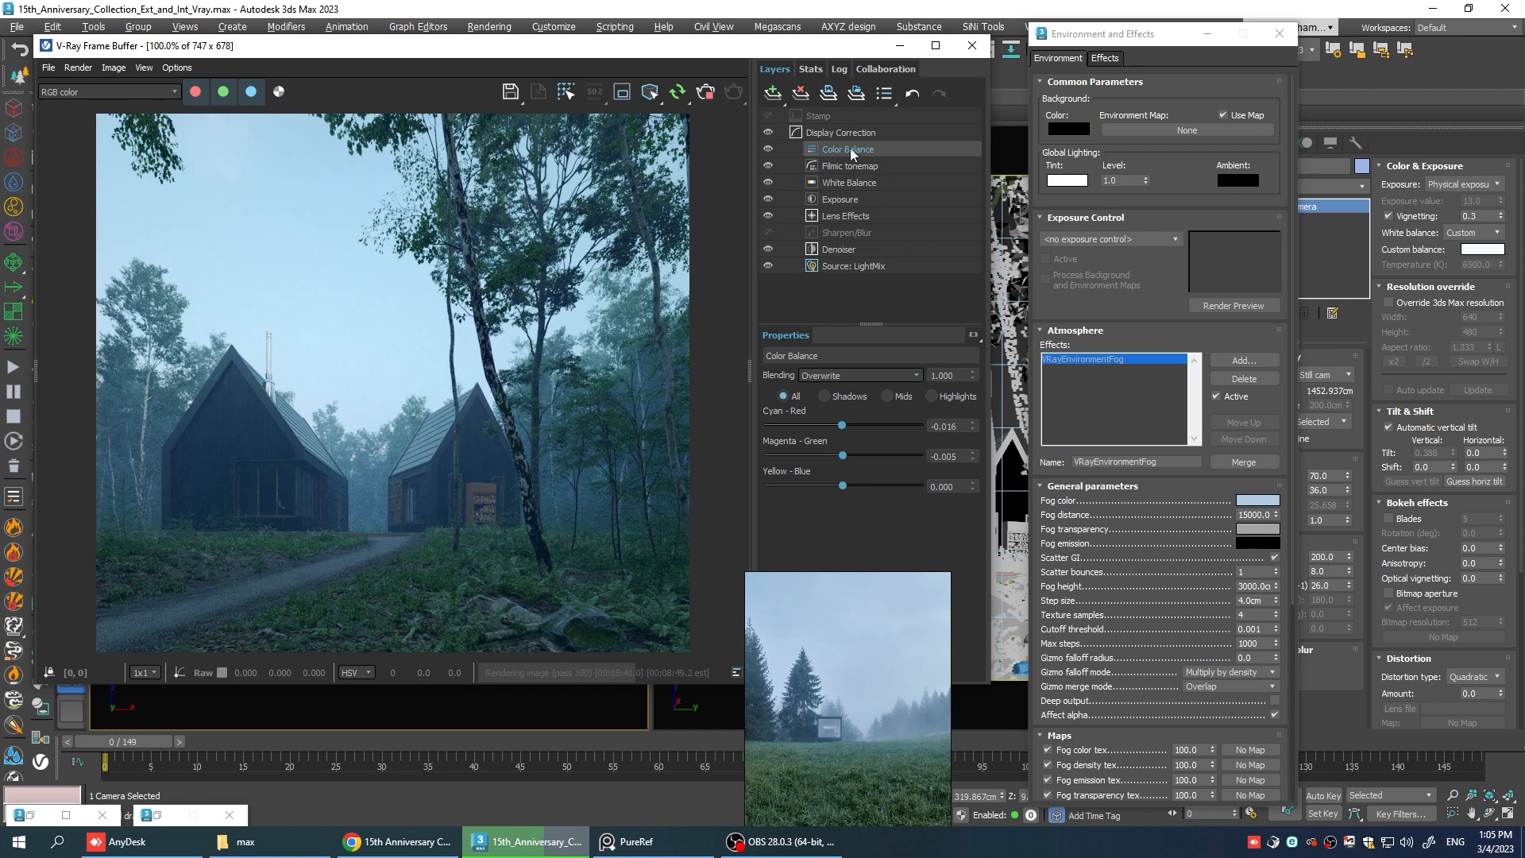
click(849, 165)
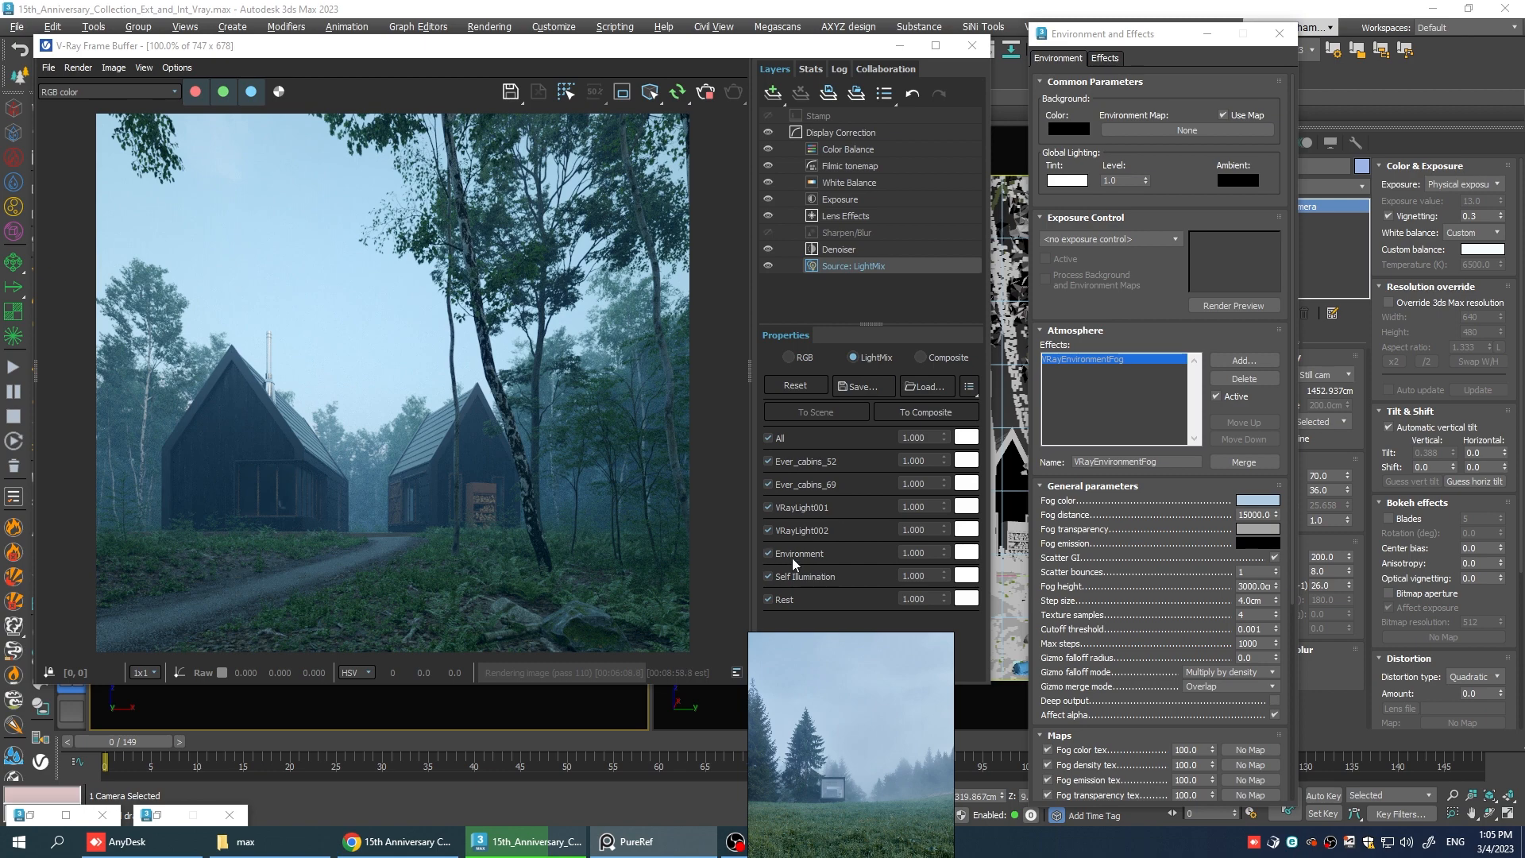
mouse_move(769, 526)
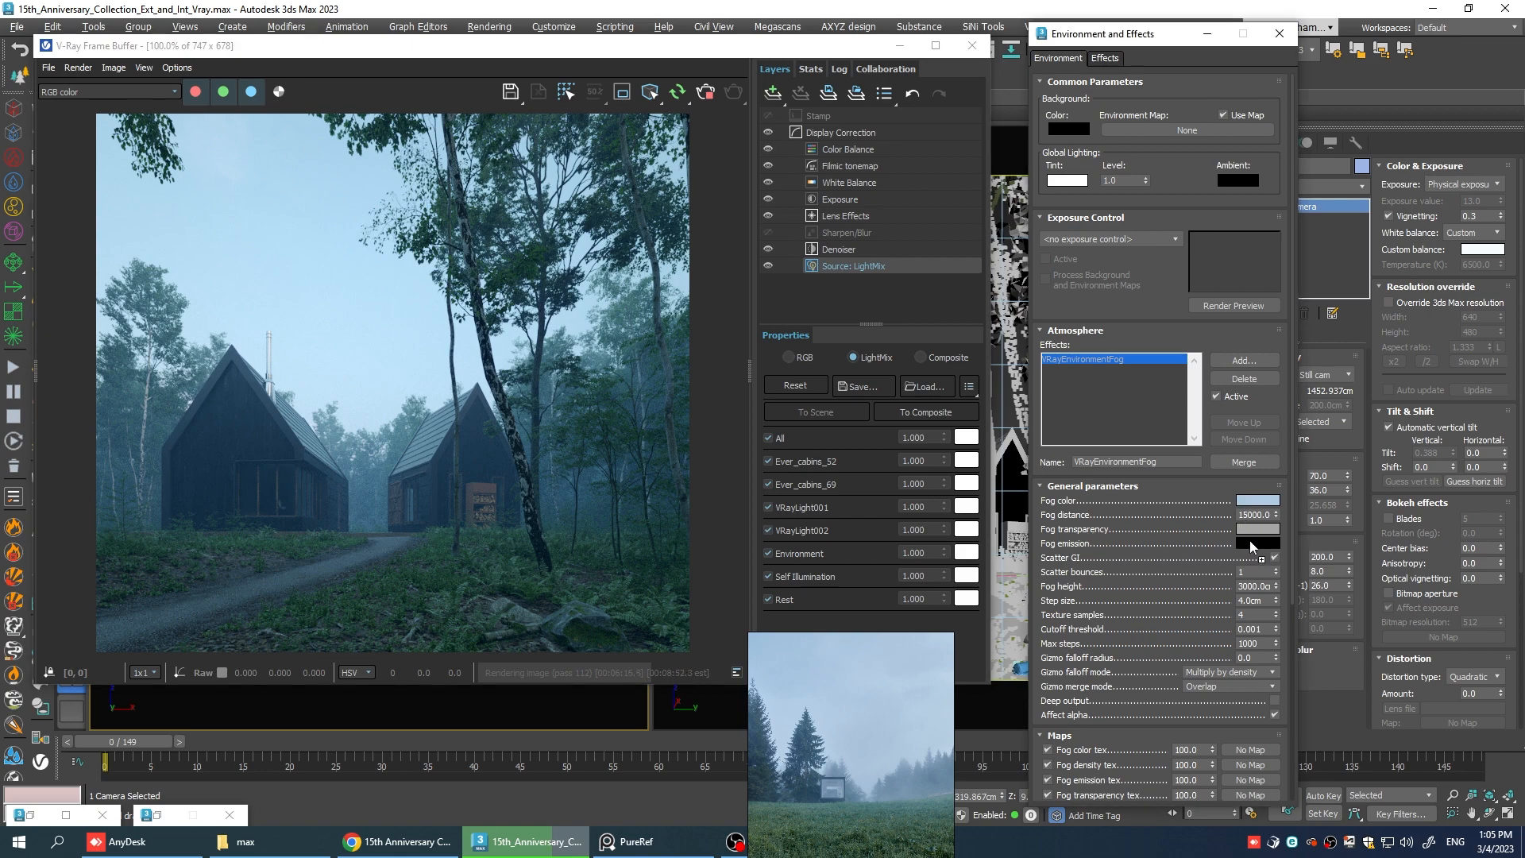
Set the VRayEnvironmentFog emission colour to a dark blue-grey of roughly RGB 32/42/62.
right_click(1255, 543)
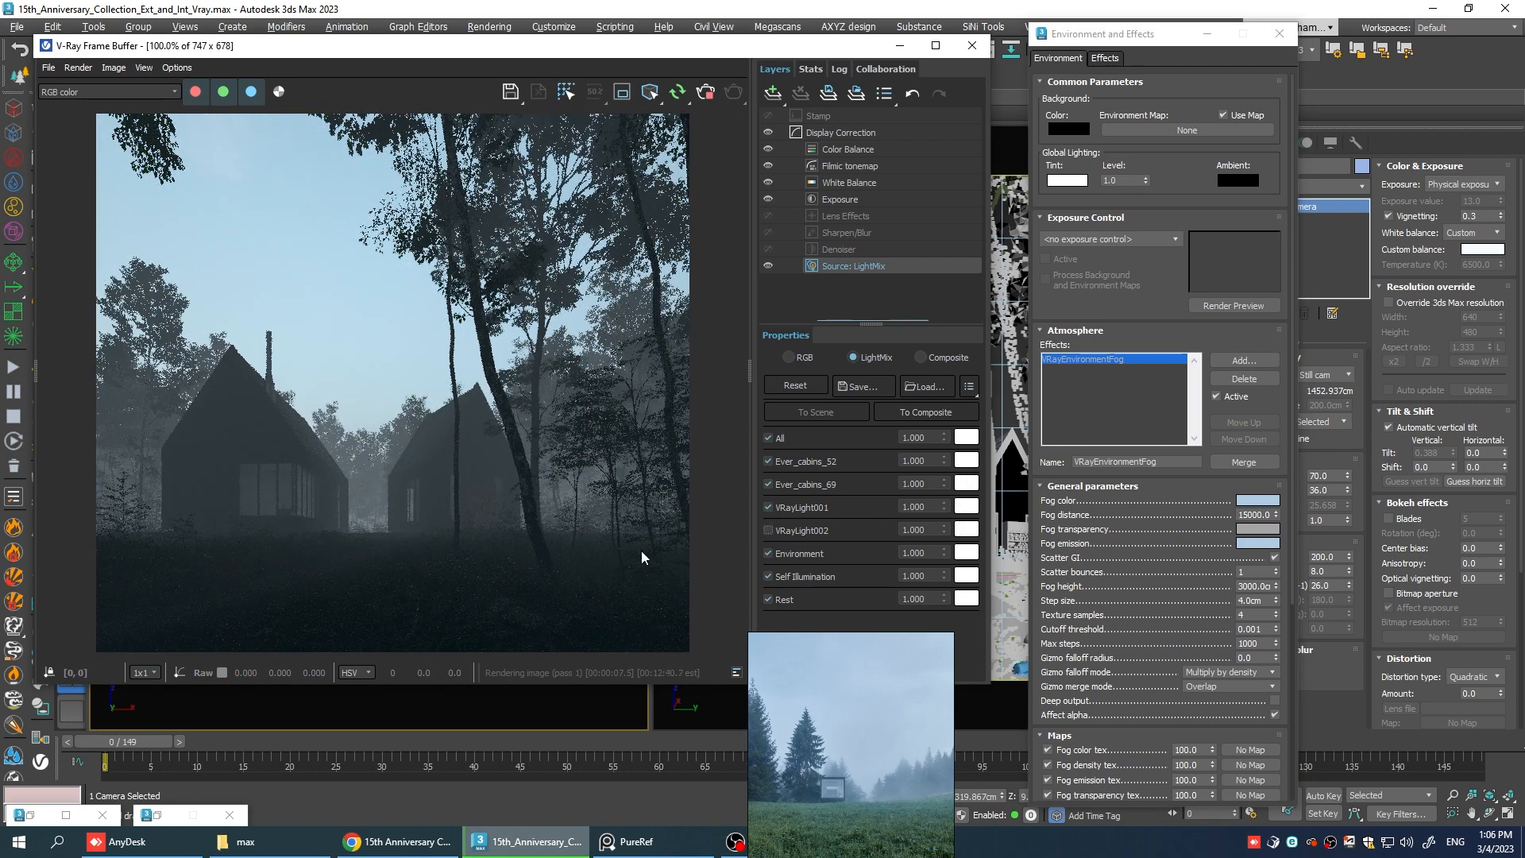
mouse_move(584, 518)
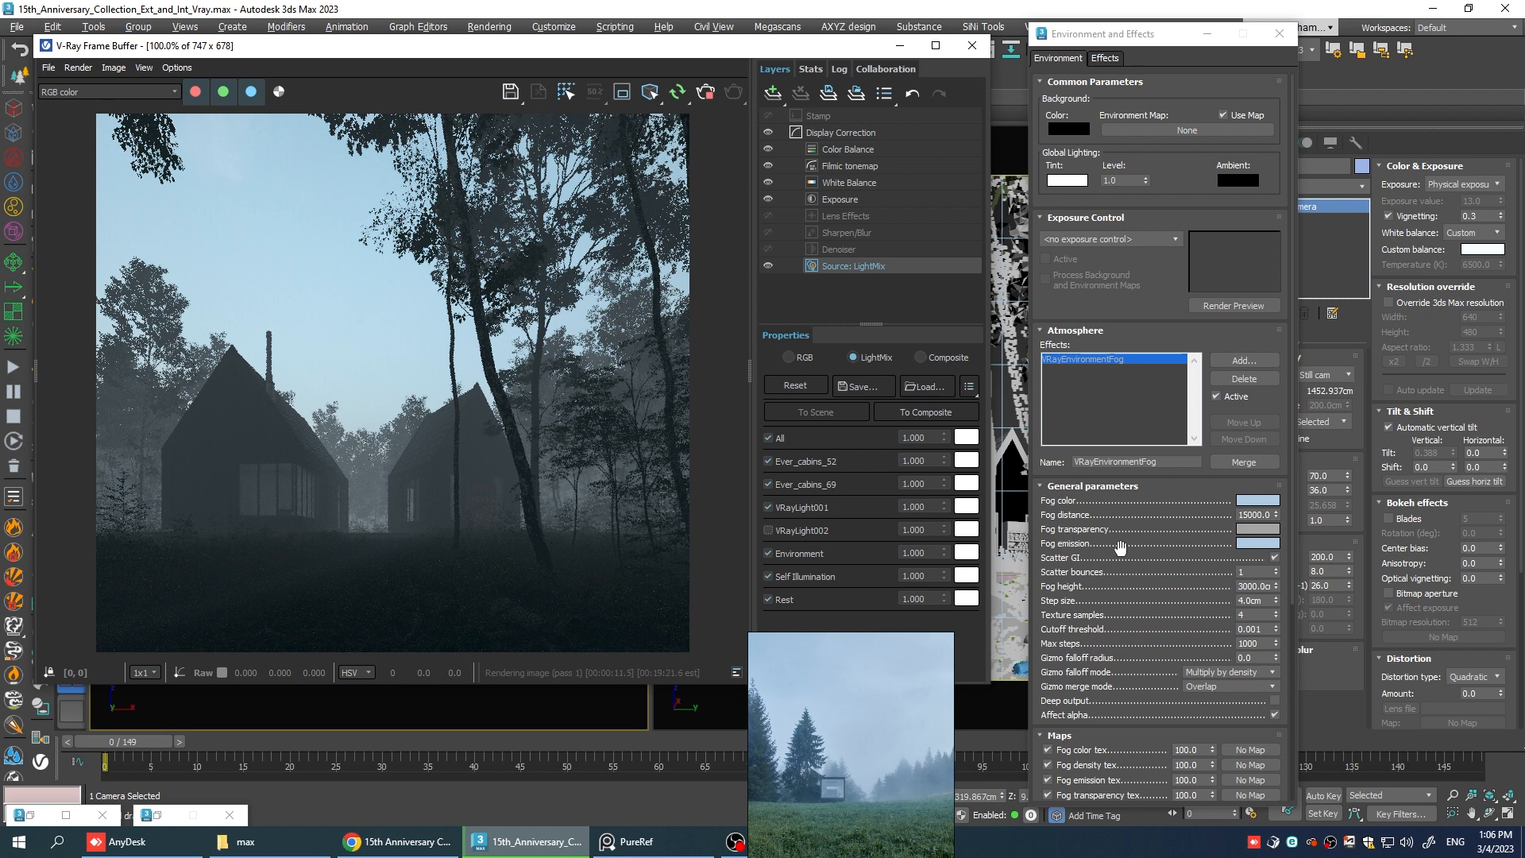
click(1259, 543)
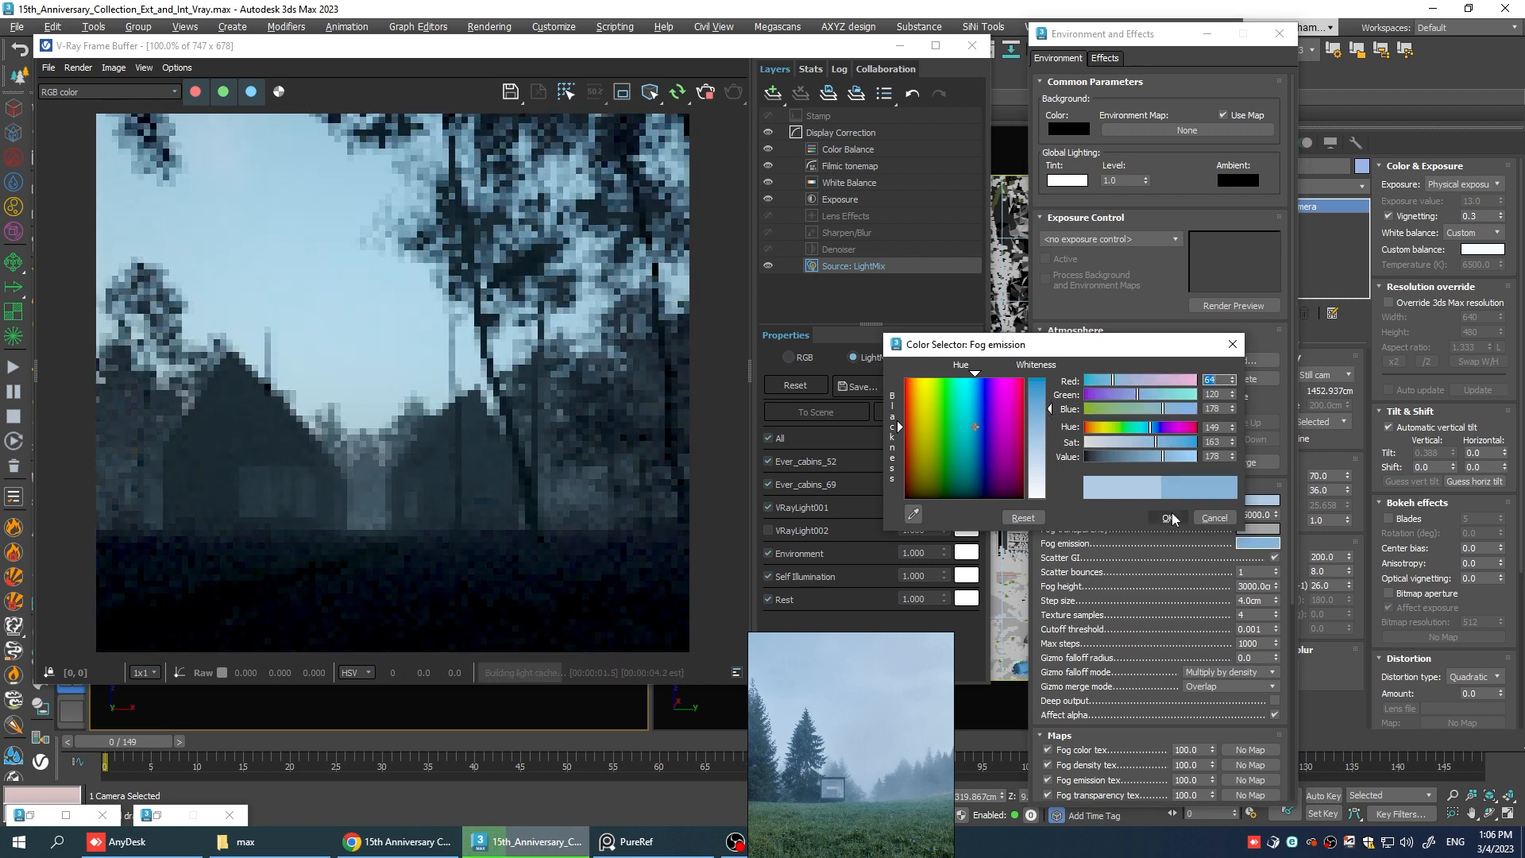
click(1166, 516)
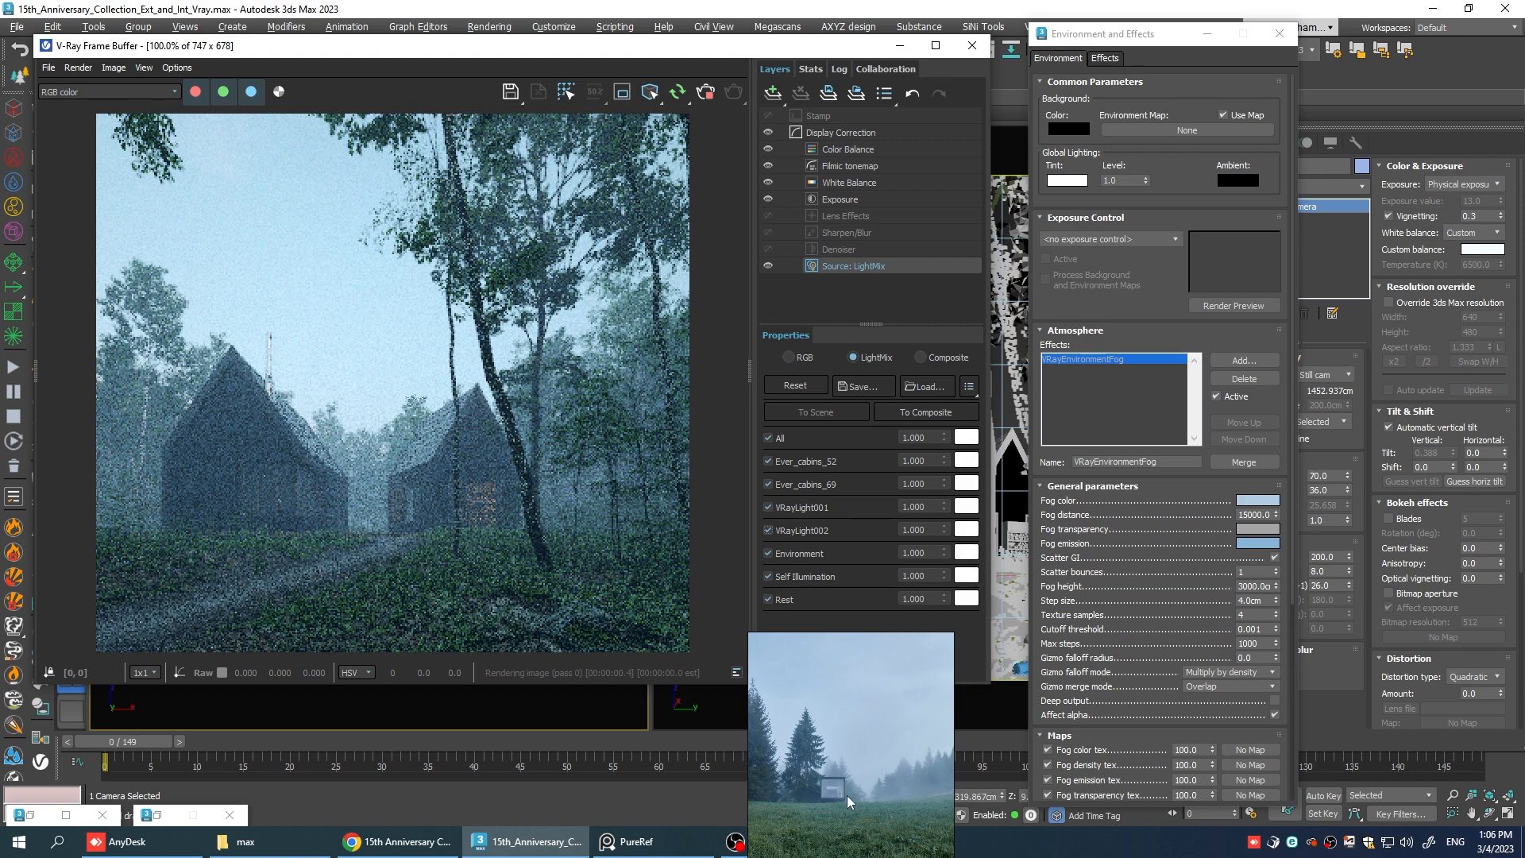
click(1255, 544)
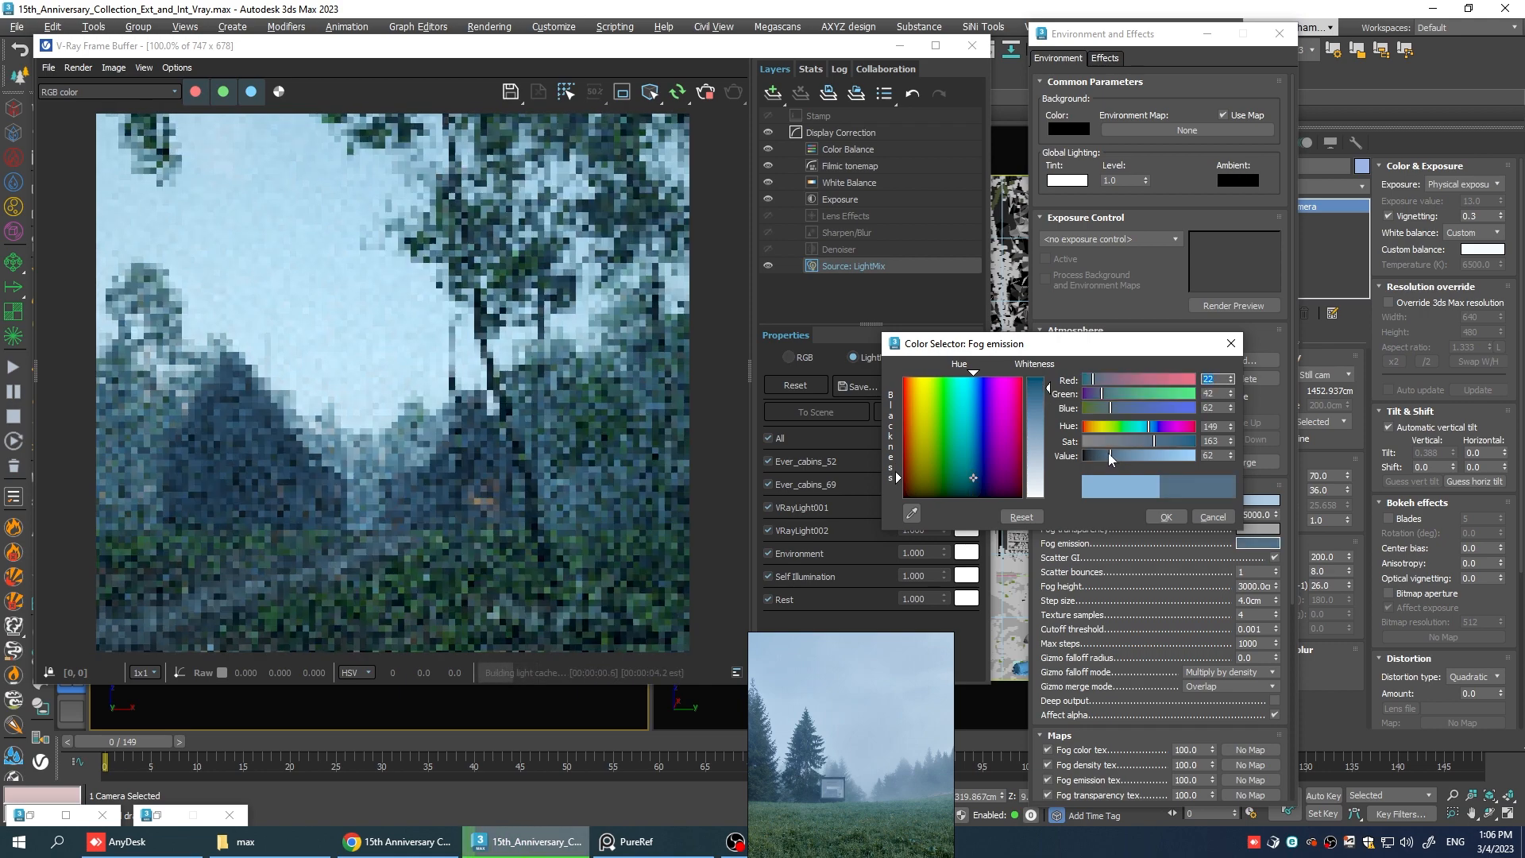
click(1163, 517)
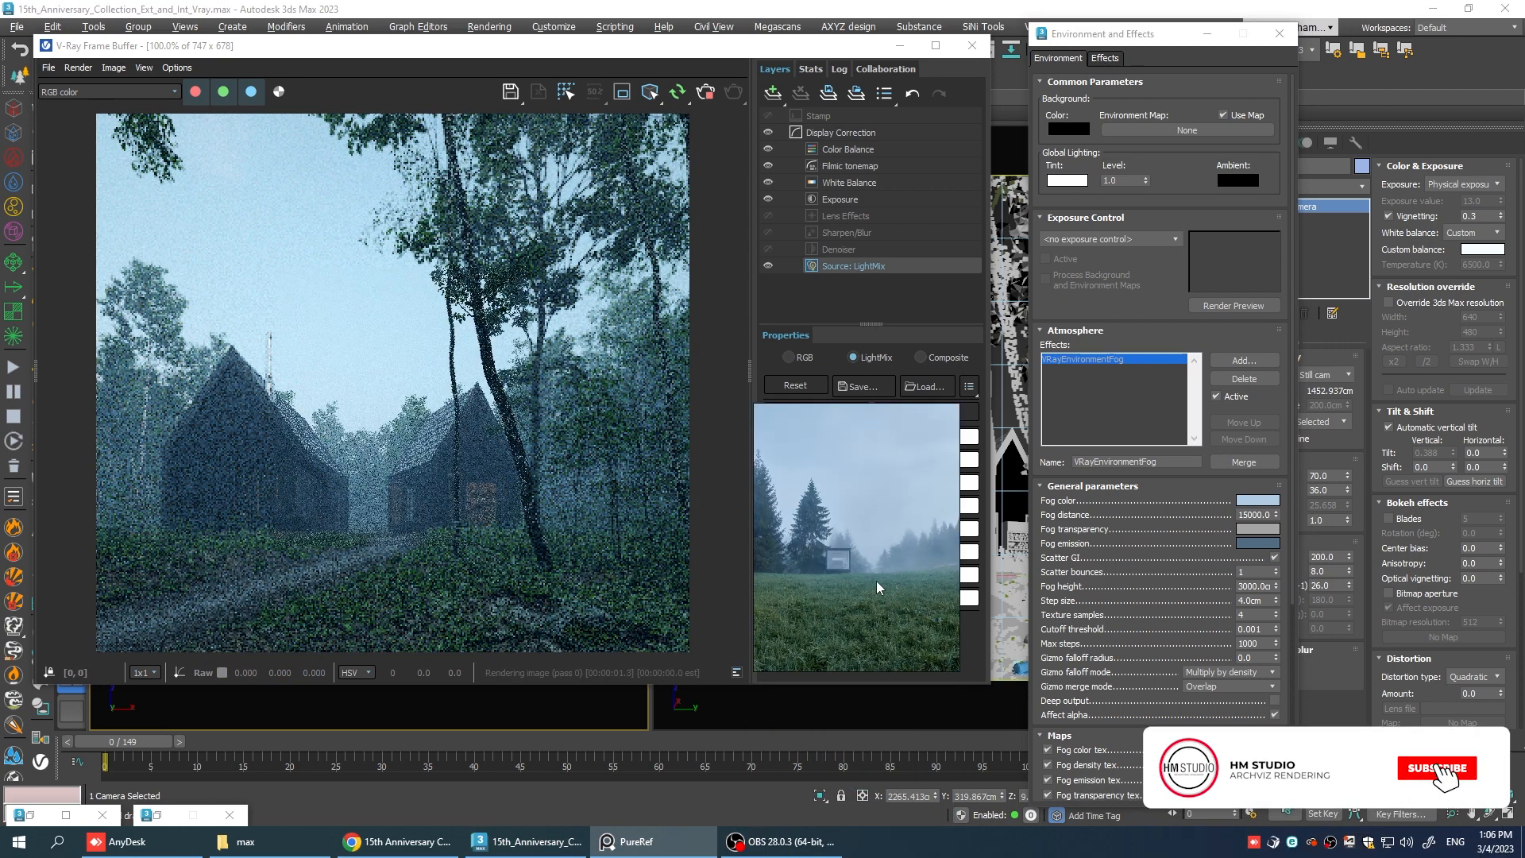
Set VRayLight002's LightMix strength to 1.265 and close the V-Ray Frame Buffer.
click(1437, 769)
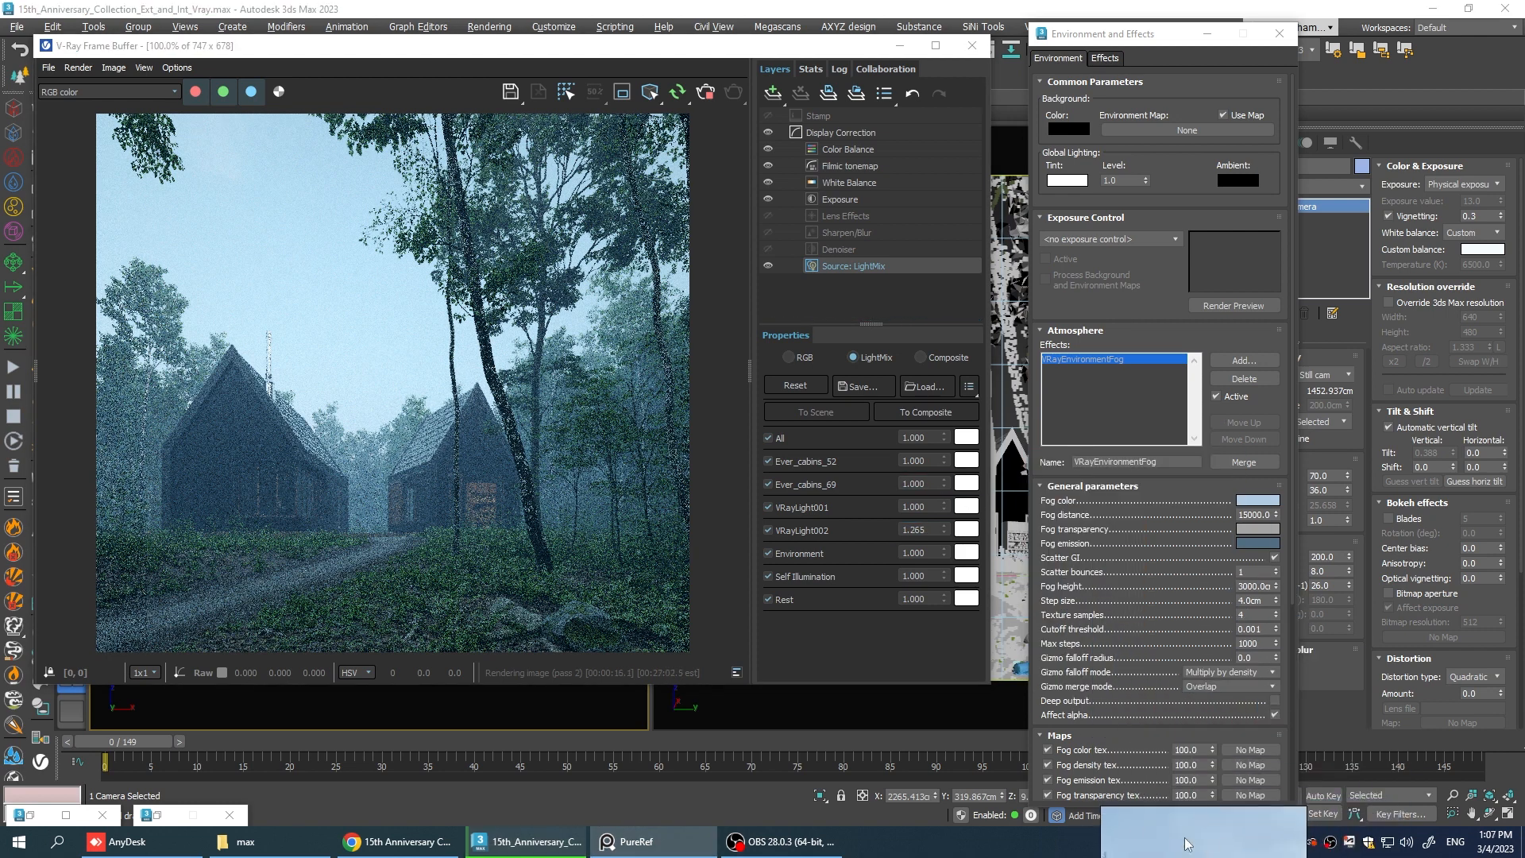
mouse_move(246, 472)
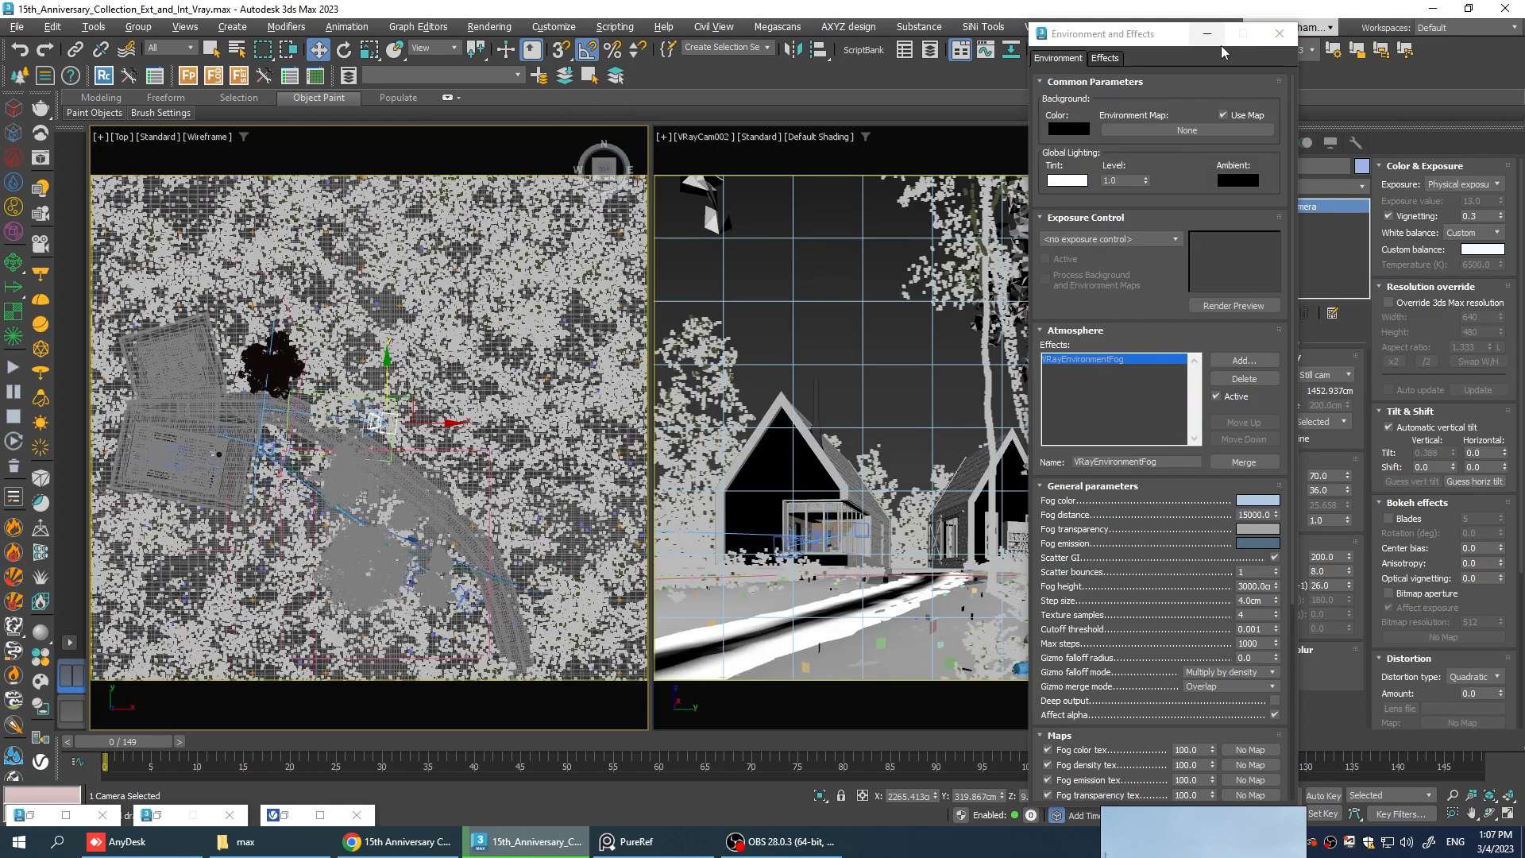
Create disc-type V-Ray lights in the cabin windows and clone one as VRayLight005.
click(1277, 34)
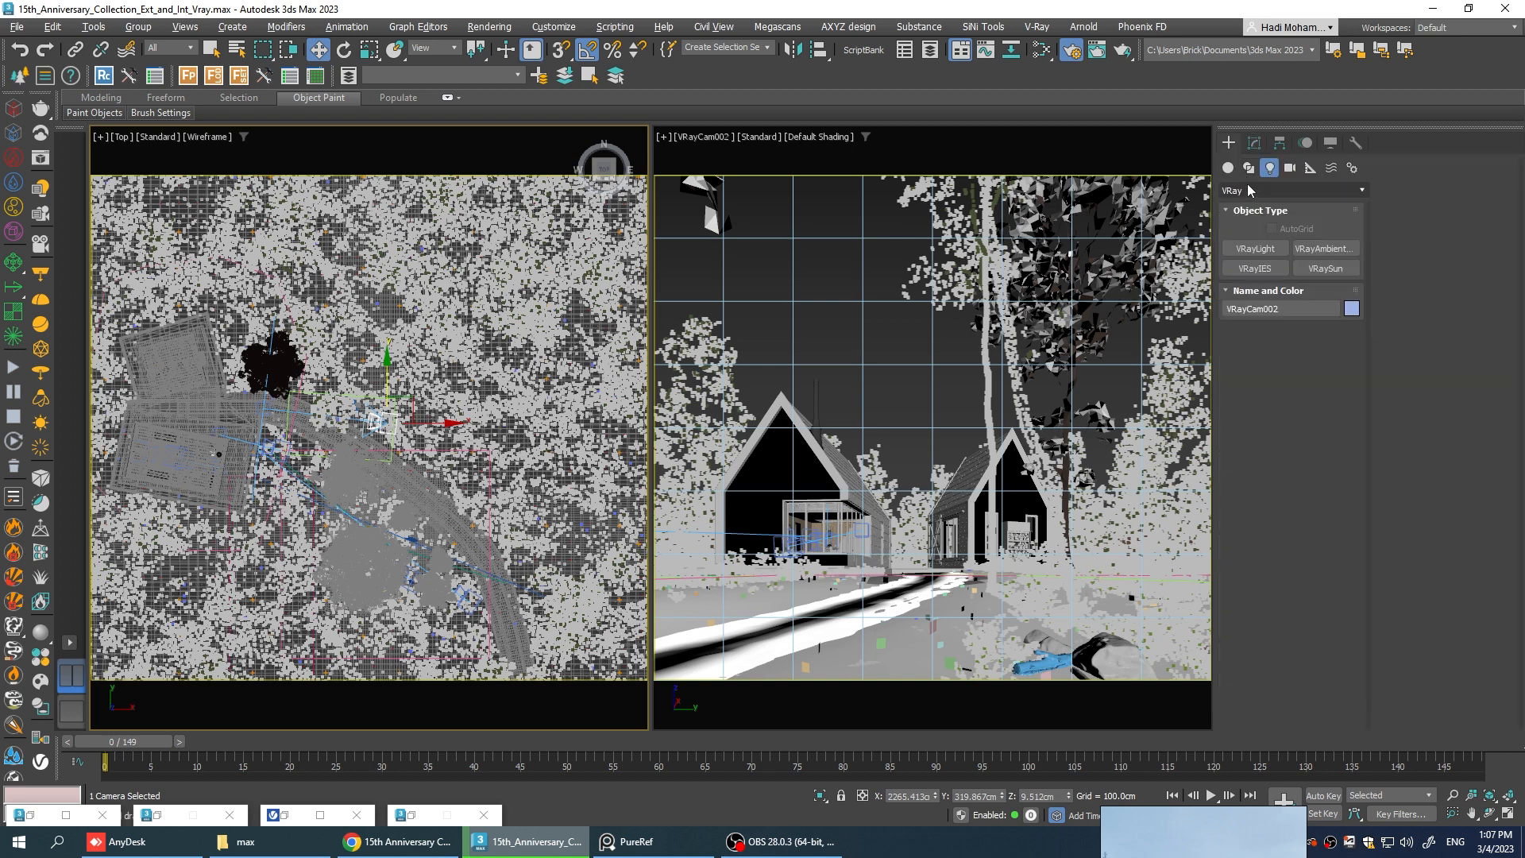
click(1254, 248)
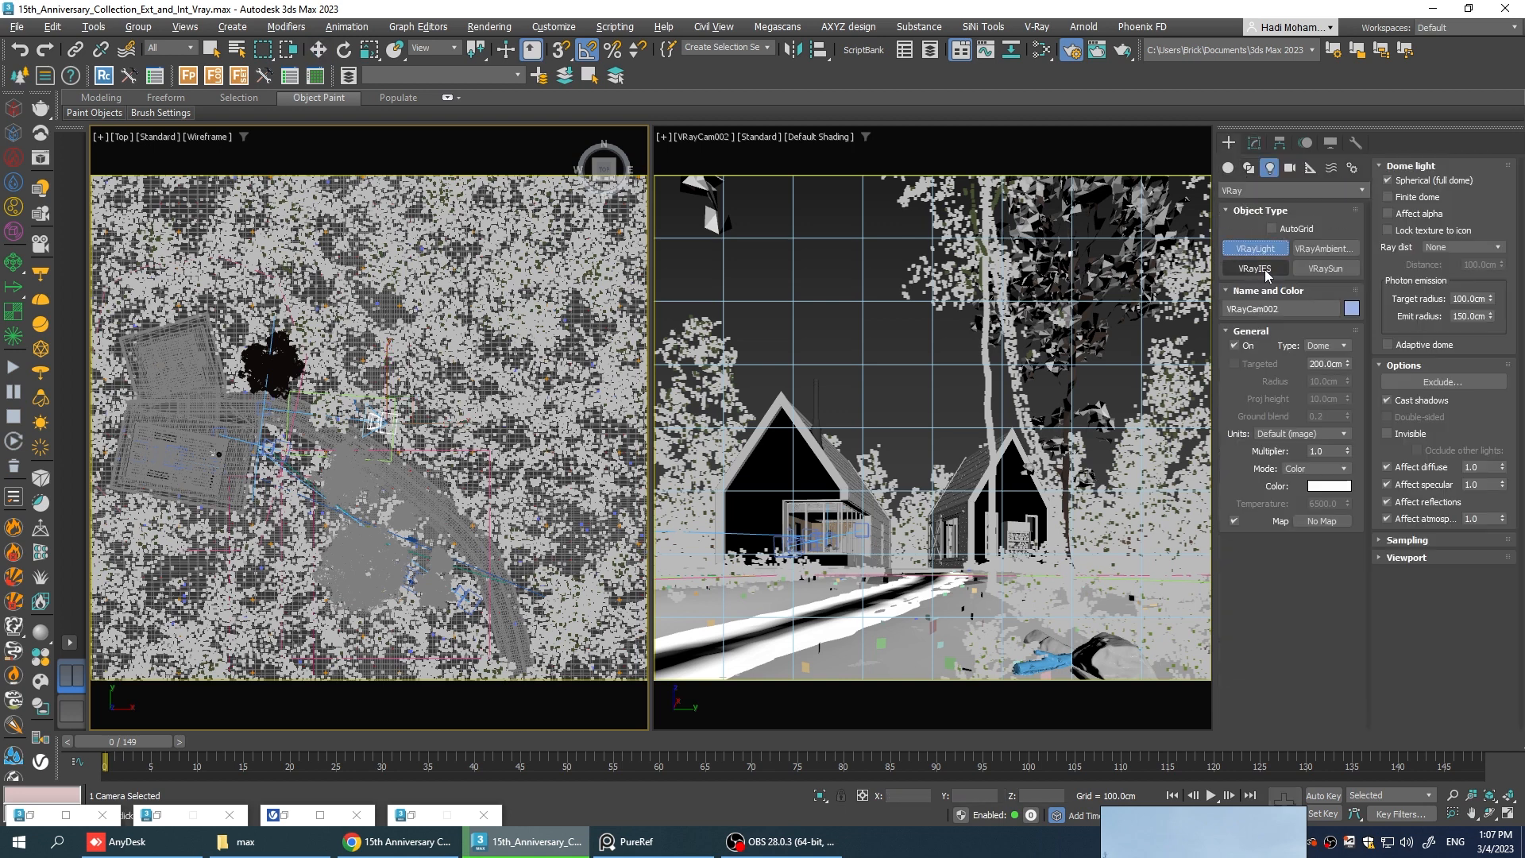
click(1323, 345)
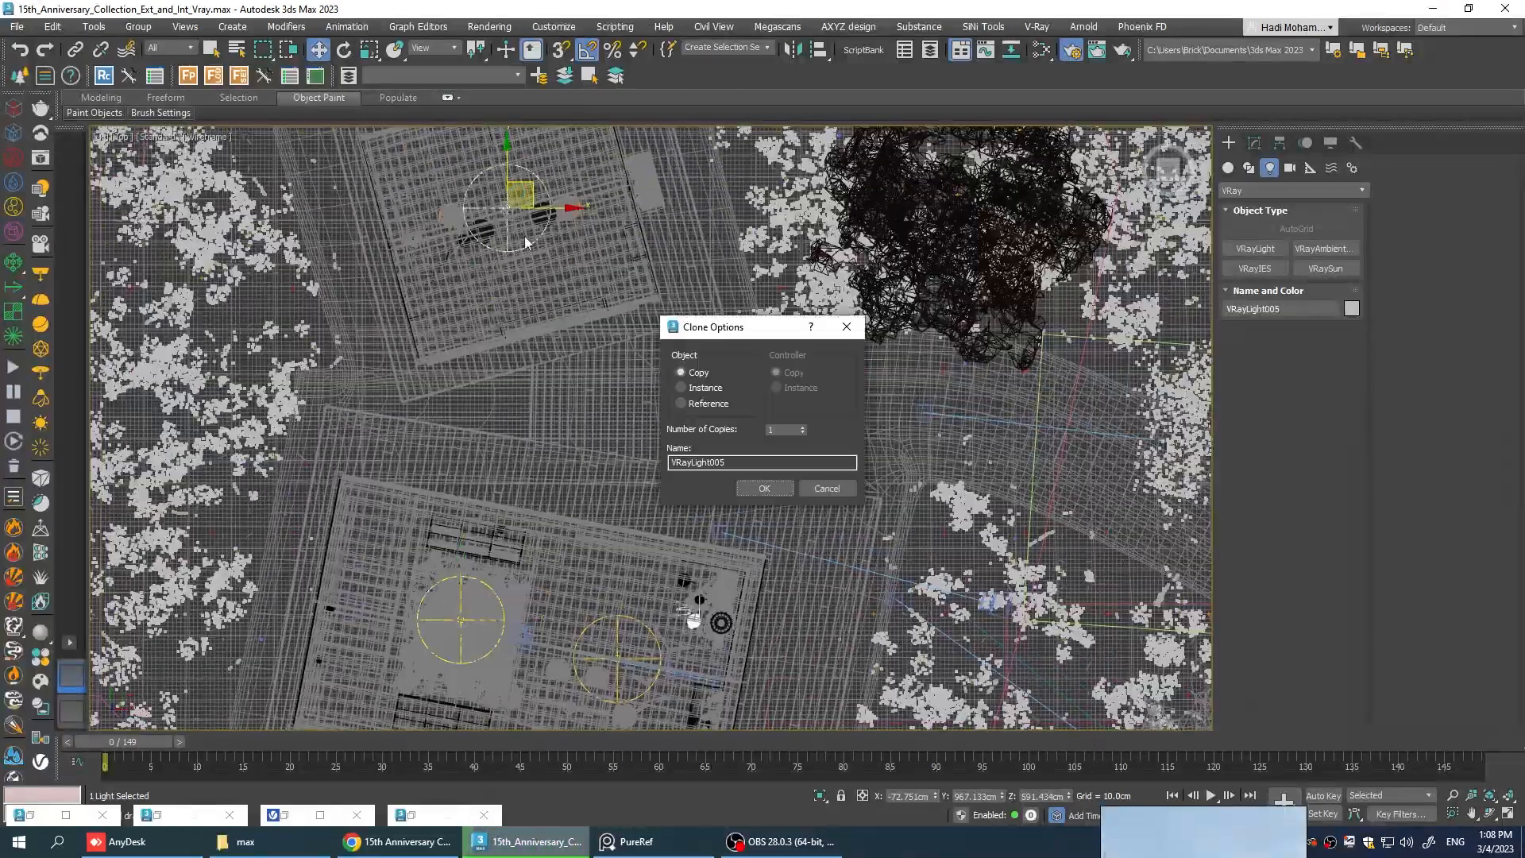
click(764, 488)
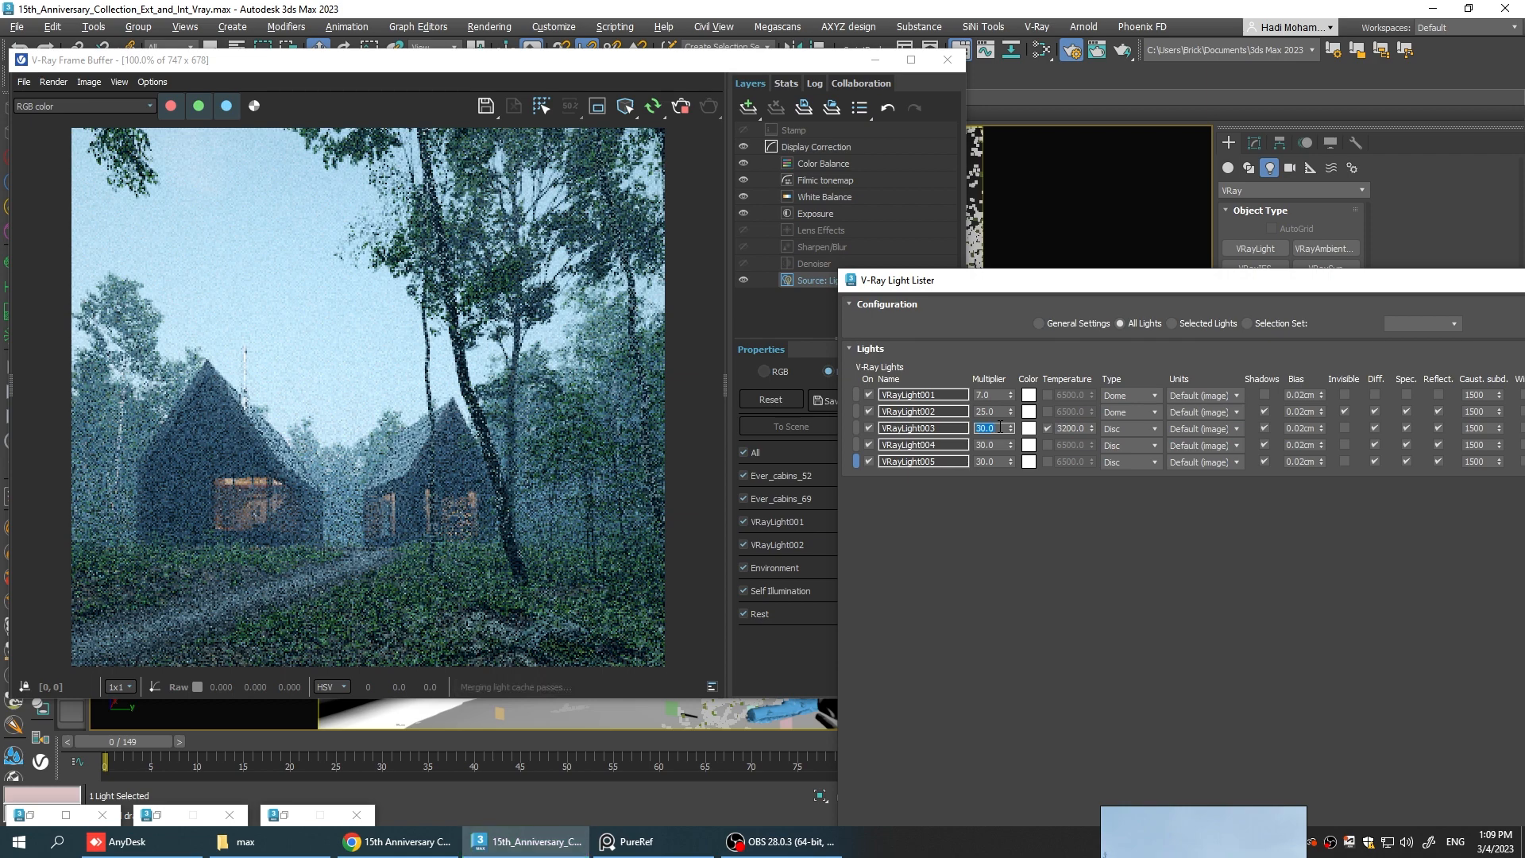
Raise VRayLight003's multiplier to 100.0 in the V-Ray Light Lister.
text(100.0)
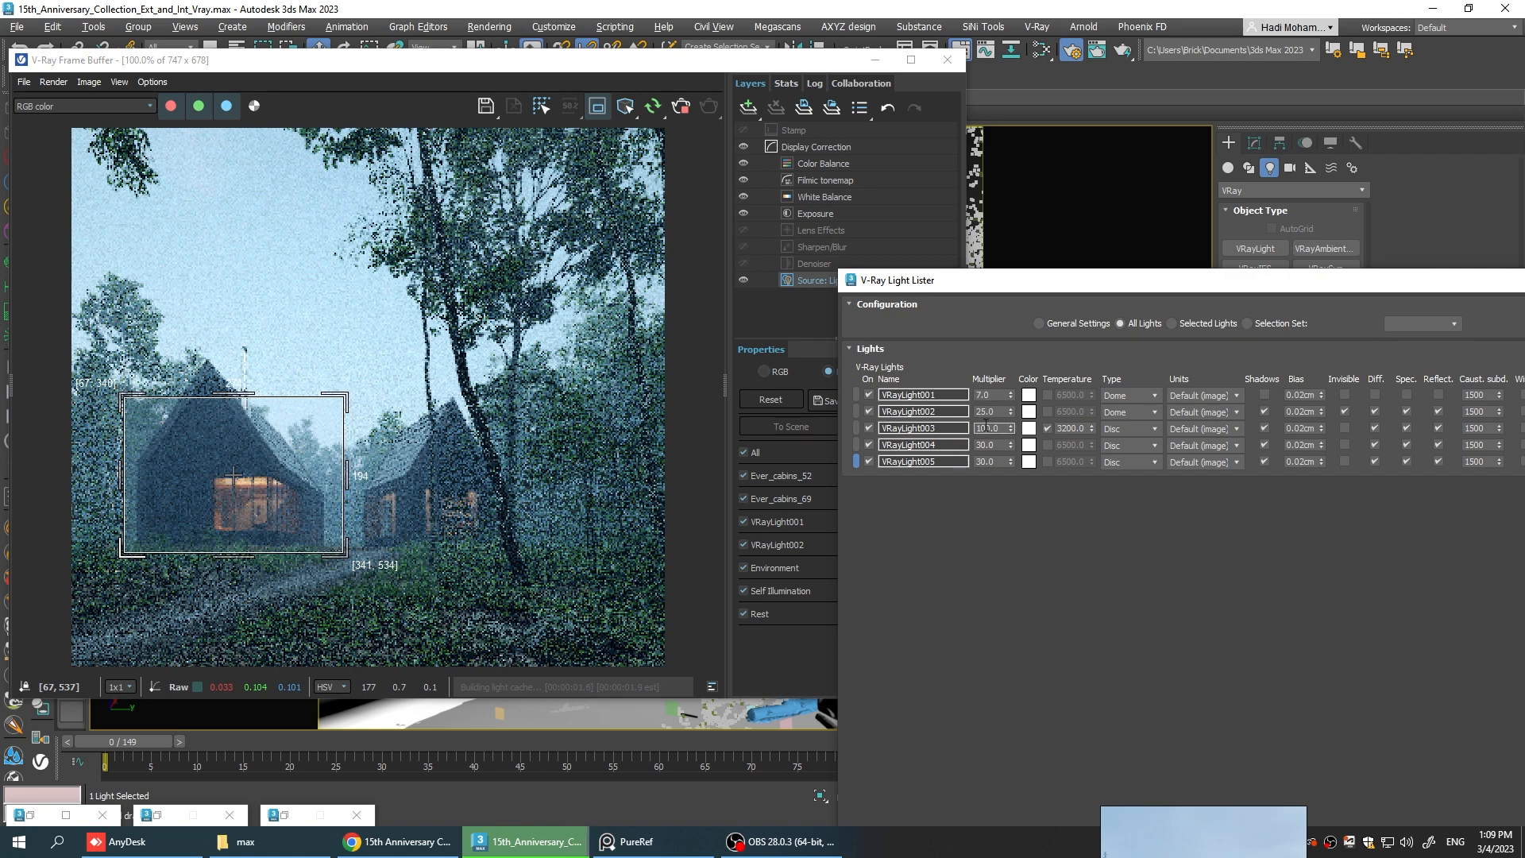
Give the window lights VRayLight003–005 a multiplier of 200 and a 3200 K colour temperature.
text(200.0)
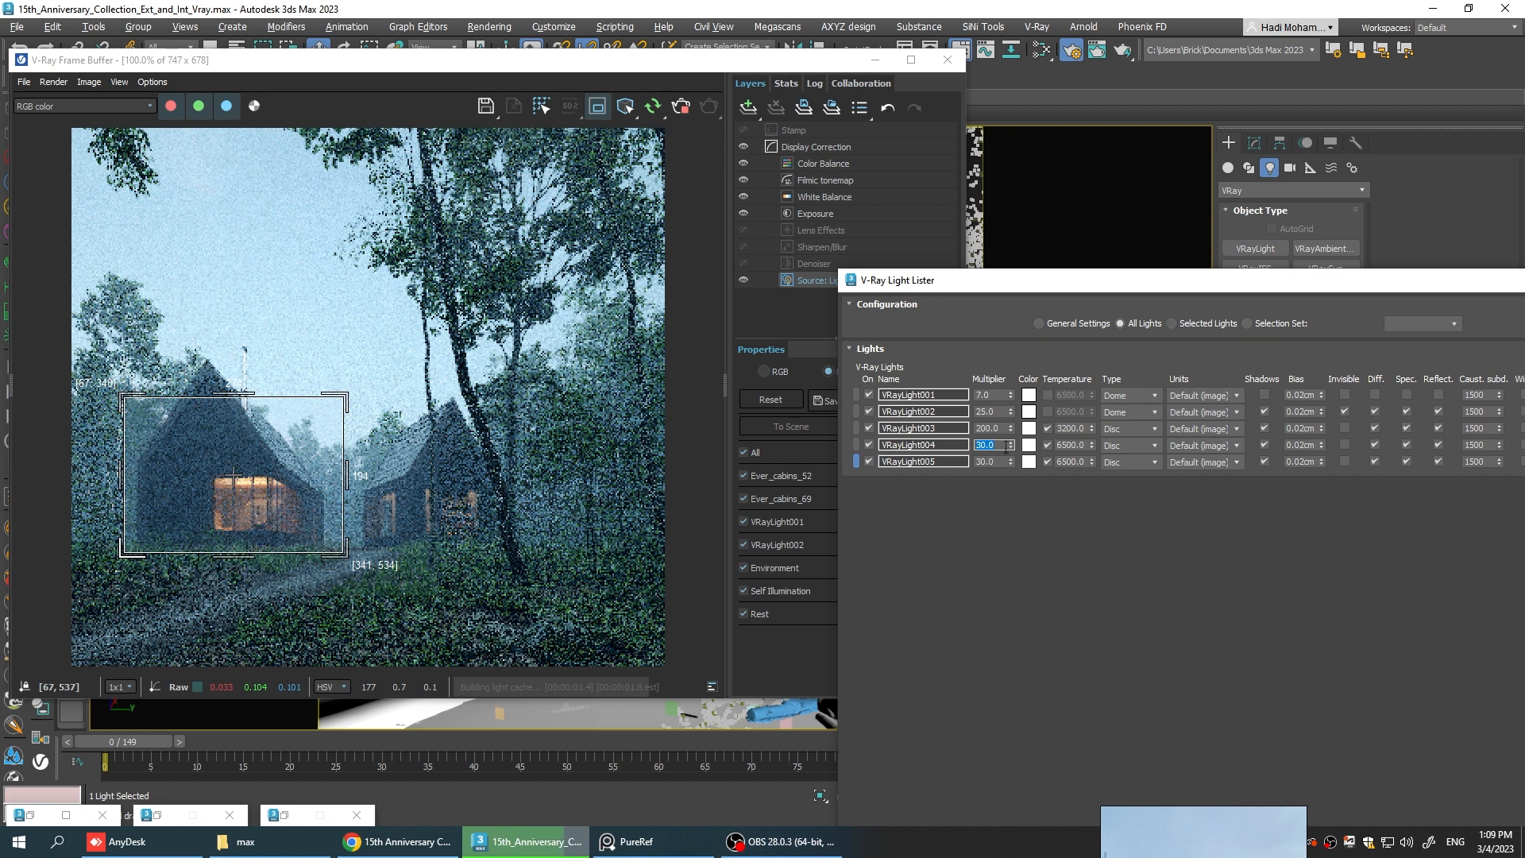
click(1069, 445)
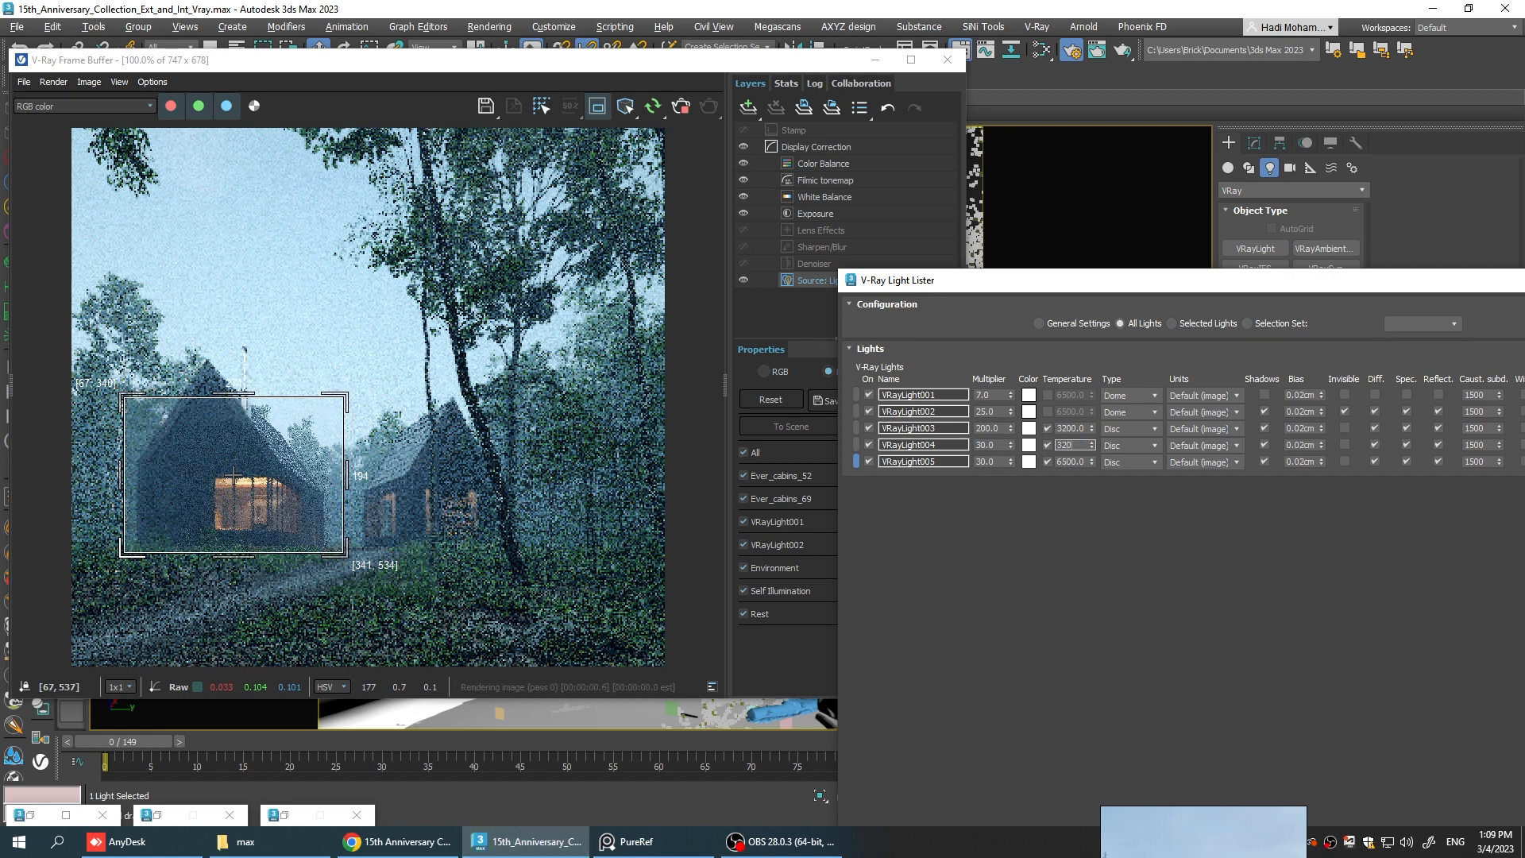
click(845, 372)
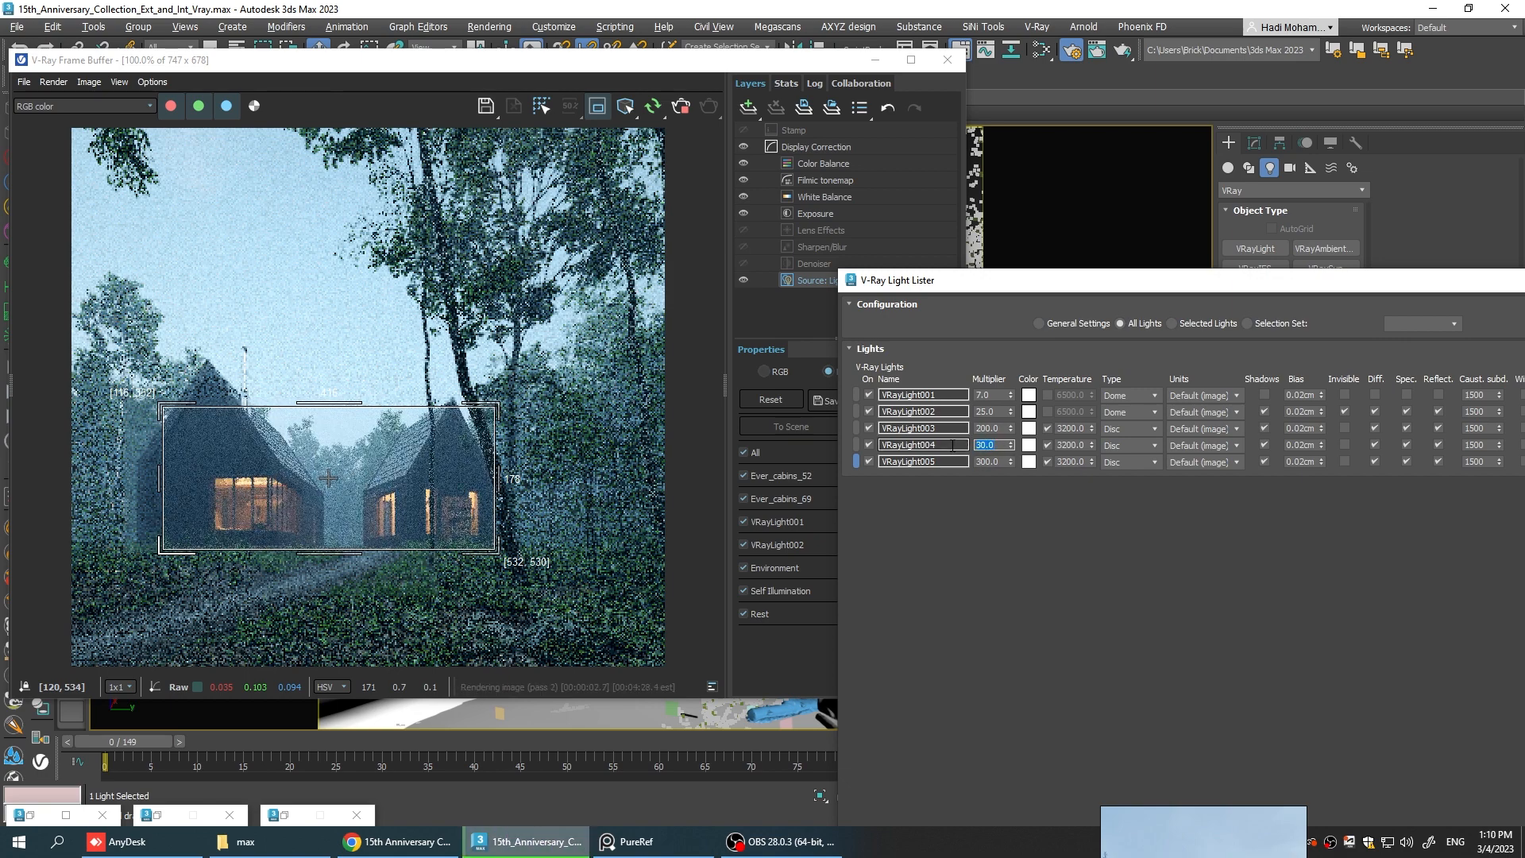
text(200.0)
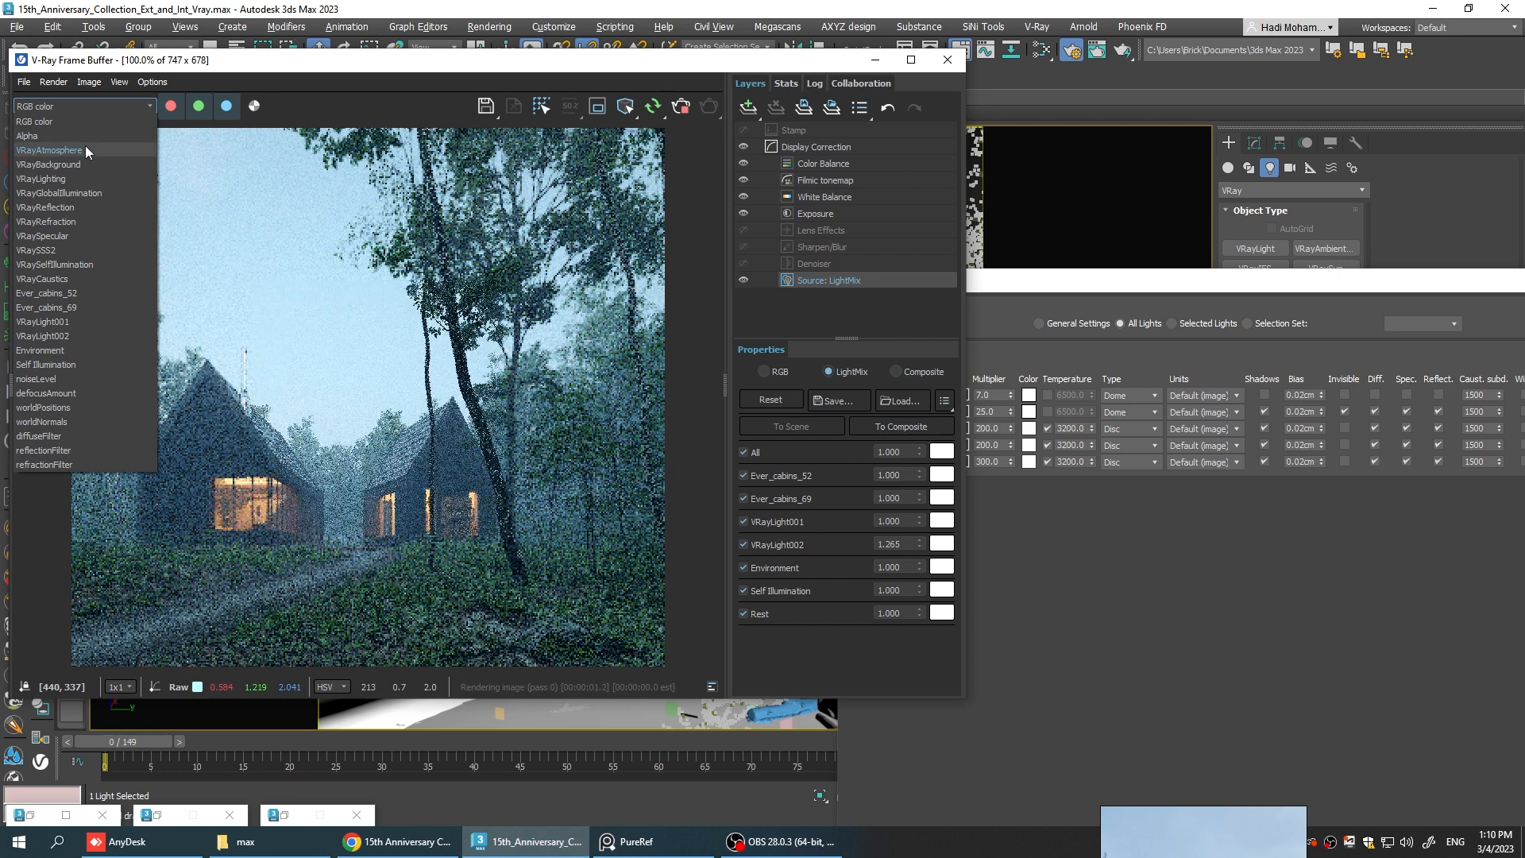
View the VRayAtmosphere pass and set VRayLight003's Affect atmospherics to 10.0.
click(50, 149)
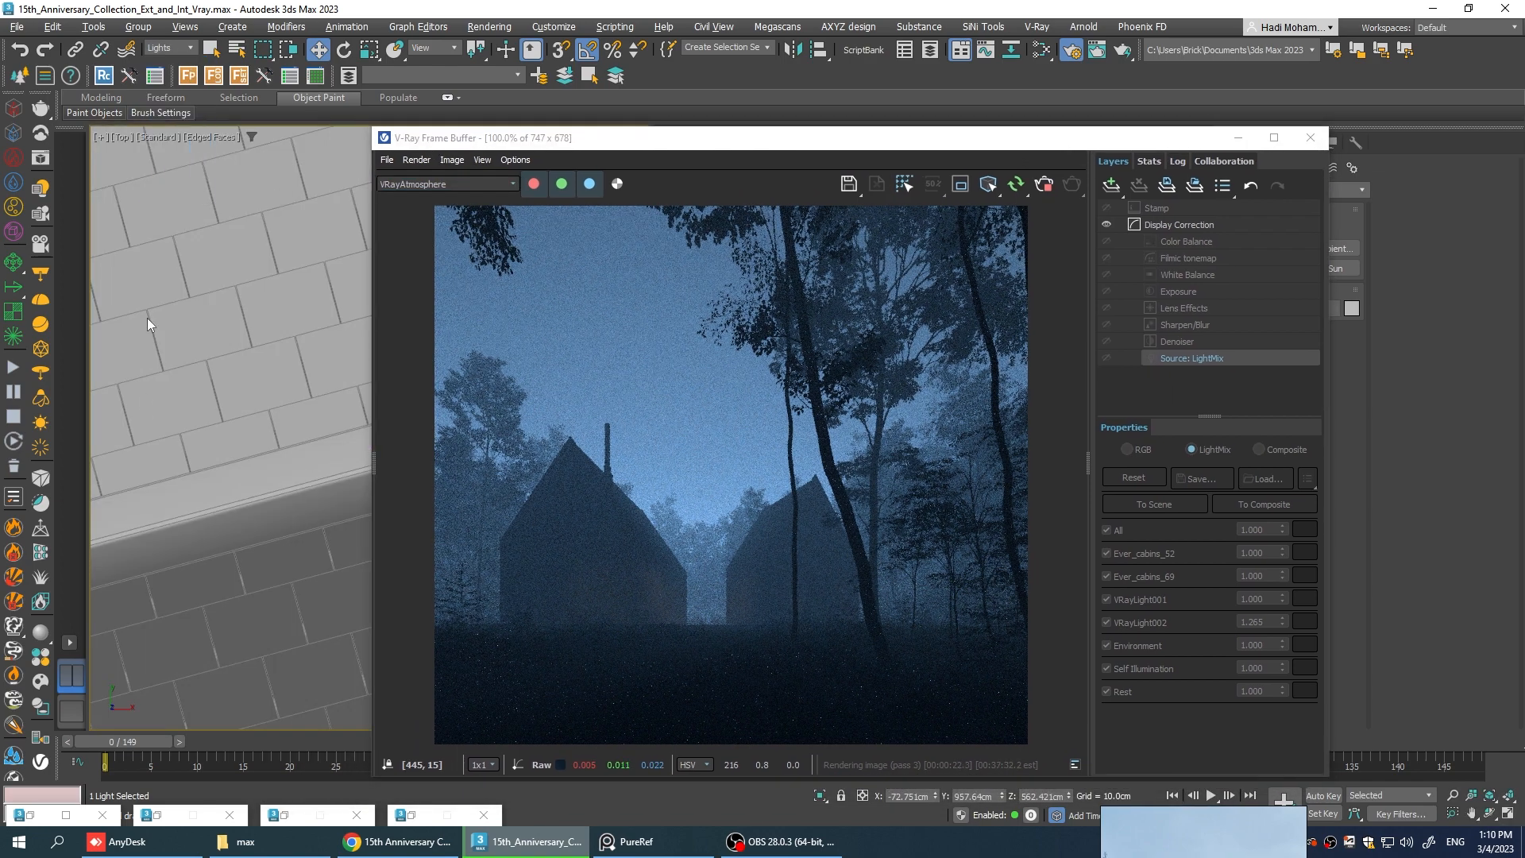
drag(778, 137, 608, 108)
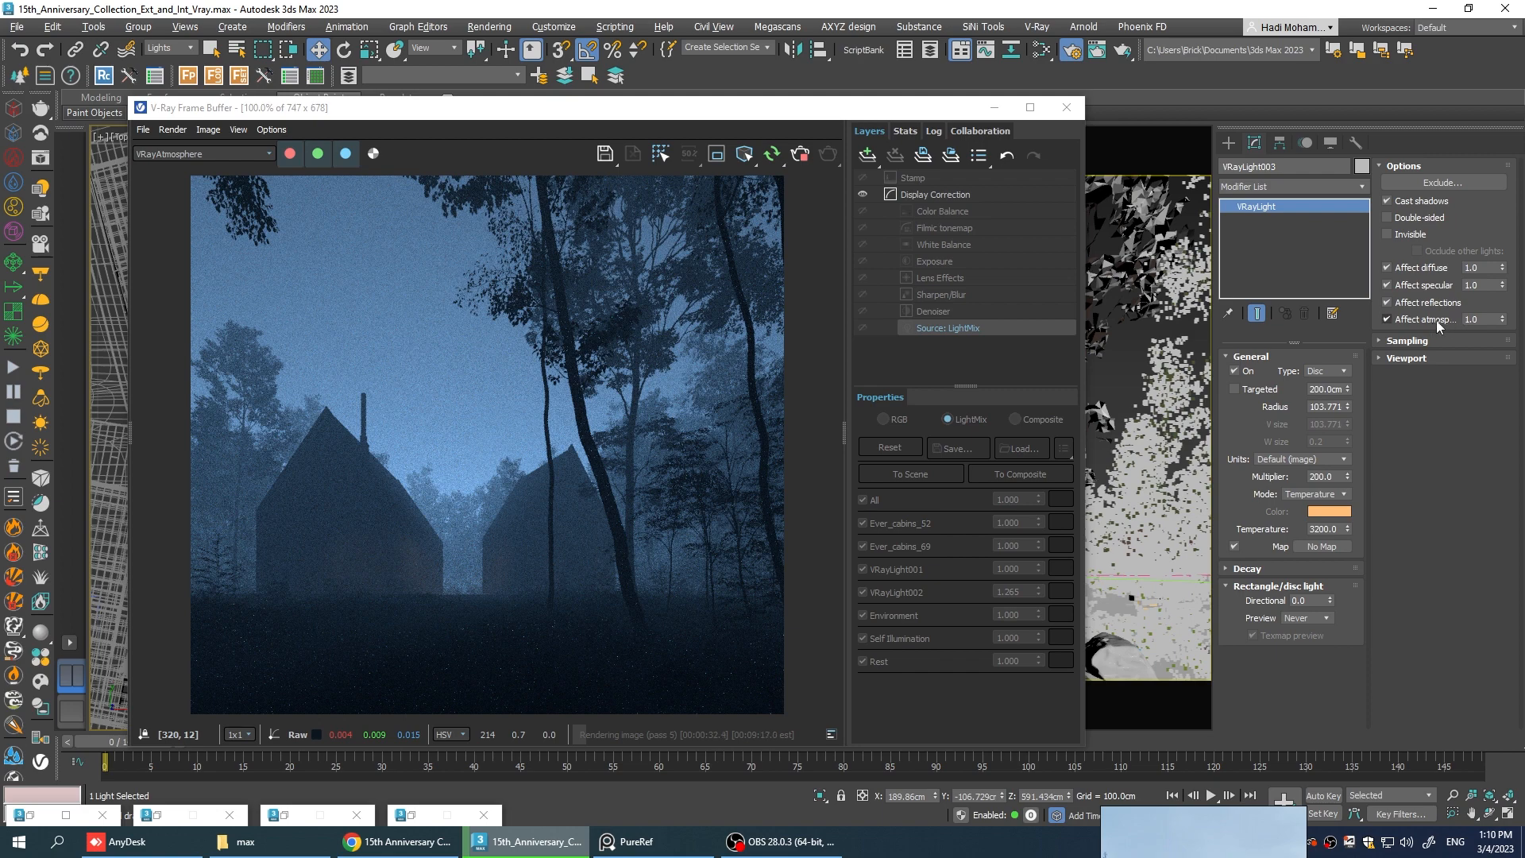
click(1474, 319)
text(10)
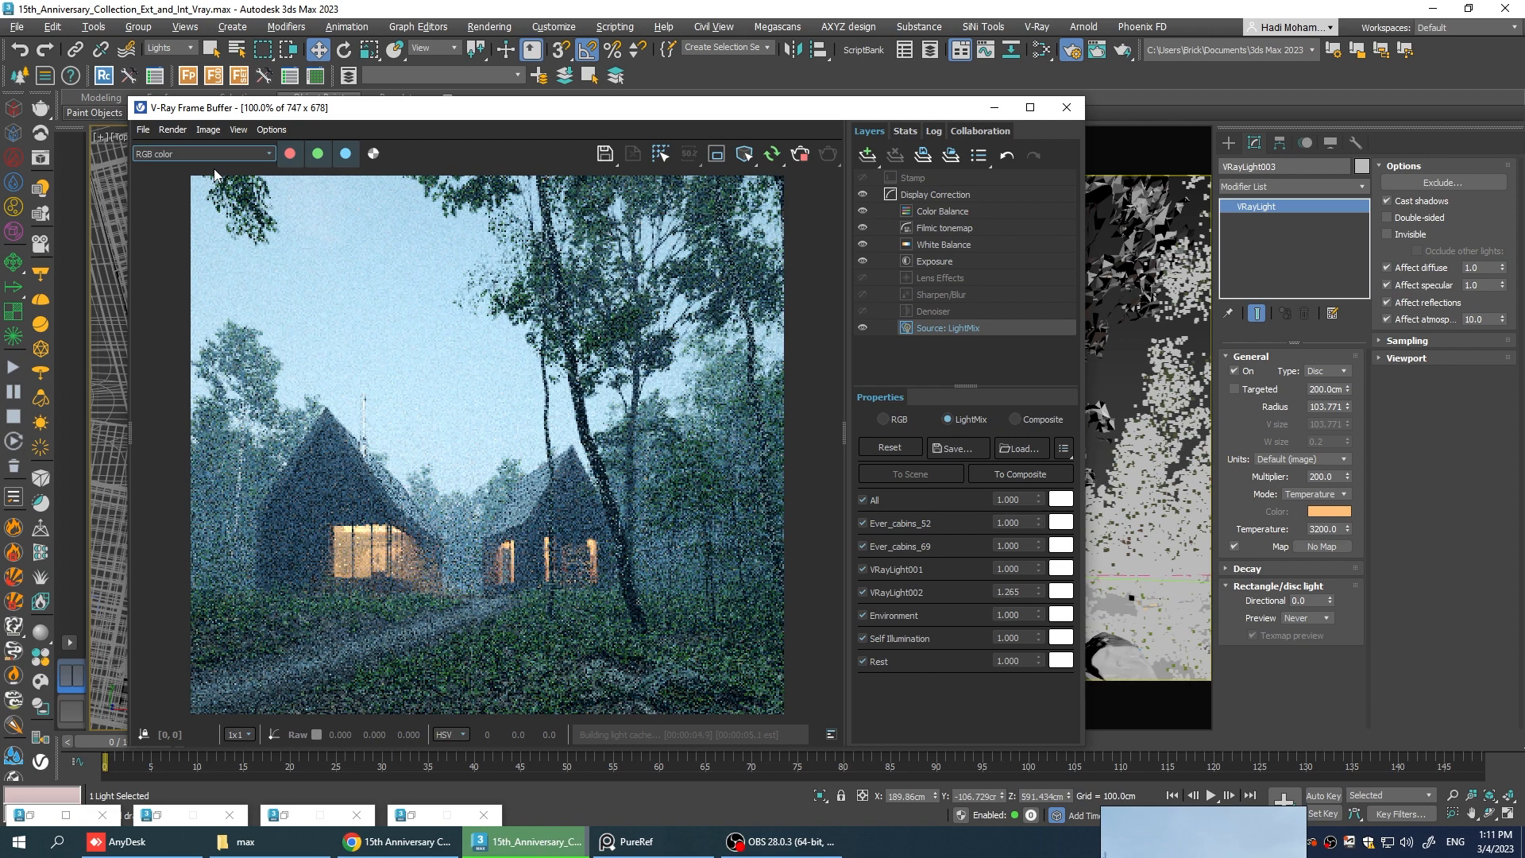
Switch the VFB channel back to RGB color and let the cabin render finish.
click(799, 154)
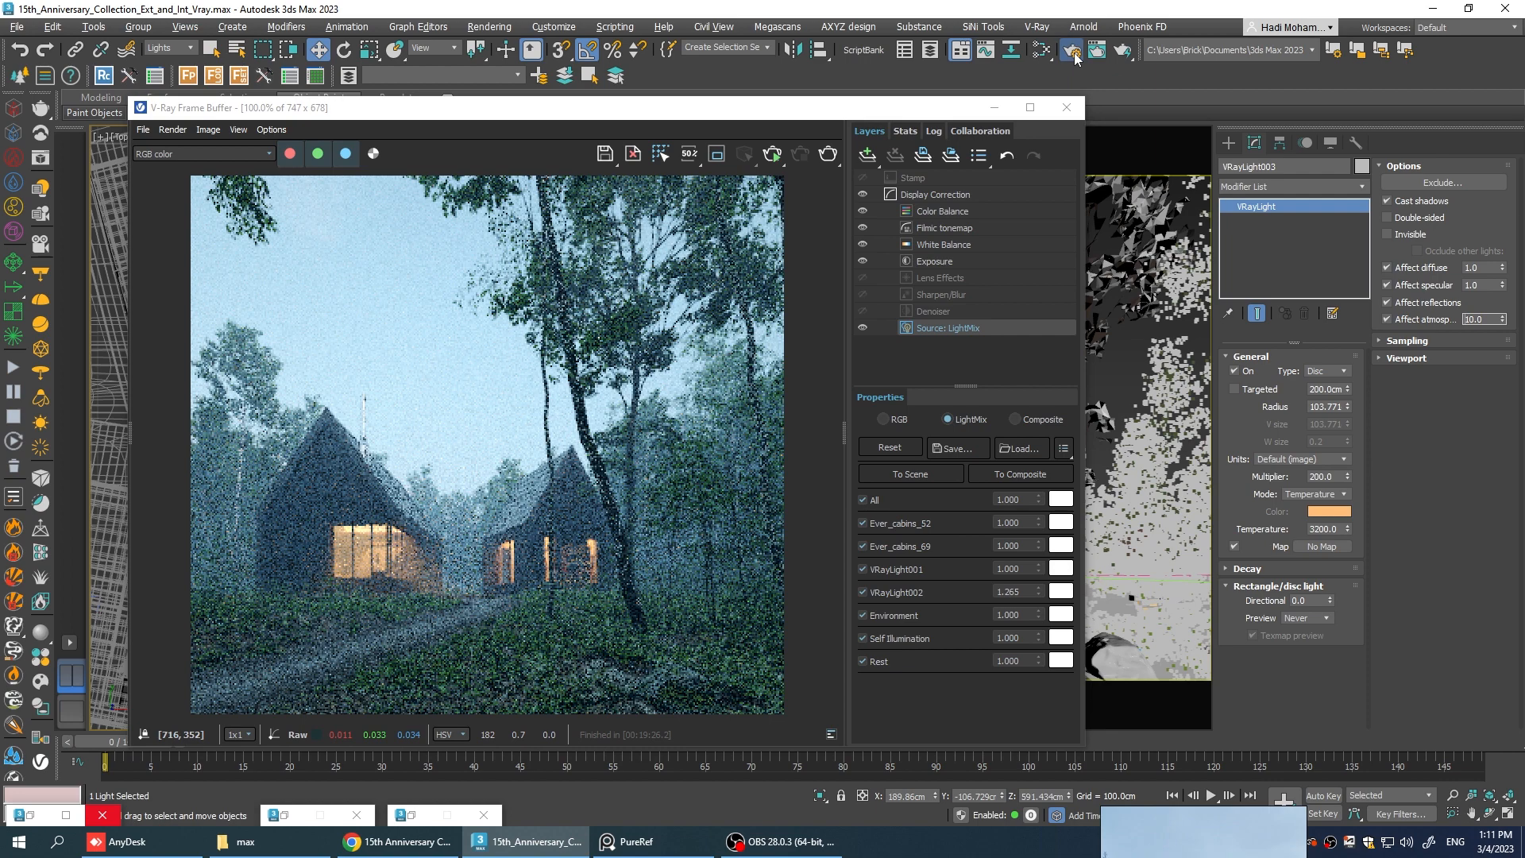
click(1069, 51)
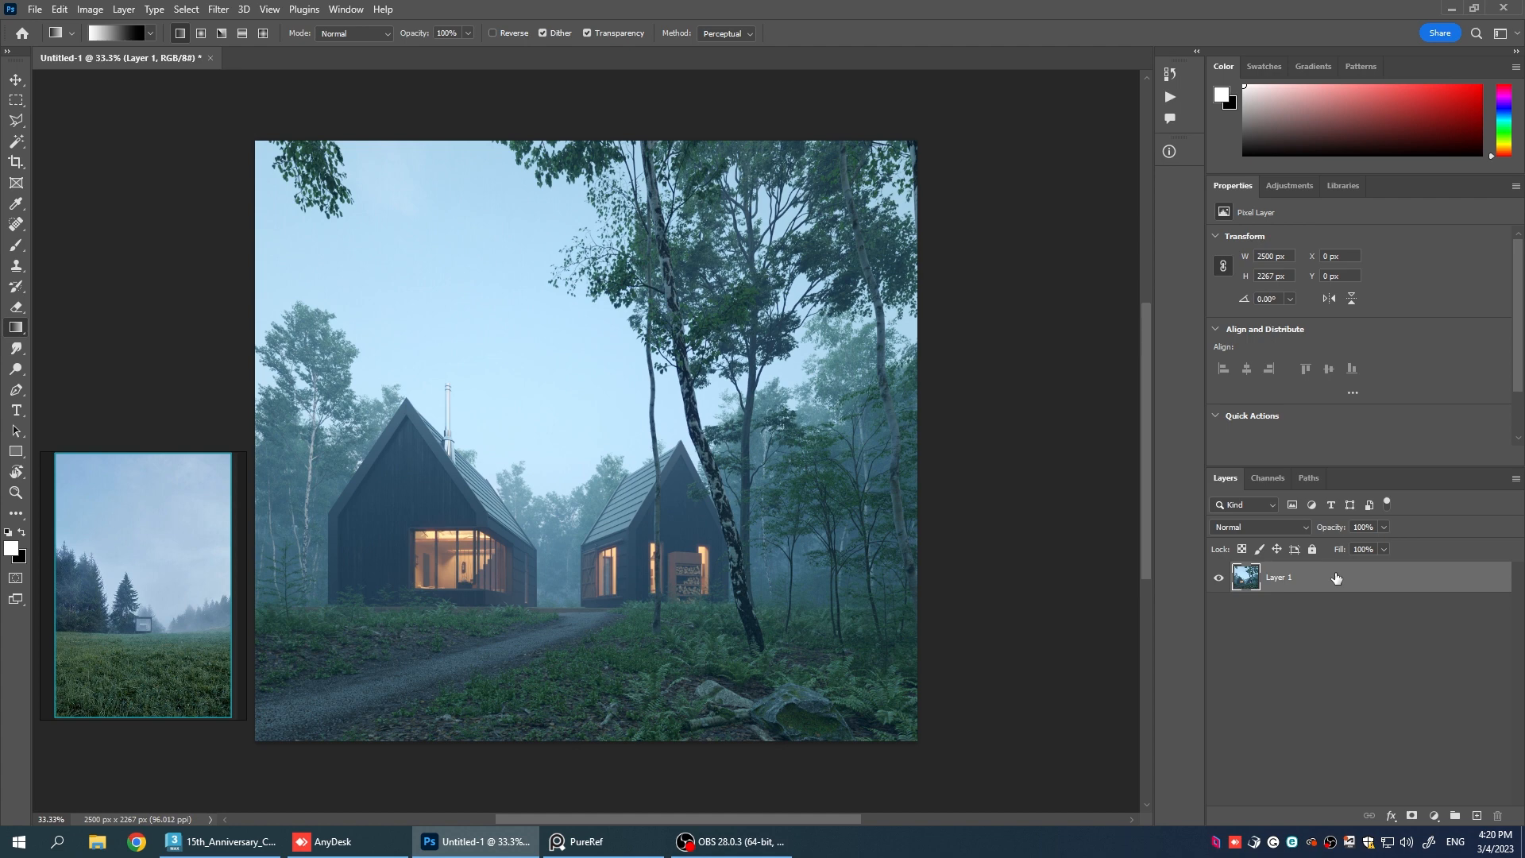
Convert Layer 1, the imported render, into an embedded smart object.
right_click(1279, 576)
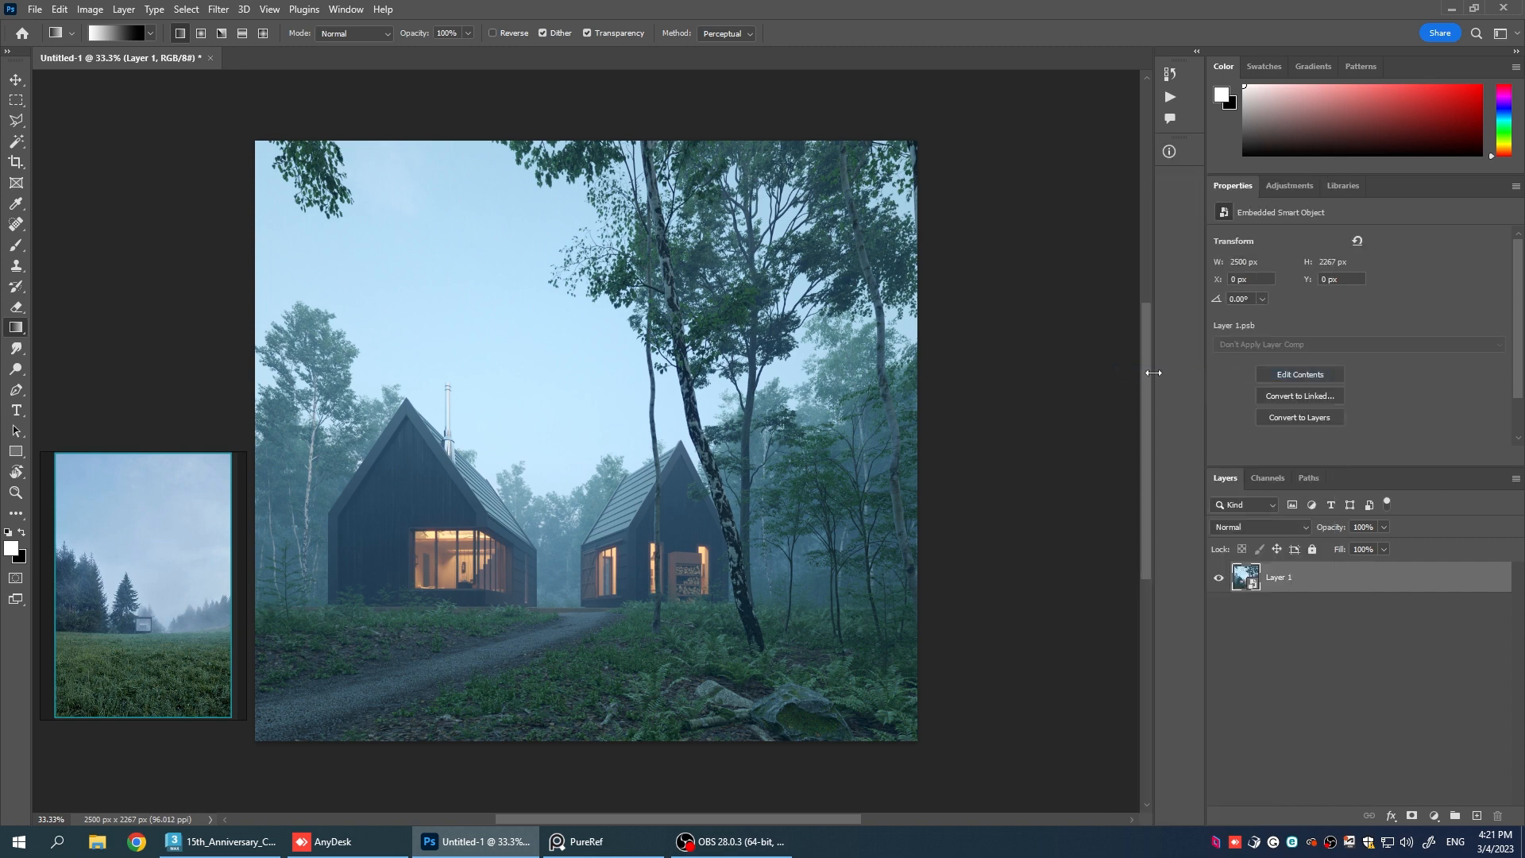
right_click(1279, 576)
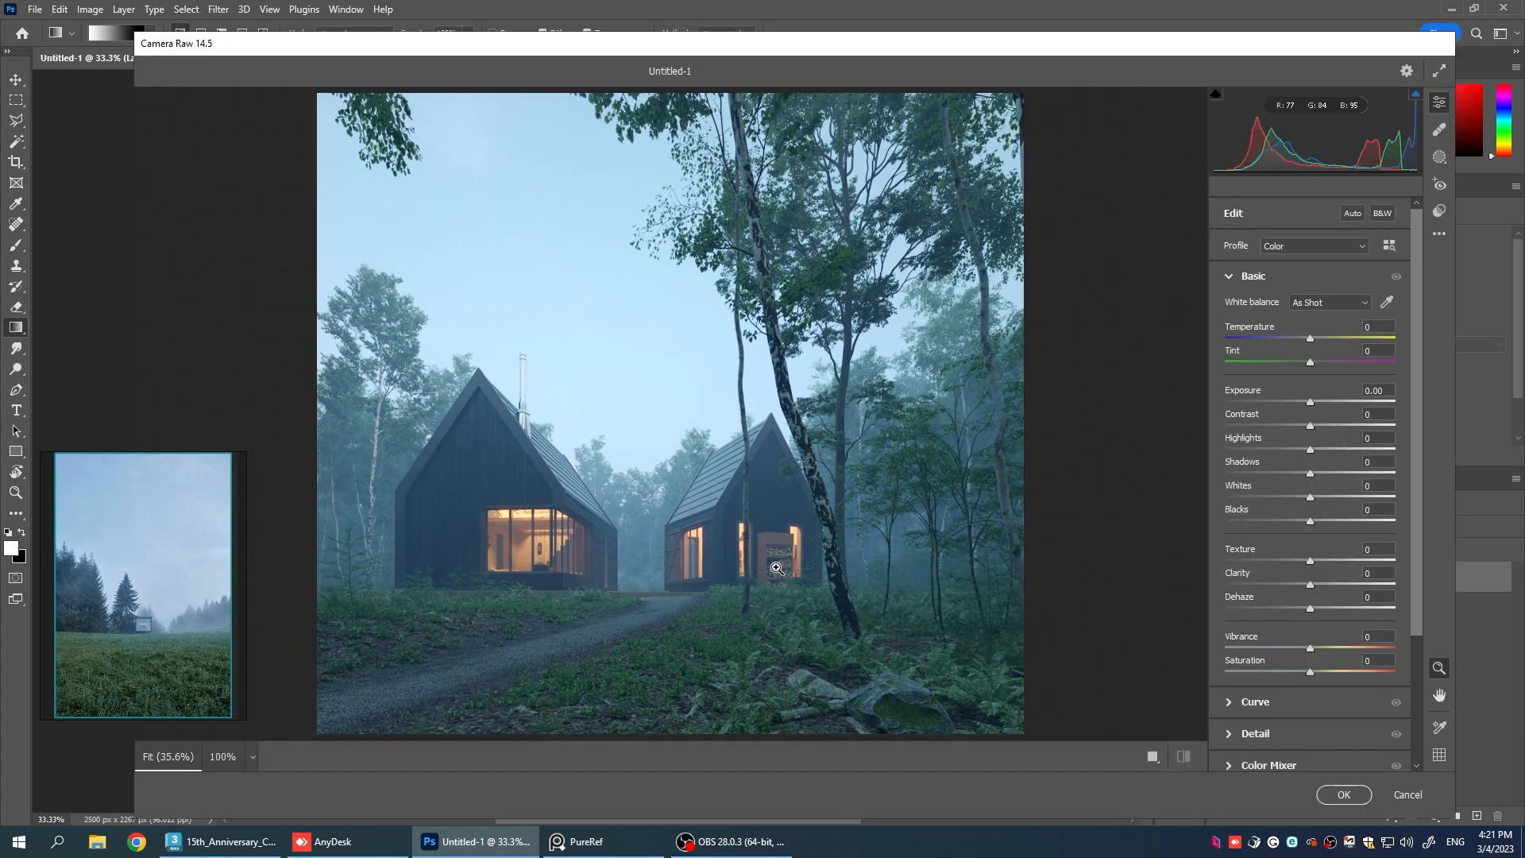
Shift the Blues hue to +11 in Camera Raw's Color Mixer.
click(1268, 370)
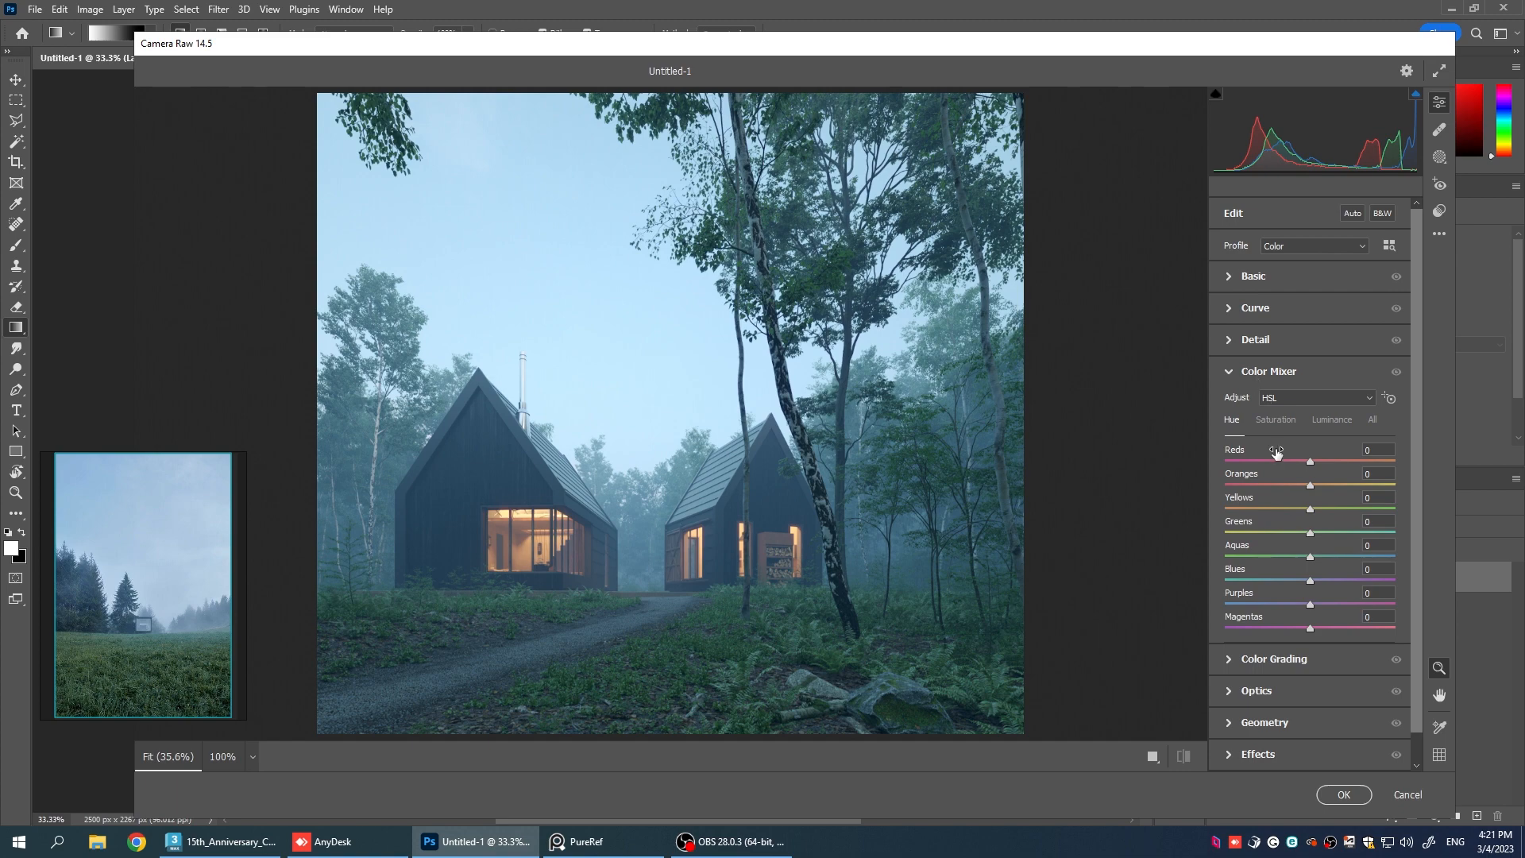
mouse_move(1311, 558)
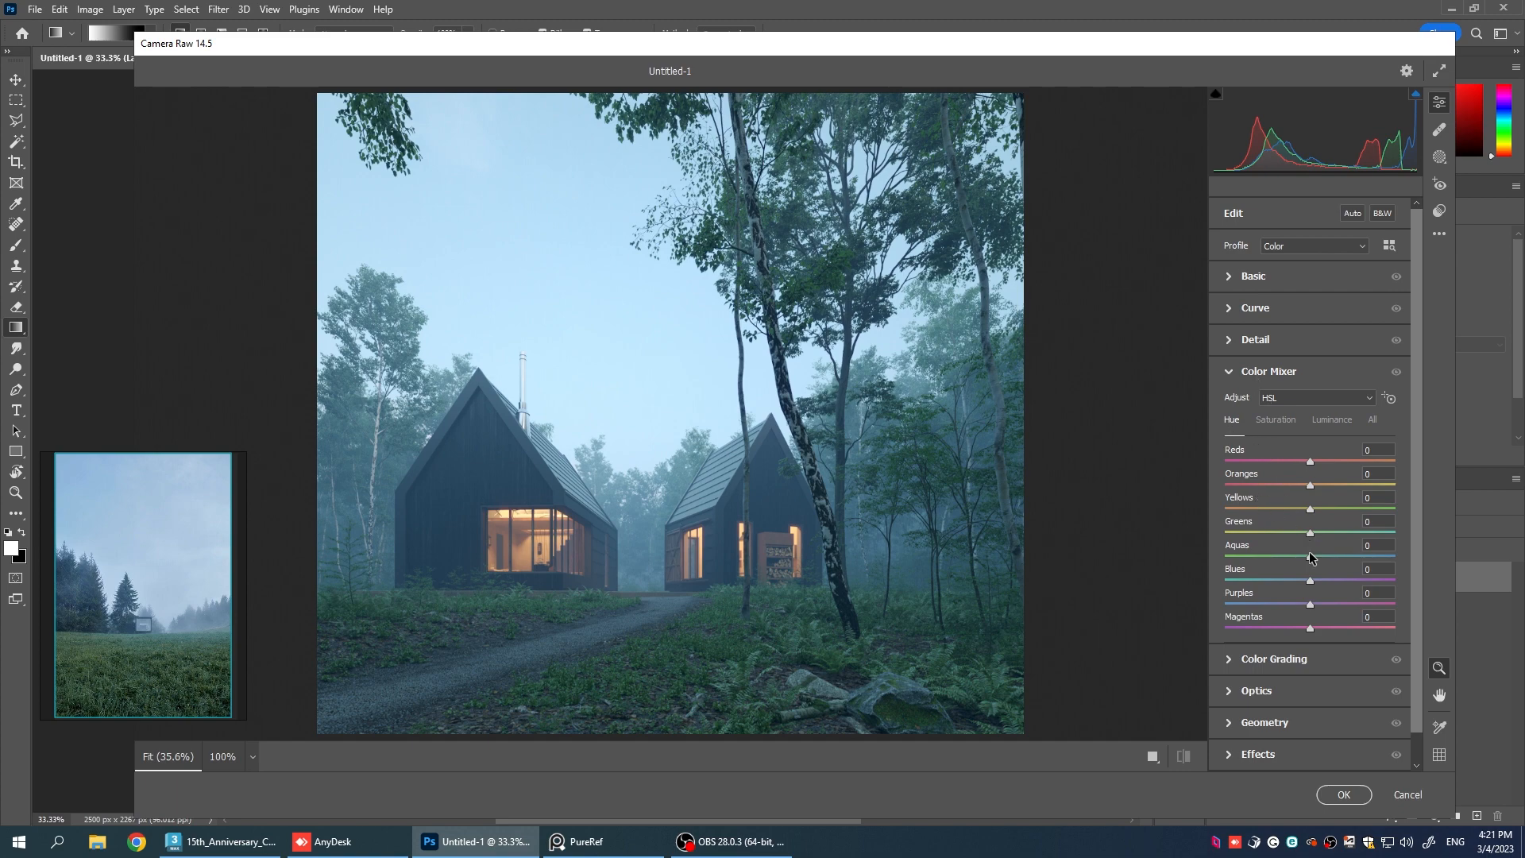
mouse_move(1311, 581)
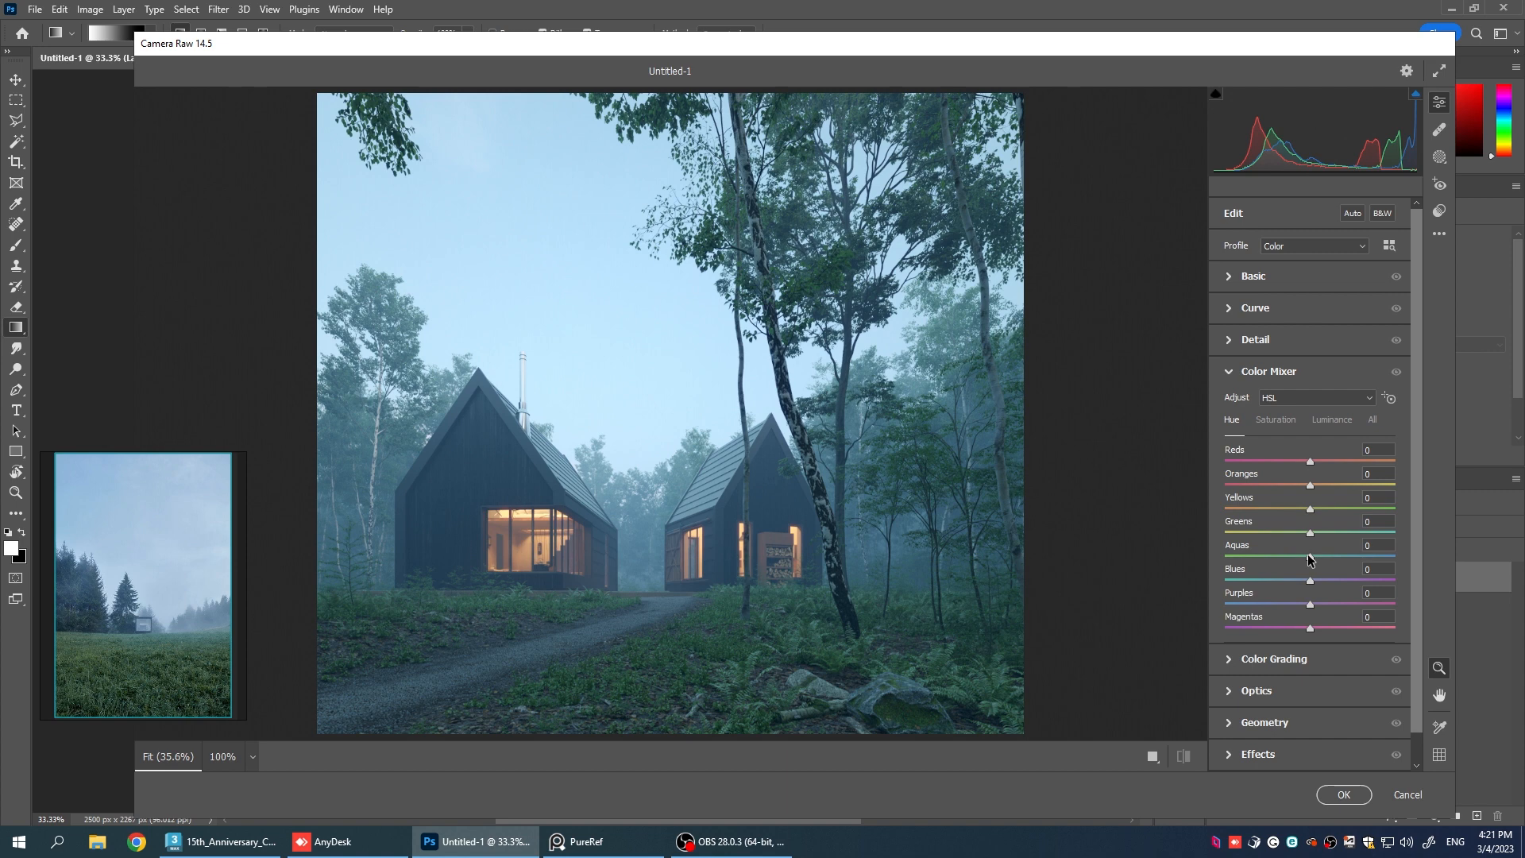
mouse_move(1311, 582)
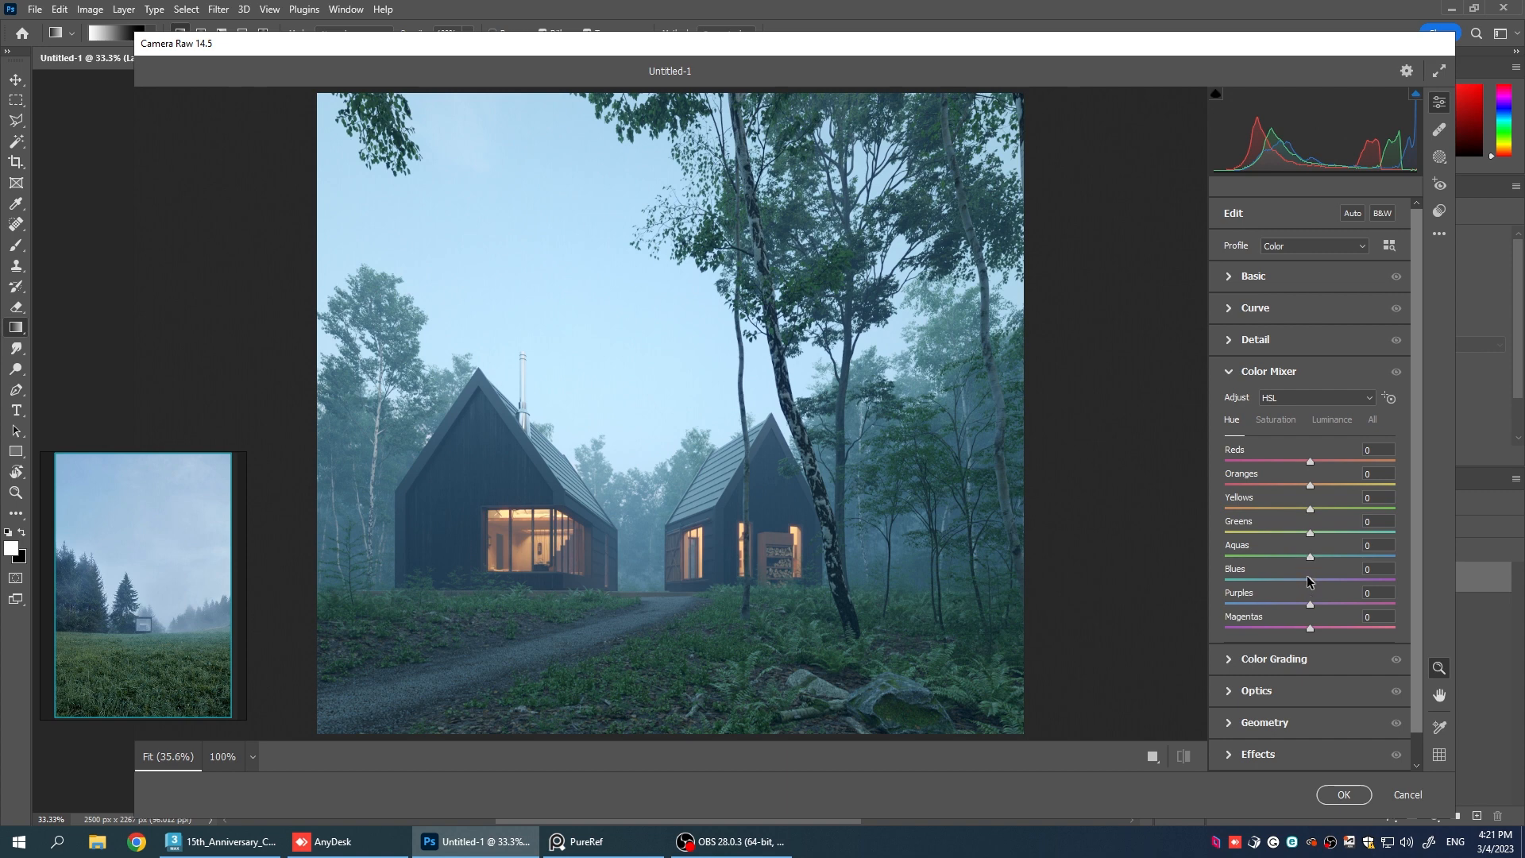
drag(1309, 581, 1273, 581)
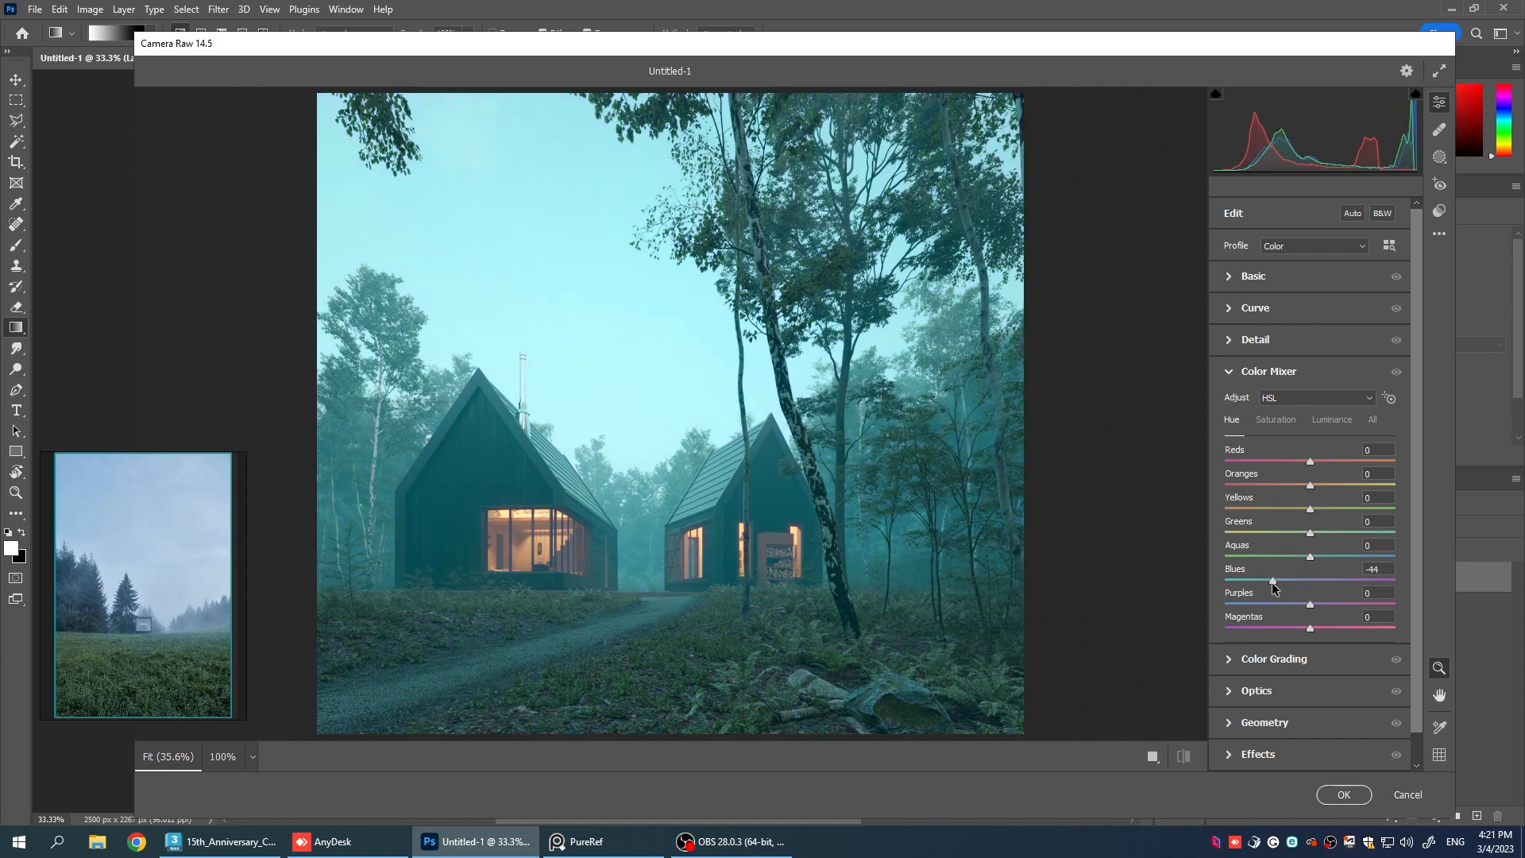
drag(1273, 581, 1309, 581)
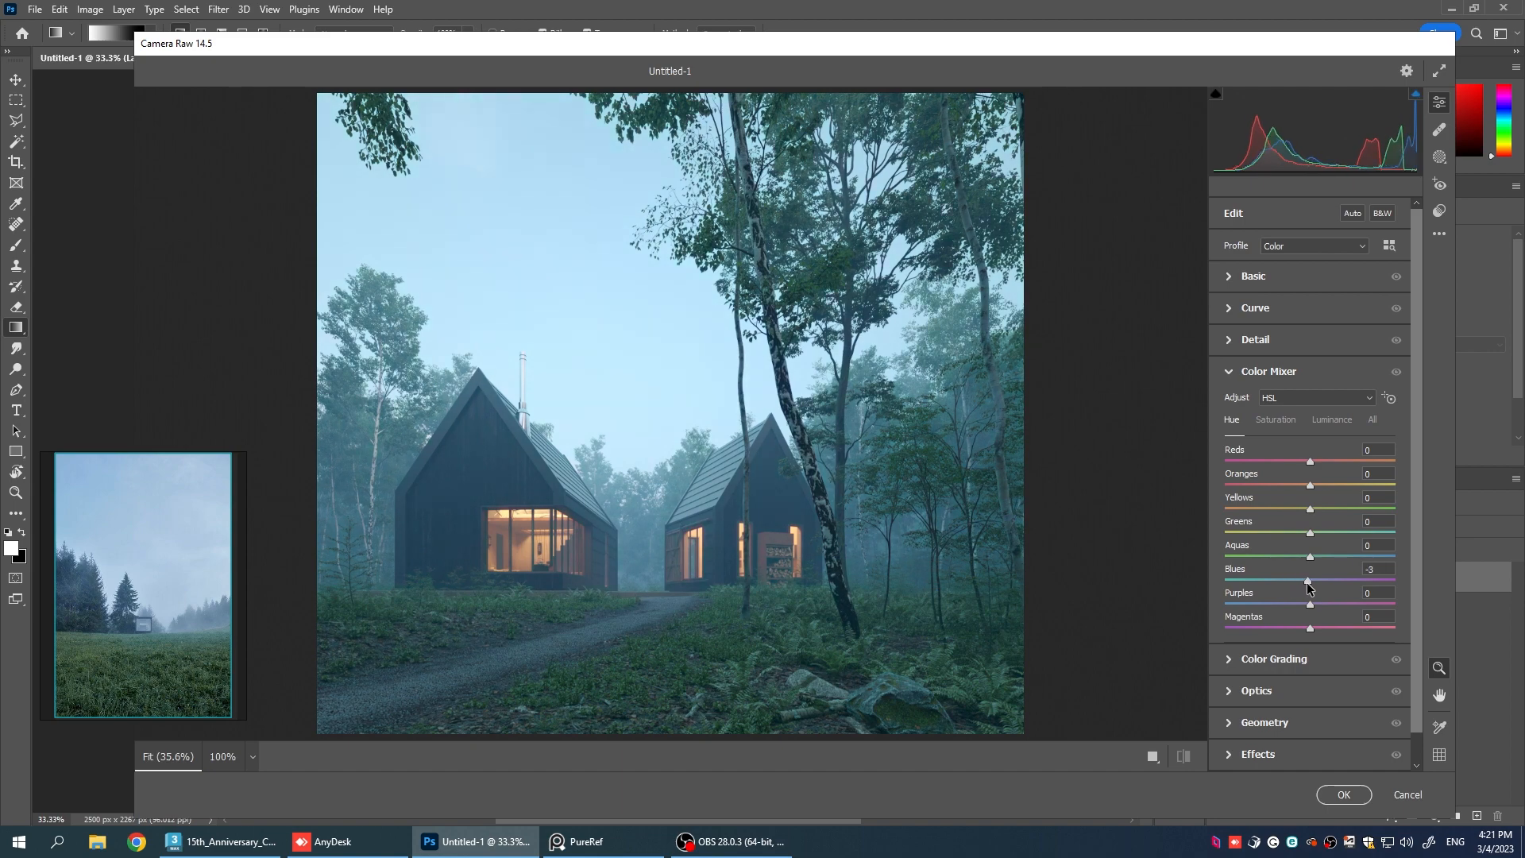
drag(1308, 582, 1319, 581)
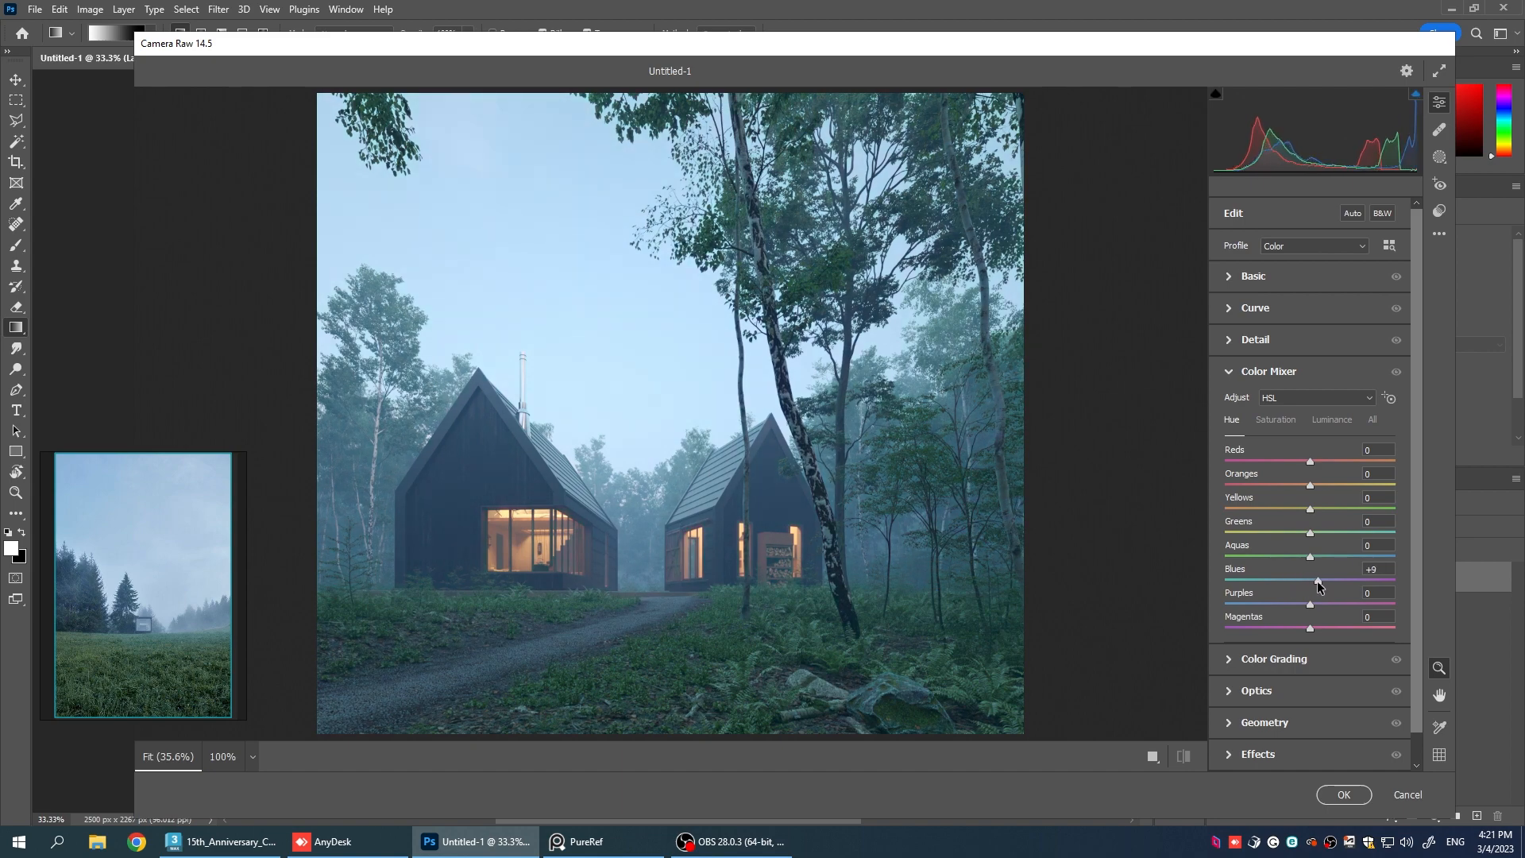
drag(1310, 582, 1320, 582)
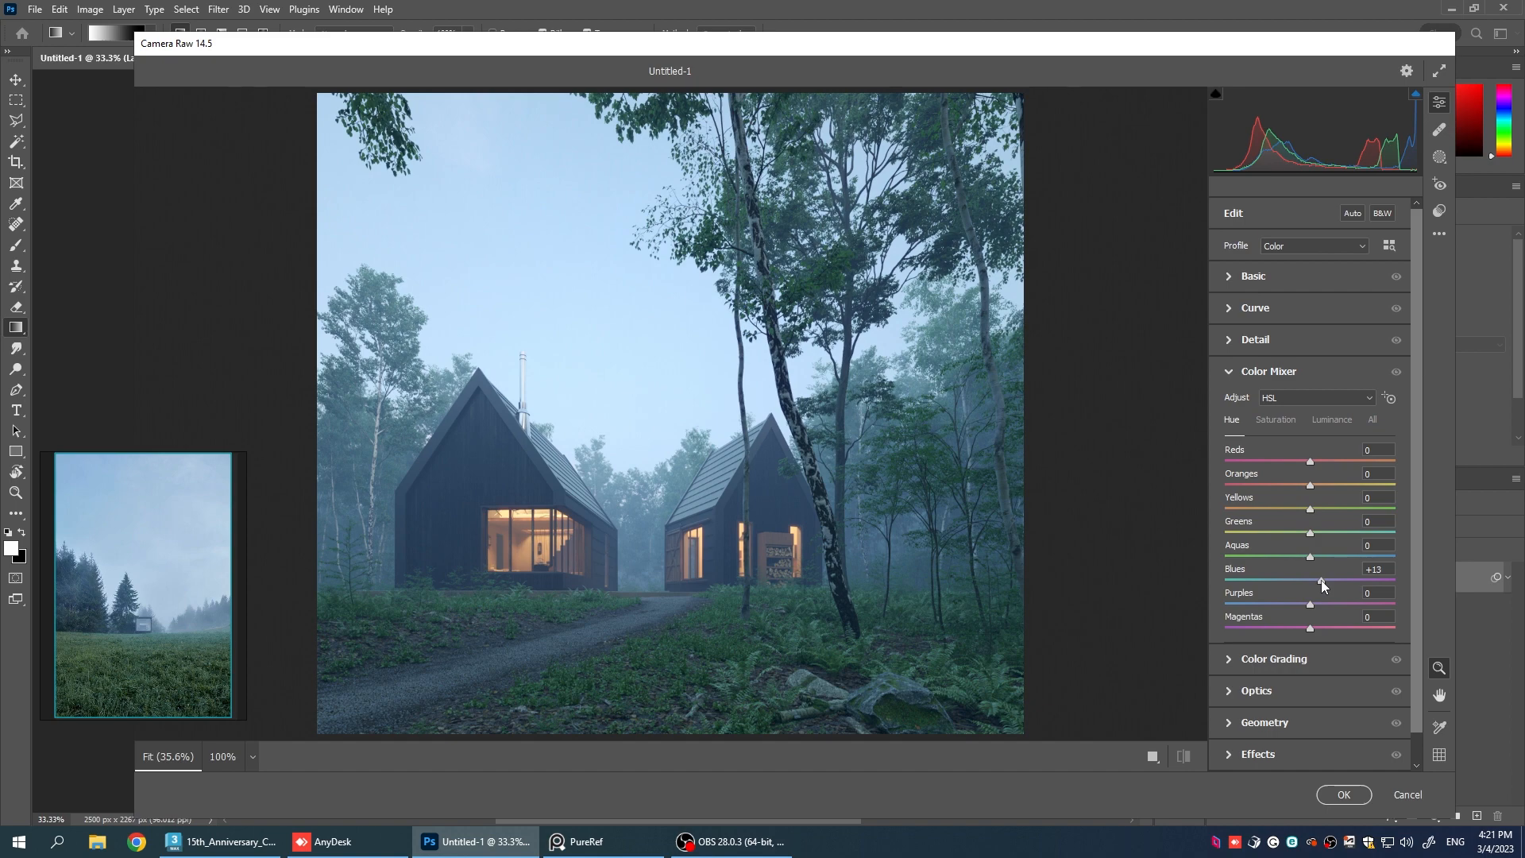
drag(1323, 577, 1314, 577)
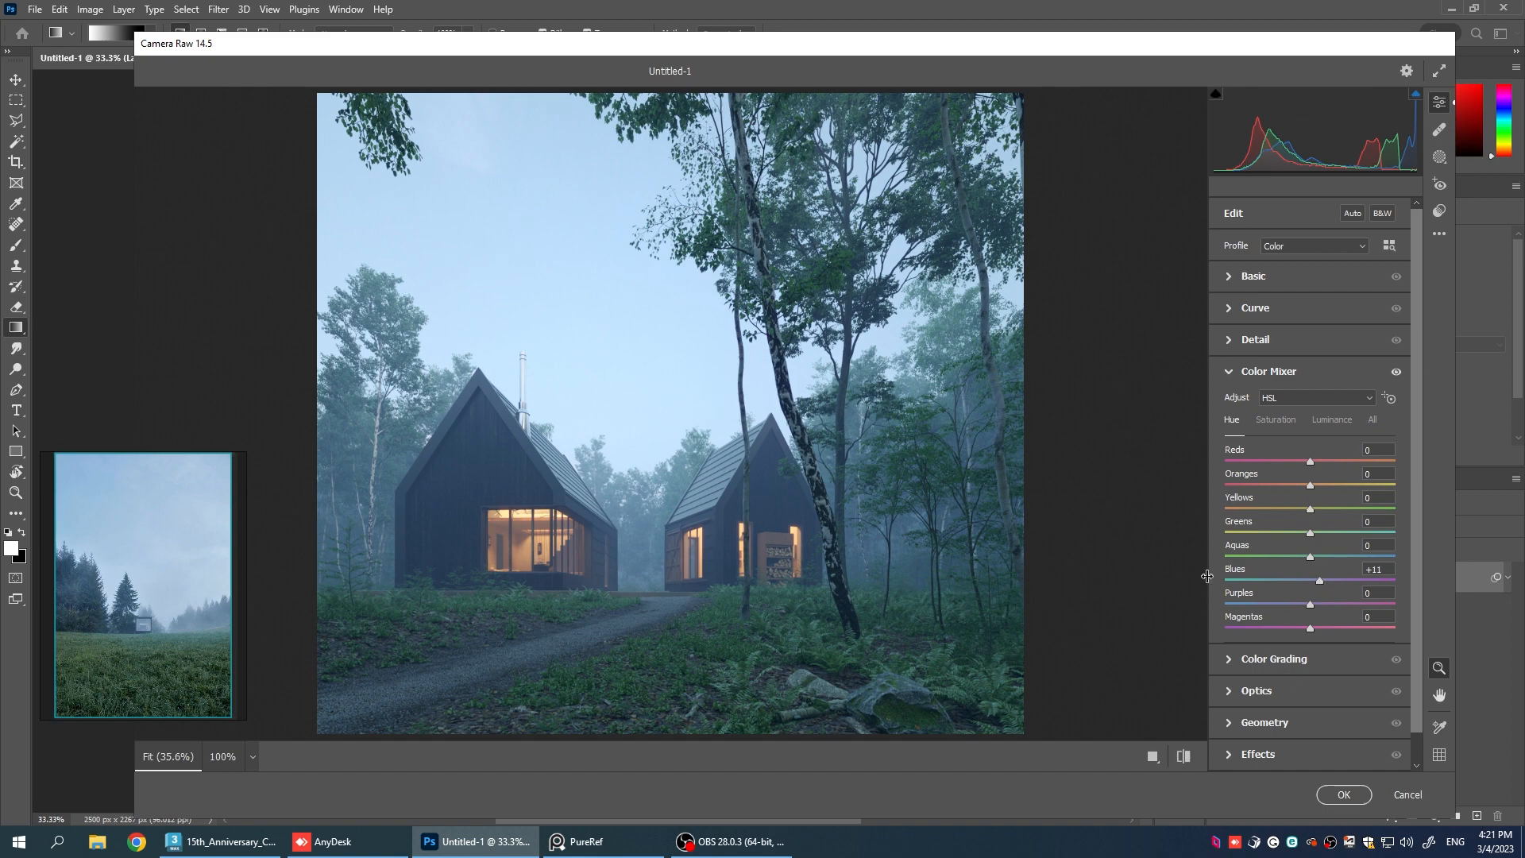
Set Basic shadows to -30 and clarity to +33, then apply the Camera Raw filter.
click(1254, 275)
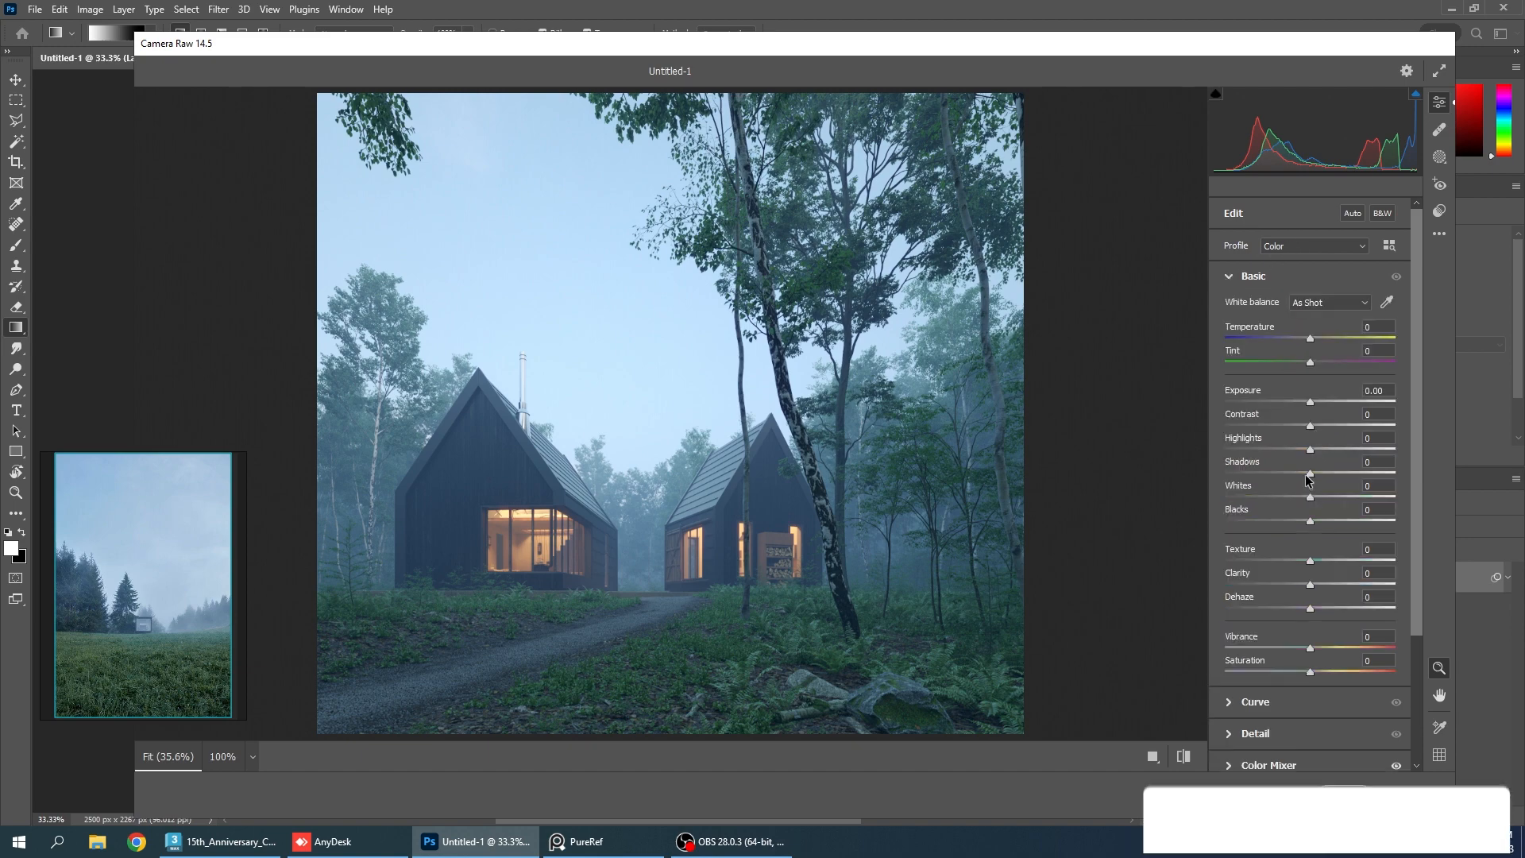
drag(1311, 474, 1255, 474)
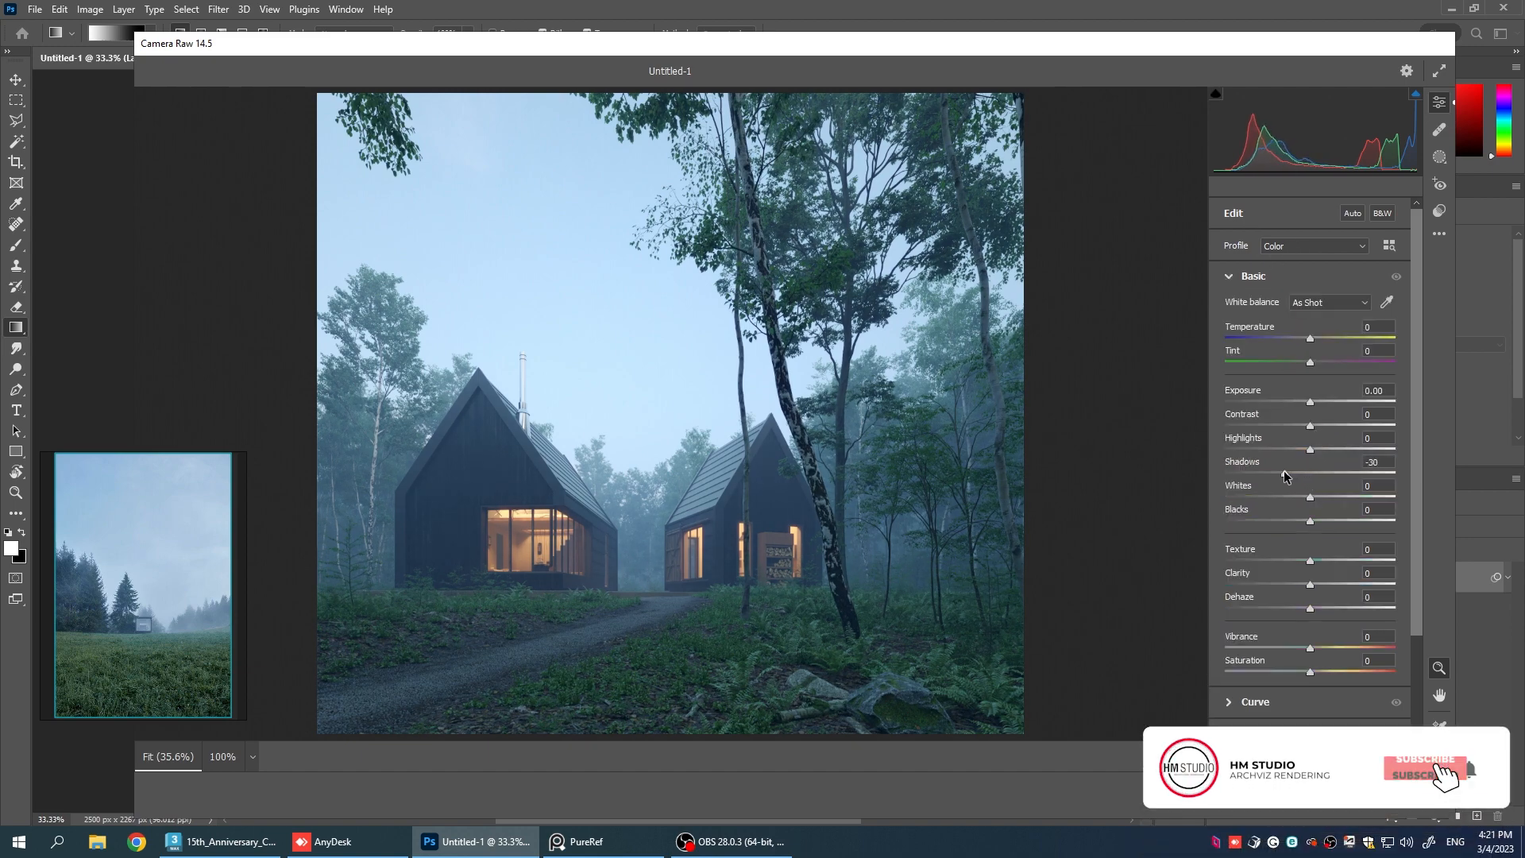
click(1425, 767)
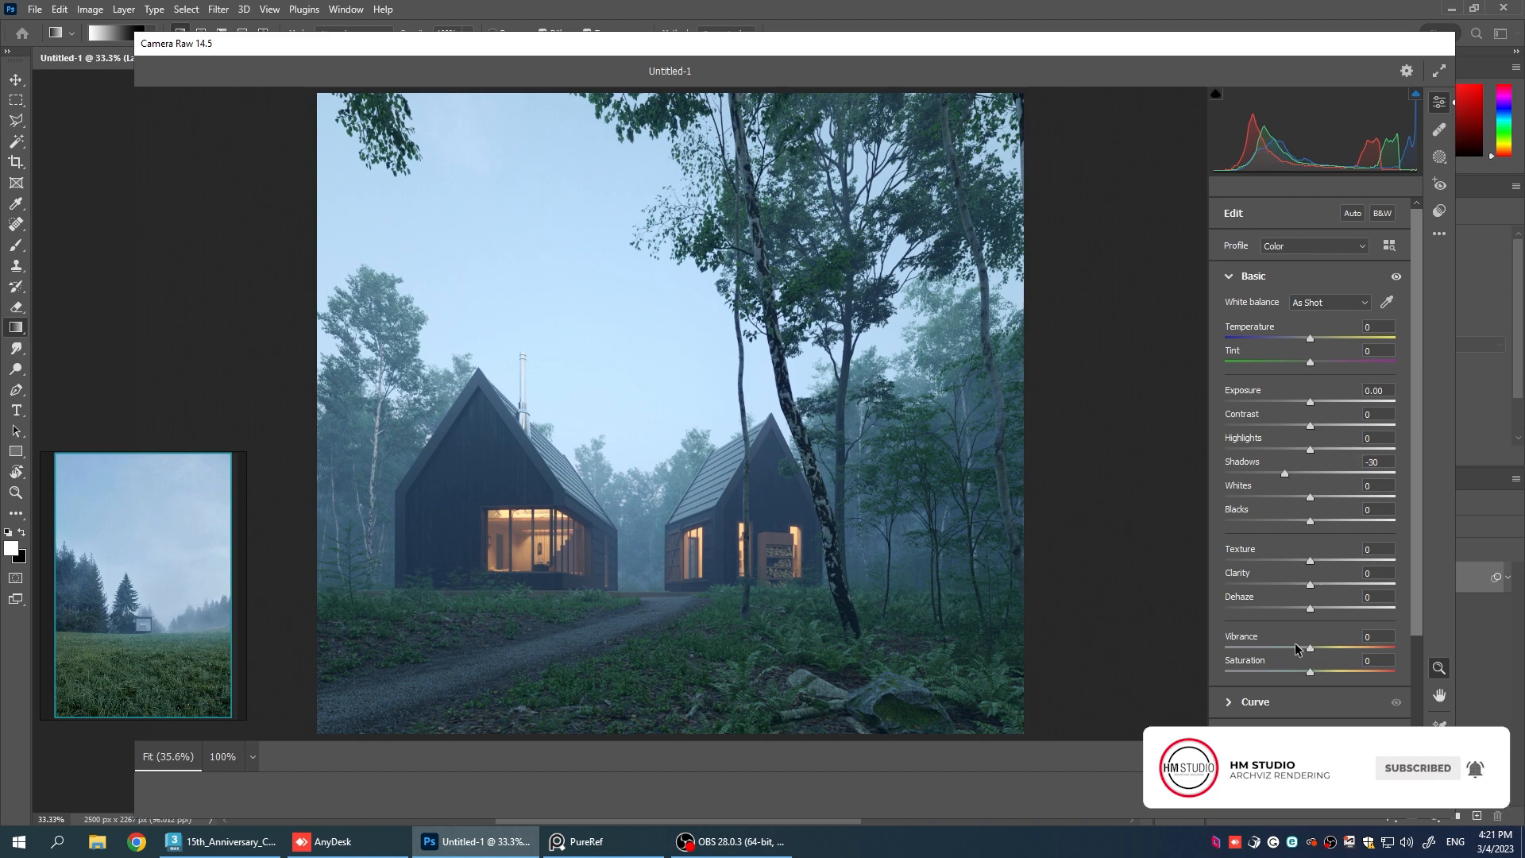
drag(1309, 585, 1342, 585)
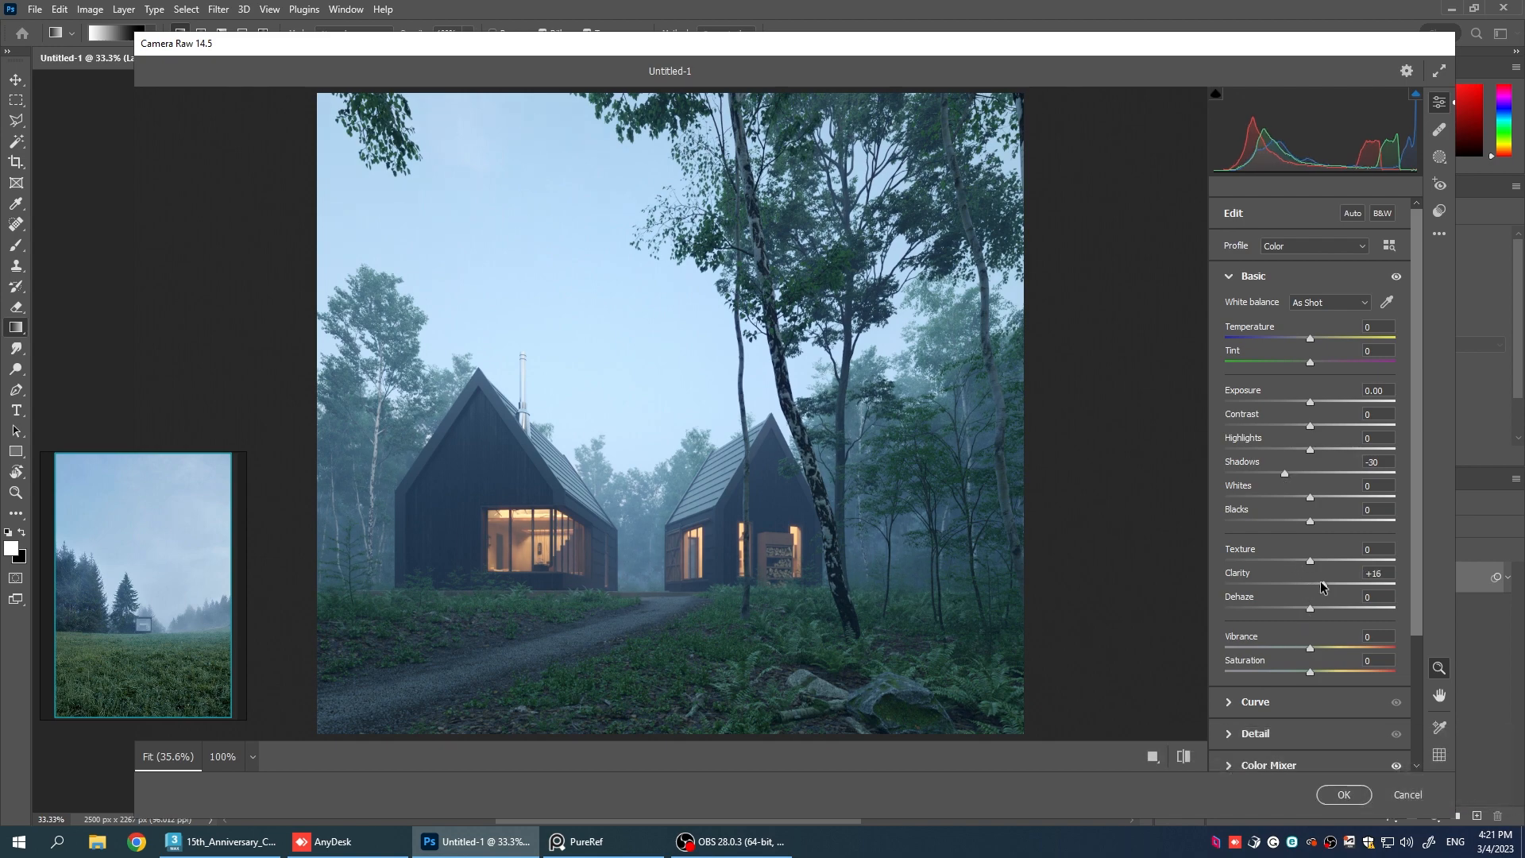
drag(1307, 586, 1324, 586)
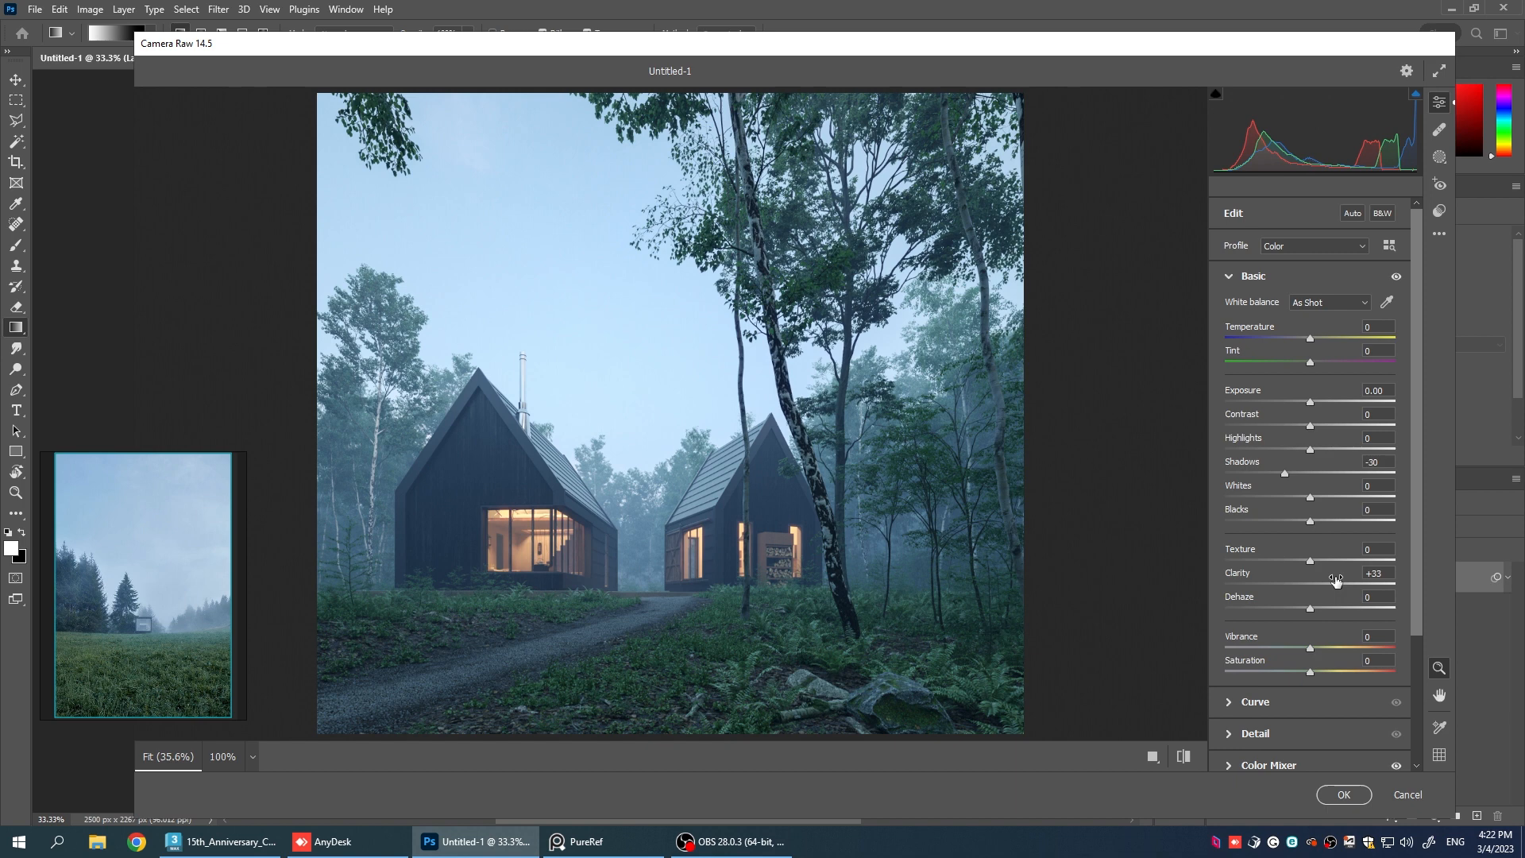
mouse_move(1334, 581)
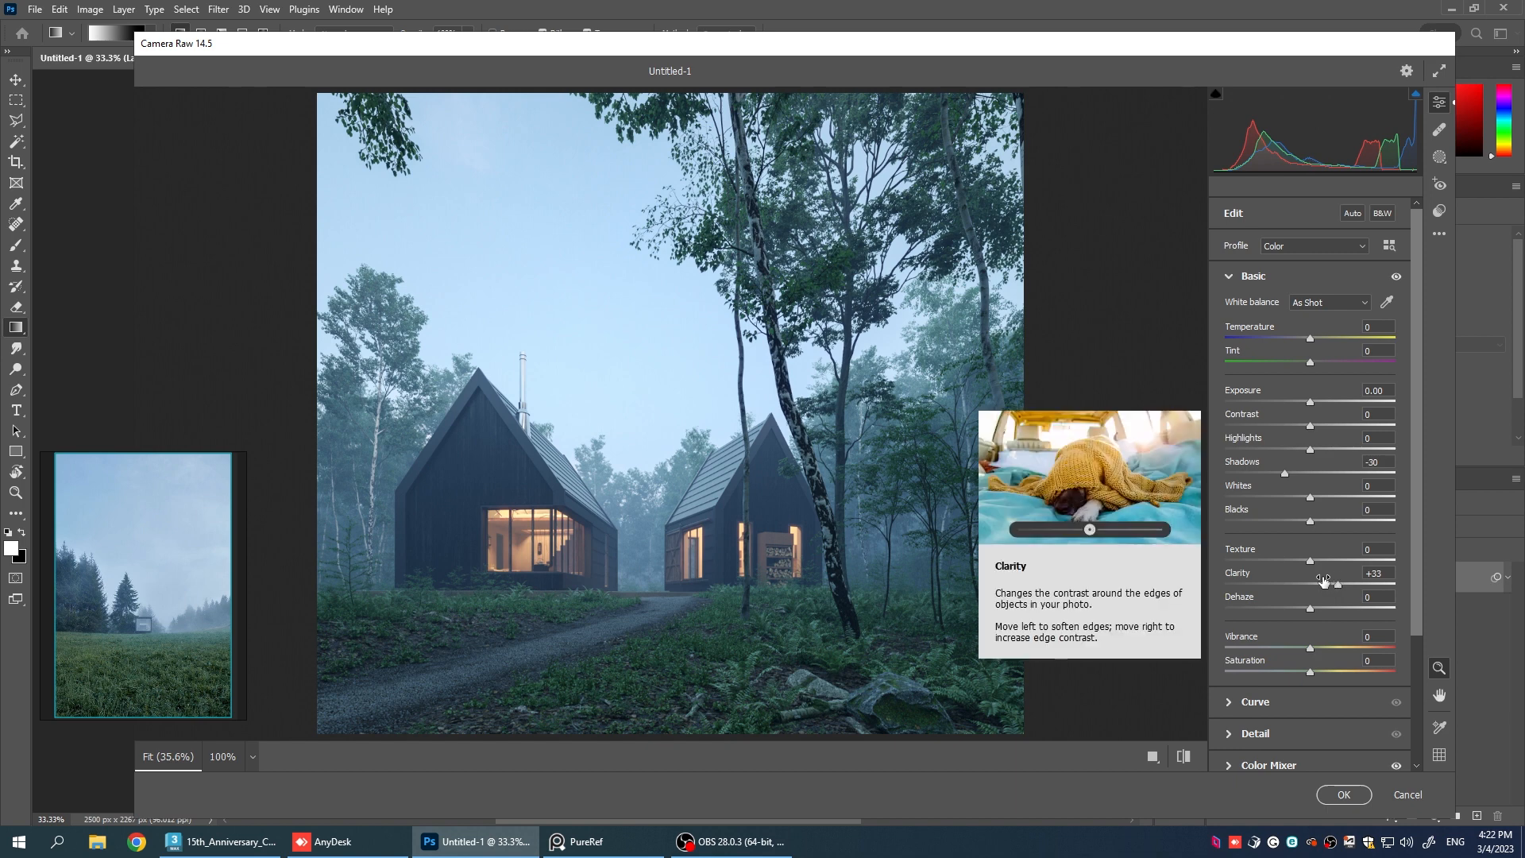
mouse_move(1341, 820)
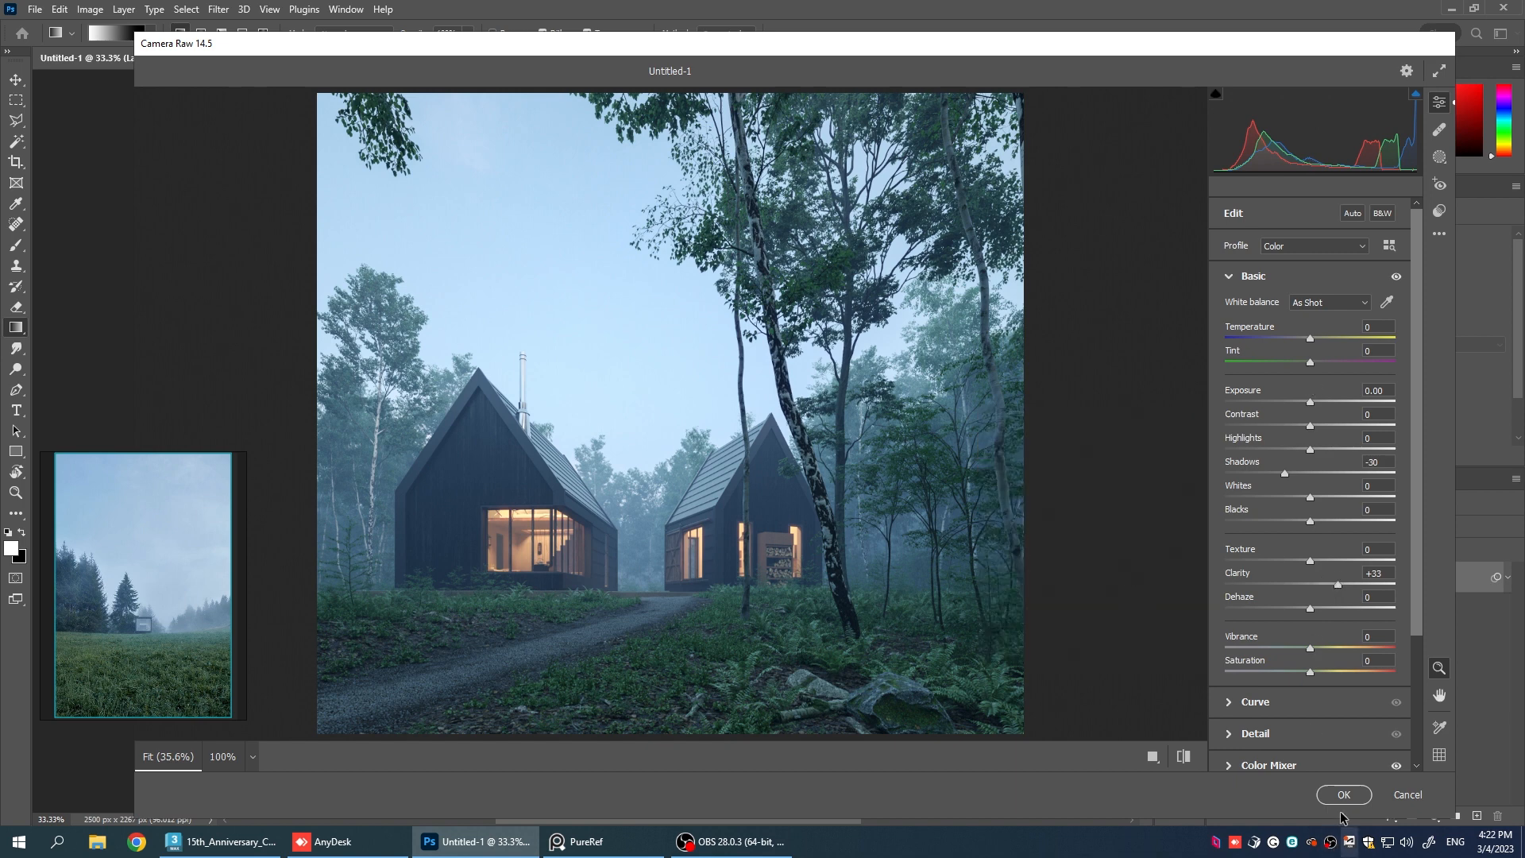
click(1344, 795)
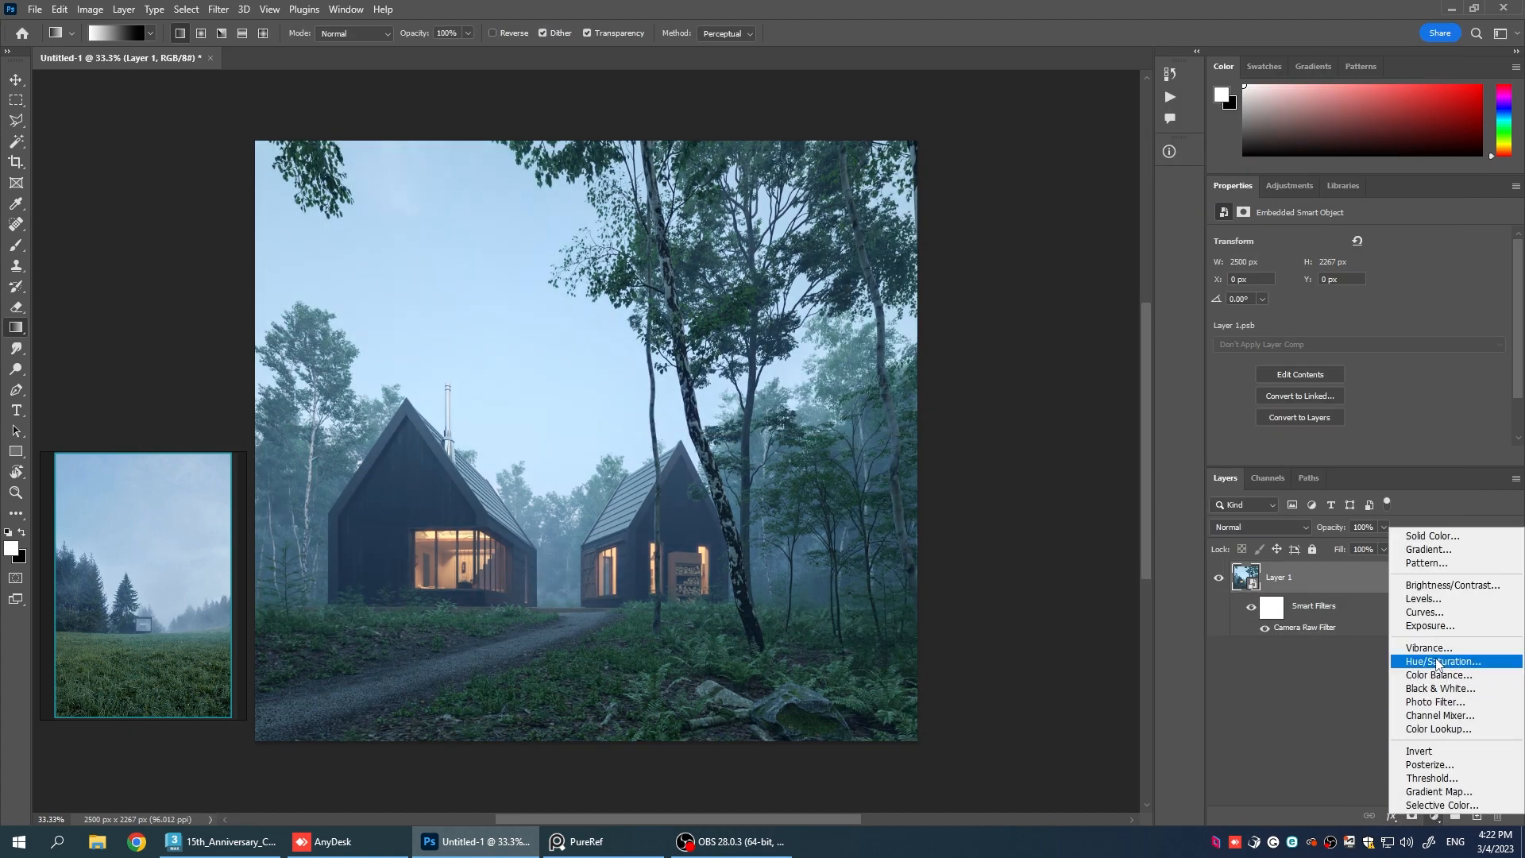
Add a Color Balance adjustment layer with shadows Yellow–Blue at about -9.
click(1441, 661)
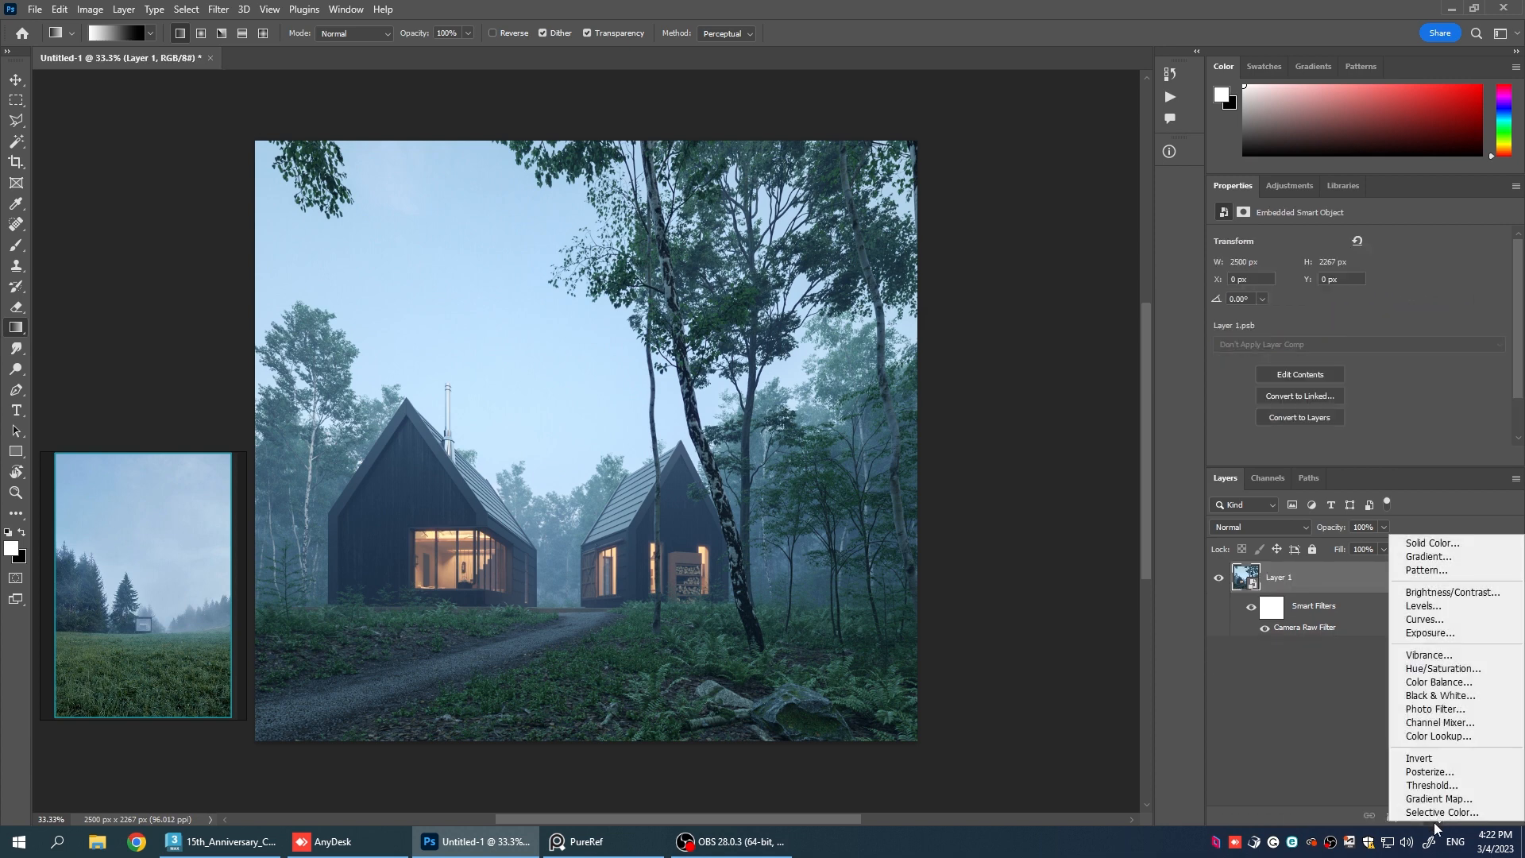
mouse_move(1440, 682)
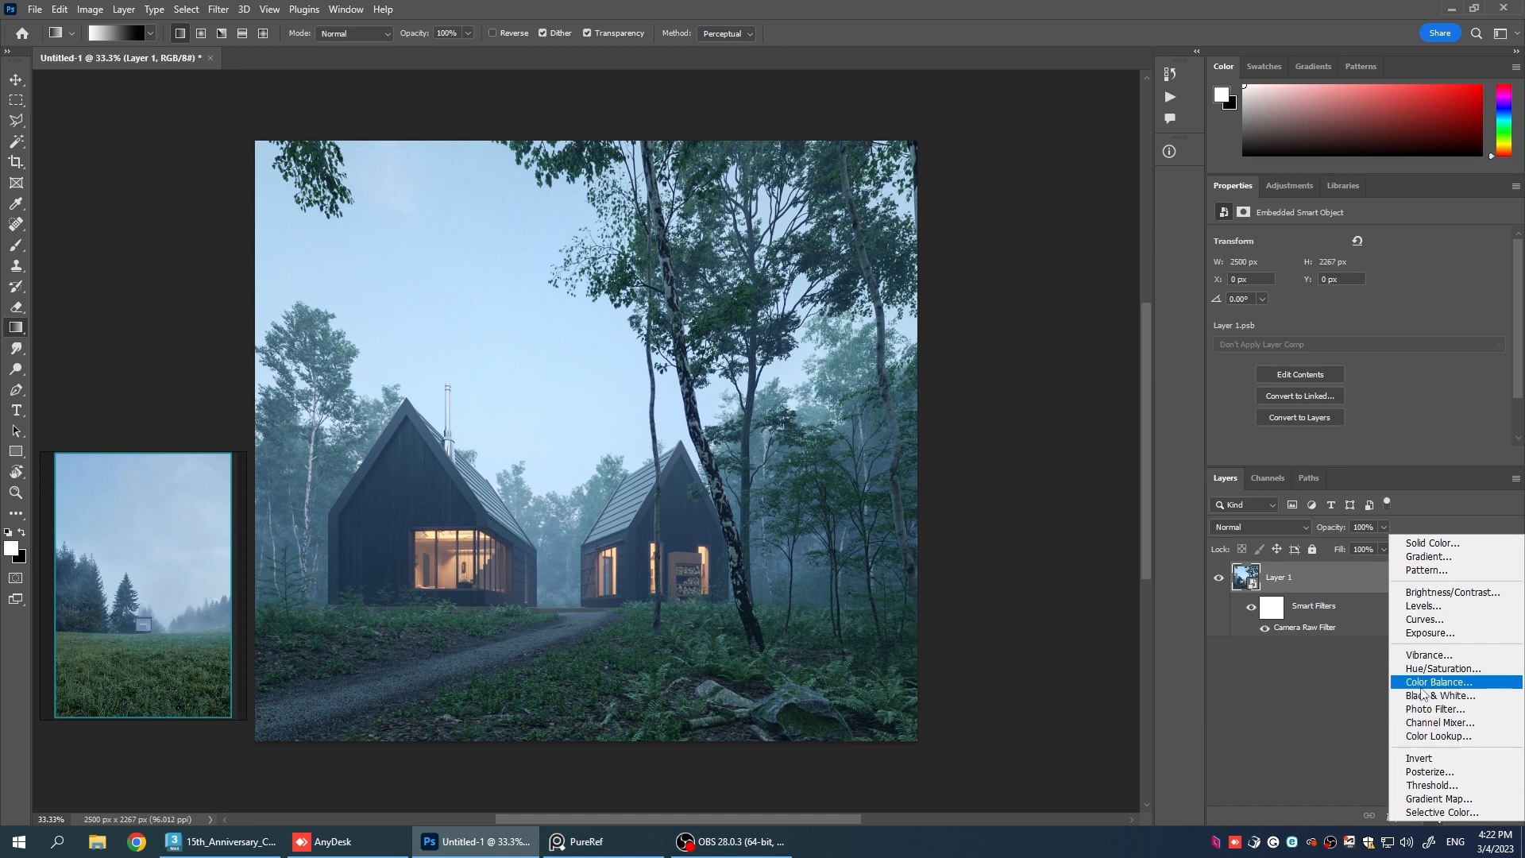
click(1441, 682)
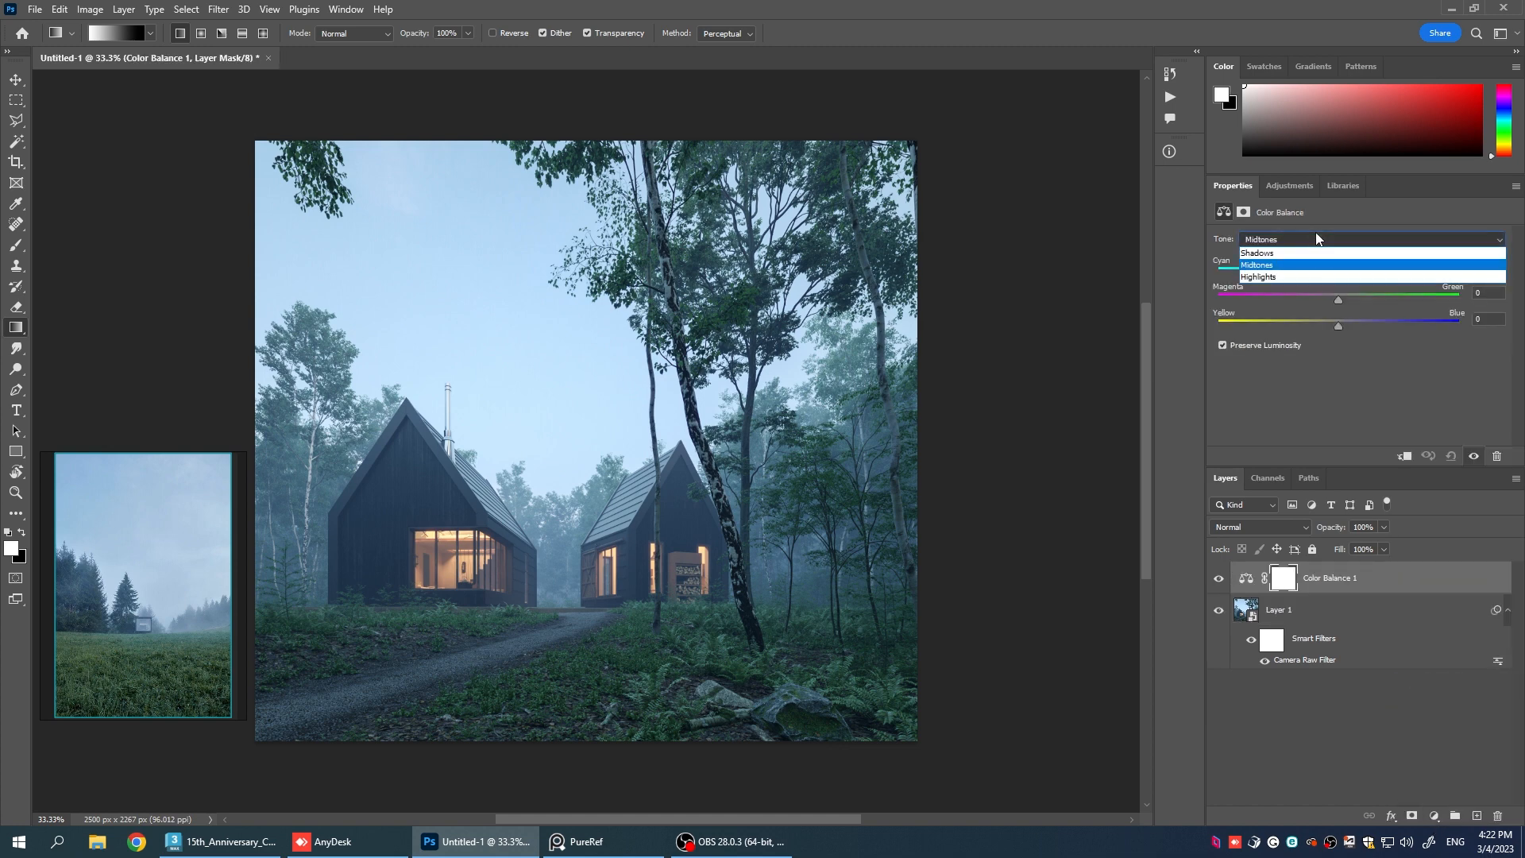
click(1259, 253)
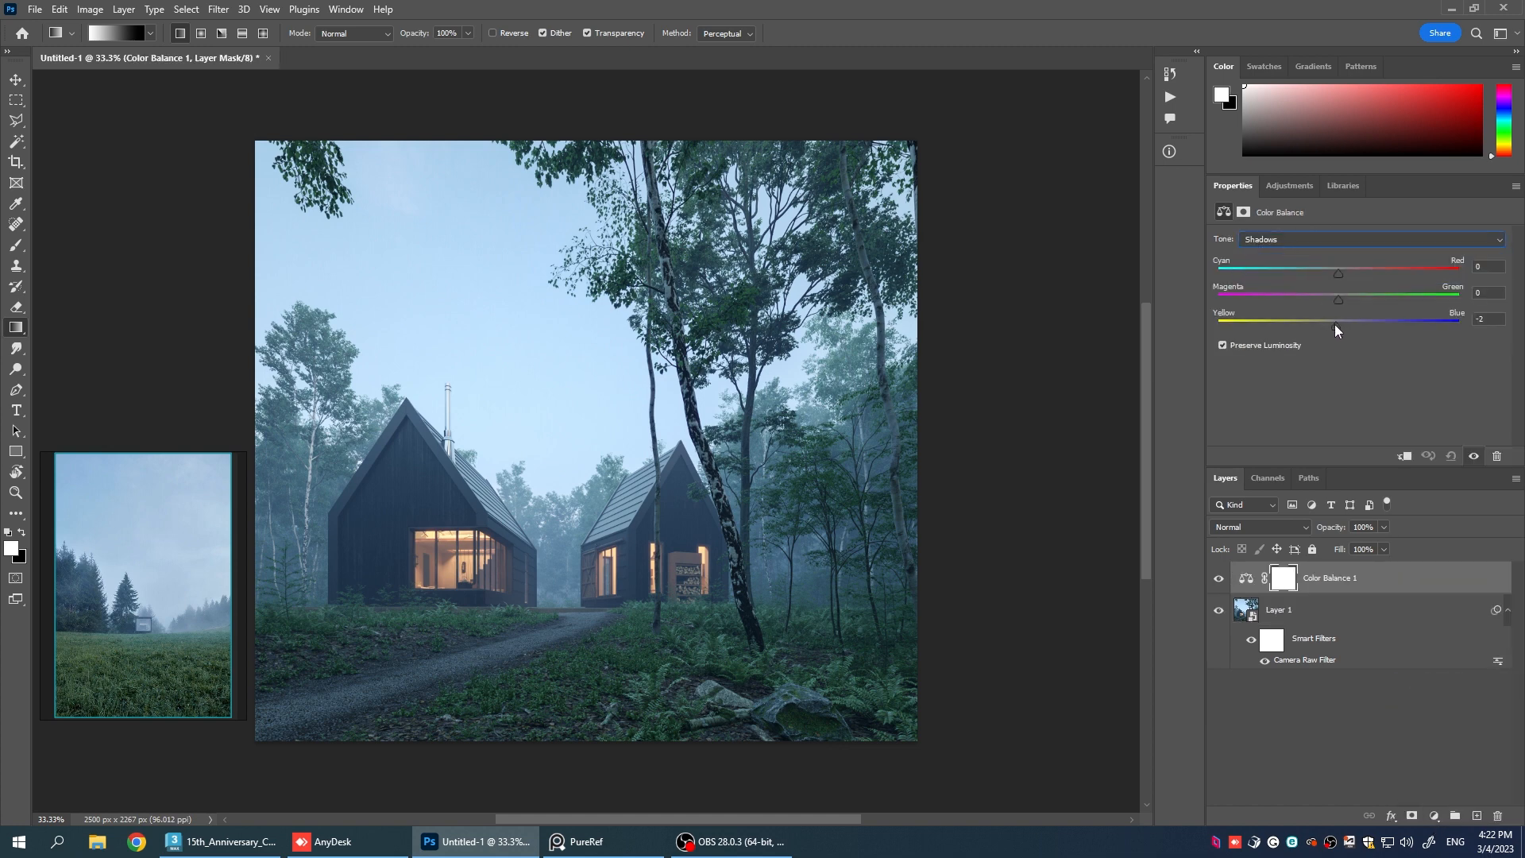
drag(1341, 327, 1321, 328)
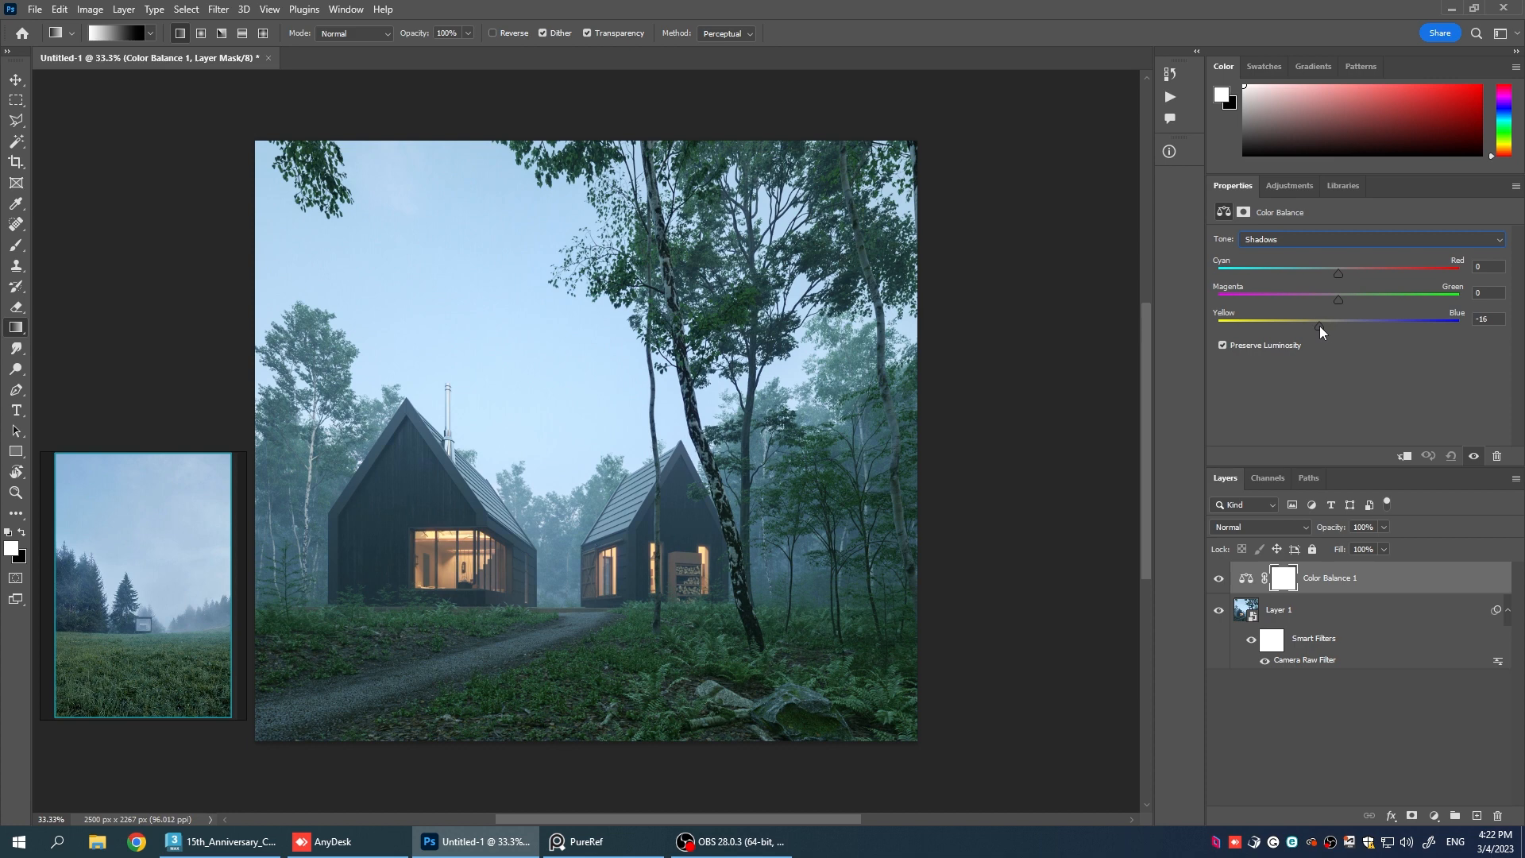
drag(1320, 329, 1325, 329)
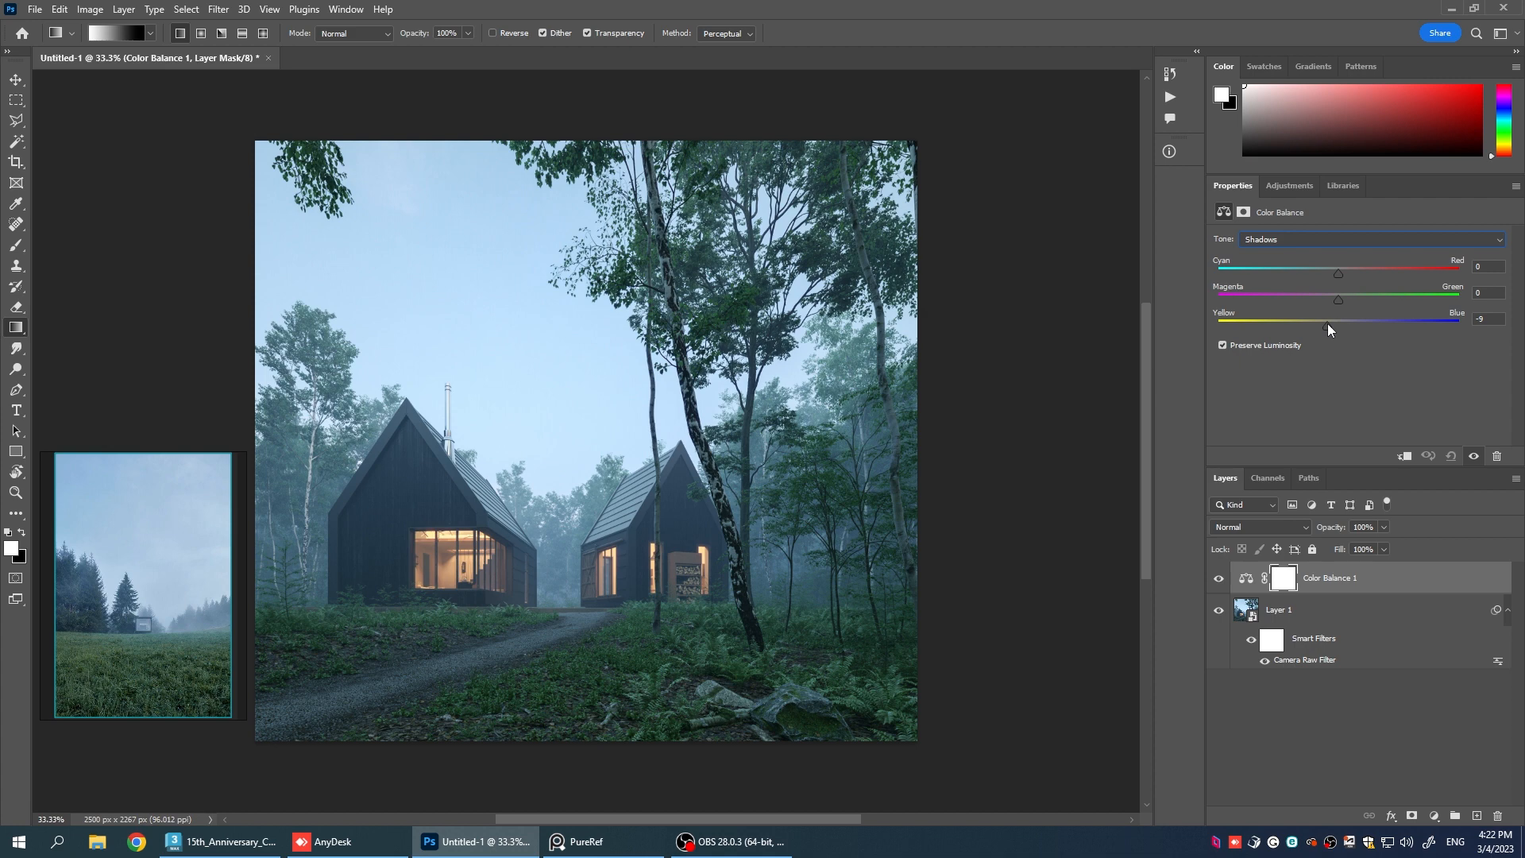
Shift the Color Balance midtones toward yellow at -10.
click(1372, 240)
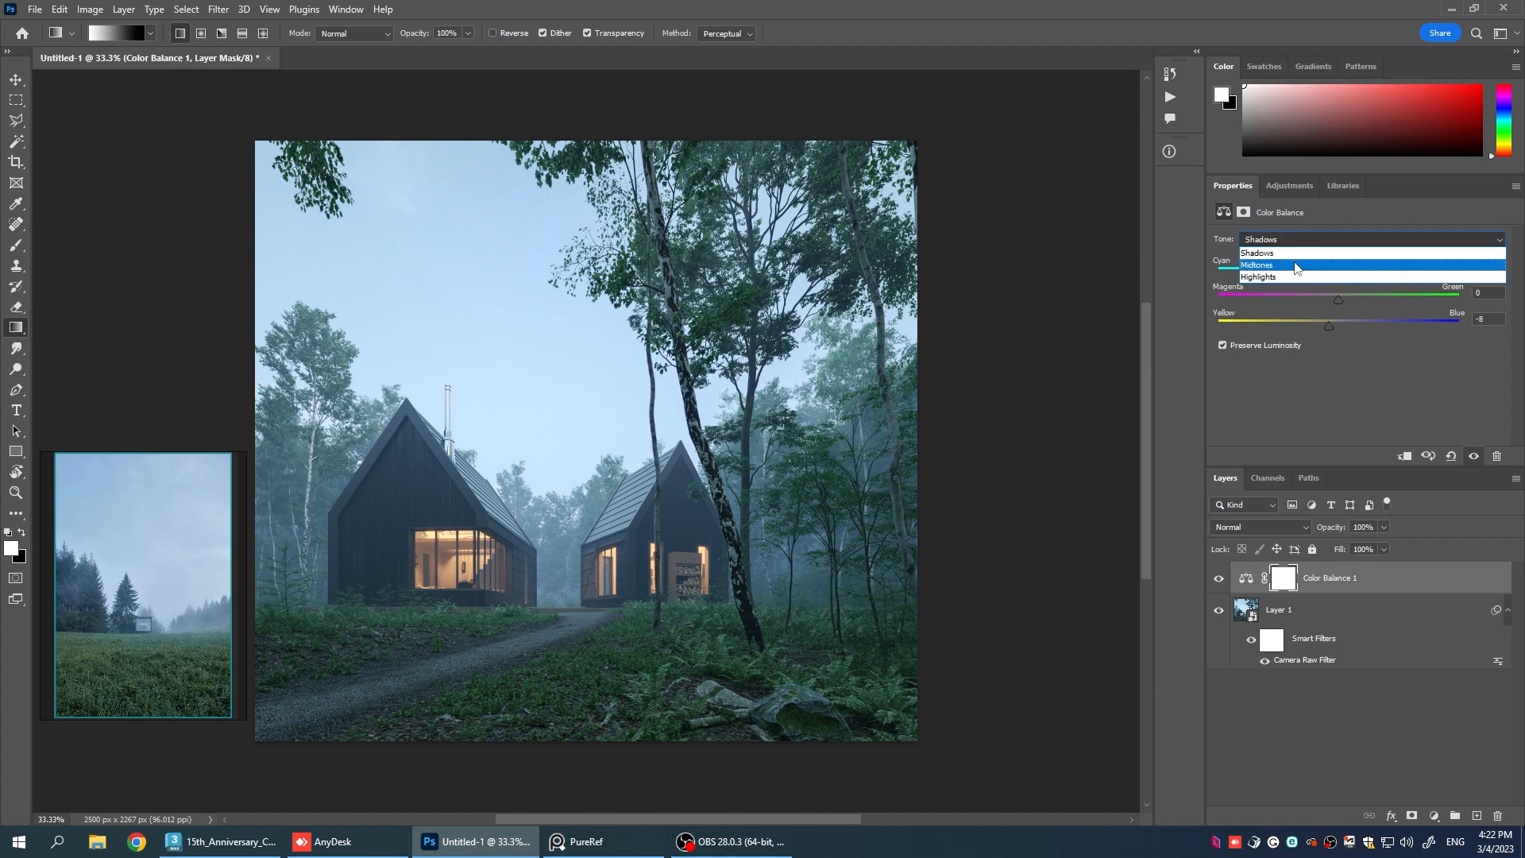
click(1258, 265)
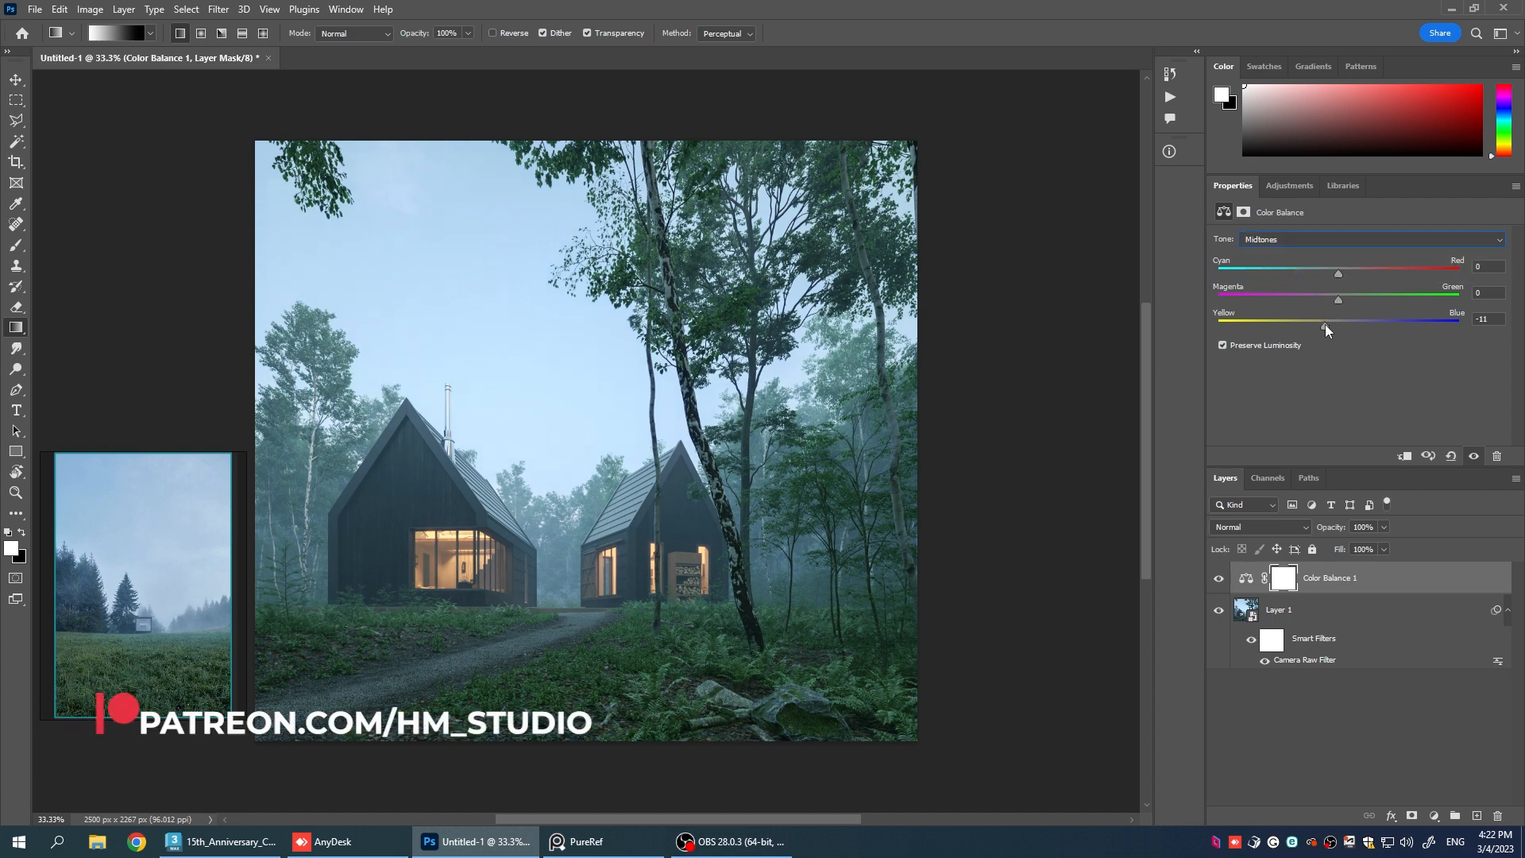
drag(1323, 329, 1318, 329)
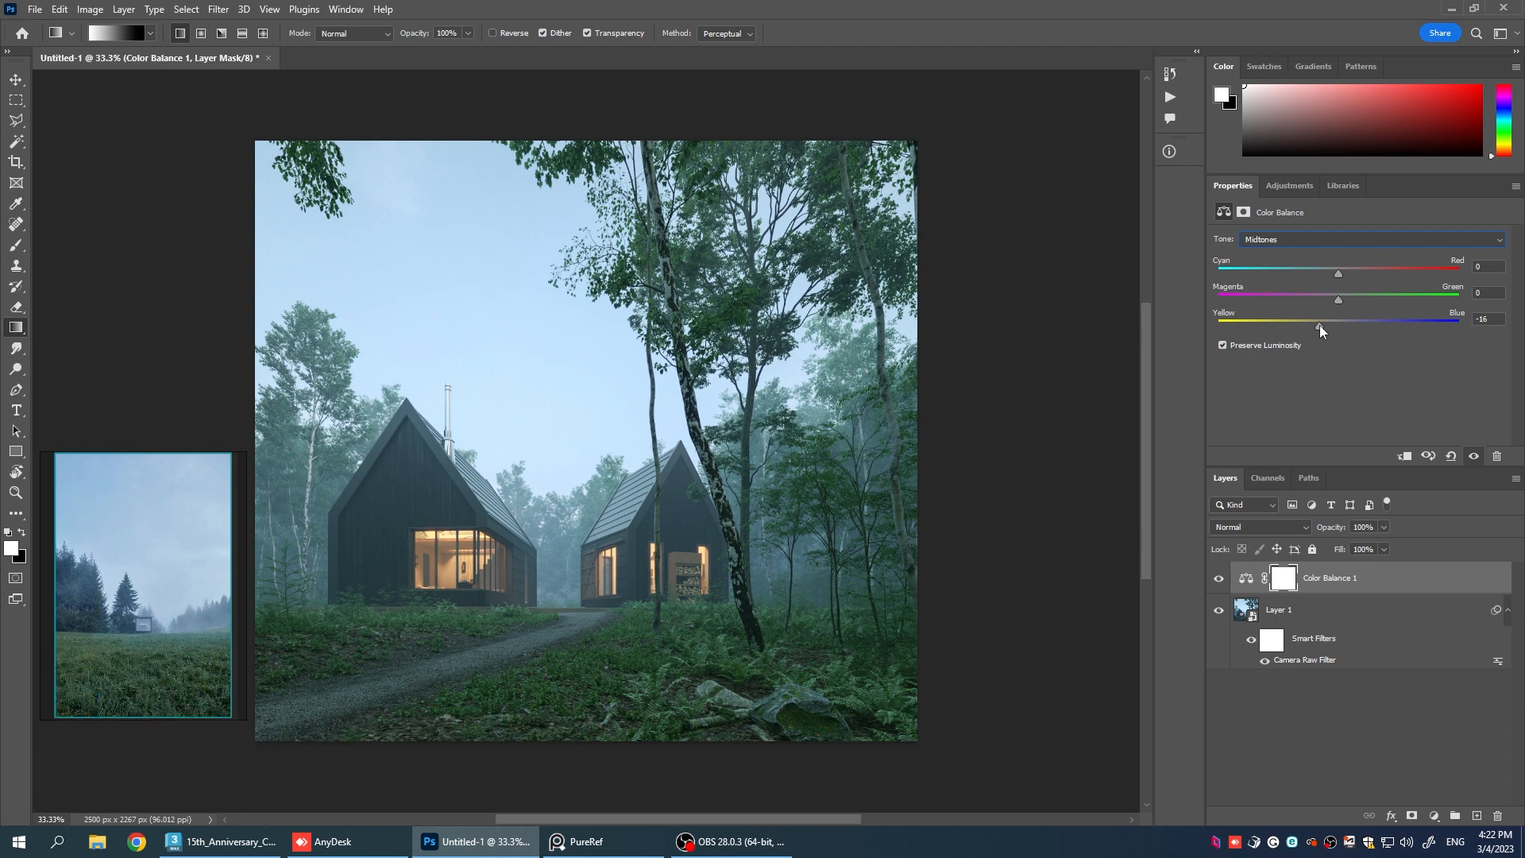
drag(1325, 327, 1341, 327)
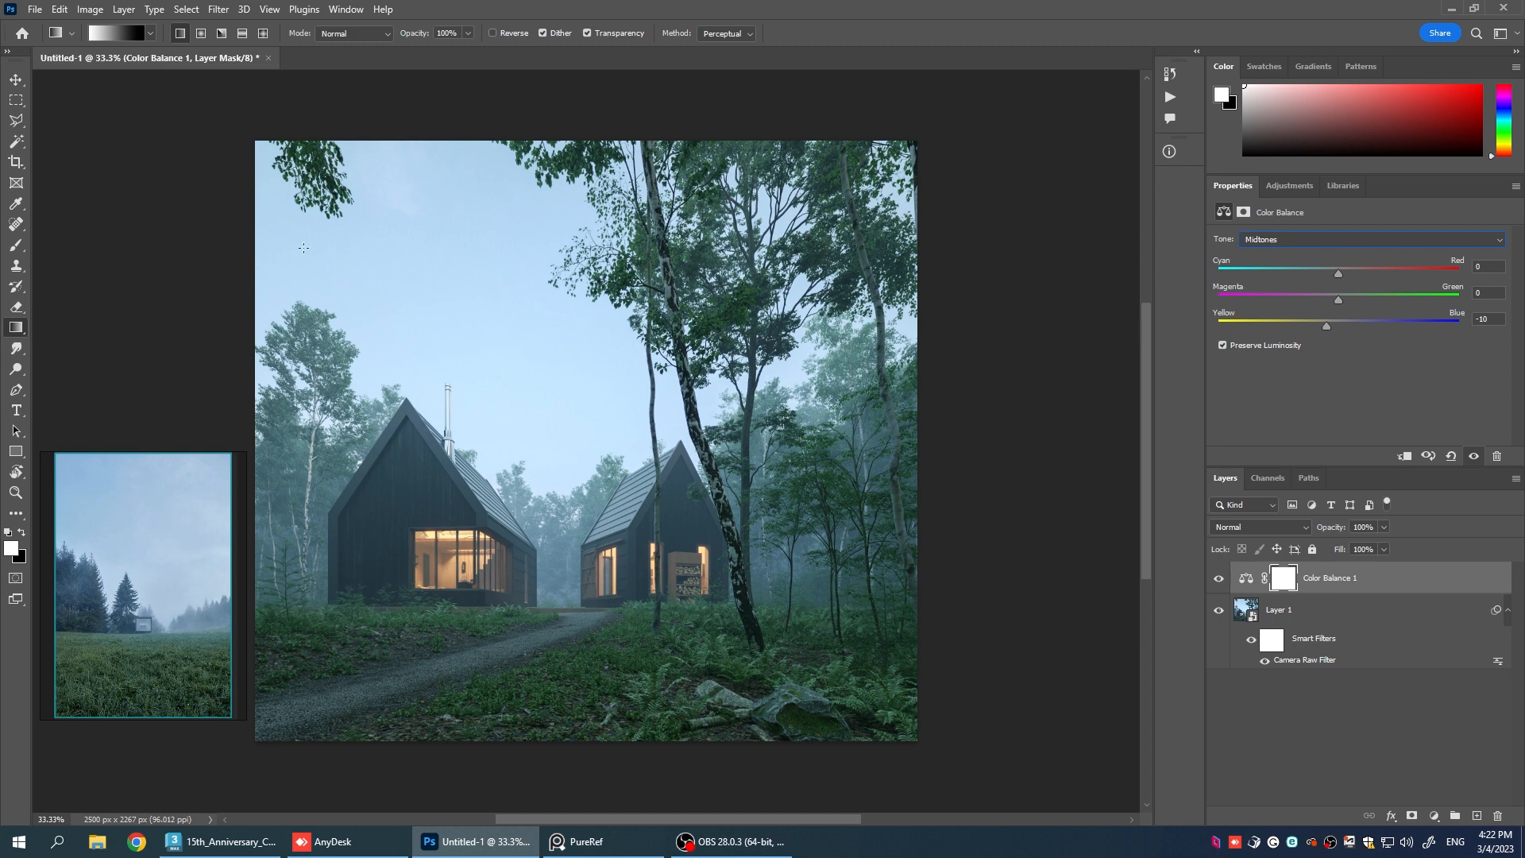
mouse_move(16, 327)
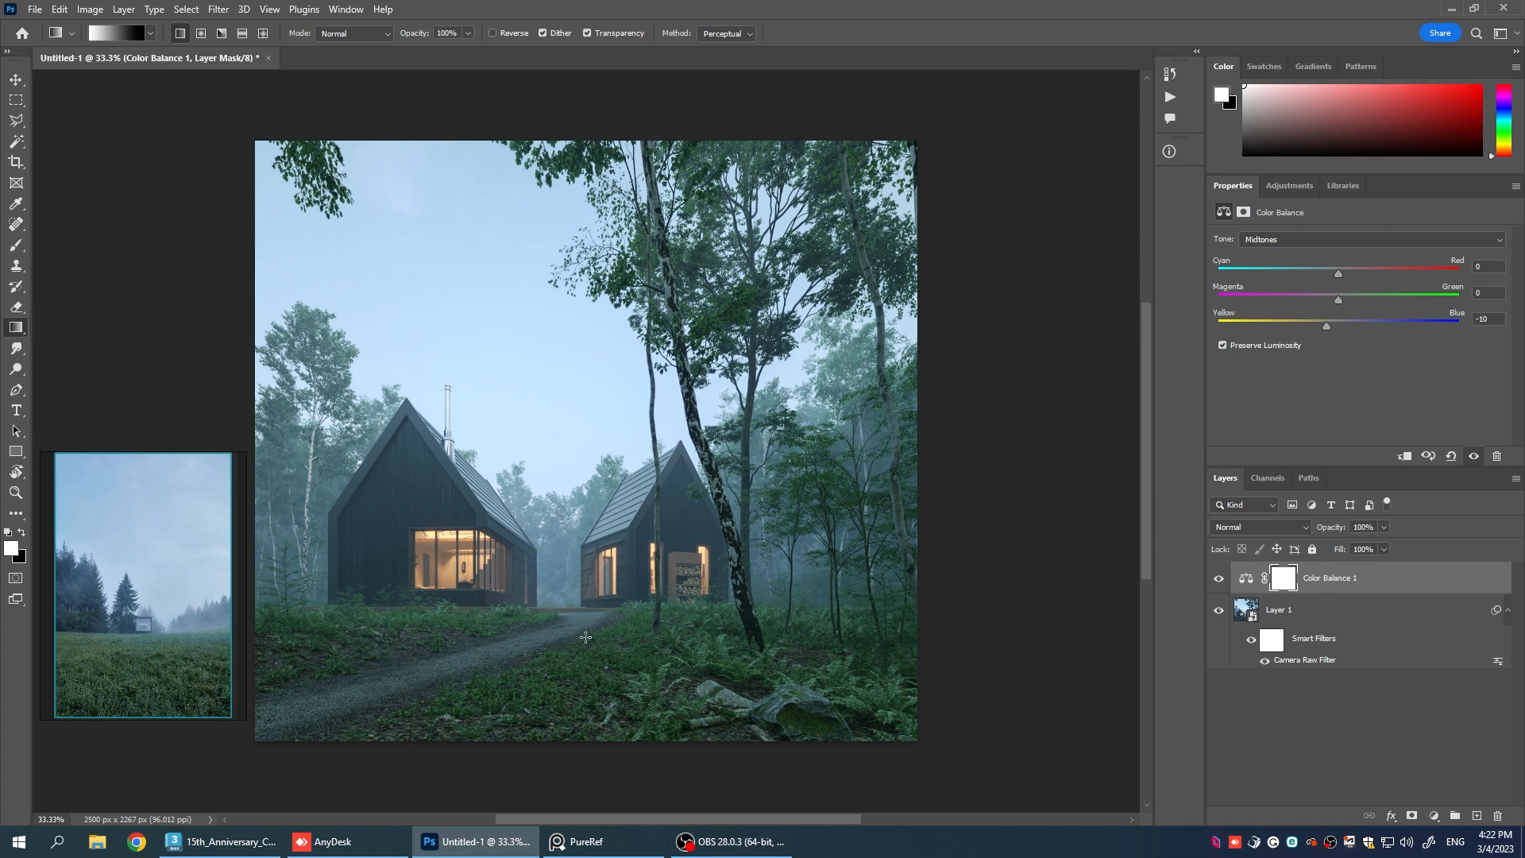
Invert the Color Balance layer's mask to black, hiding its yellow shift everywhere.
click(1282, 578)
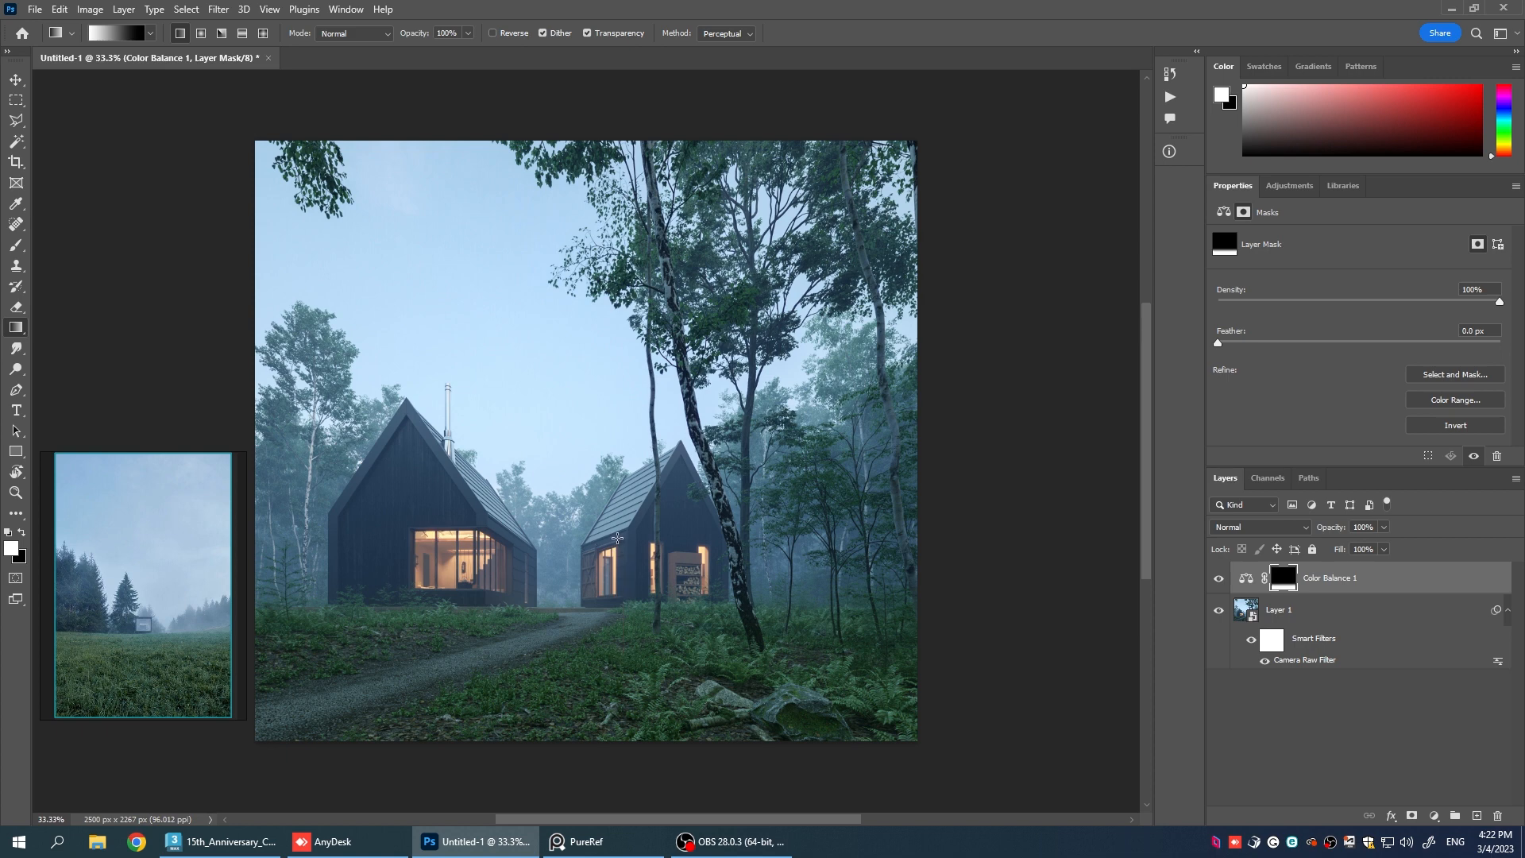
mouse_move(1225, 587)
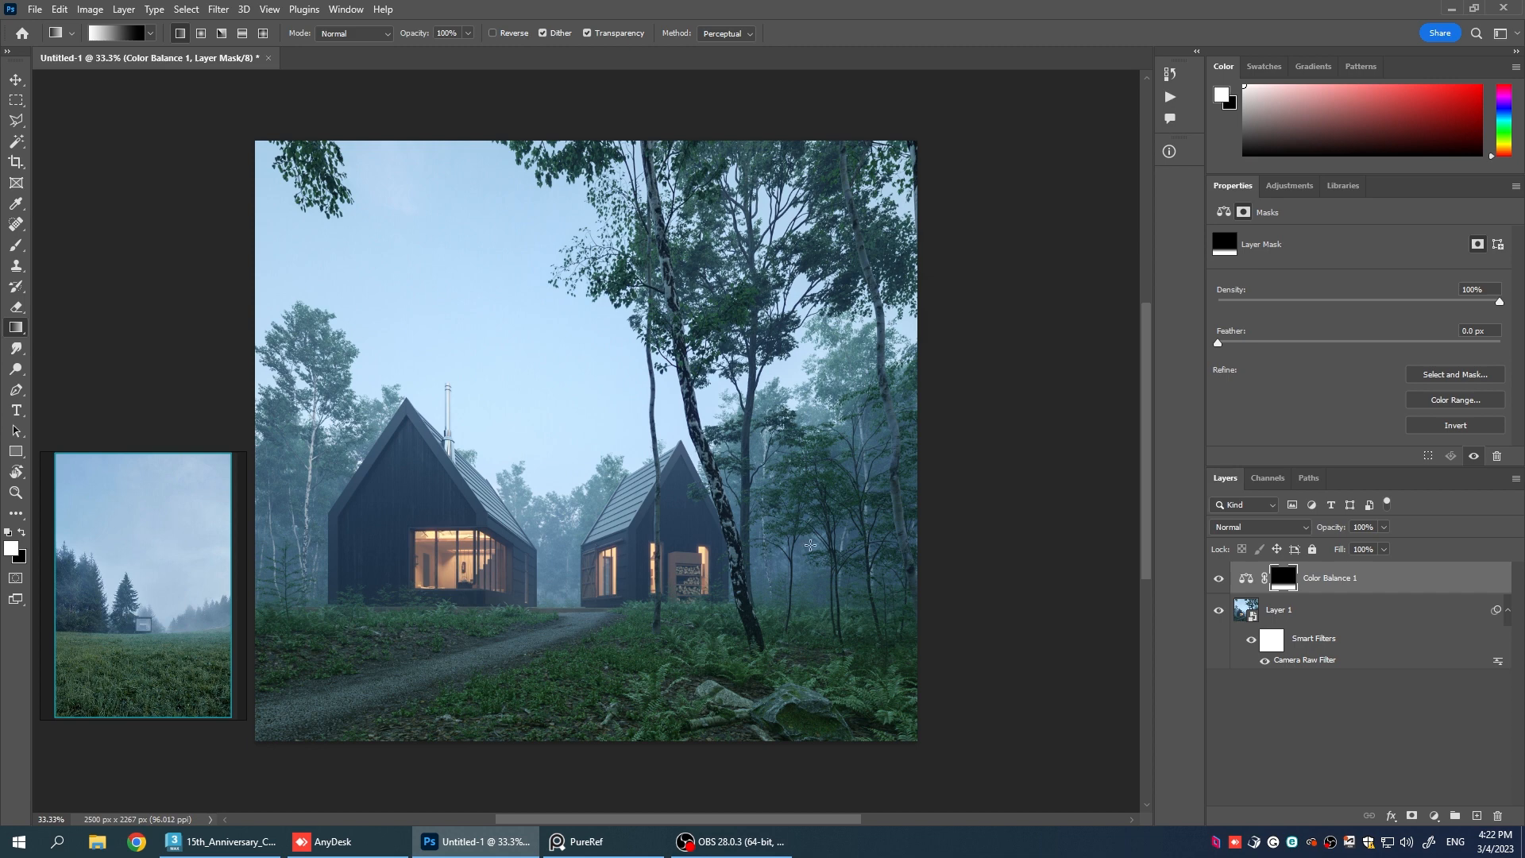
mouse_move(826, 552)
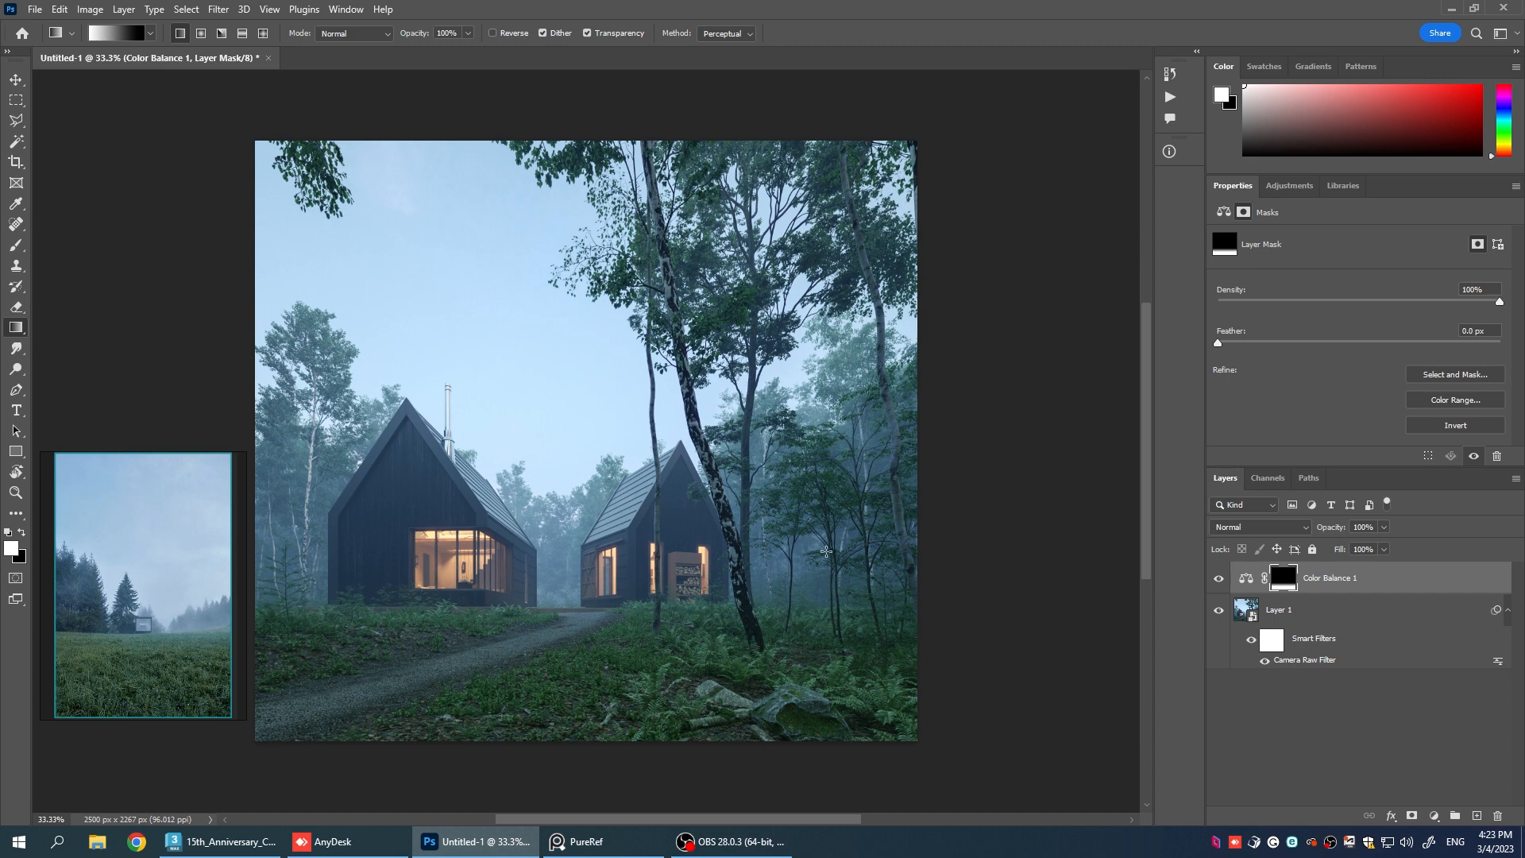
mouse_move(795, 518)
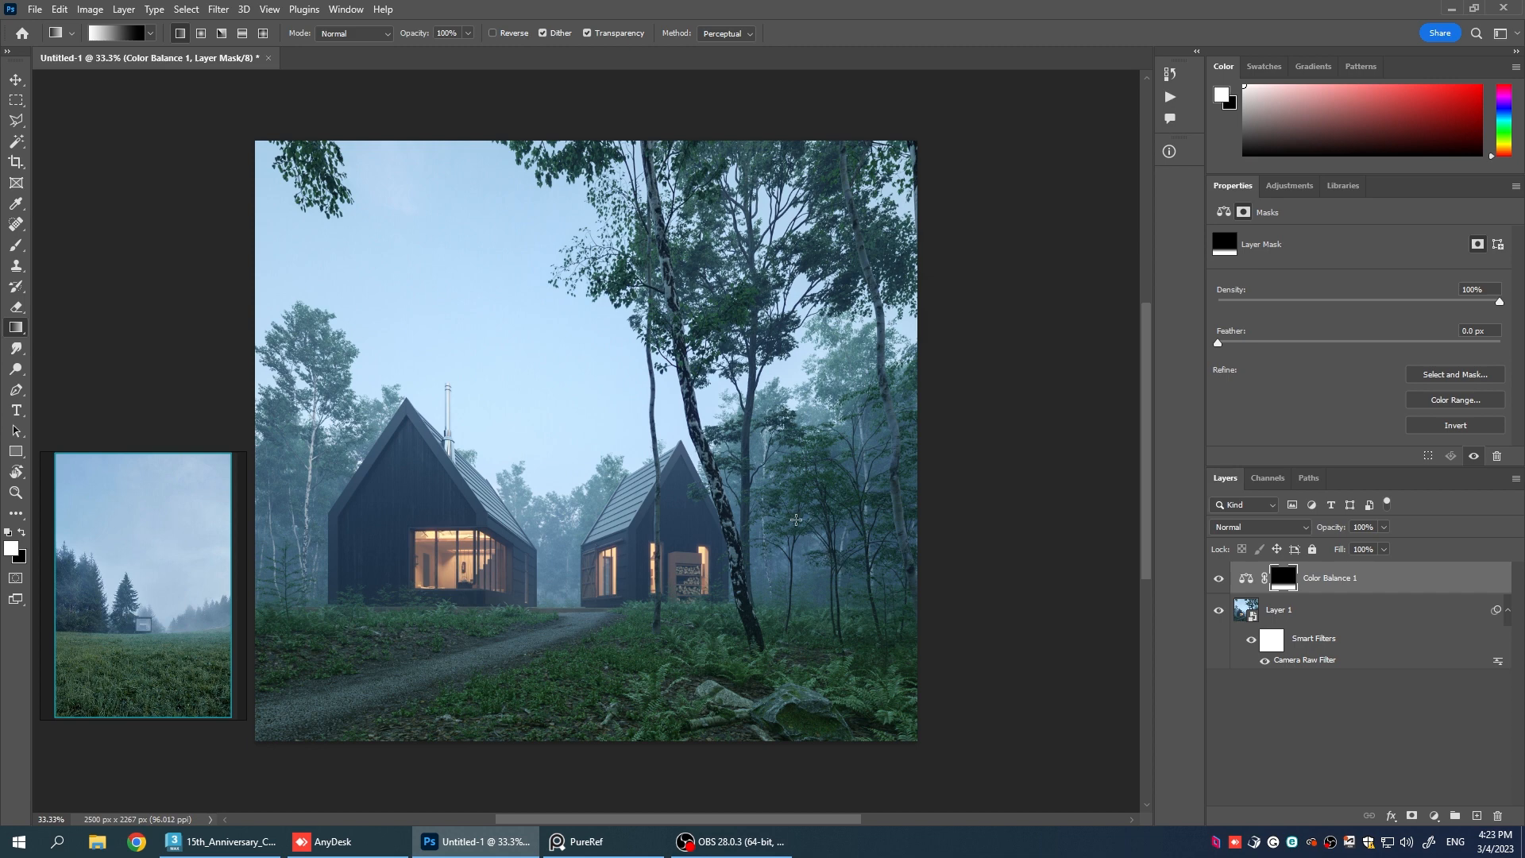
mouse_move(799, 649)
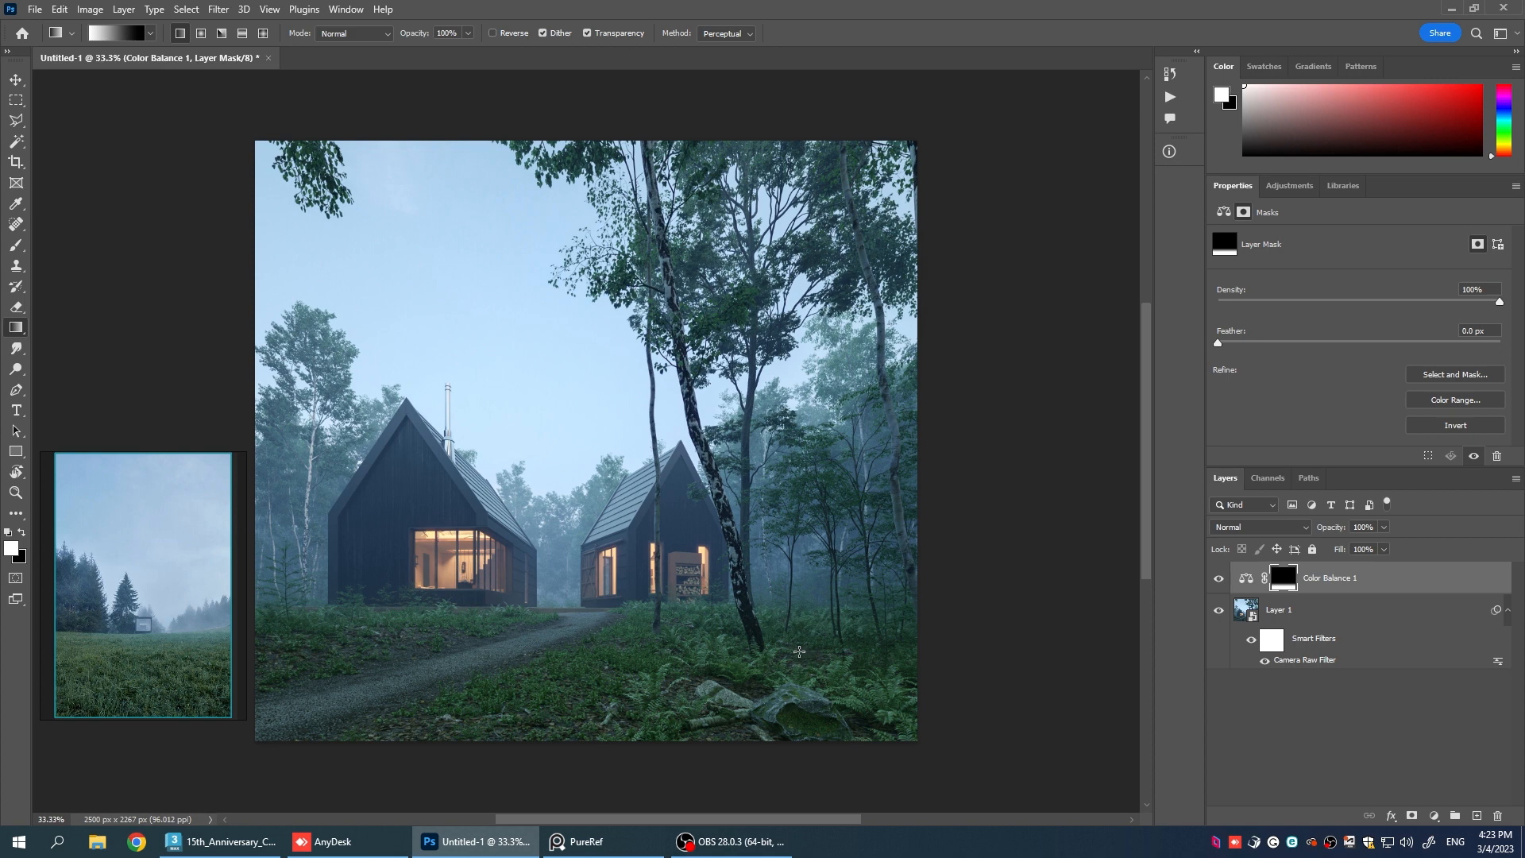
mouse_move(753, 526)
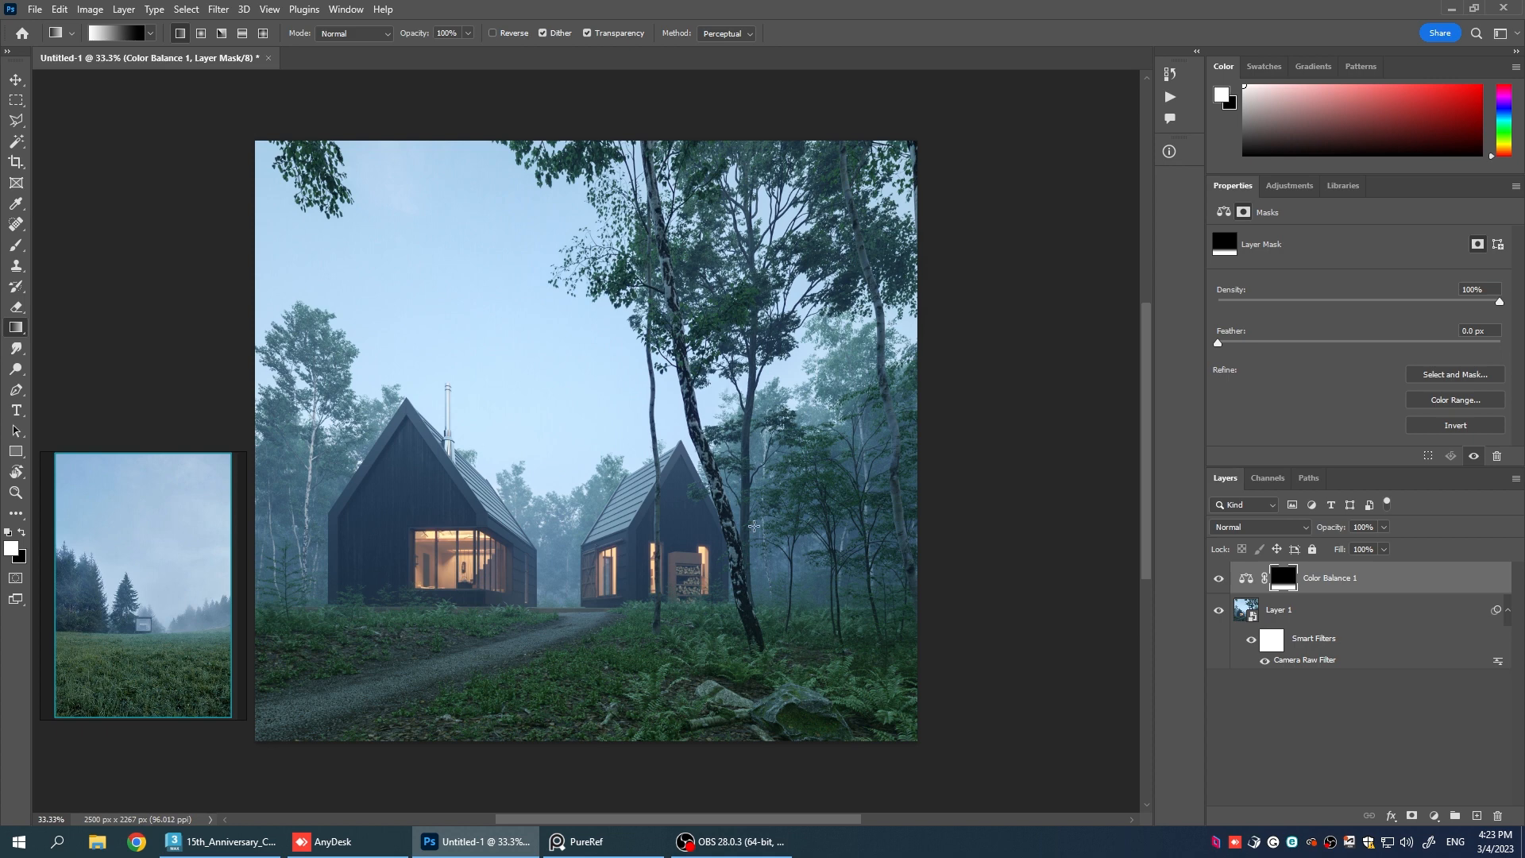